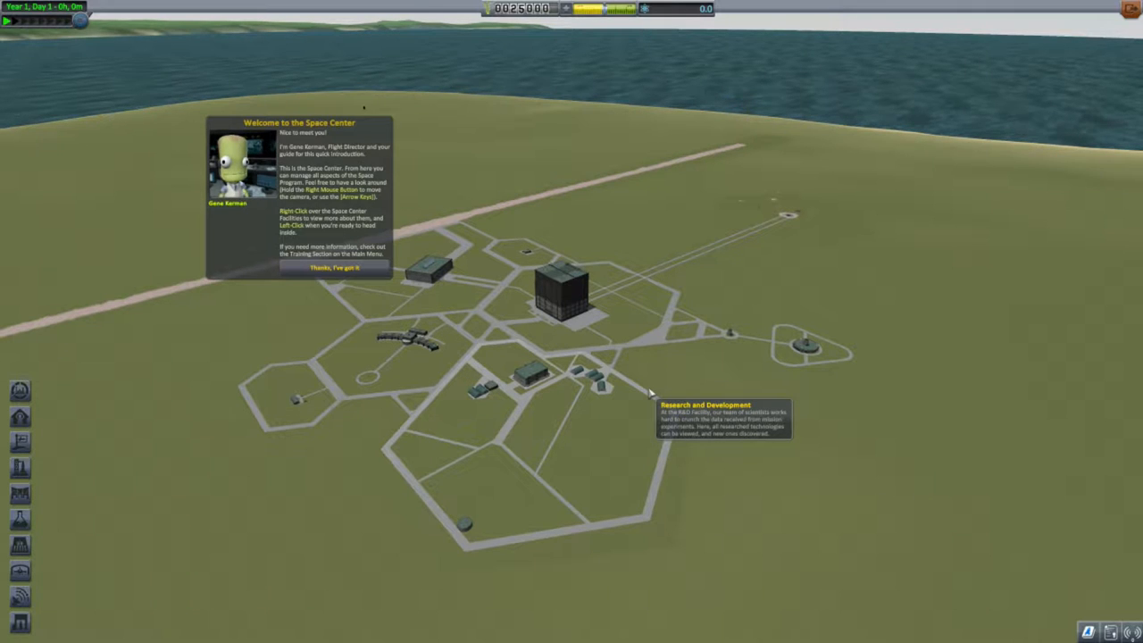
pyautogui.moveTo(440, 368)
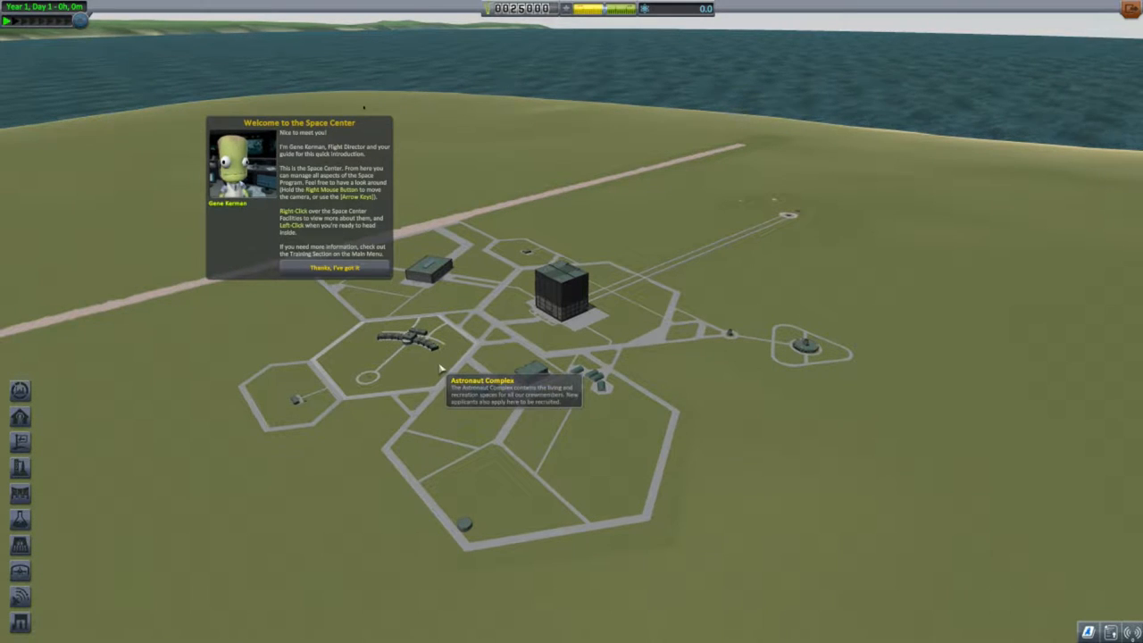
pyautogui.moveTo(333, 323)
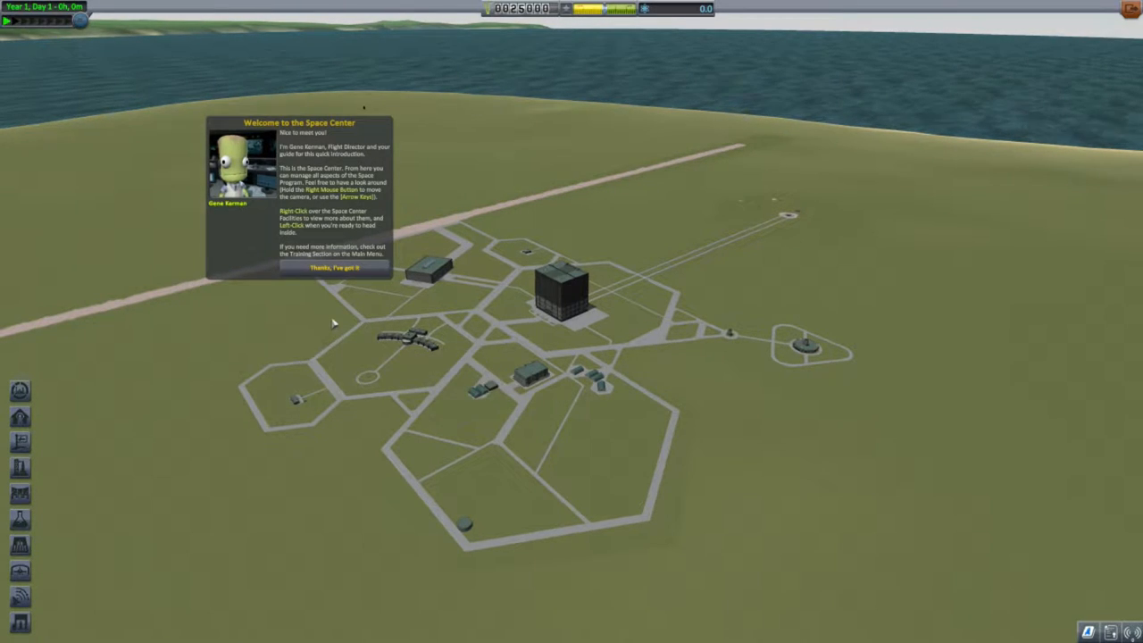
pyautogui.moveTo(325, 329)
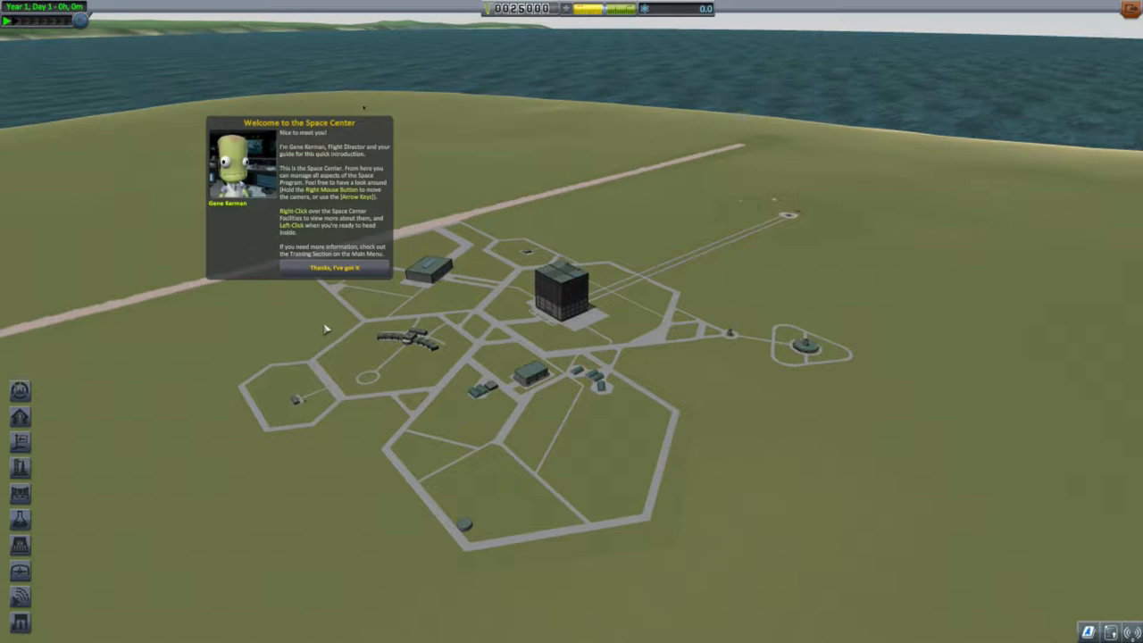
pyautogui.moveTo(302, 289)
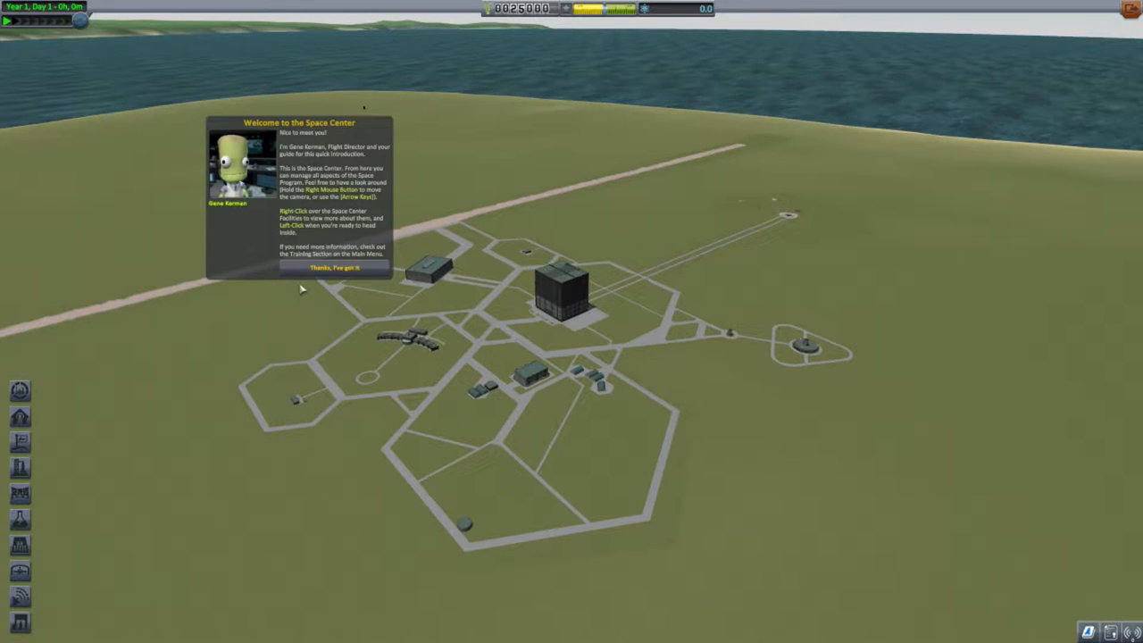
pyautogui.moveTo(296, 295)
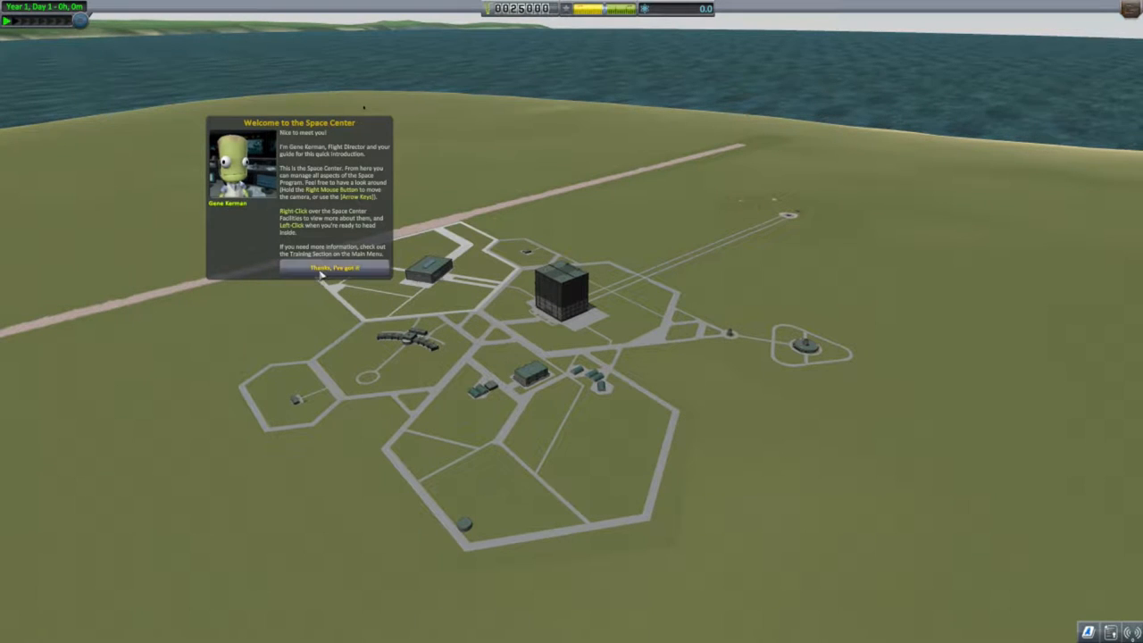
# Dismiss the welcome message and lower two audio volume sliders in the game settings
pyautogui.click(339, 268)
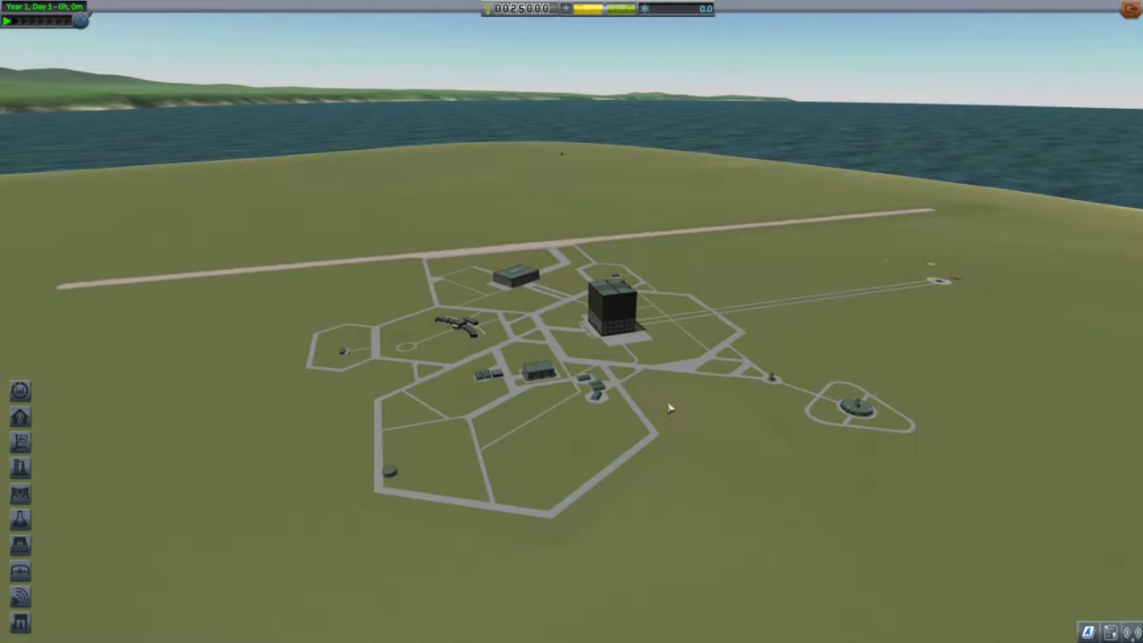
pyautogui.press('Escape')
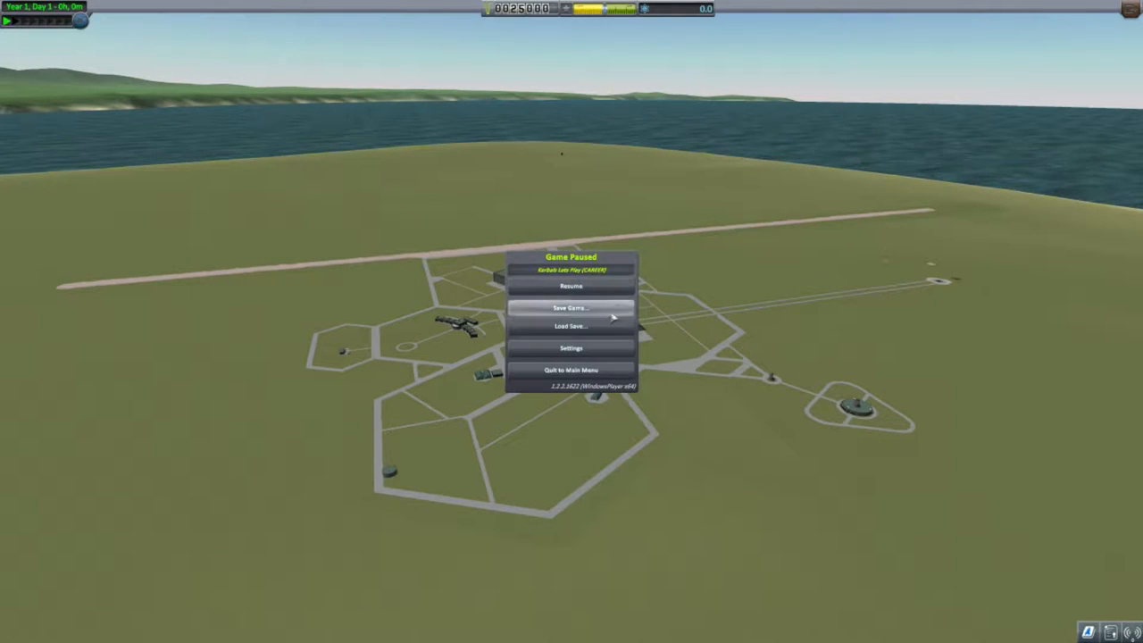
pyautogui.click(572, 346)
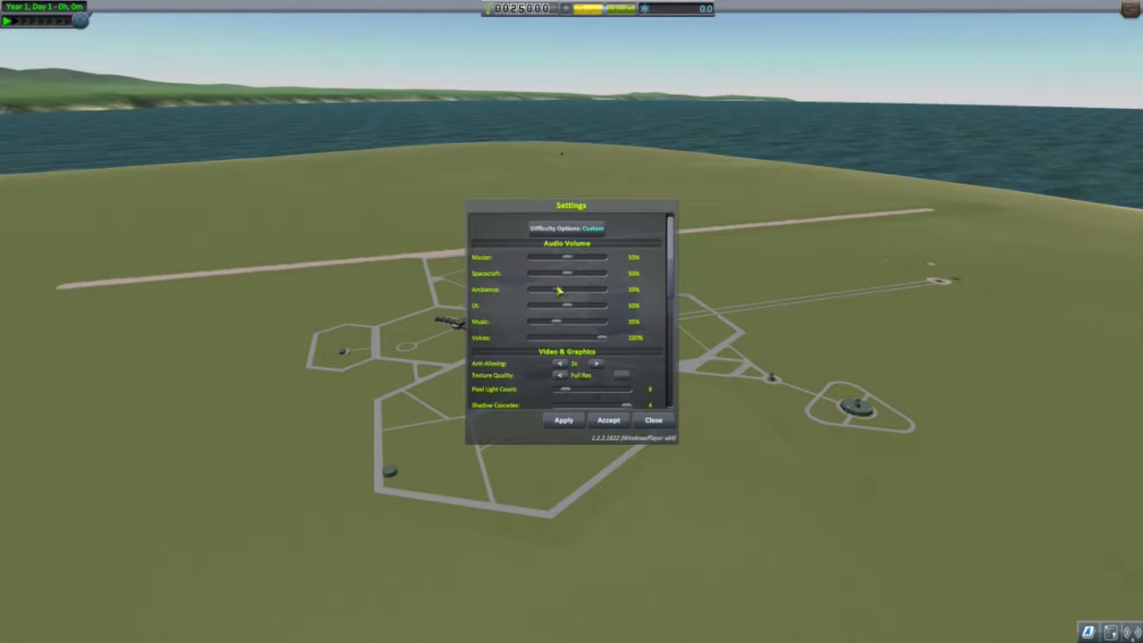
pyautogui.moveTo(557, 290); pyautogui.dragTo(545, 289)
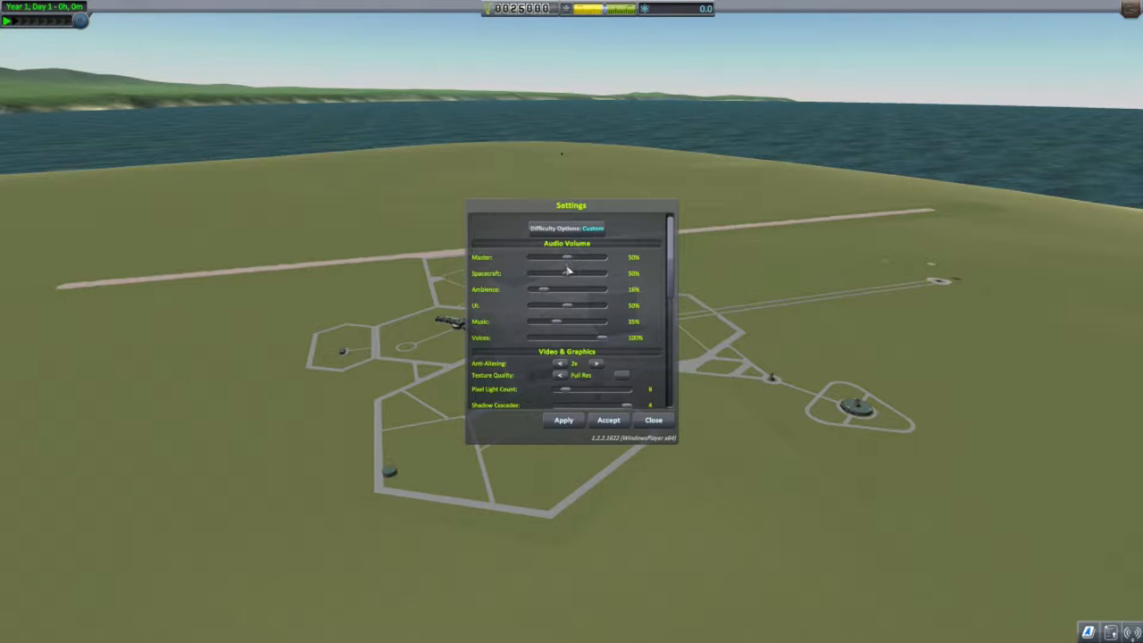
pyautogui.moveTo(575, 341)
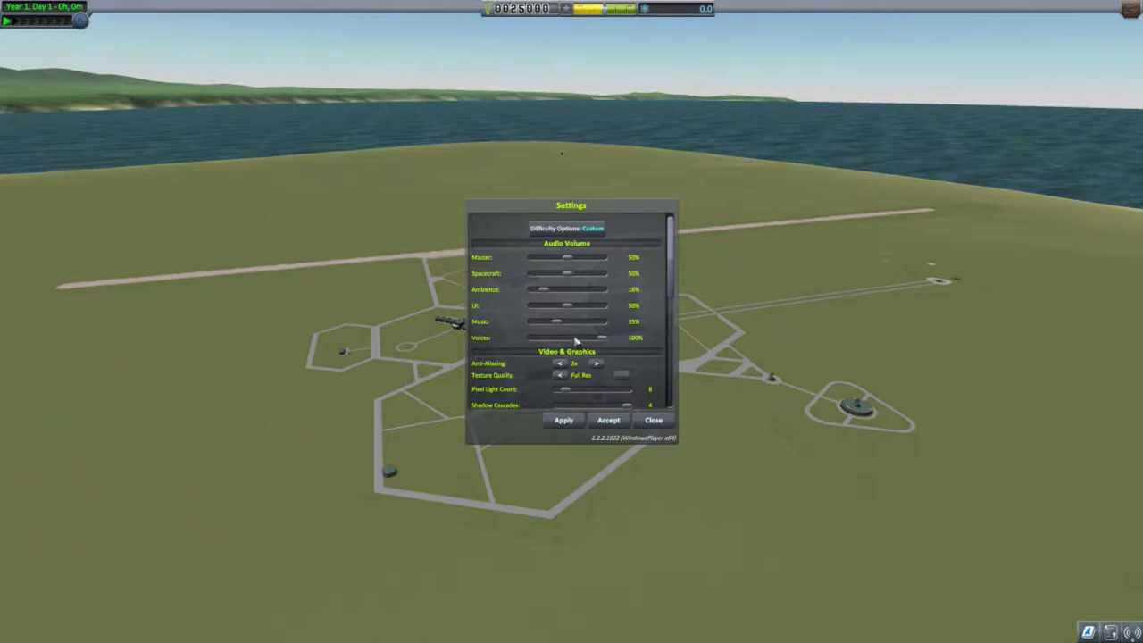
pyautogui.moveTo(571, 321); pyautogui.dragTo(525, 322)
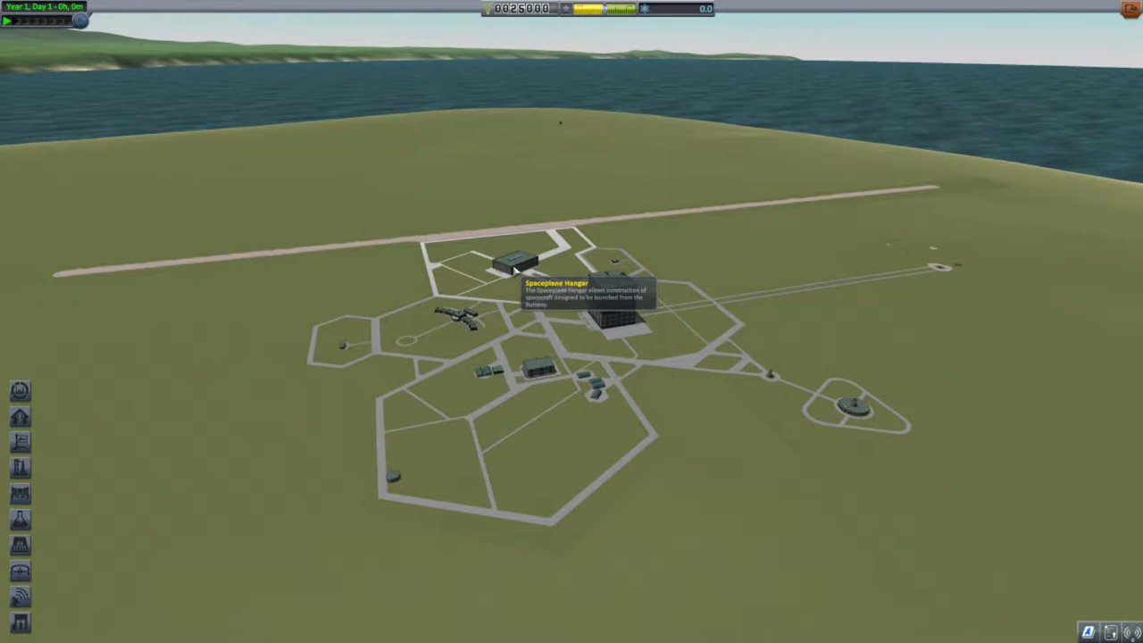
pyautogui.moveTo(607, 259)
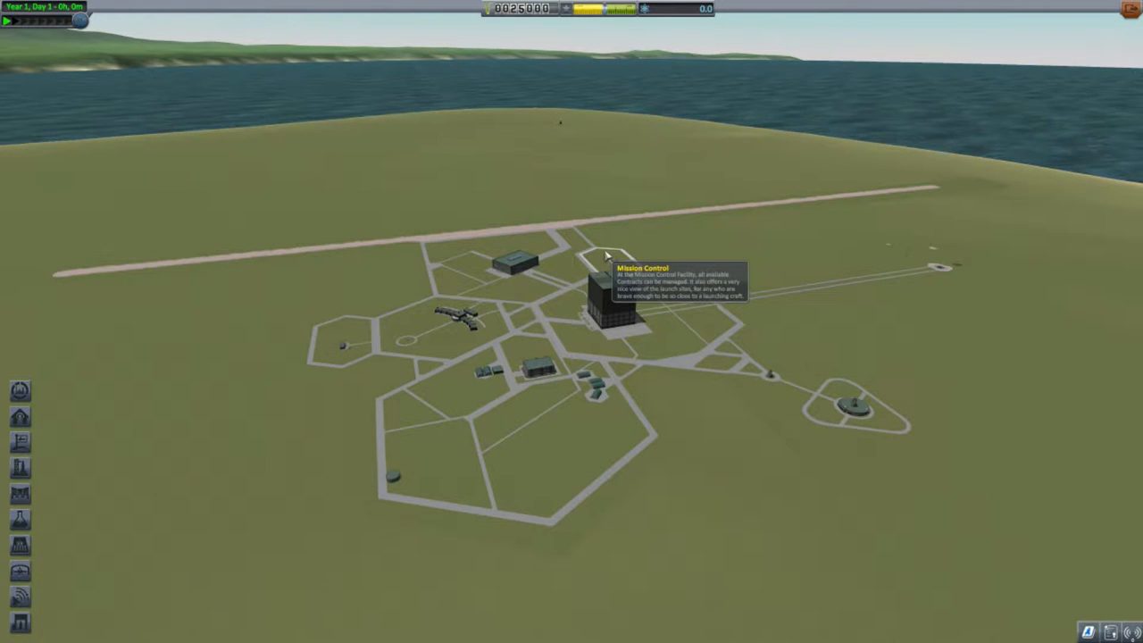
# Accept the changed settings from the pause menu and resume at the space center
pyautogui.press('Escape')
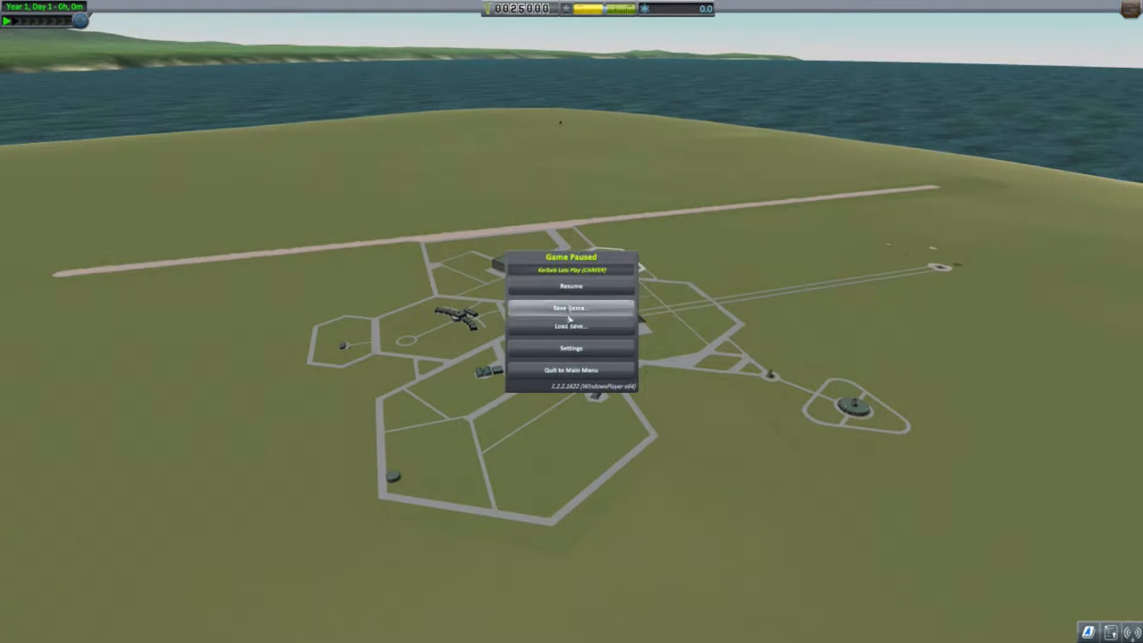
pyautogui.click(572, 348)
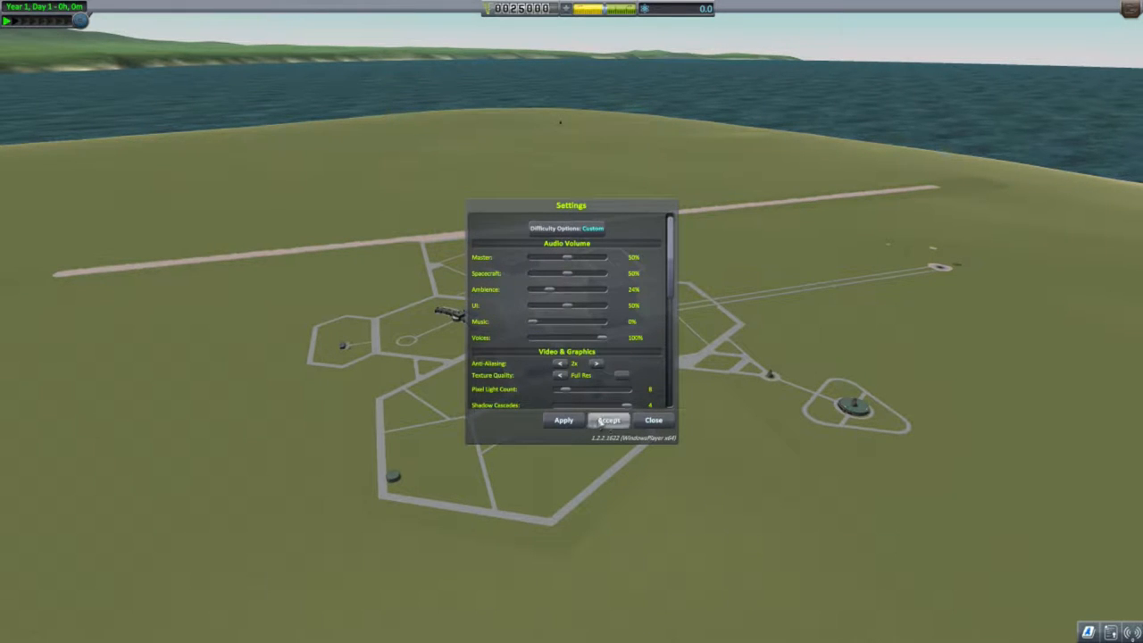
pyautogui.click(609, 420)
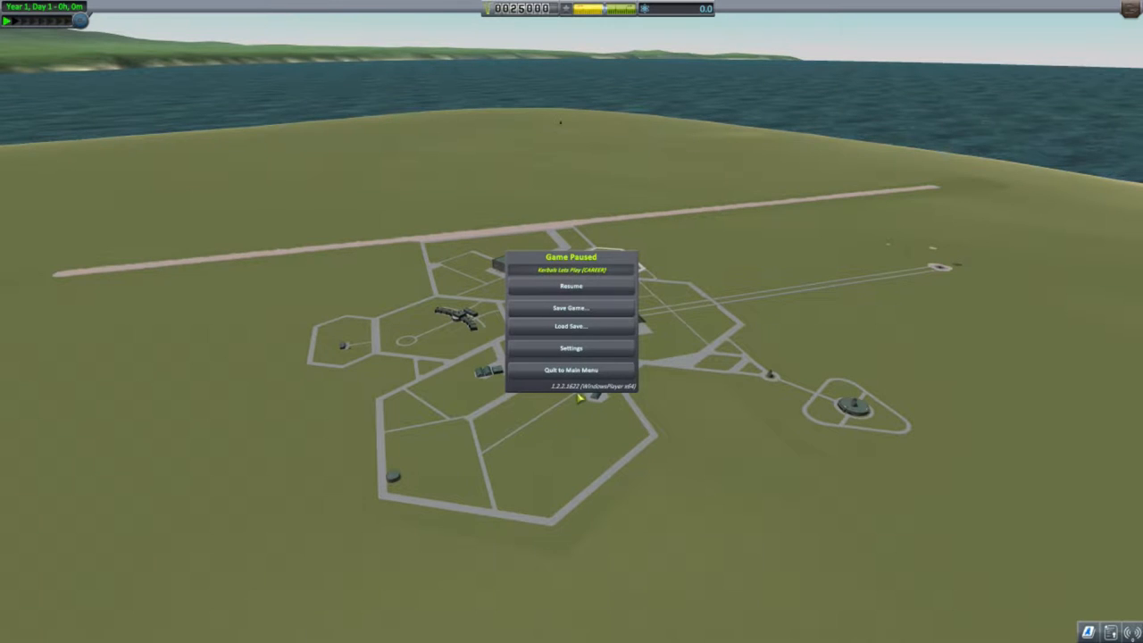
pyautogui.click(571, 286)
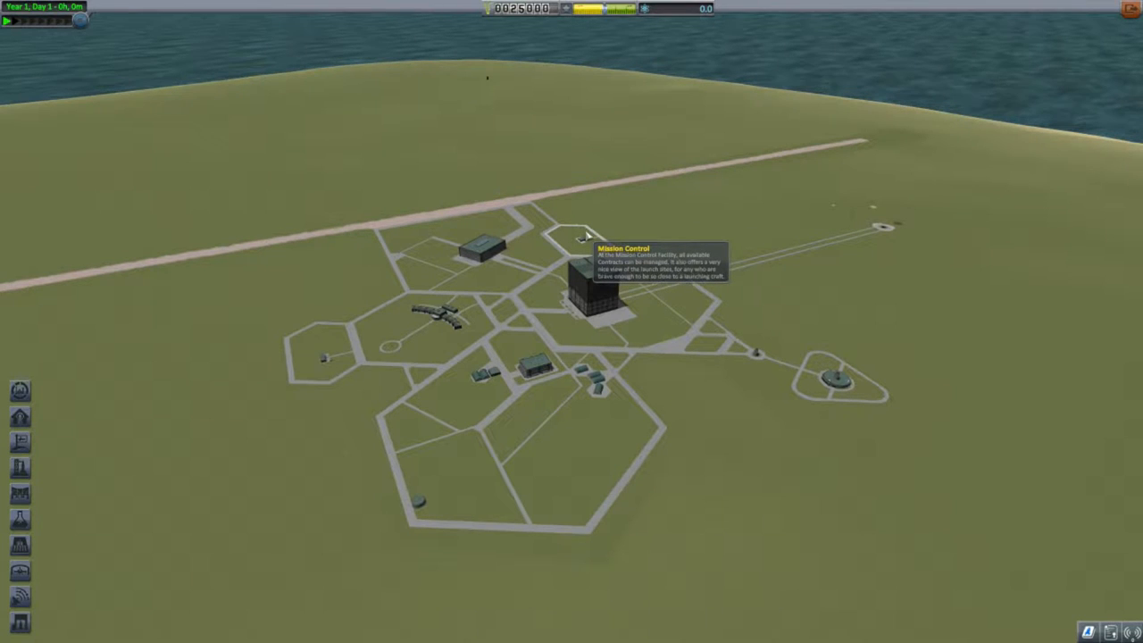
pyautogui.click(598, 285)
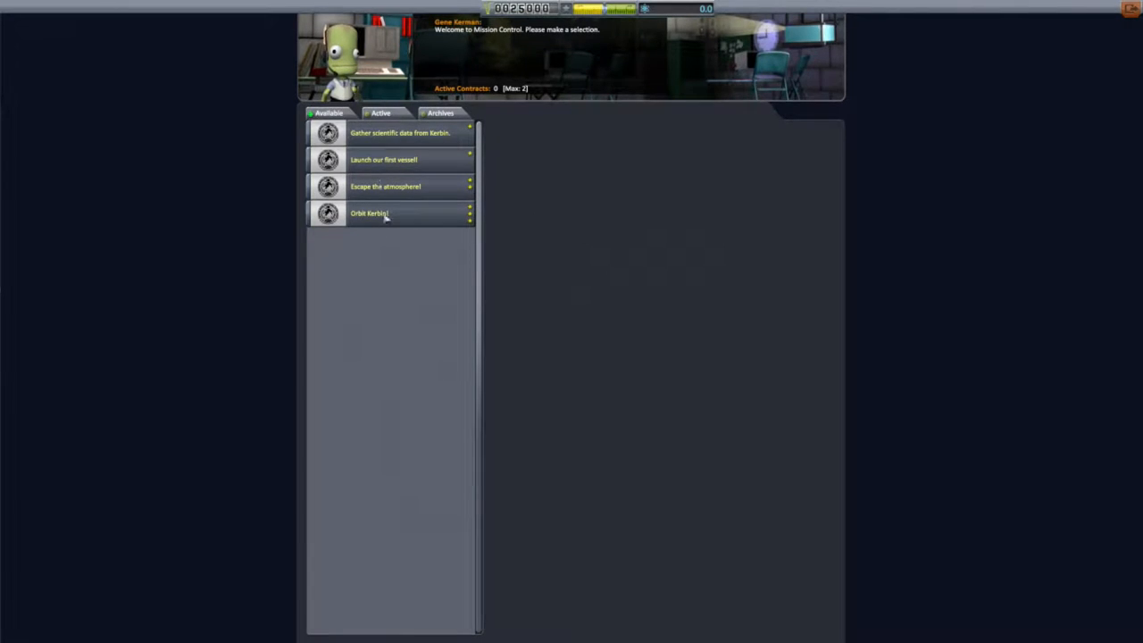
pyautogui.moveTo(388, 271)
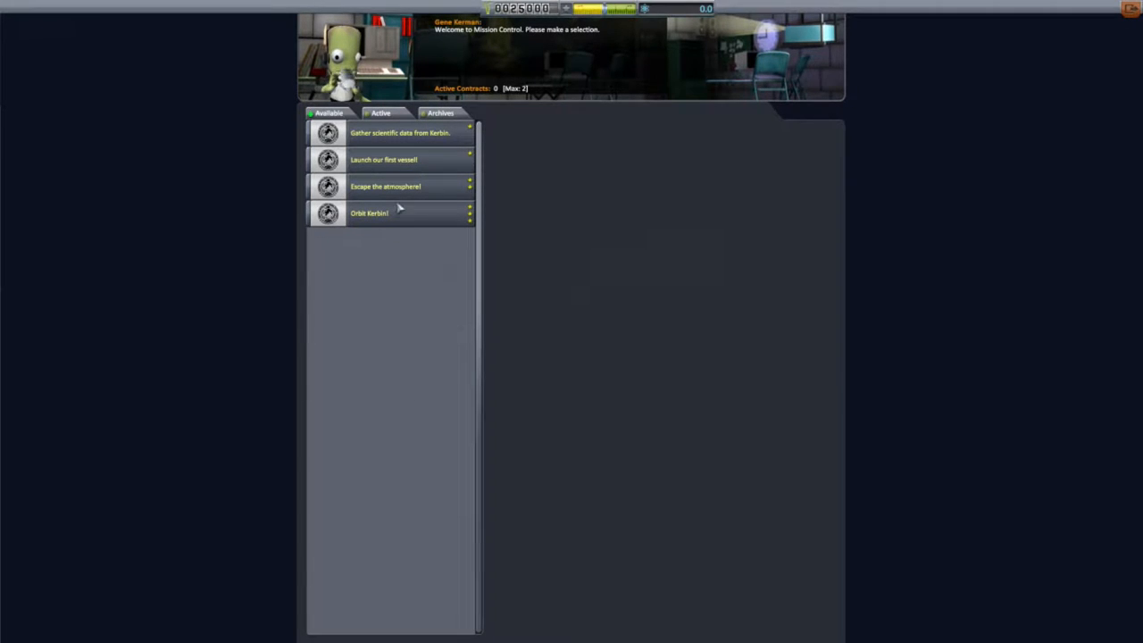
pyautogui.click(386, 186)
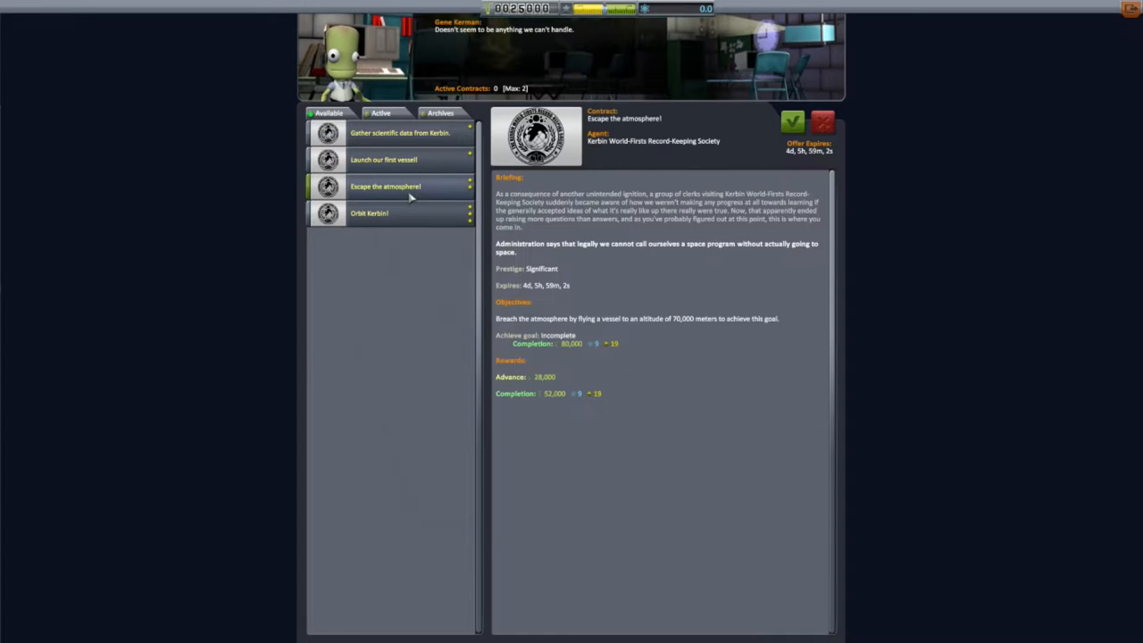
pyautogui.click(400, 133)
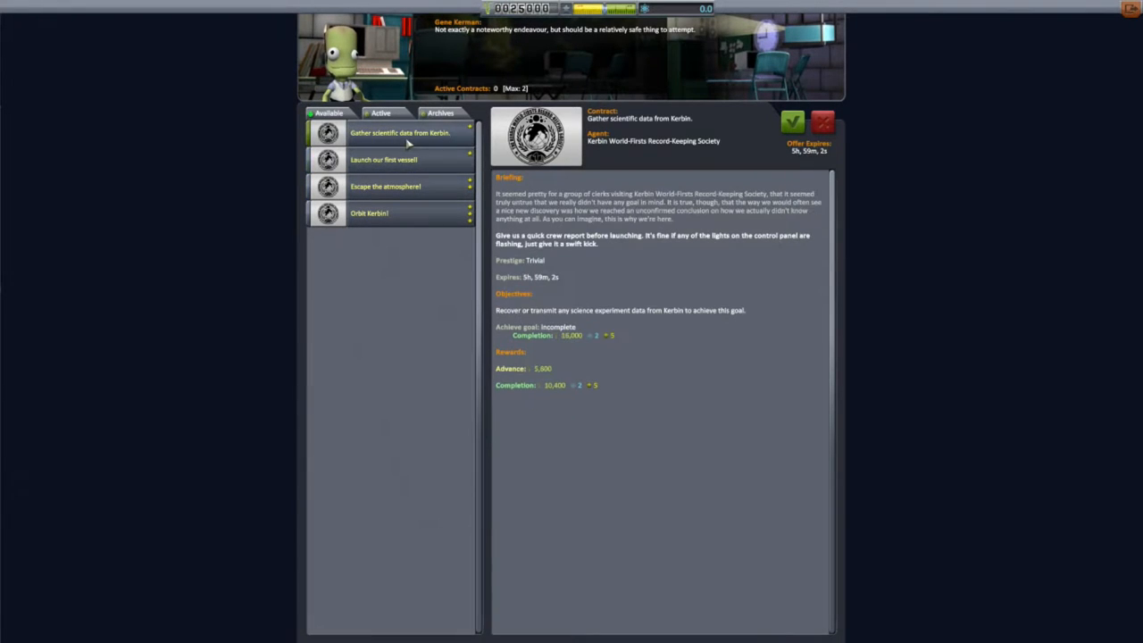
pyautogui.click(386, 186)
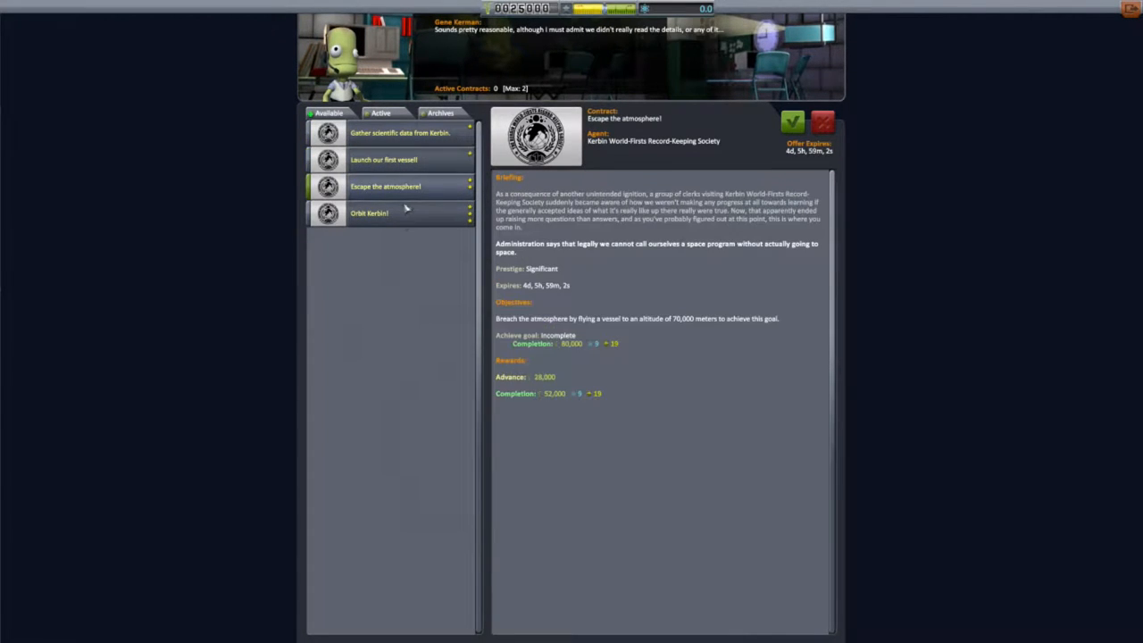
pyautogui.click(368, 213)
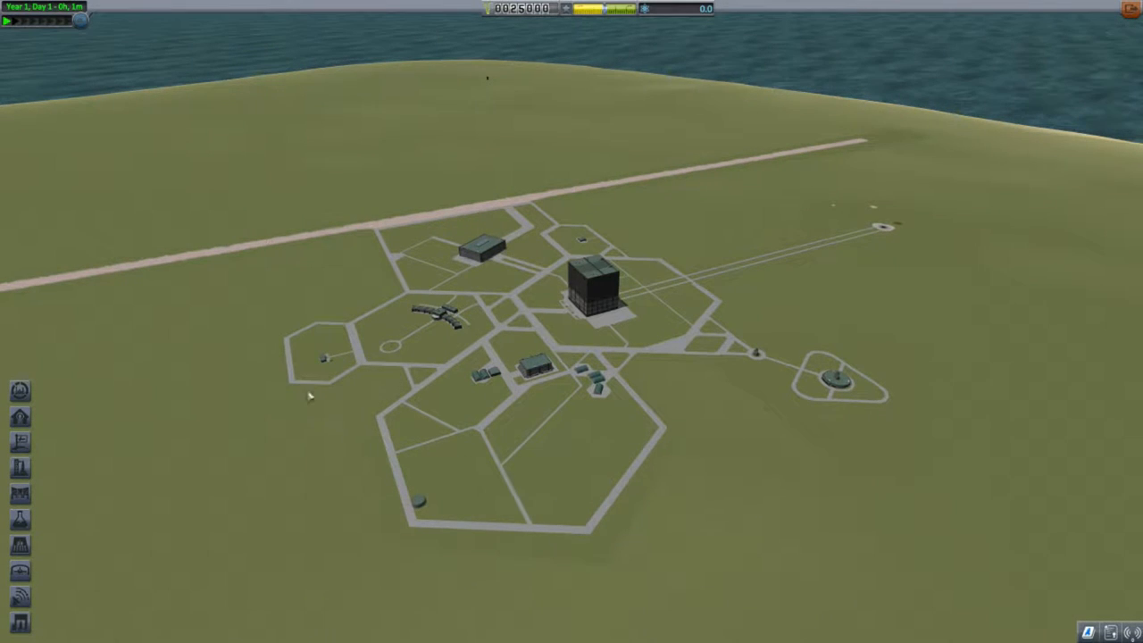
pyautogui.moveTo(320, 357)
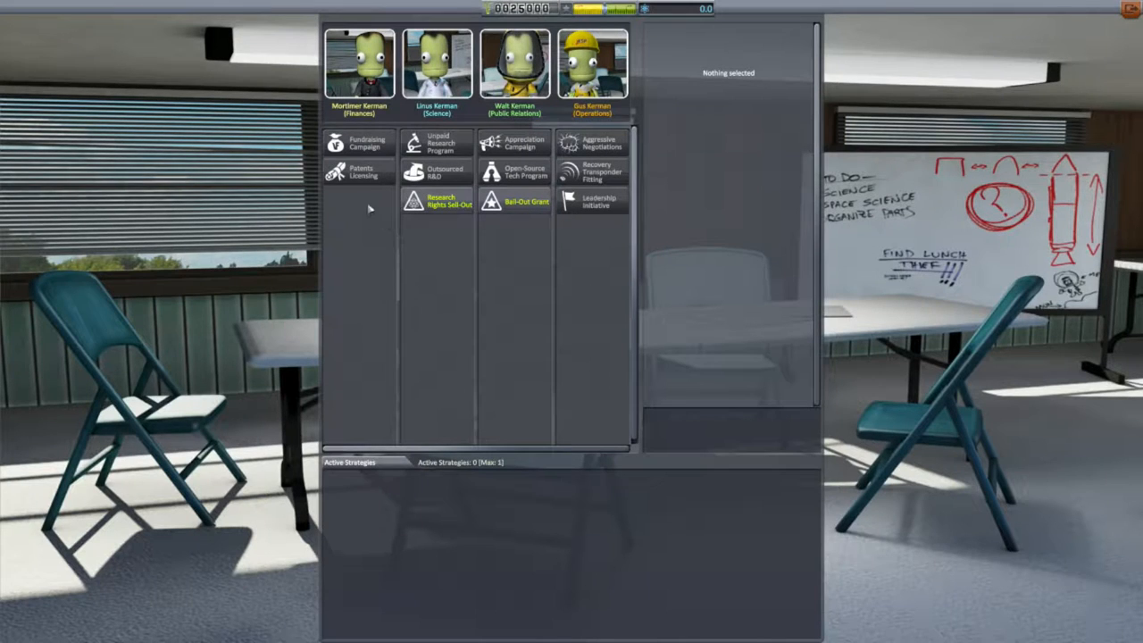
pyautogui.moveTo(596, 243)
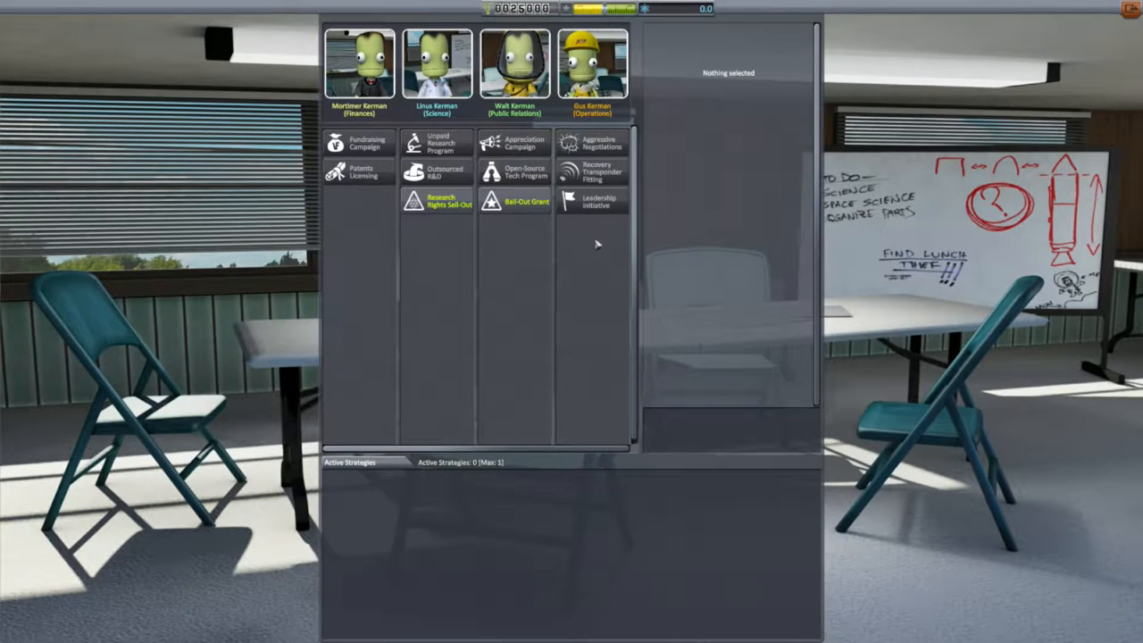
pyautogui.moveTo(525, 296)
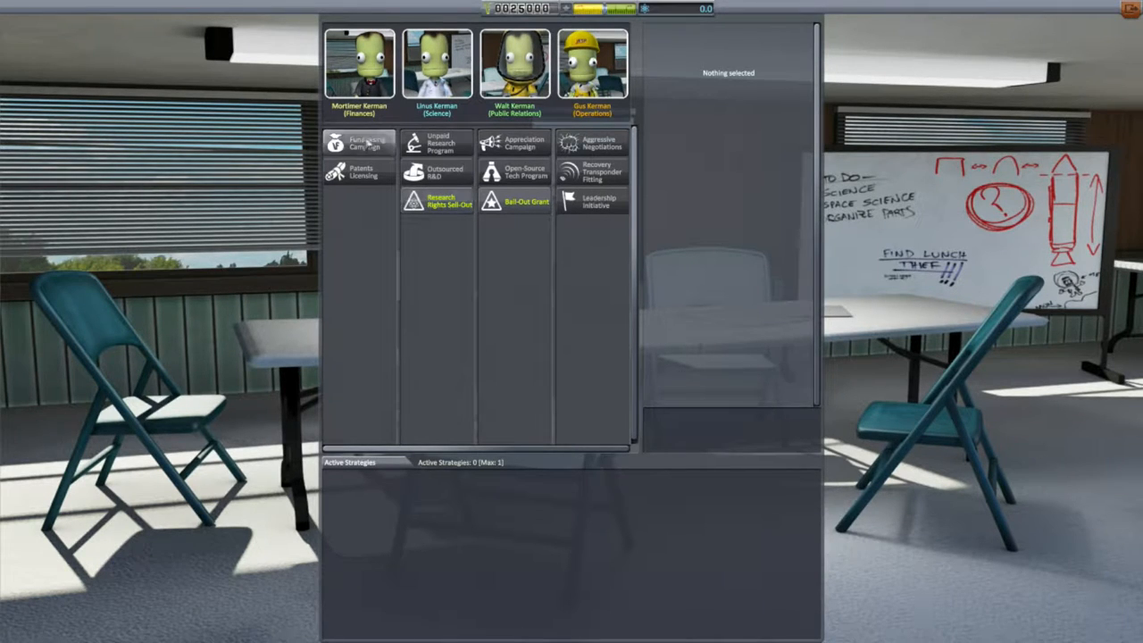
# Show the Fundraising Campaign strategy's details in the Administration building
pyautogui.click(359, 143)
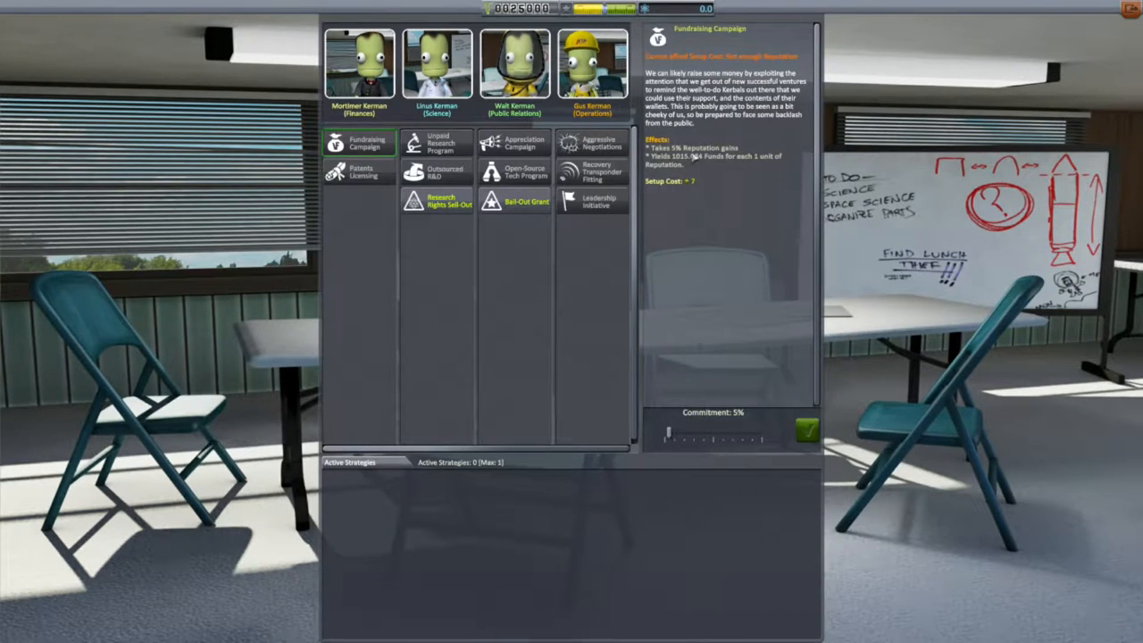
pyautogui.moveTo(768, 160)
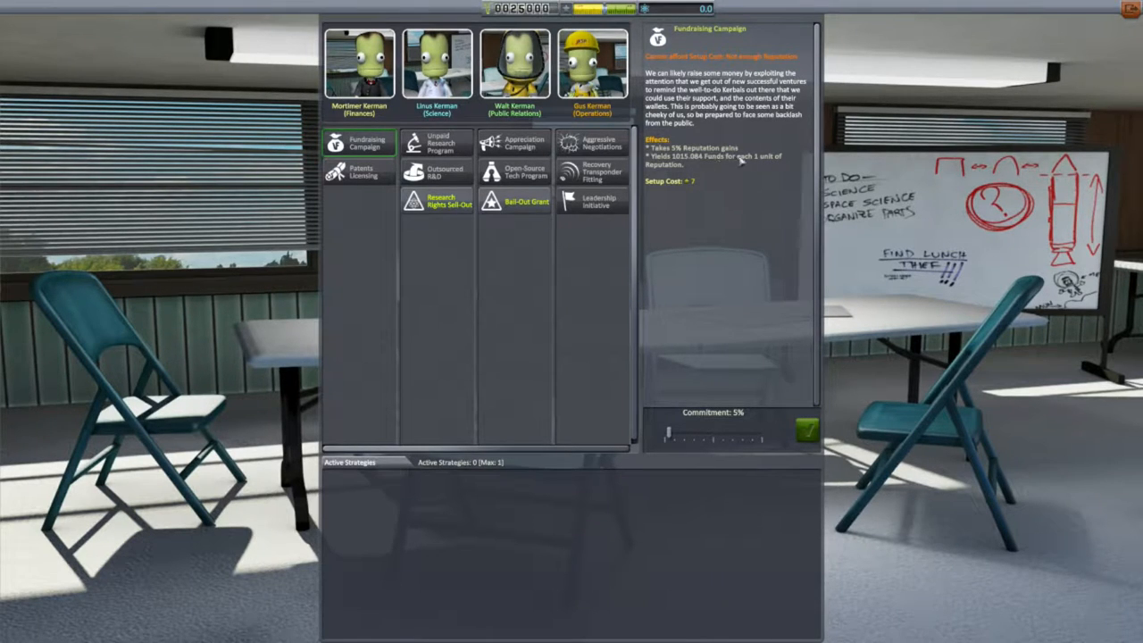
pyautogui.moveTo(759, 164)
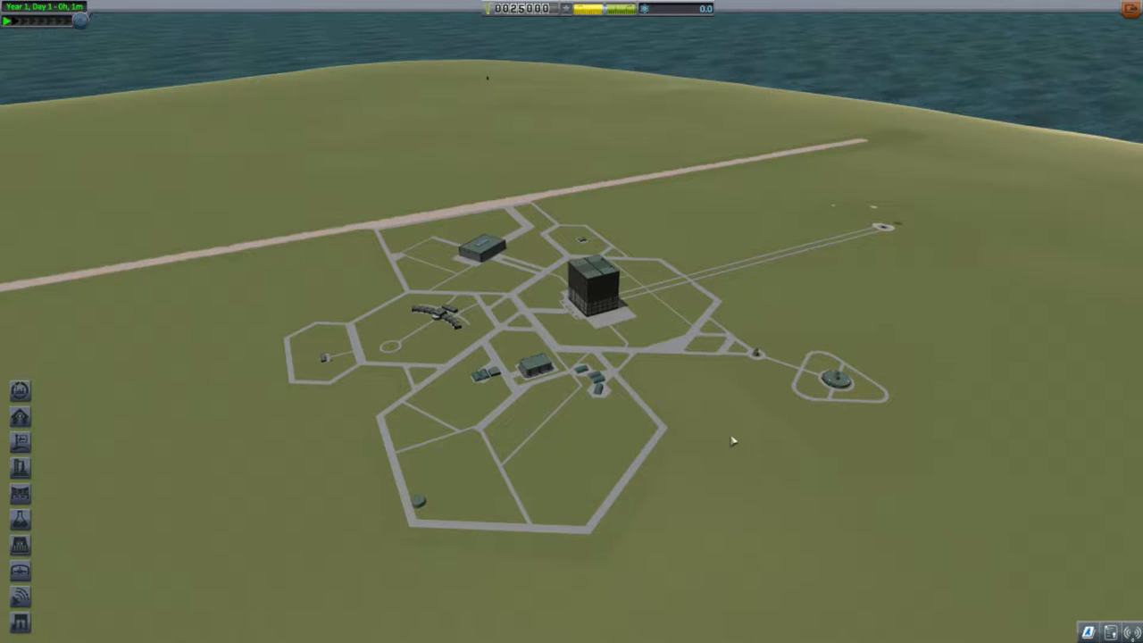
pyautogui.moveTo(426, 318)
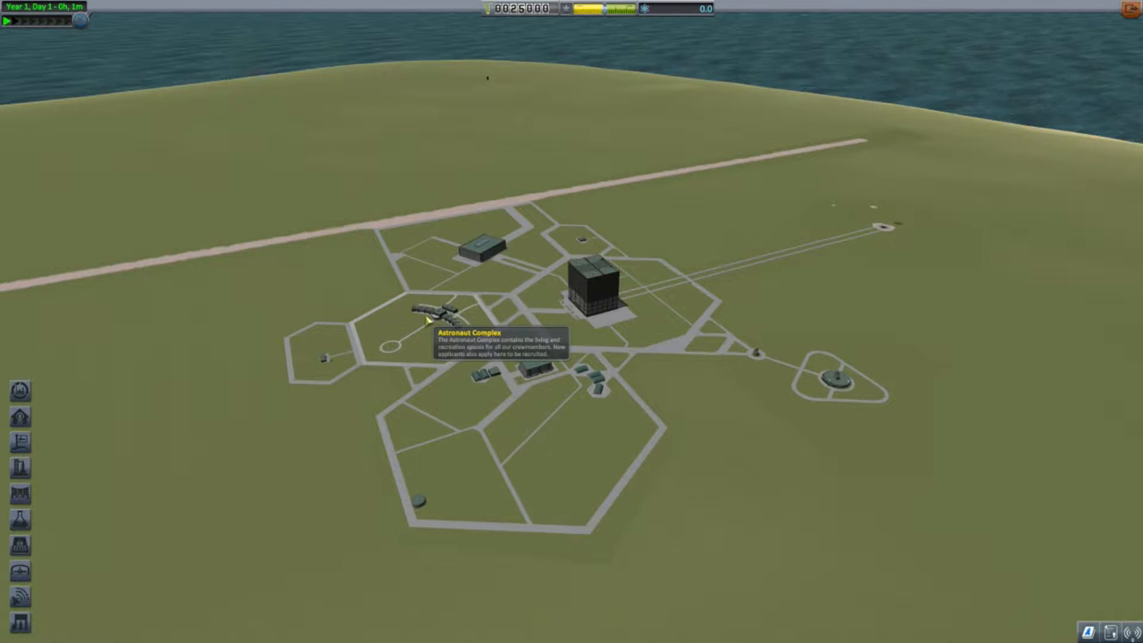
# Enter the Astronaut Complex to see the applicants and four active kerbals
pyautogui.click(428, 312)
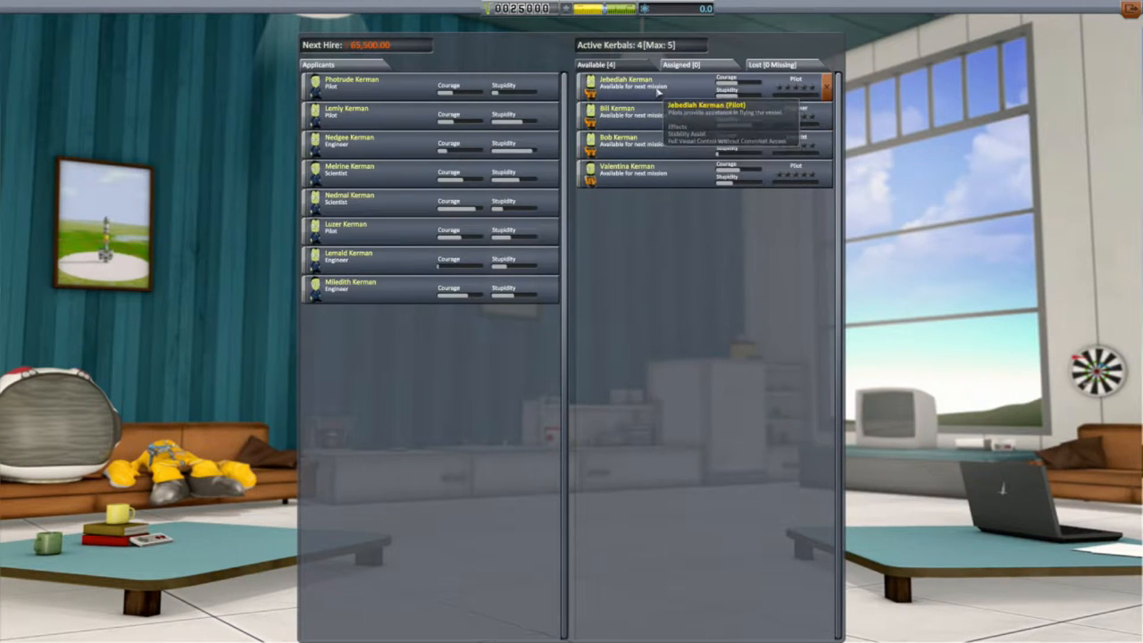
pyautogui.moveTo(650, 143)
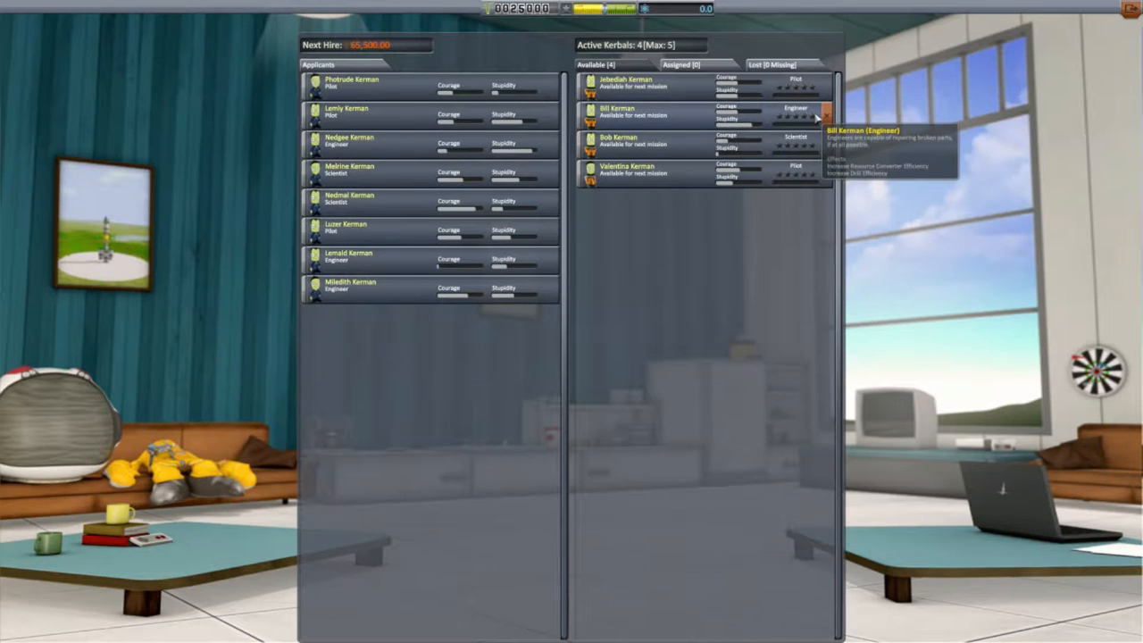
pyautogui.moveTo(675, 254)
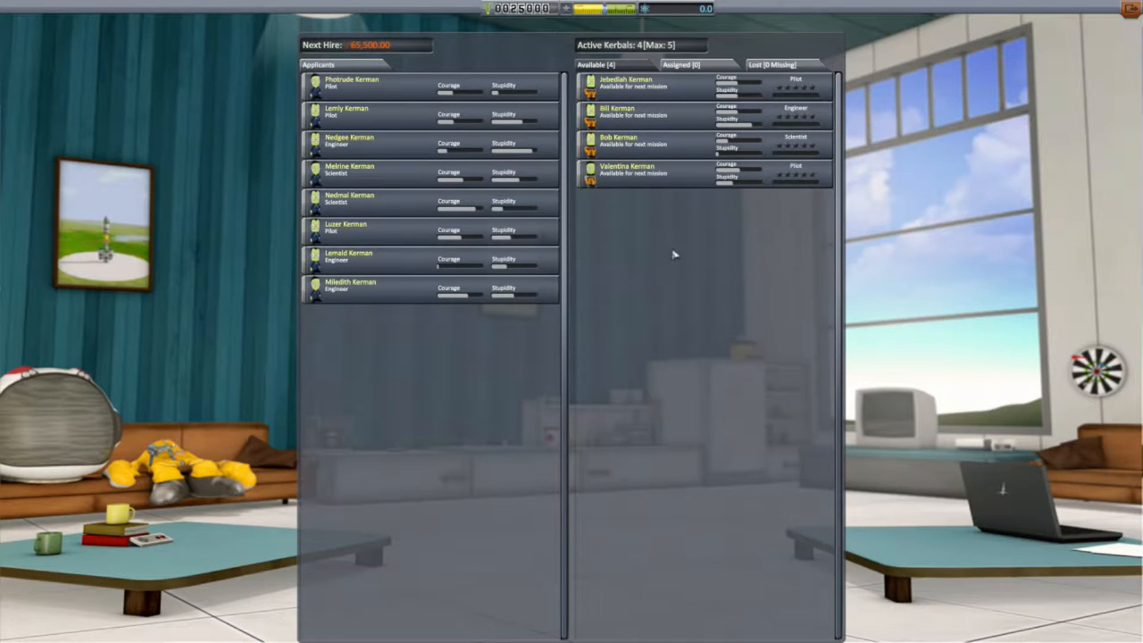
pyautogui.moveTo(728, 175)
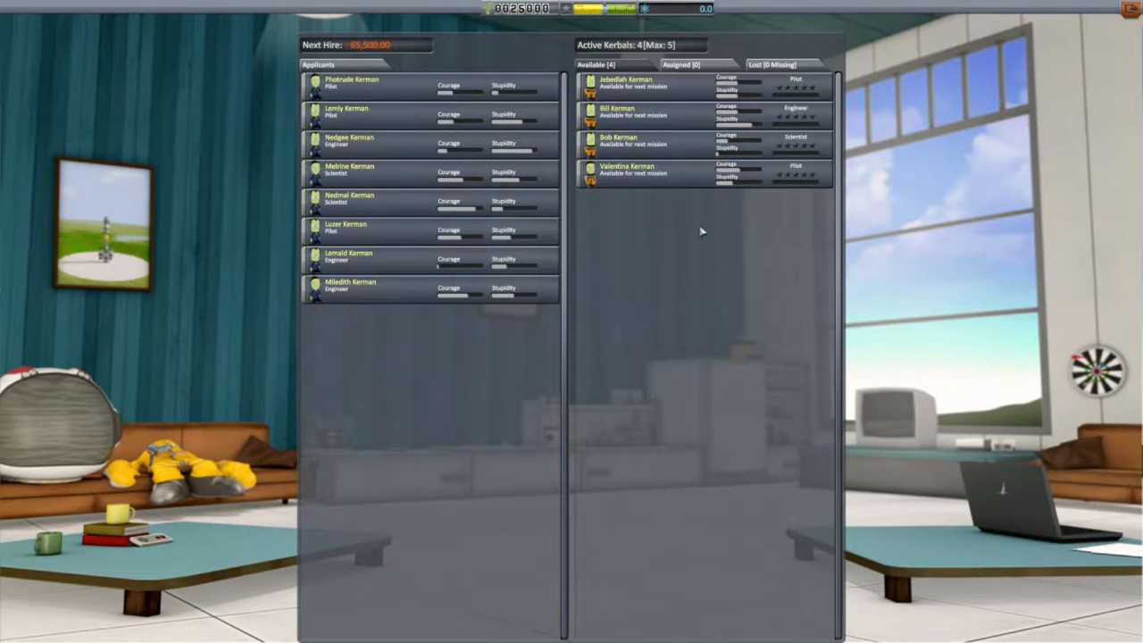
pyautogui.moveTo(800, 84)
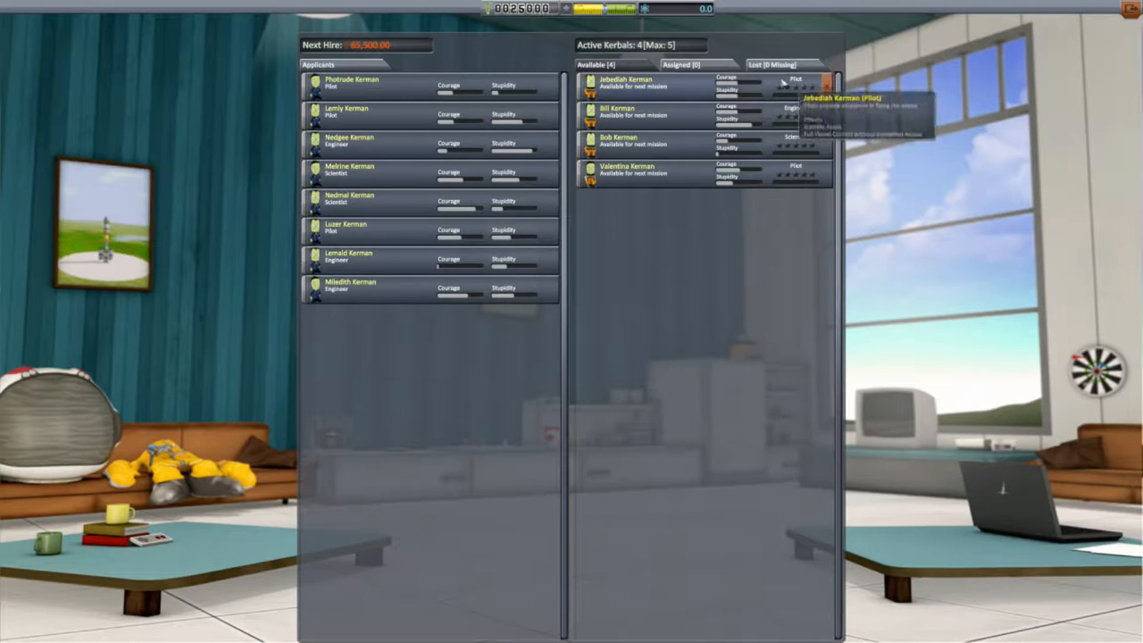
pyautogui.moveTo(1062, 50)
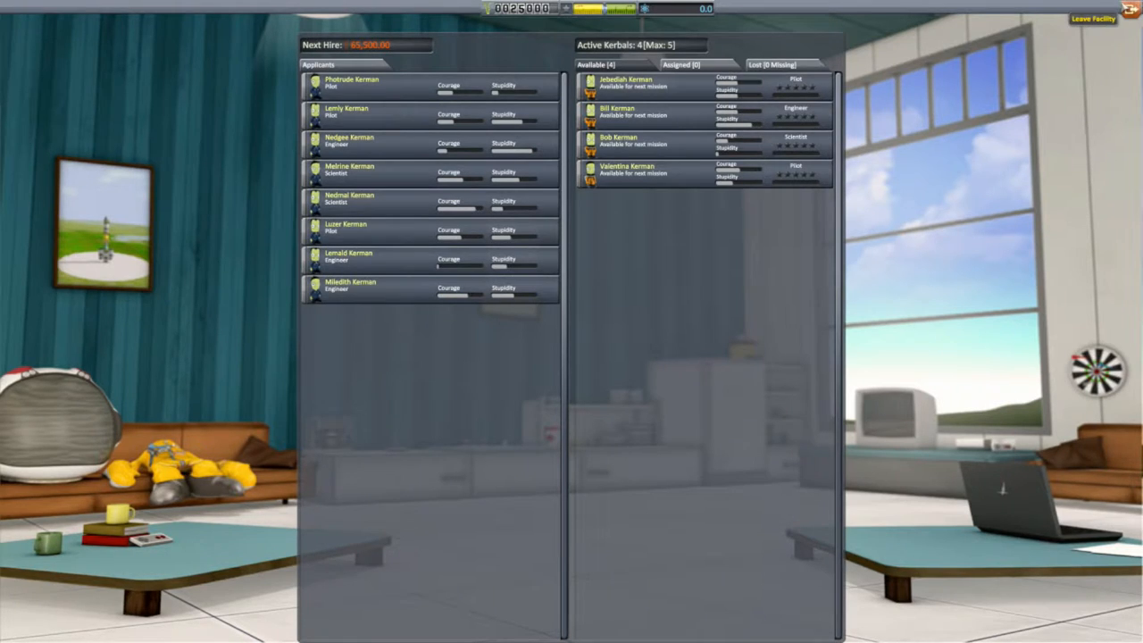
# Leave the Astronaut Complex, try the Launch Pad and dismiss the 'No saved vessels found' notice
pyautogui.click(1093, 18)
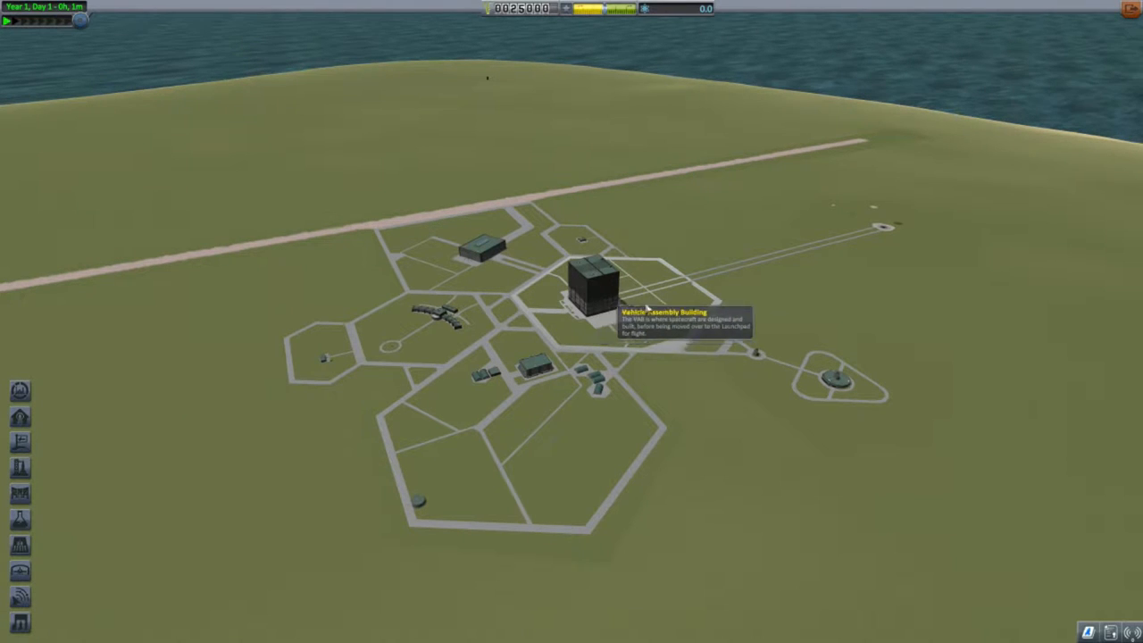
pyautogui.moveTo(879, 223)
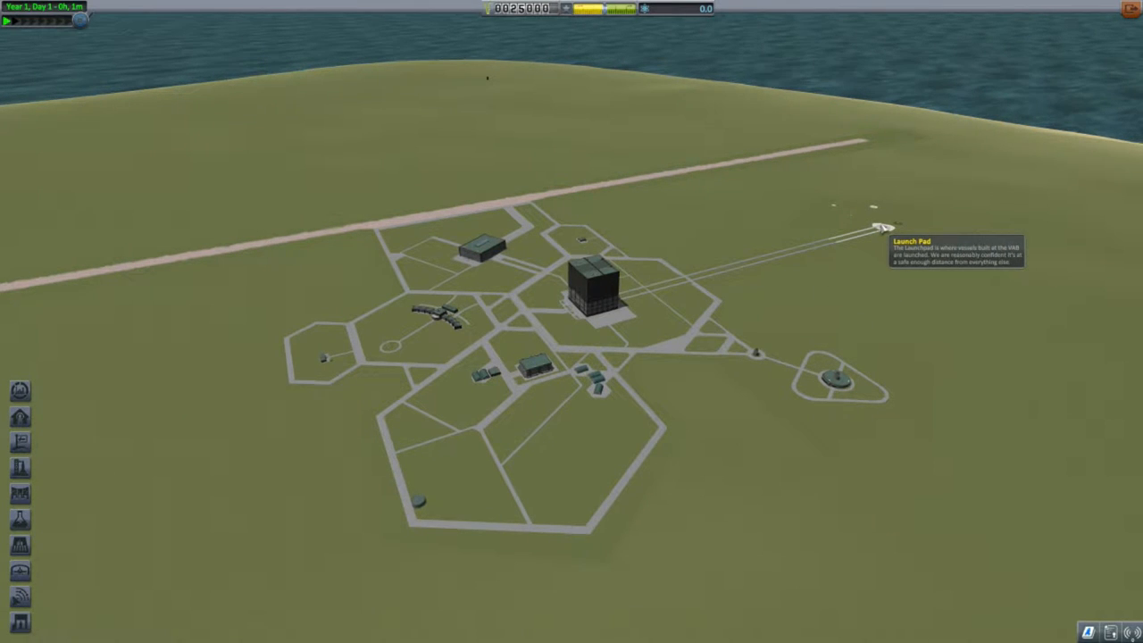
pyautogui.click(878, 221)
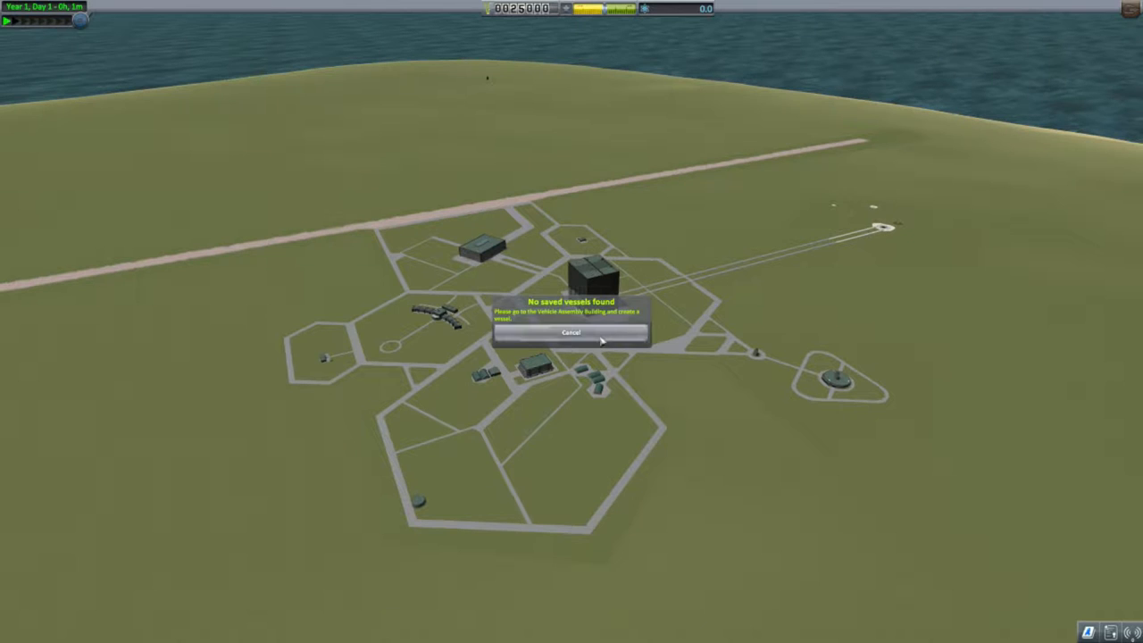
pyautogui.click(572, 332)
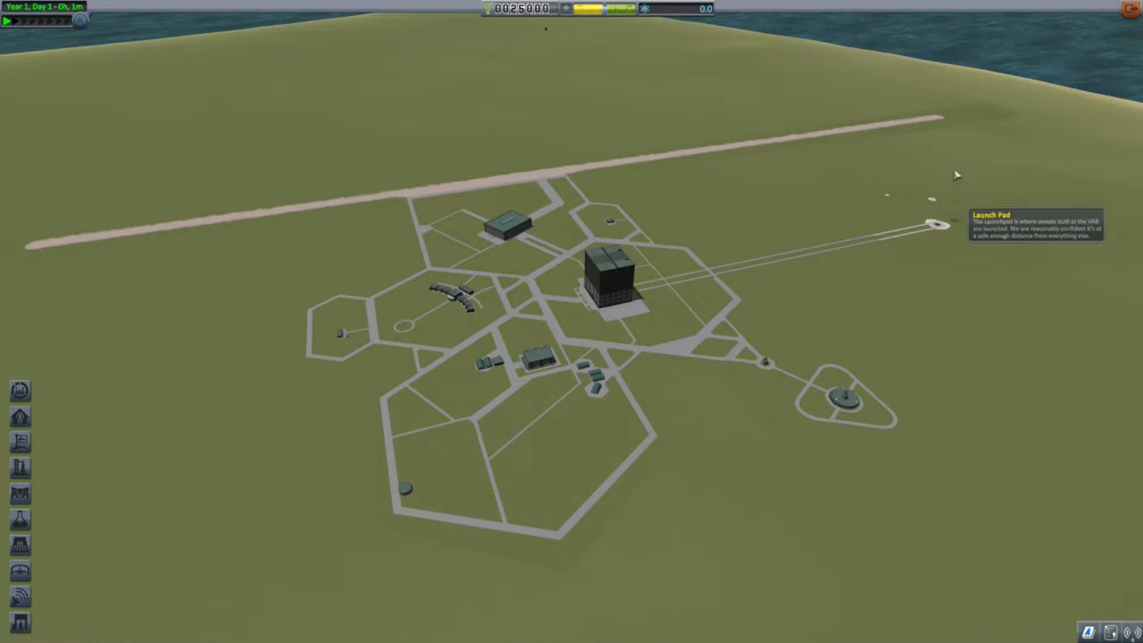
pyautogui.moveTo(910, 338)
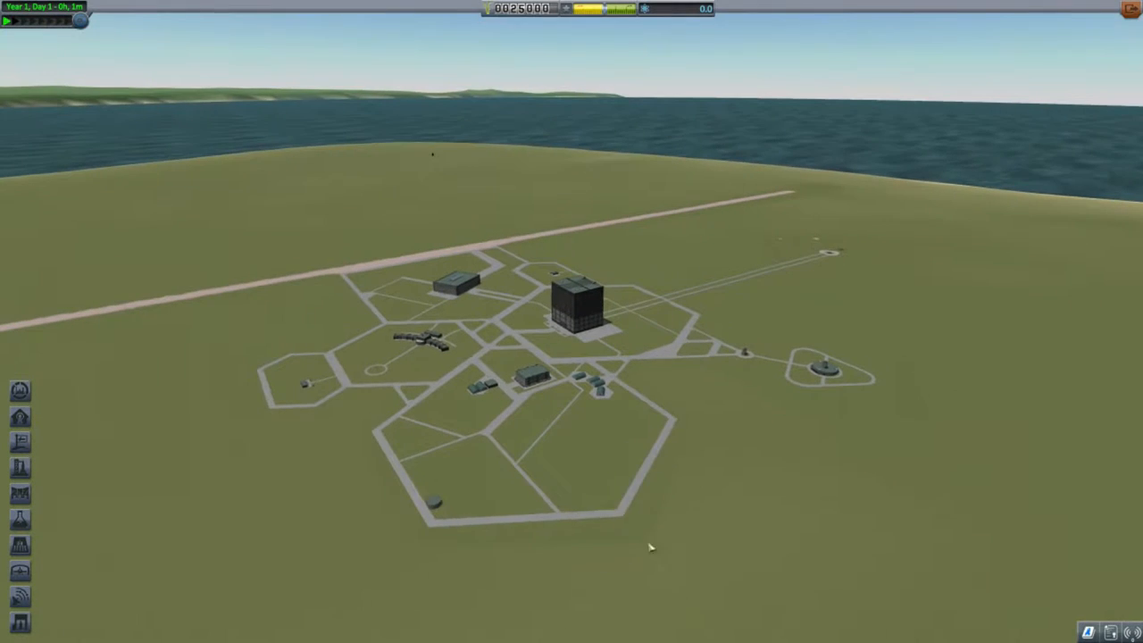
# Enter the Research and Development tech tree and show the Start node's parts
pyautogui.click(580, 295)
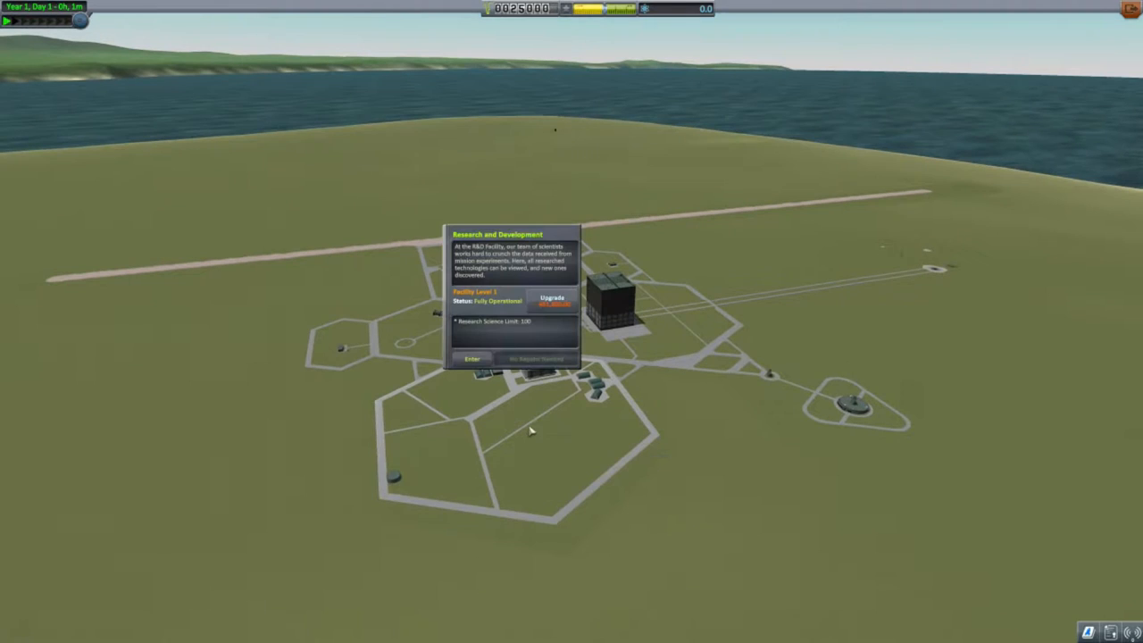
pyautogui.click(471, 357)
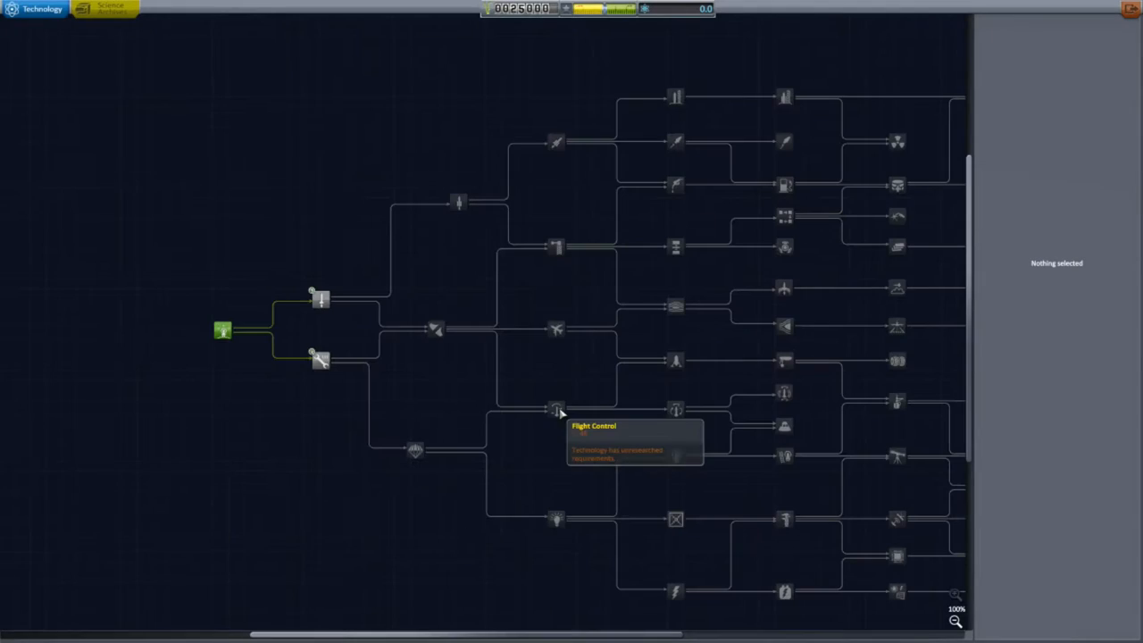
pyautogui.moveTo(229, 331)
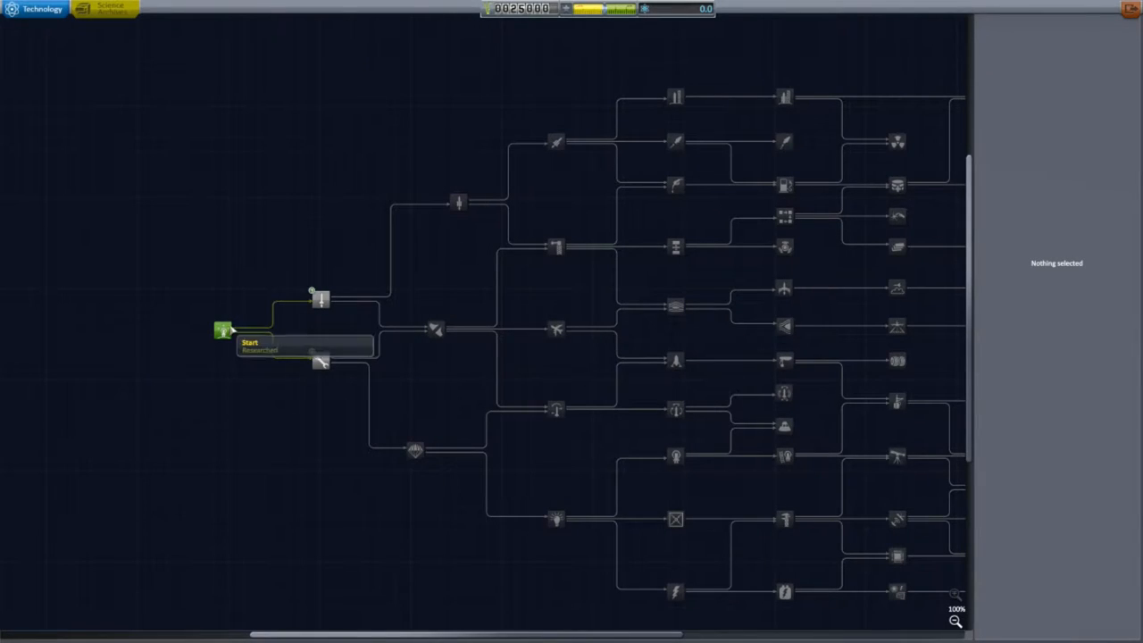
pyautogui.click(223, 330)
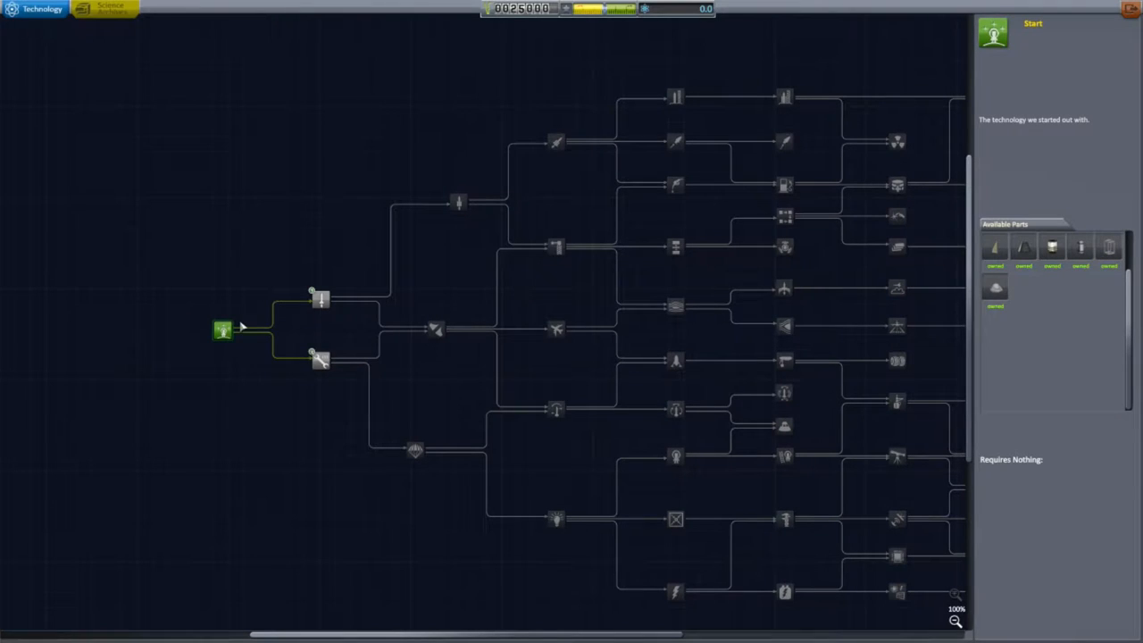
pyautogui.moveTo(1023, 249)
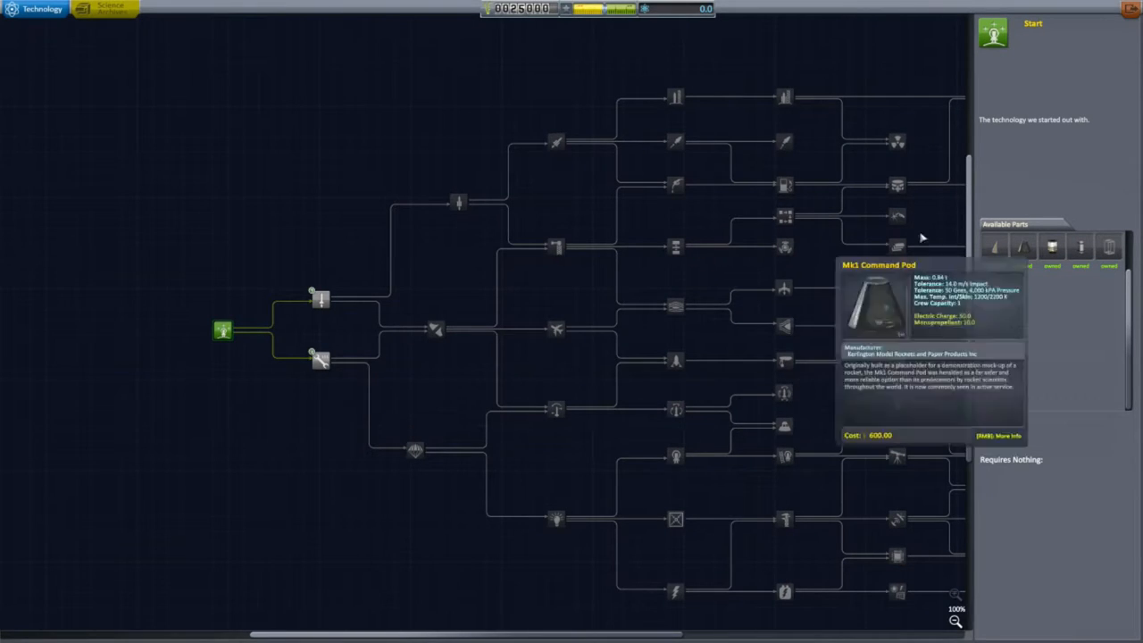
pyautogui.moveTo(304, 368)
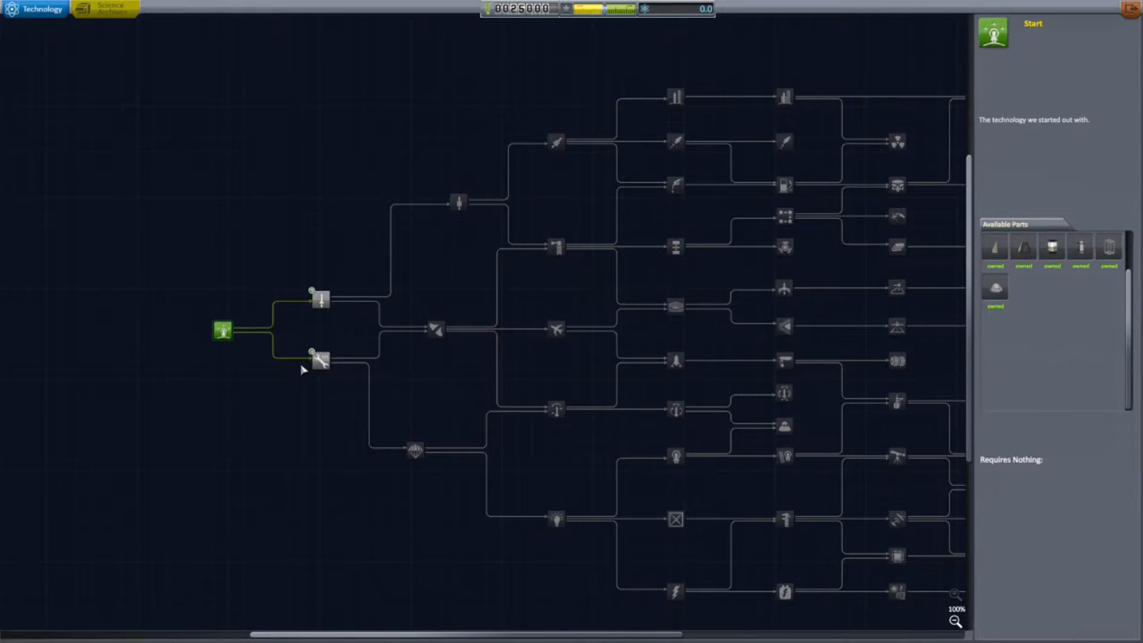
# Browse Basic Rocketry and leave Engineering 101's parts and research cost showing
pyautogui.click(319, 361)
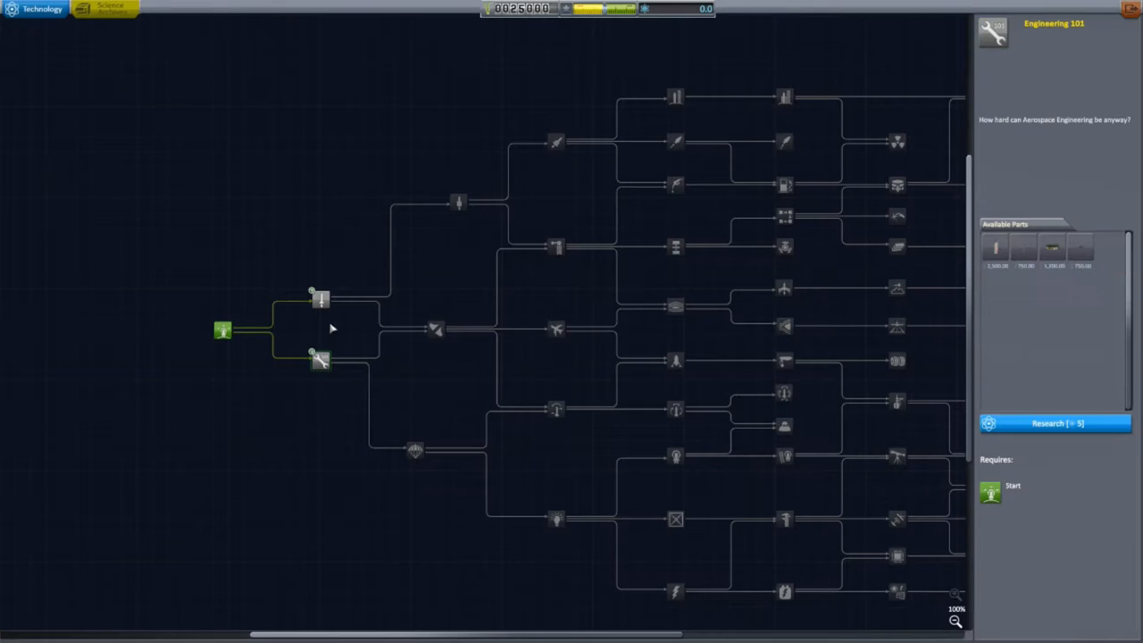
pyautogui.click(320, 361)
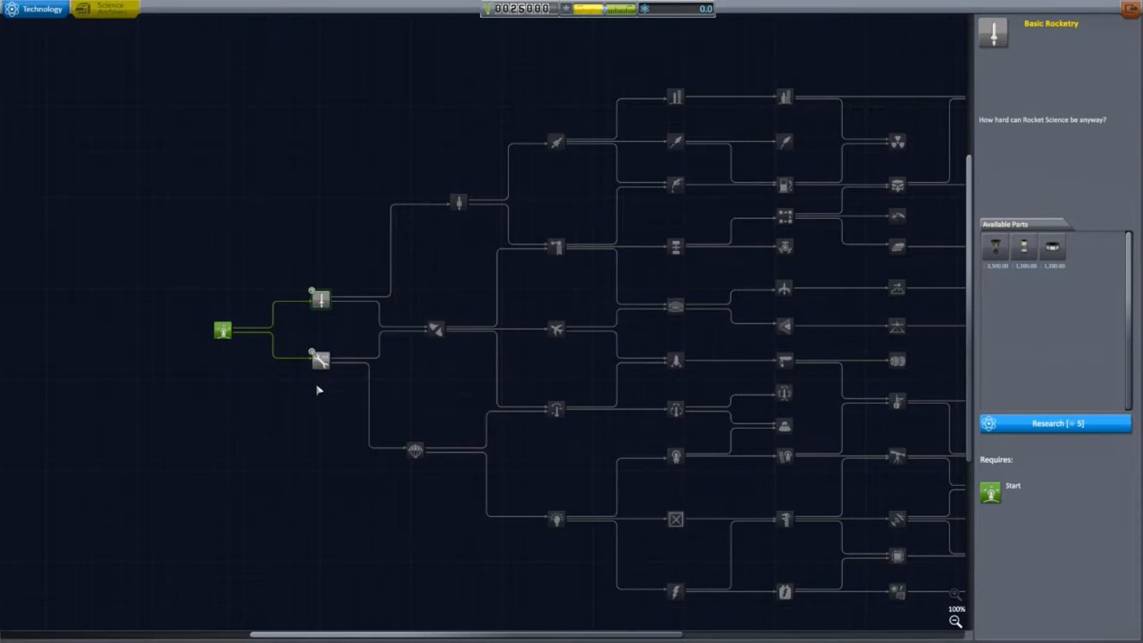
pyautogui.moveTo(1052, 246)
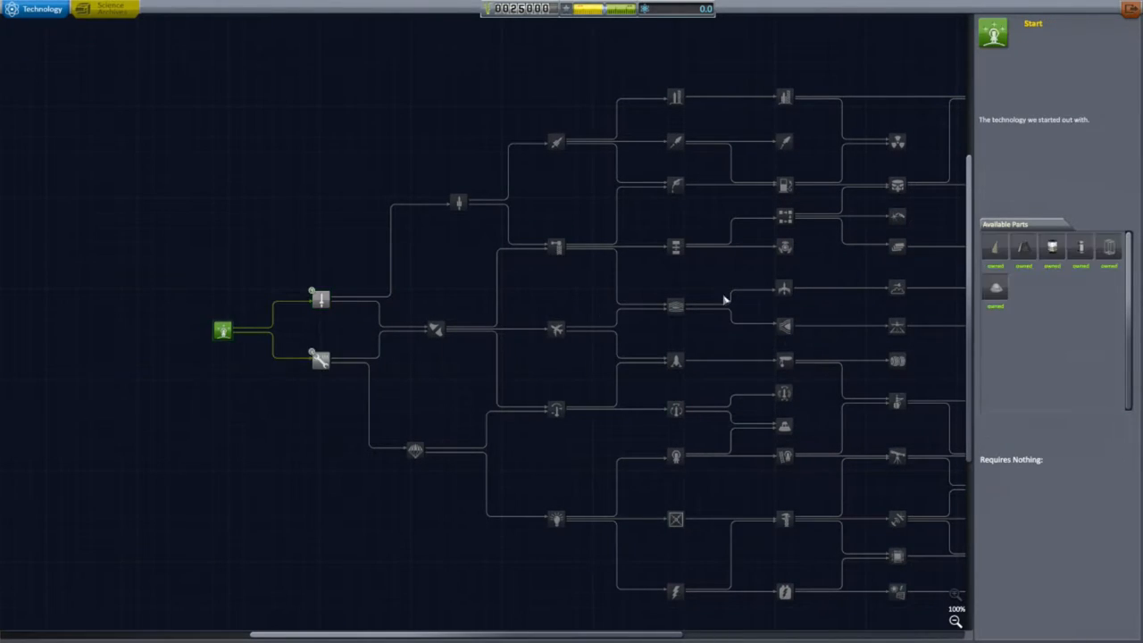
pyautogui.moveTo(1060, 248)
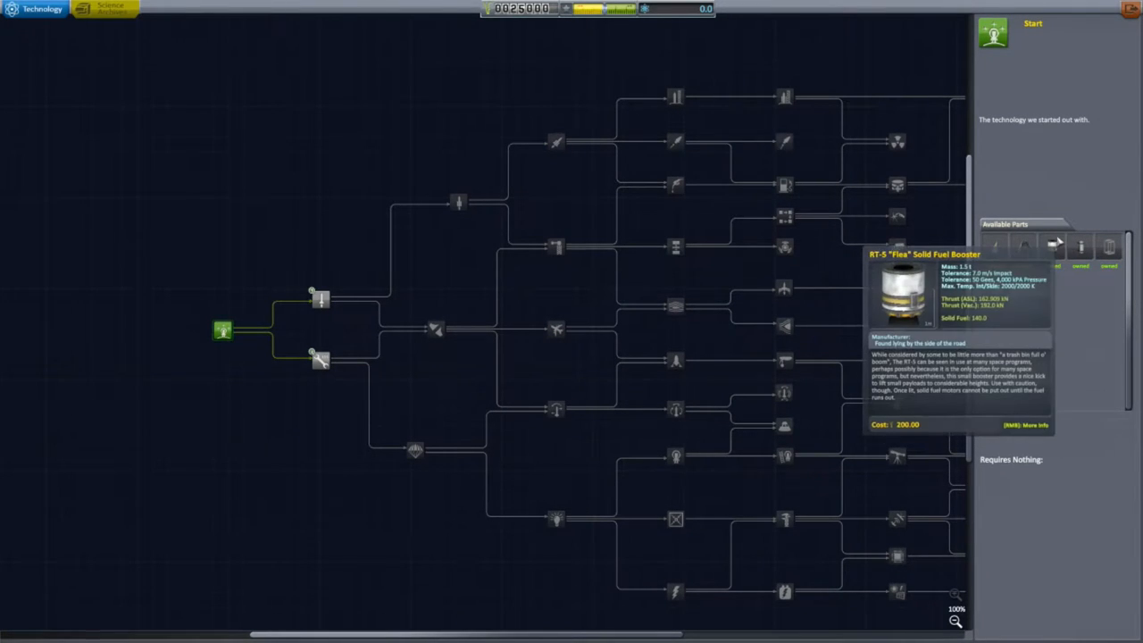
pyautogui.moveTo(318, 357)
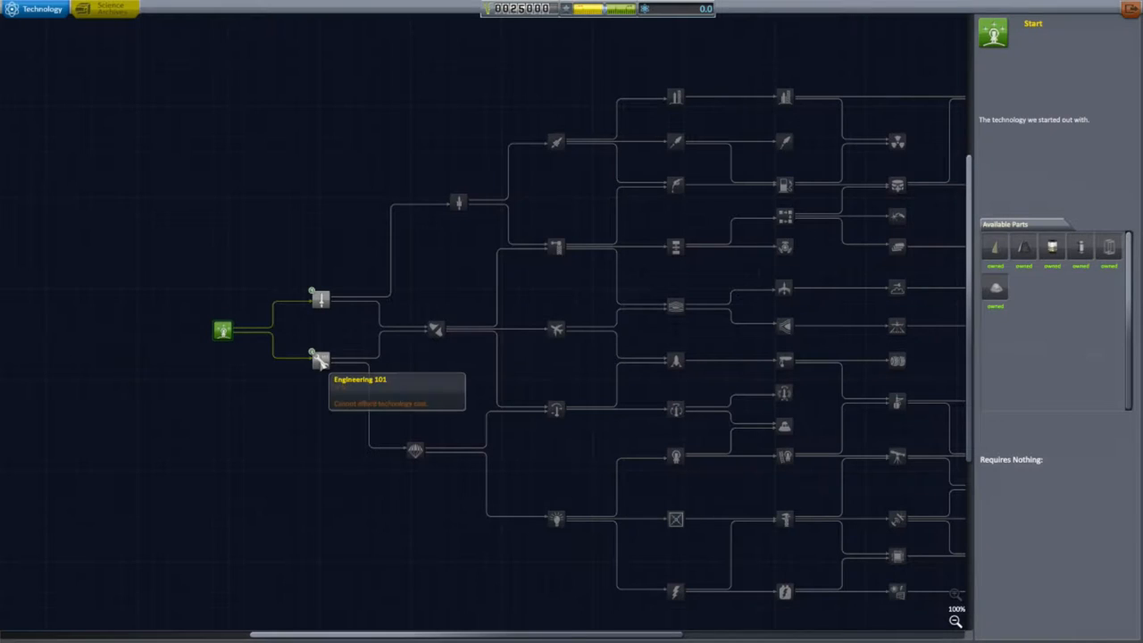
pyautogui.click(320, 357)
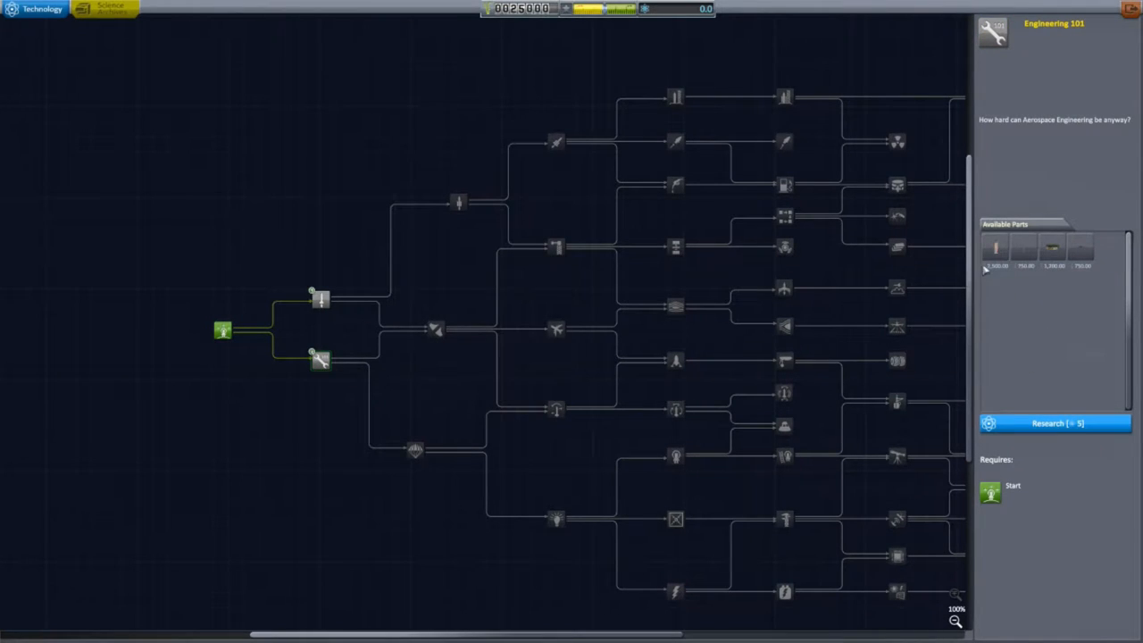
pyautogui.moveTo(993, 246)
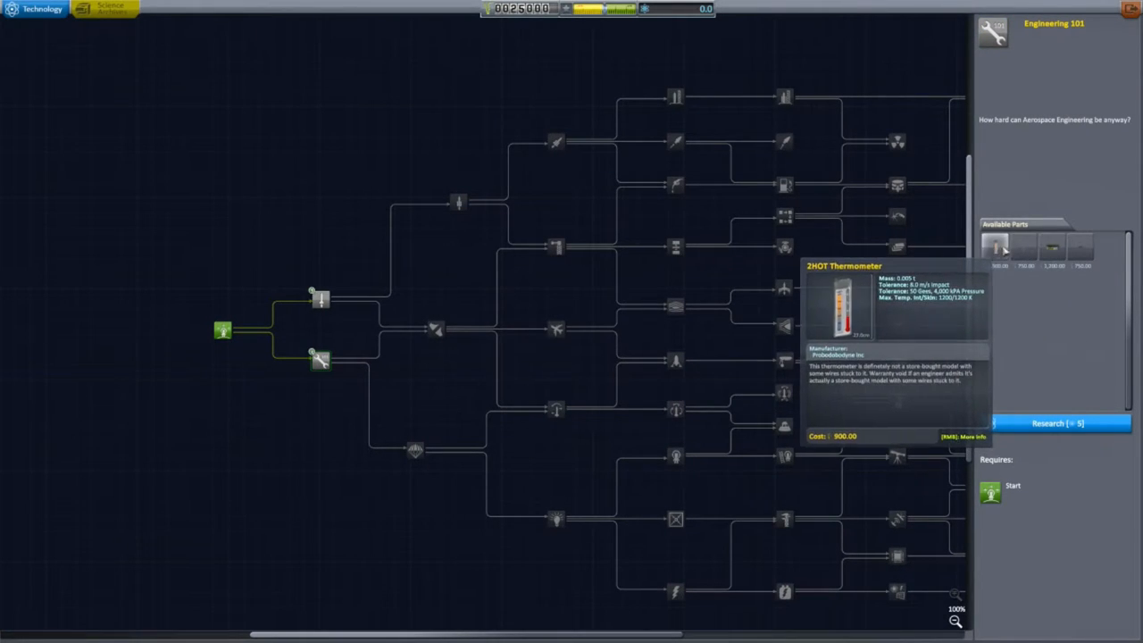
pyautogui.moveTo(1051, 247)
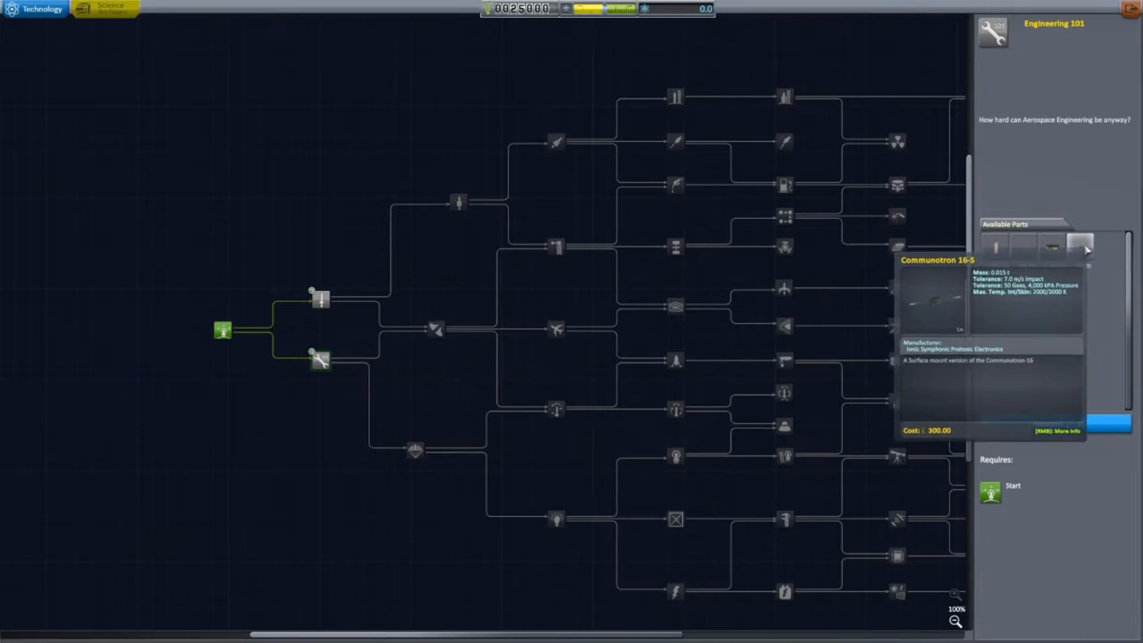
pyautogui.moveTo(997, 247)
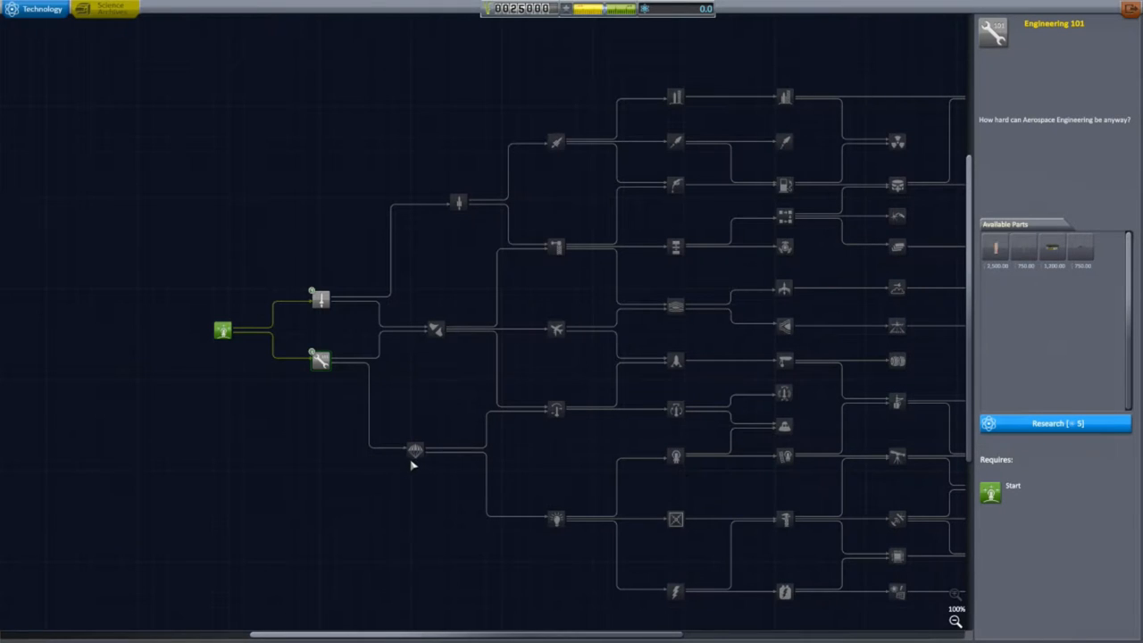
# View the Survivability node's parts, then show the Start node's details again
pyautogui.click(415, 450)
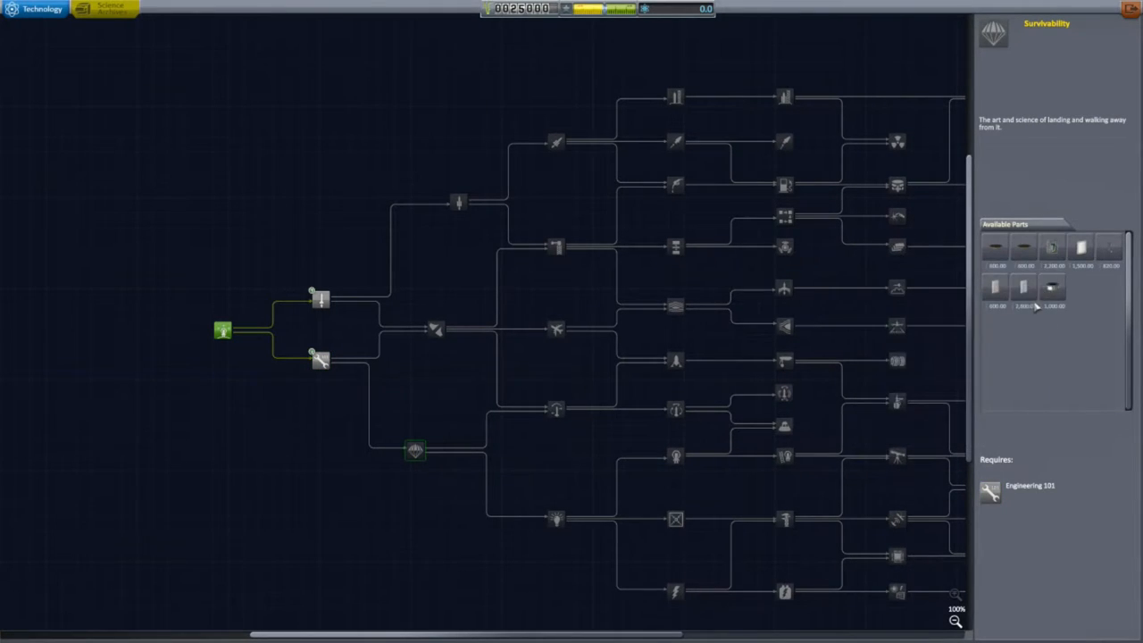
pyautogui.moveTo(223, 330)
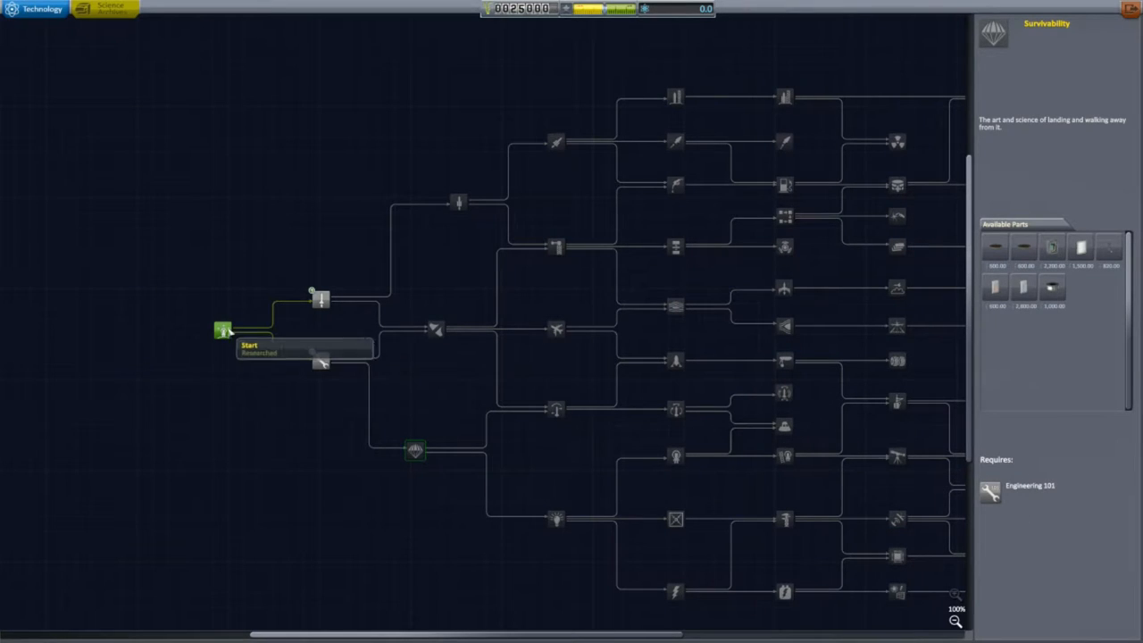
pyautogui.click(223, 330)
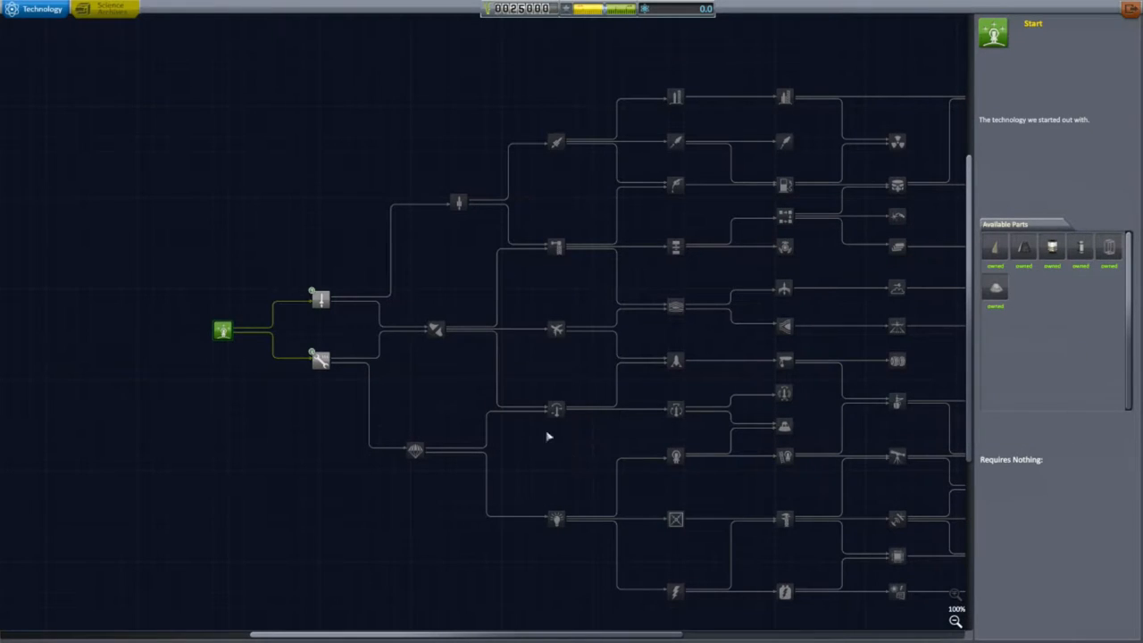
pyautogui.moveTo(500, 203)
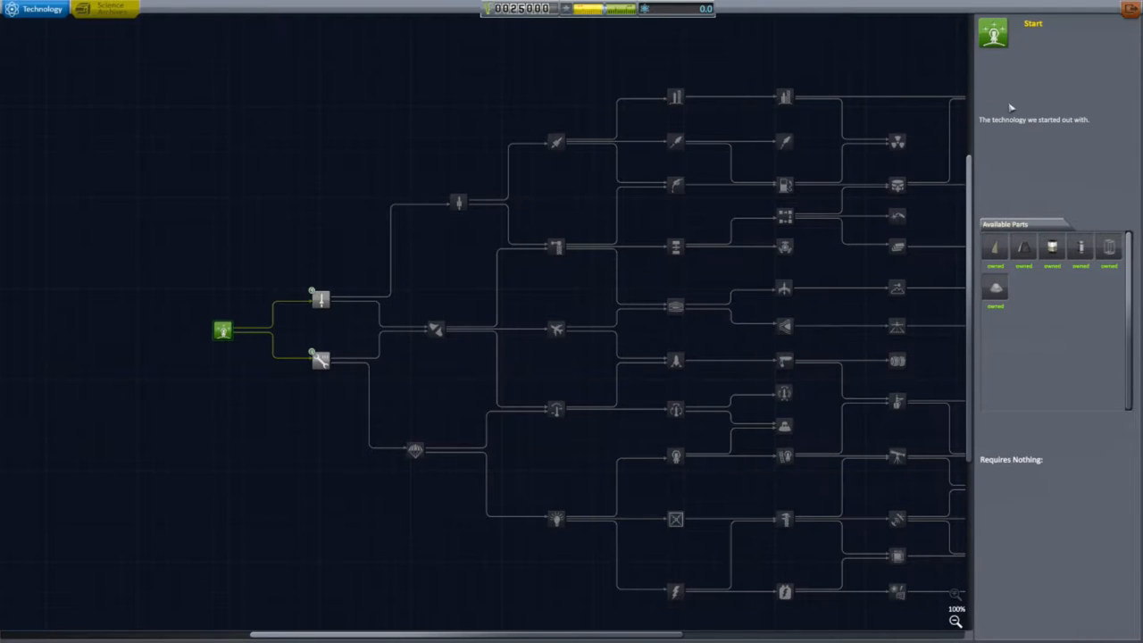
pyautogui.moveTo(590, 461)
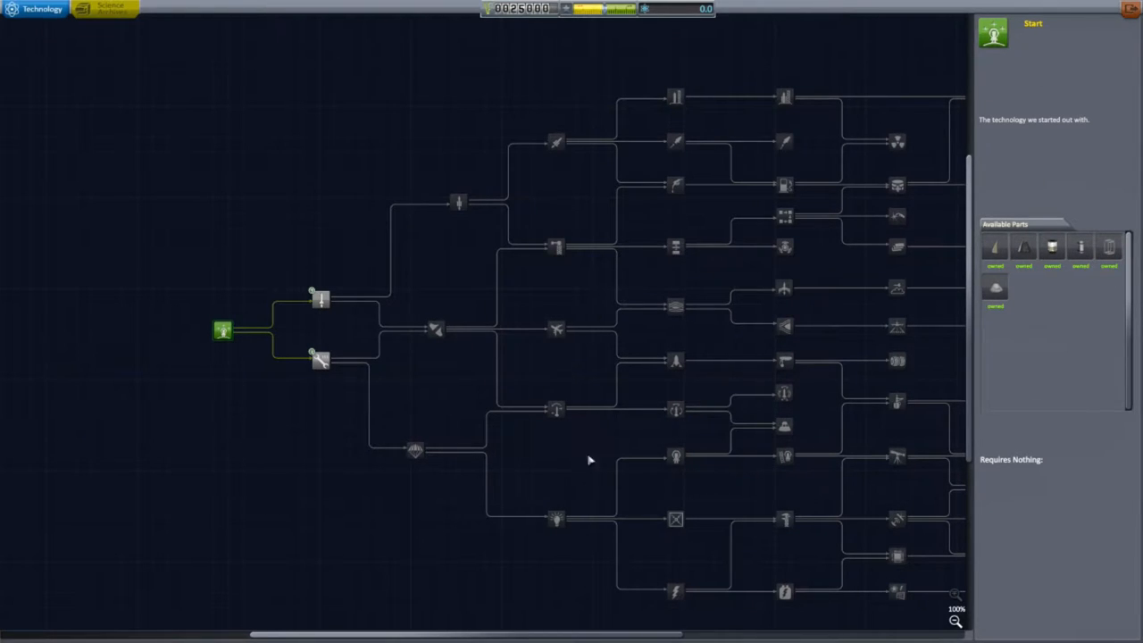
pyautogui.moveTo(557, 143)
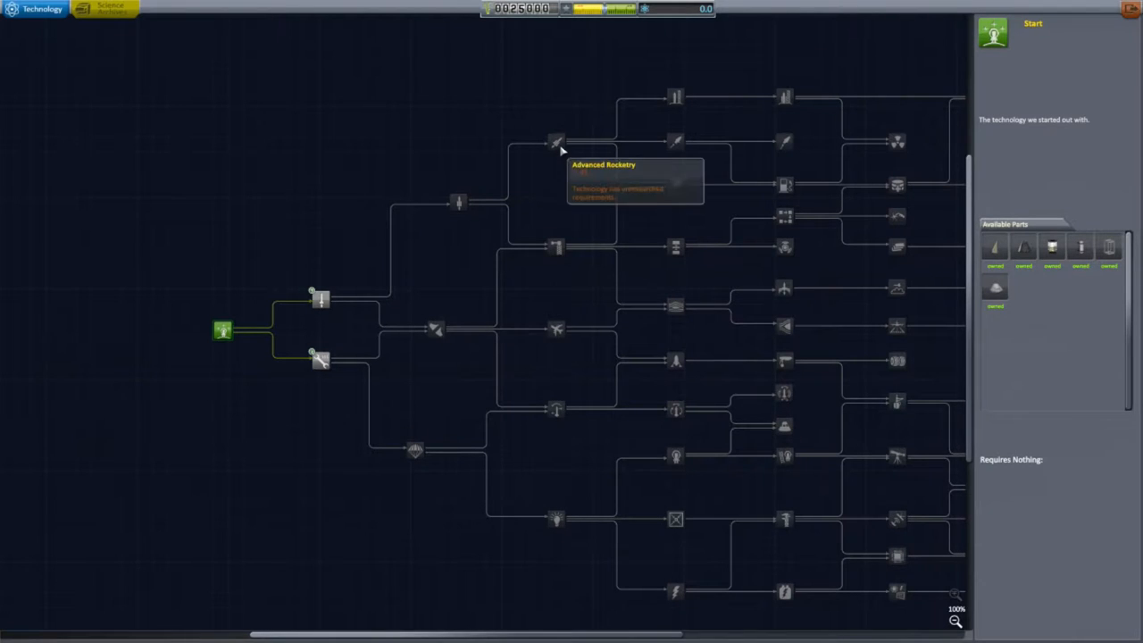
pyautogui.moveTo(546, 61)
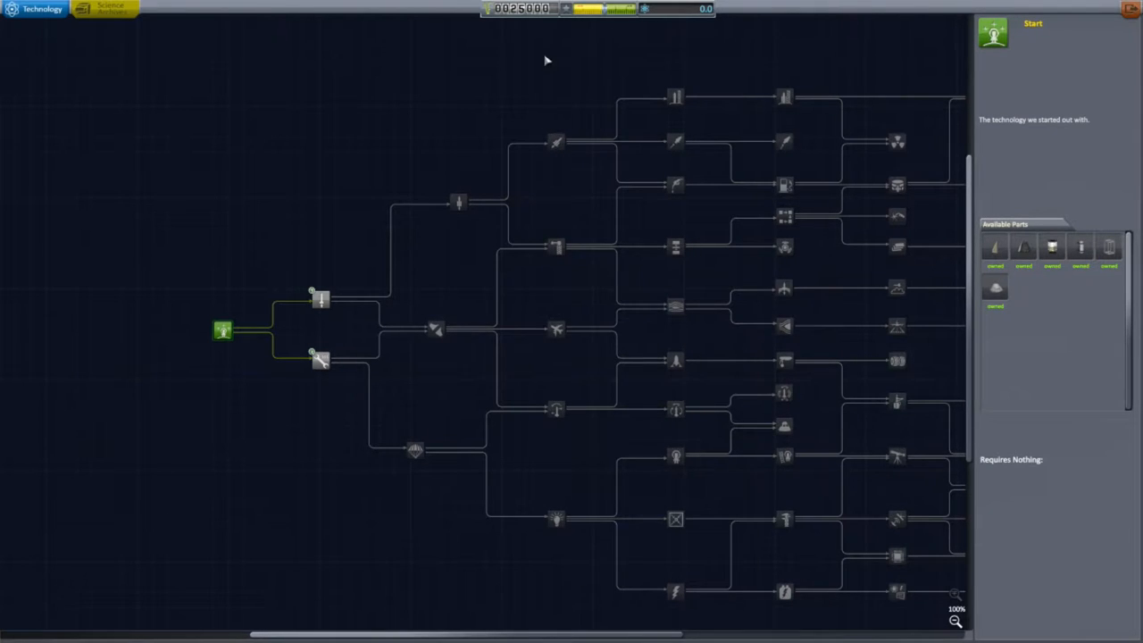
pyautogui.moveTo(764, 62)
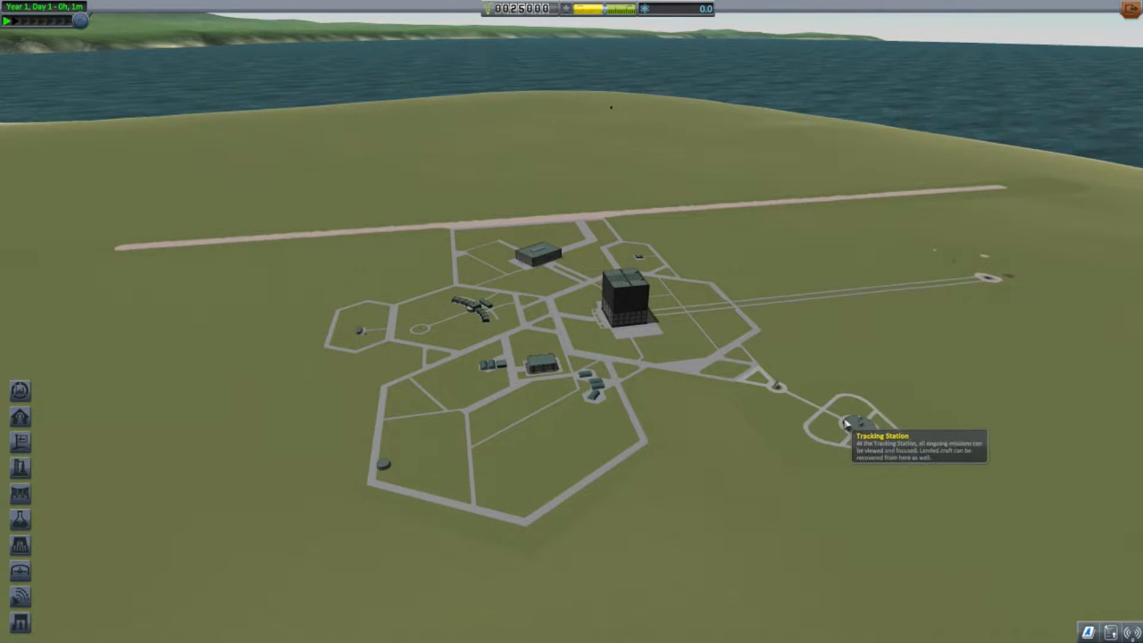
# Enter the Tracking Station and dismiss its welcome message to see Kerbin
pyautogui.click(843, 422)
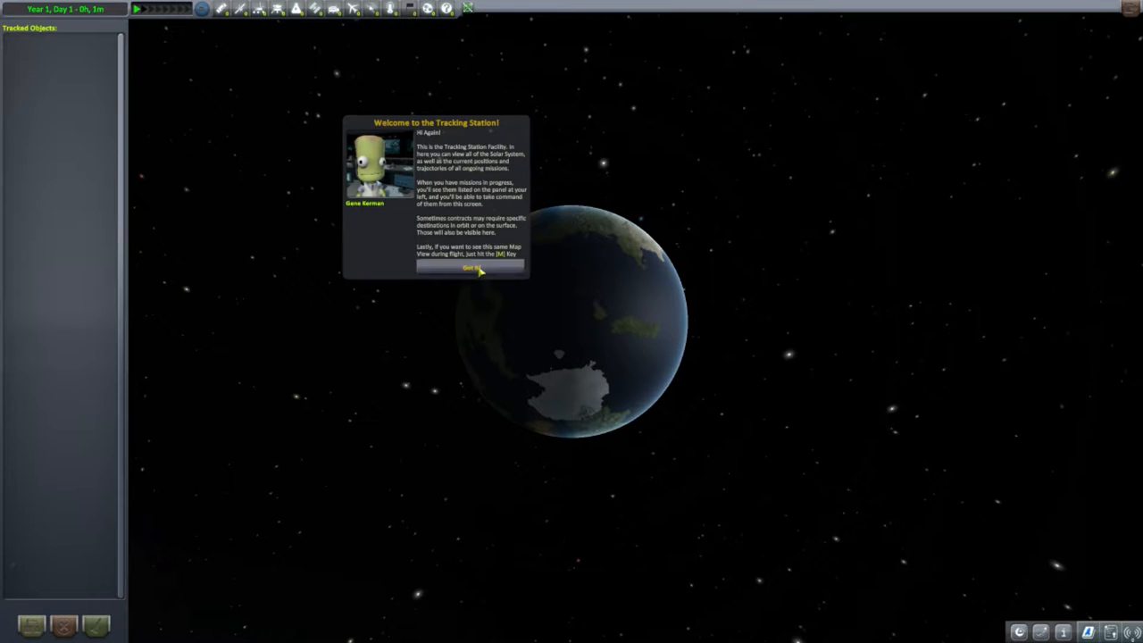
pyautogui.click(479, 268)
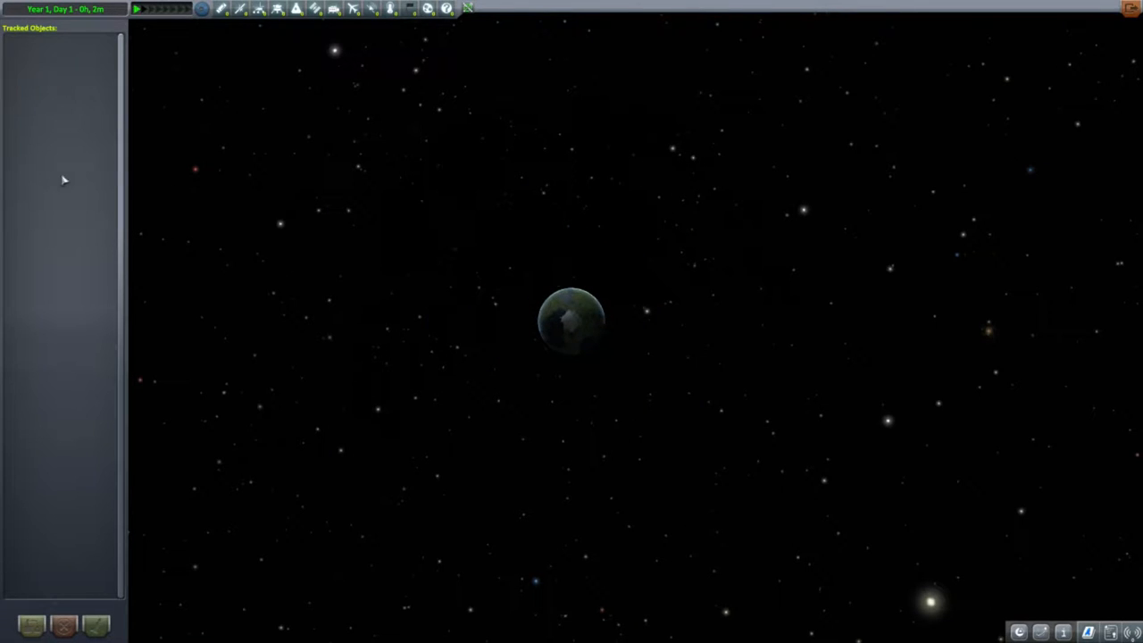
pyautogui.moveTo(545, 278)
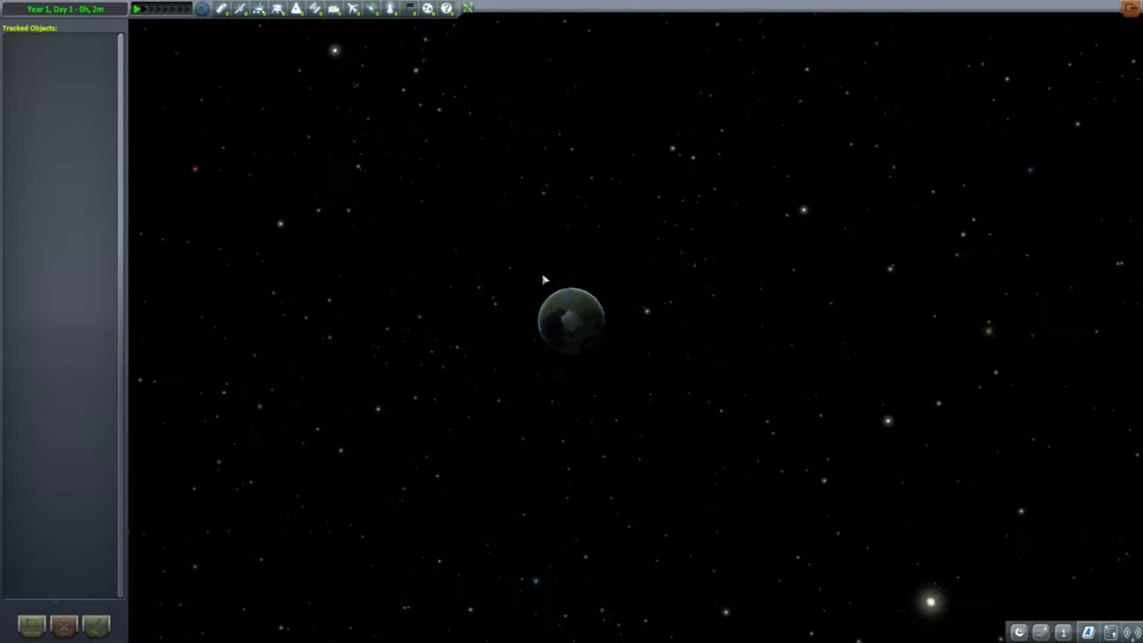
pyautogui.moveTo(509, 346)
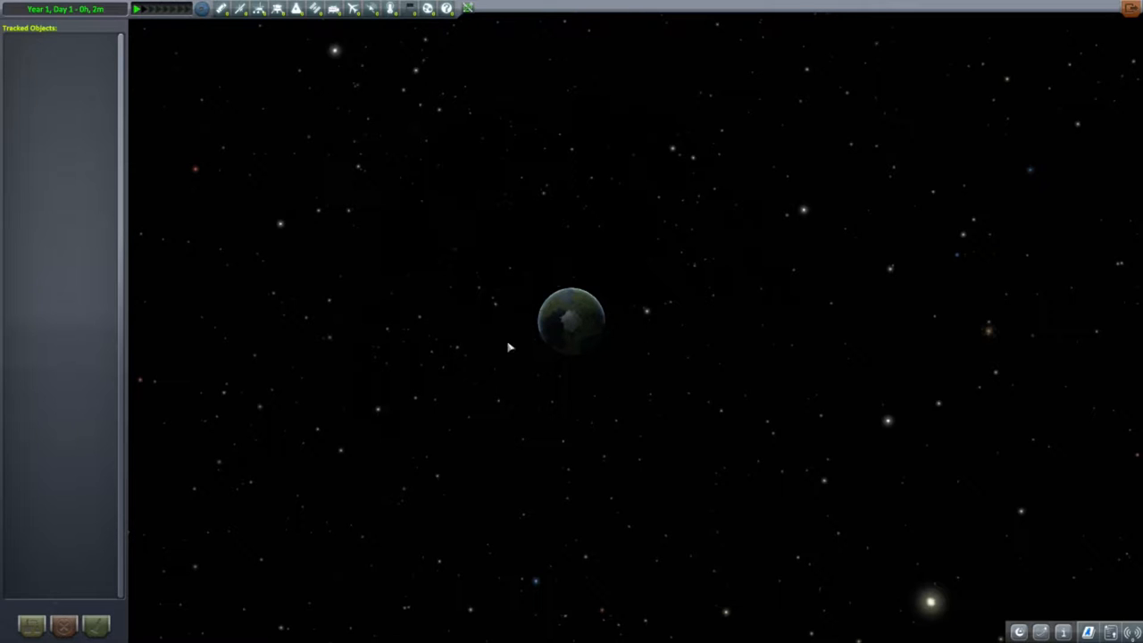
pyautogui.moveTo(688, 303)
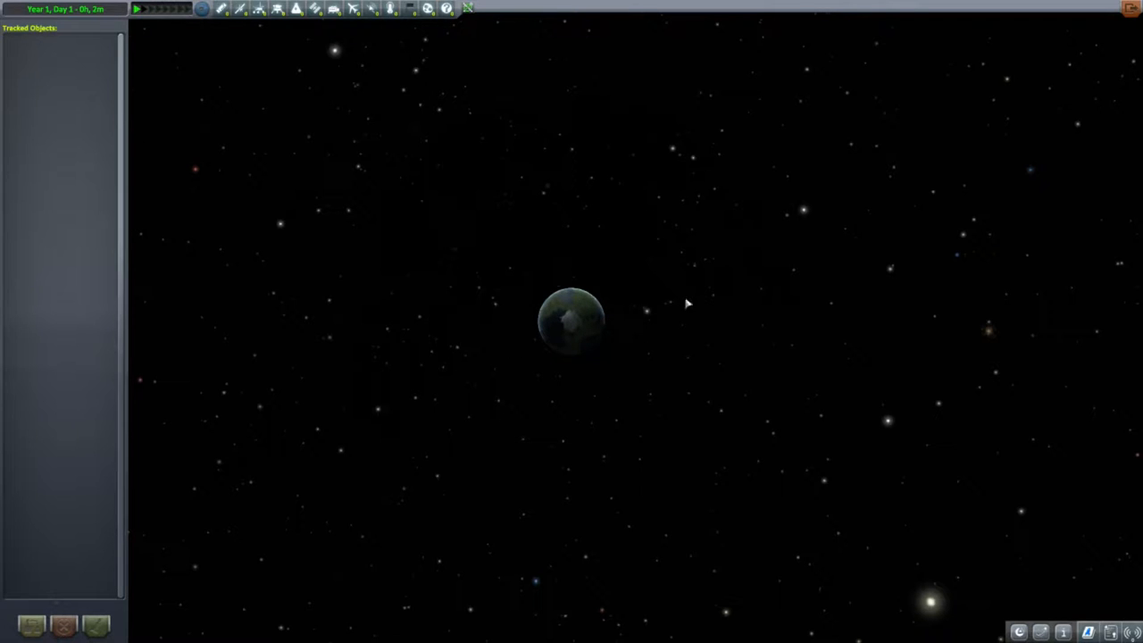
pyautogui.moveTo(157, 637)
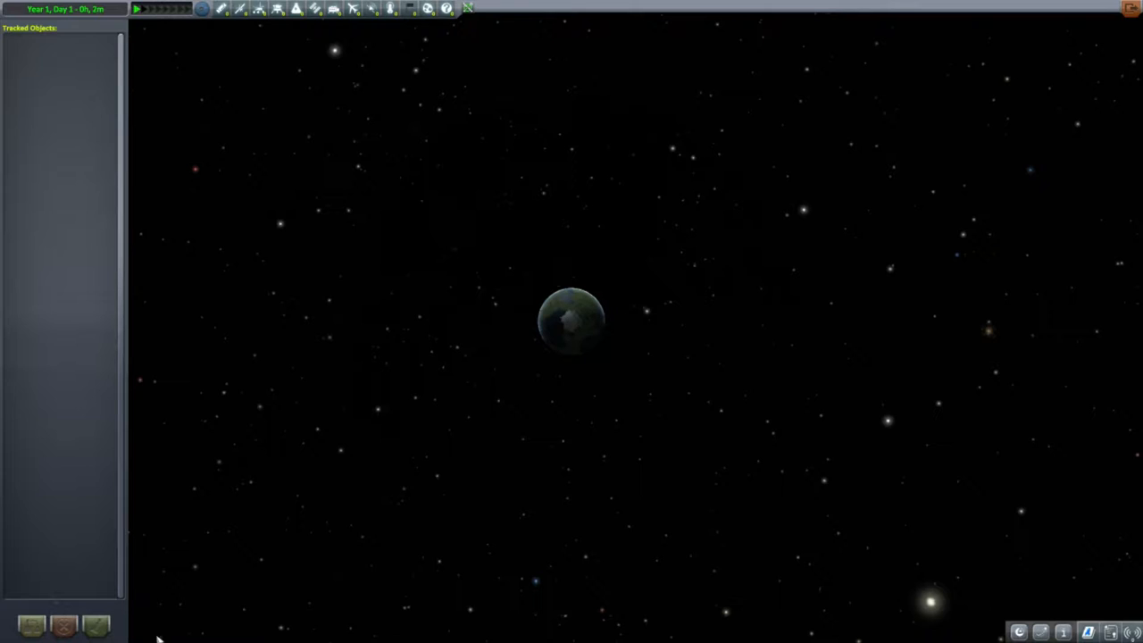
pyautogui.moveTo(561, 379)
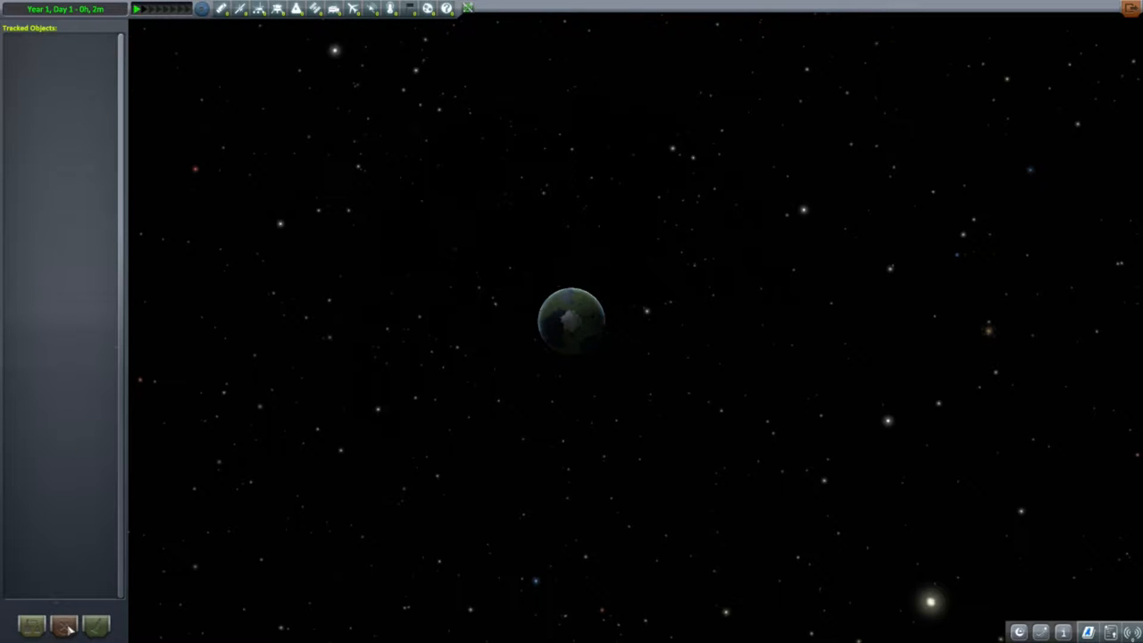
pyautogui.moveTo(130, 202)
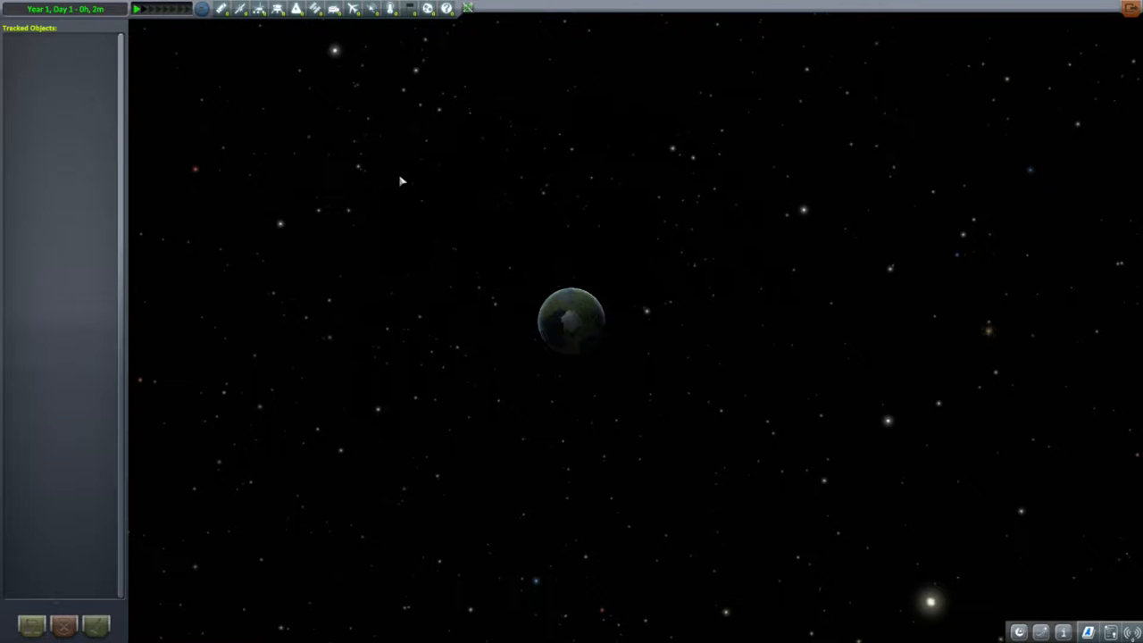
pyautogui.moveTo(289, 282)
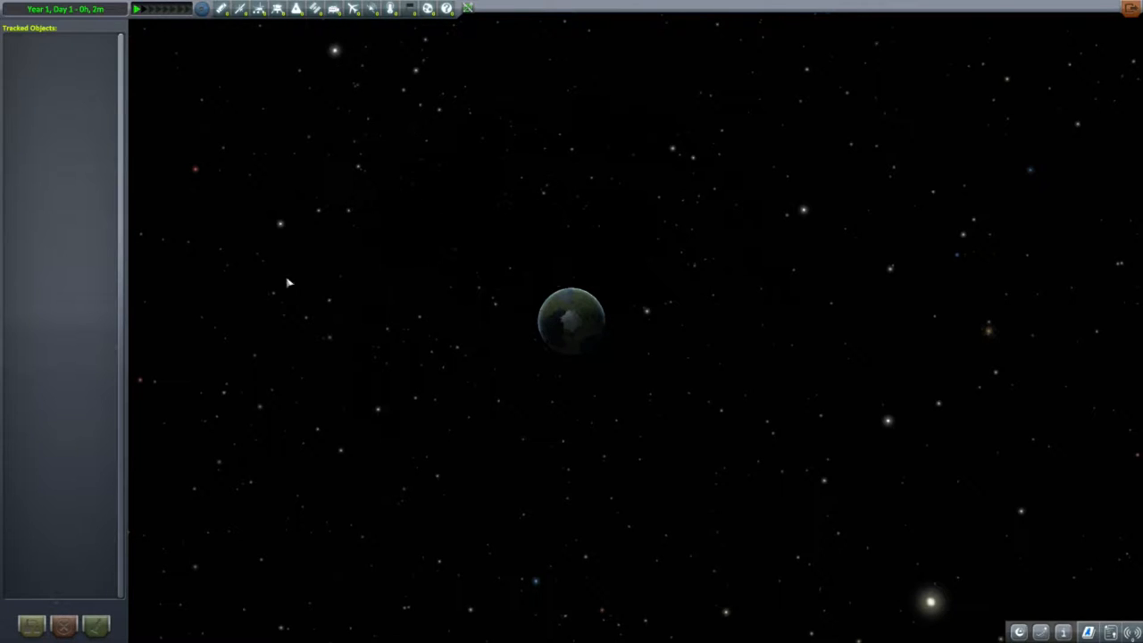
pyautogui.moveTo(487, 283)
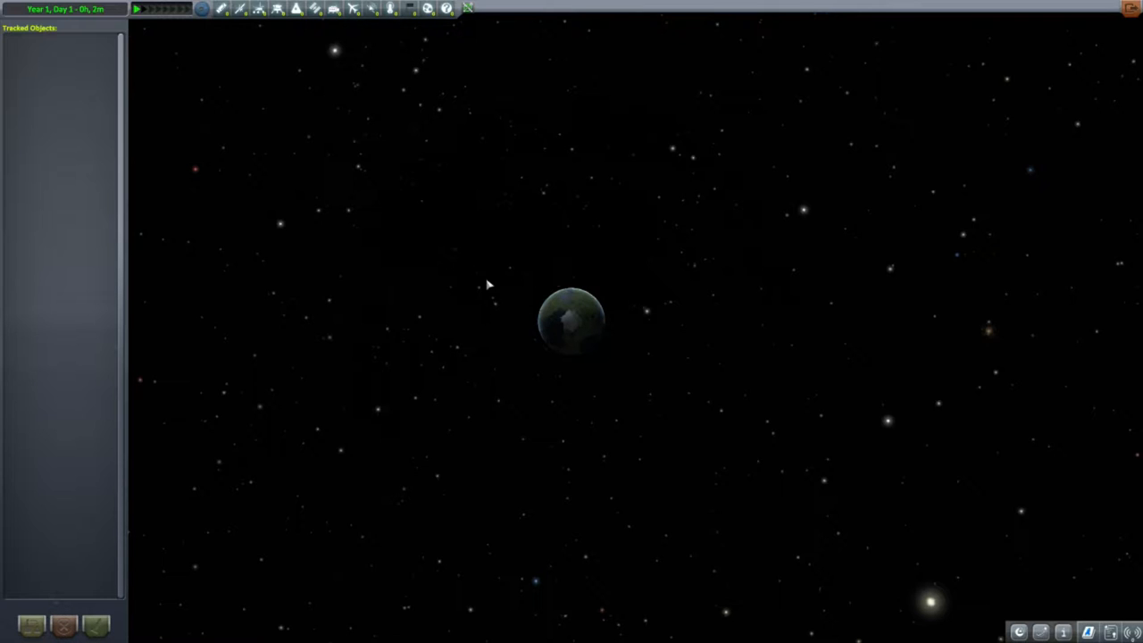
pyautogui.moveTo(63, 168)
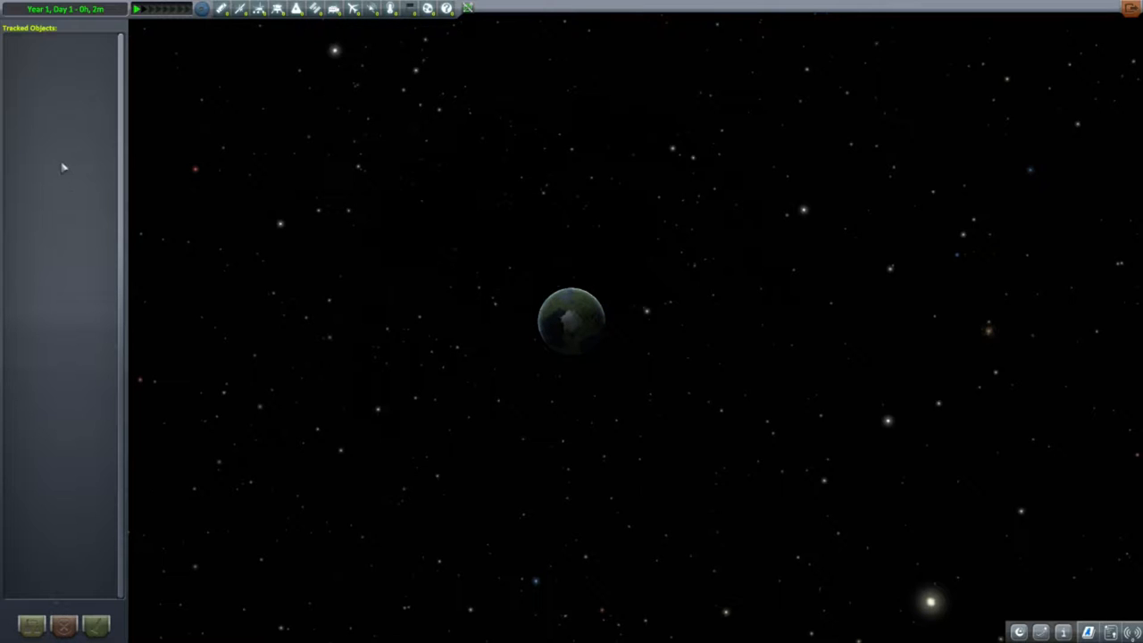
pyautogui.moveTo(139, 114)
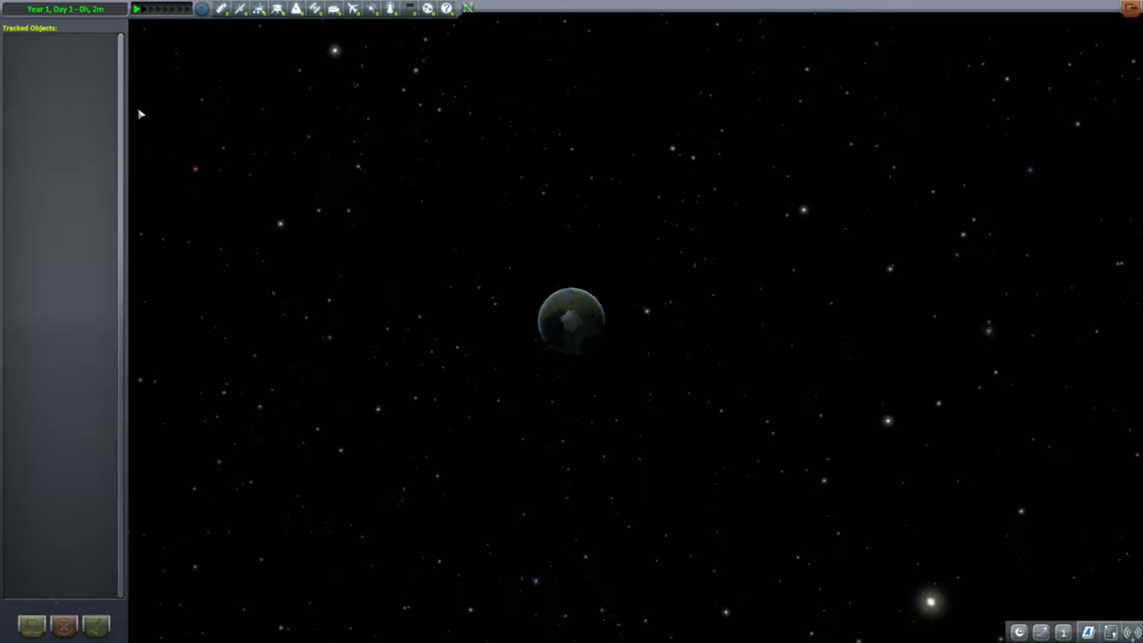
pyautogui.moveTo(1111, 614)
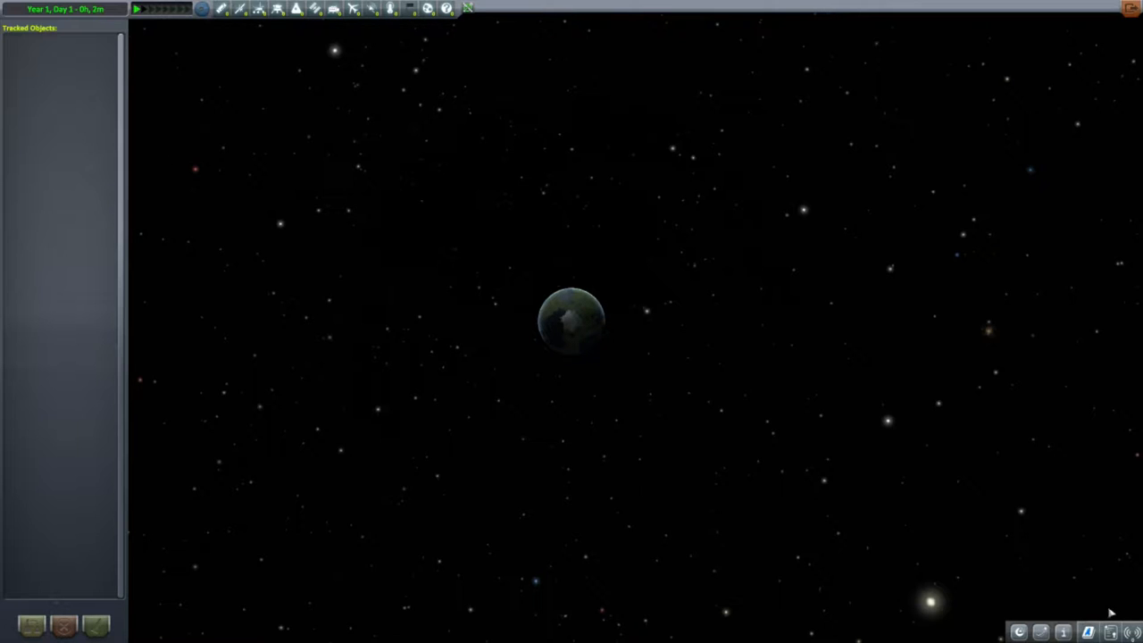
pyautogui.moveTo(910, 332)
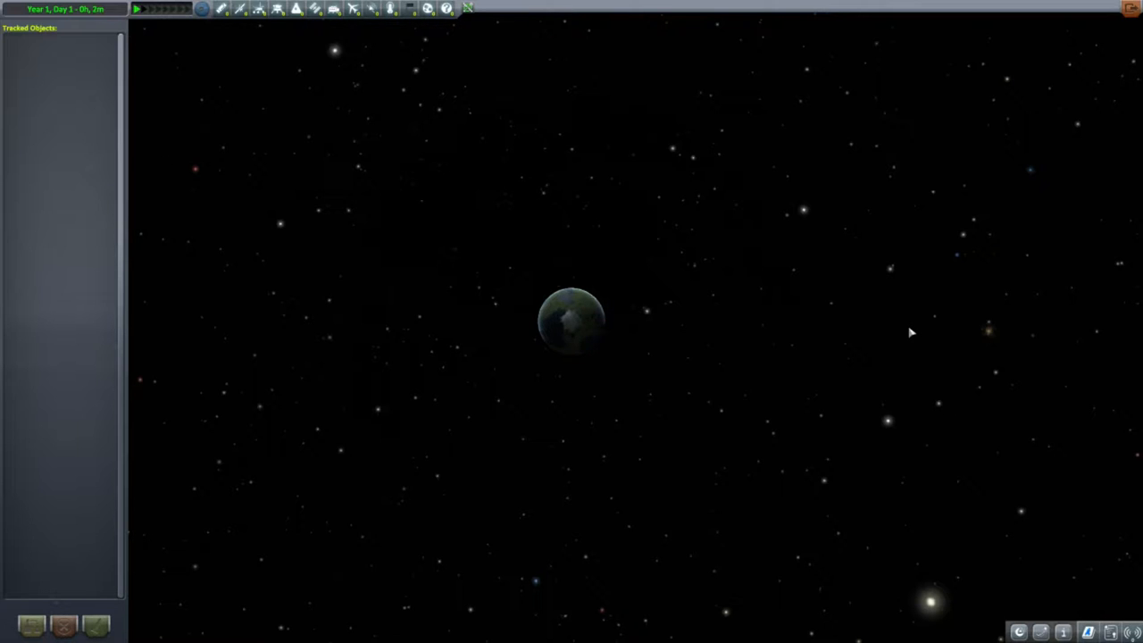
pyautogui.moveTo(1130, 7)
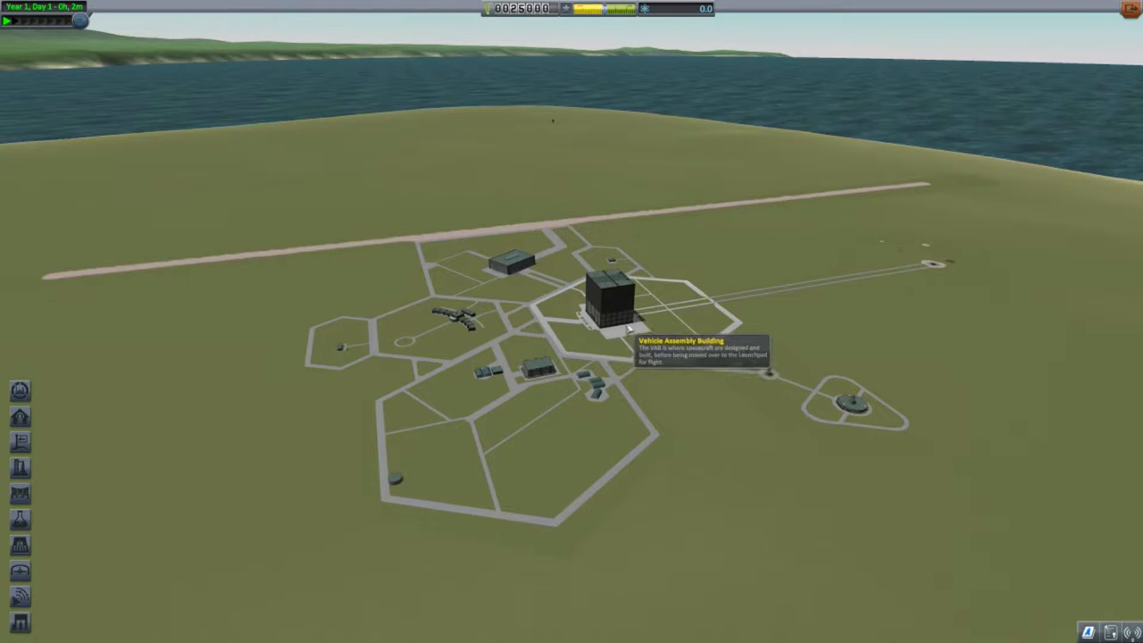
pyautogui.moveTo(614, 257)
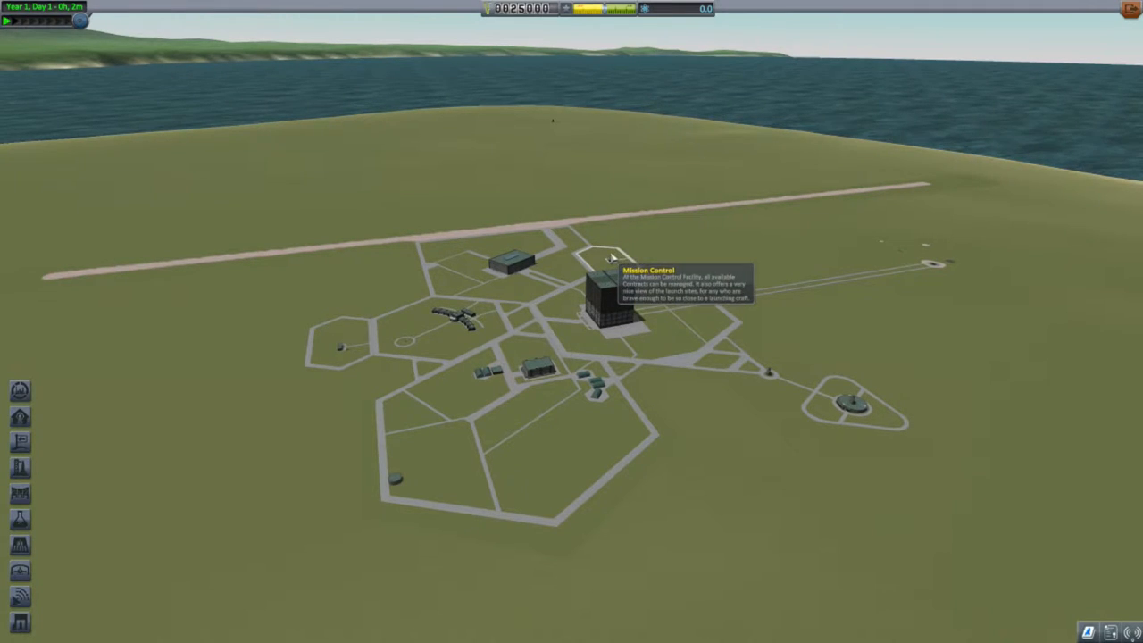
# Enter Mission Control to list the four available contracts
pyautogui.click(604, 289)
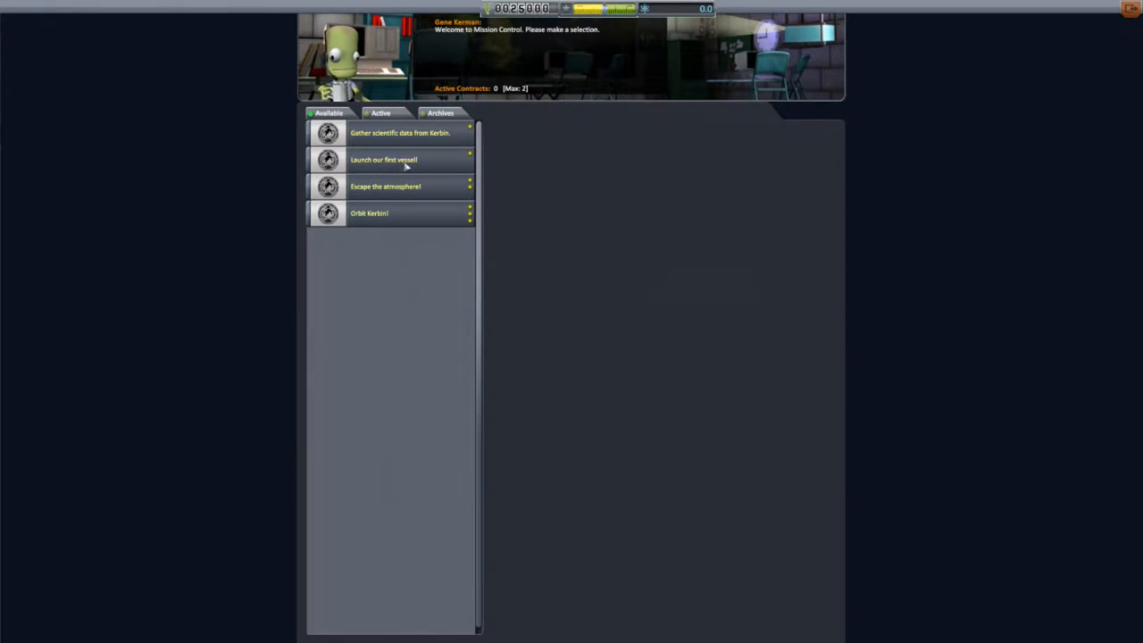
# Read the Escape the atmosphere, Orbit Kerbin and Gather scientific data contracts, then leave Mission Control
pyautogui.click(400, 132)
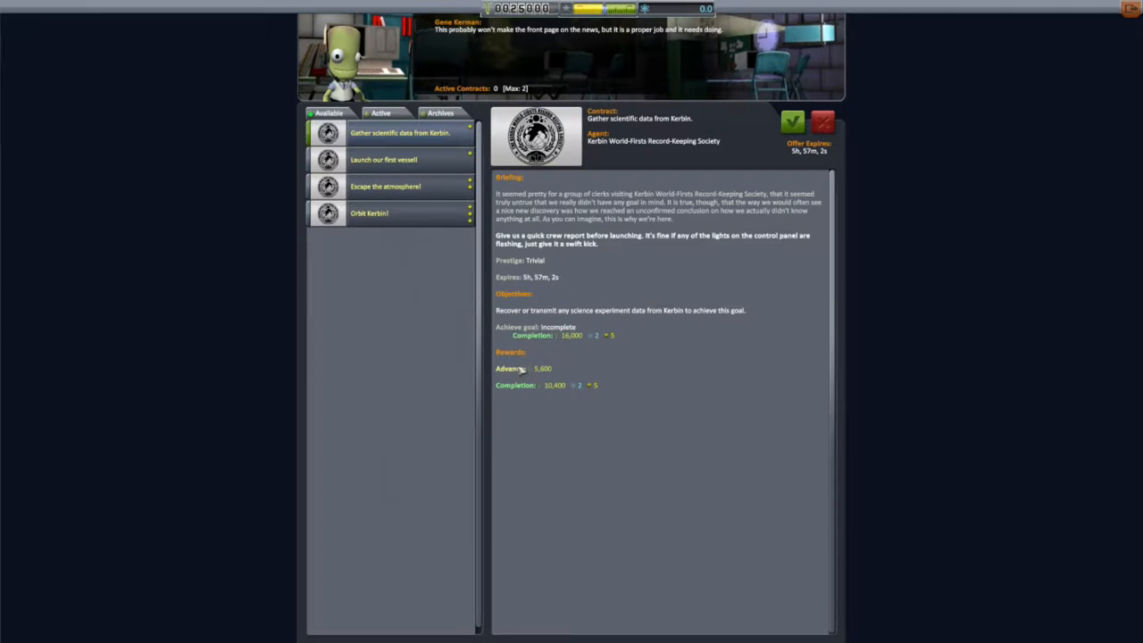
pyautogui.moveTo(554, 279)
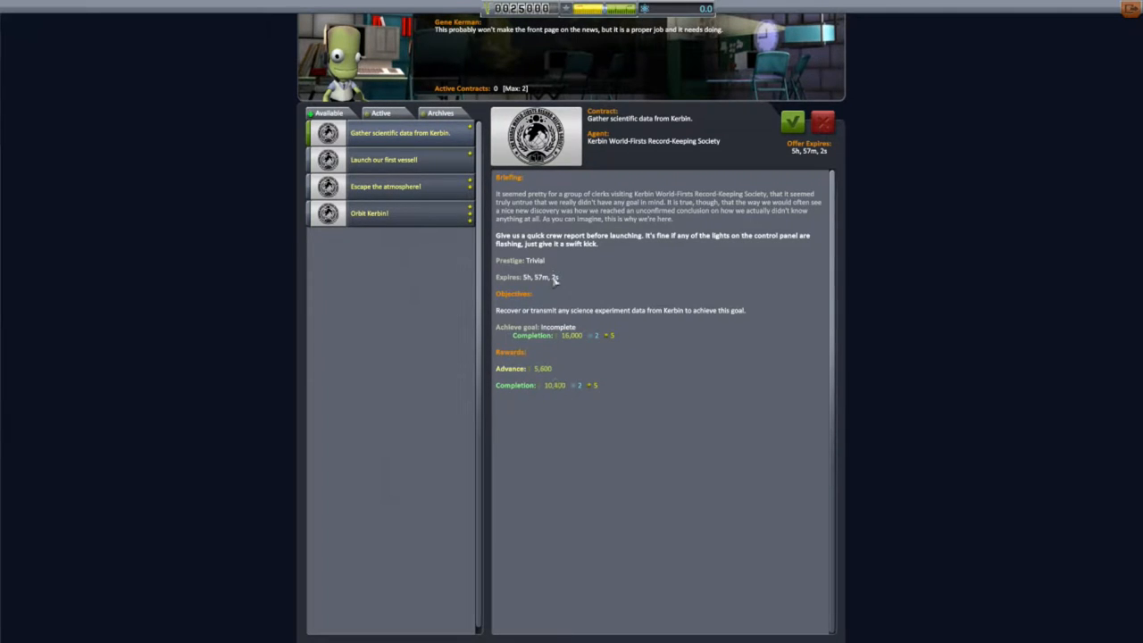
pyautogui.moveTo(558, 294)
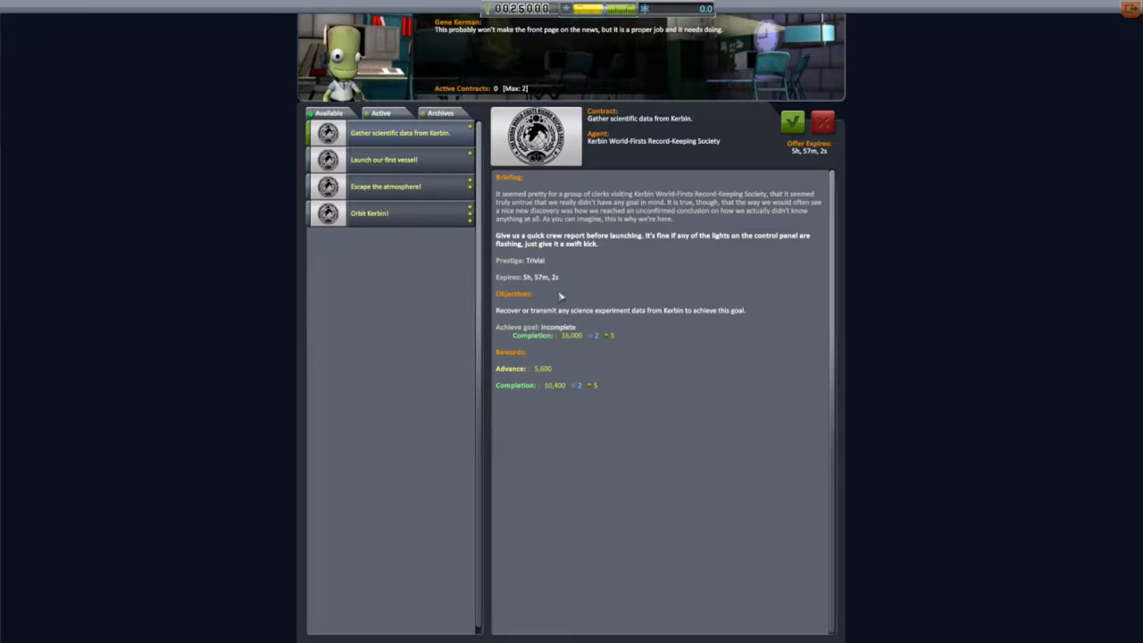
pyautogui.click(386, 186)
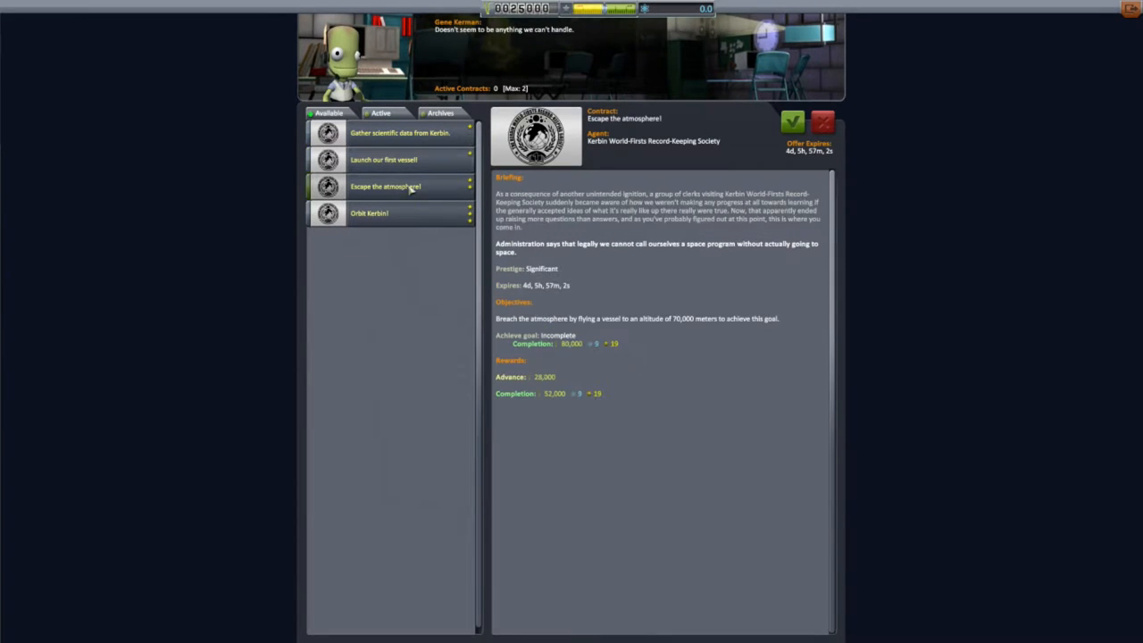
pyautogui.click(368, 213)
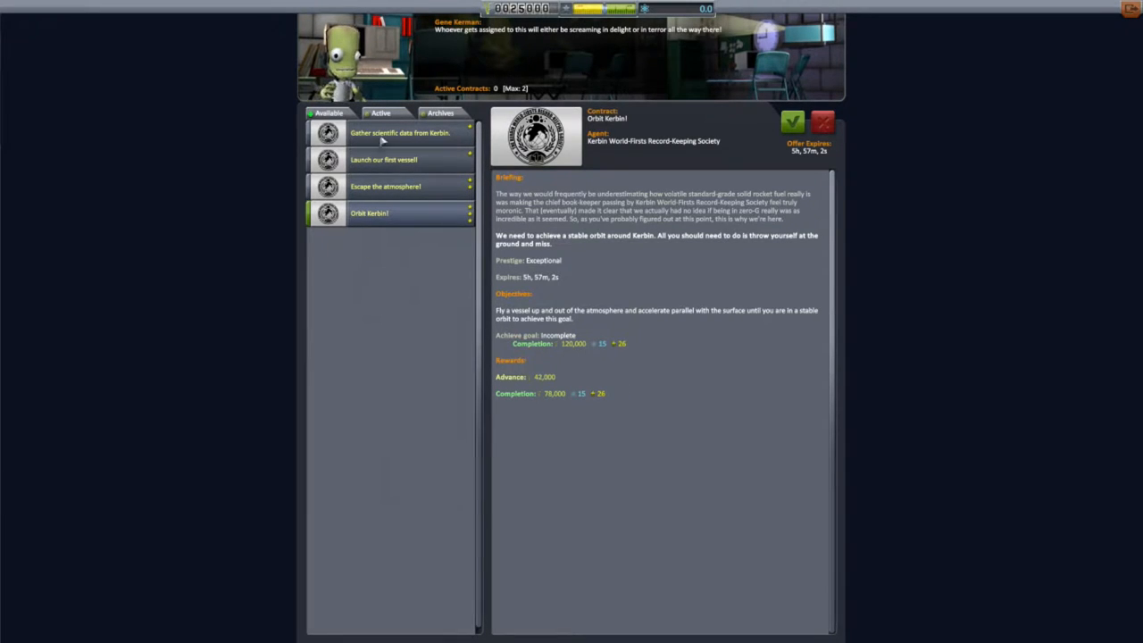
pyautogui.click(400, 132)
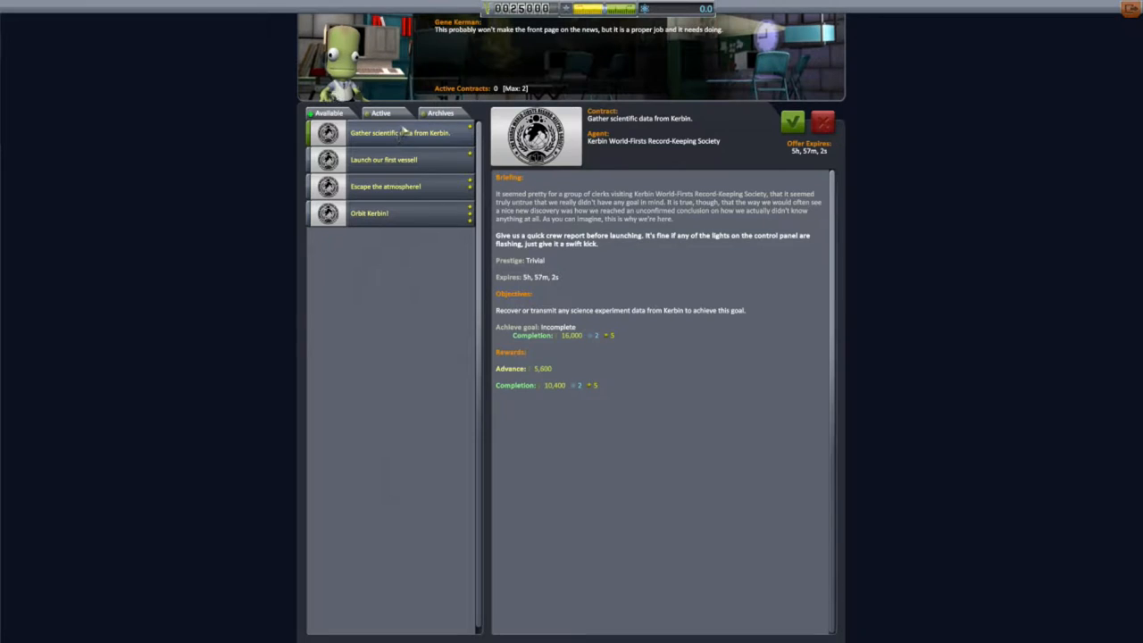
pyautogui.click(368, 212)
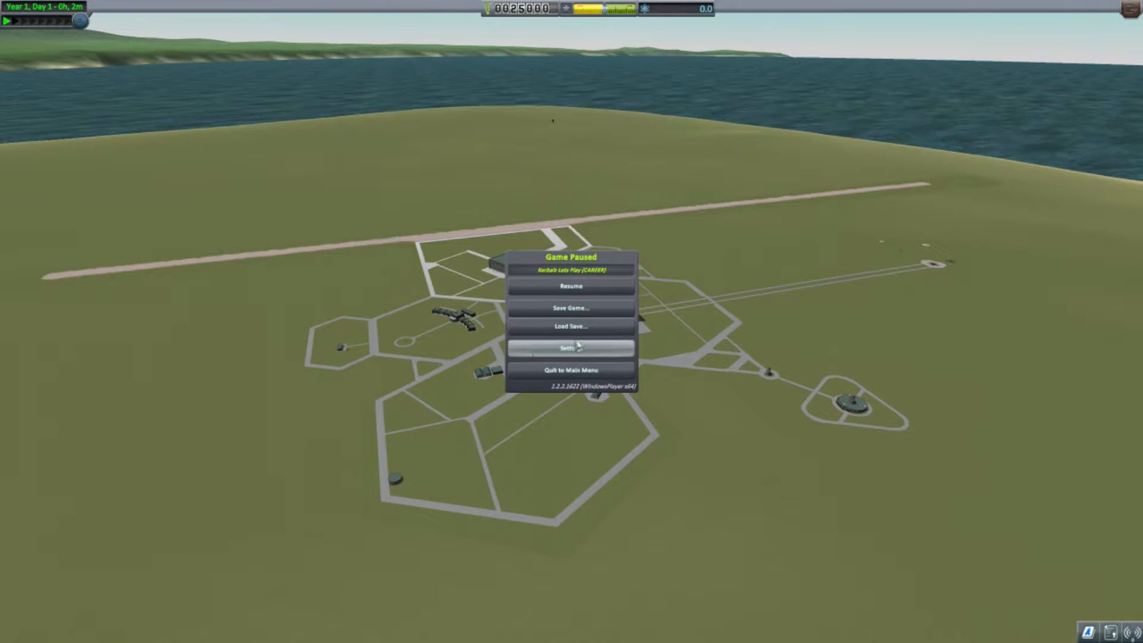
# Lower an audio volume slider in Settings, accept it and resume the game
pyautogui.click(570, 346)
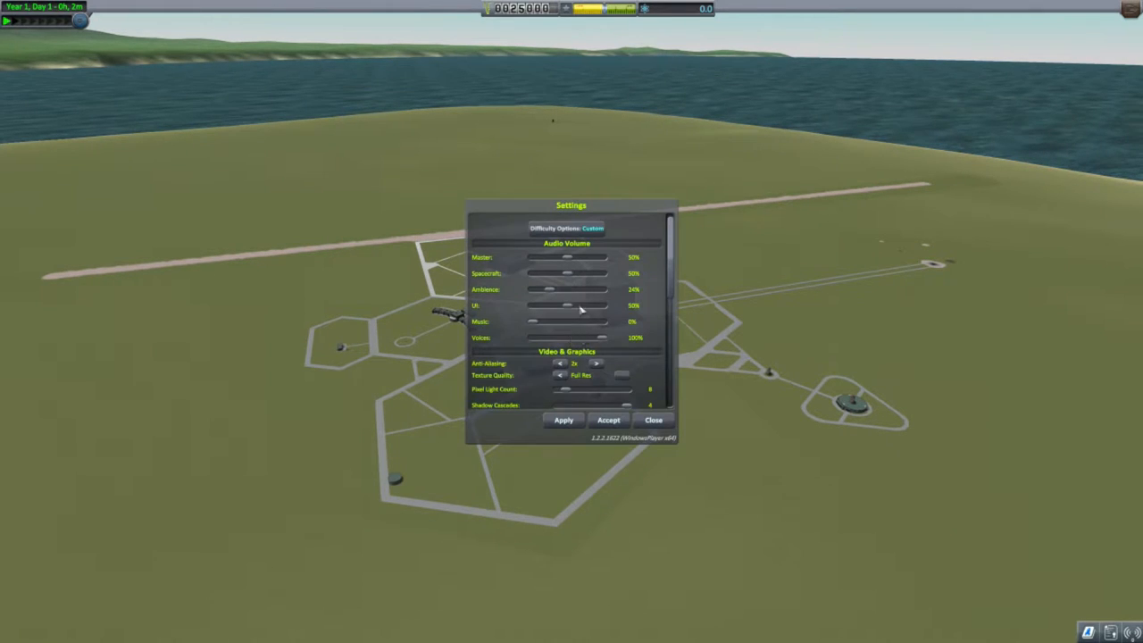
pyautogui.moveTo(568, 282)
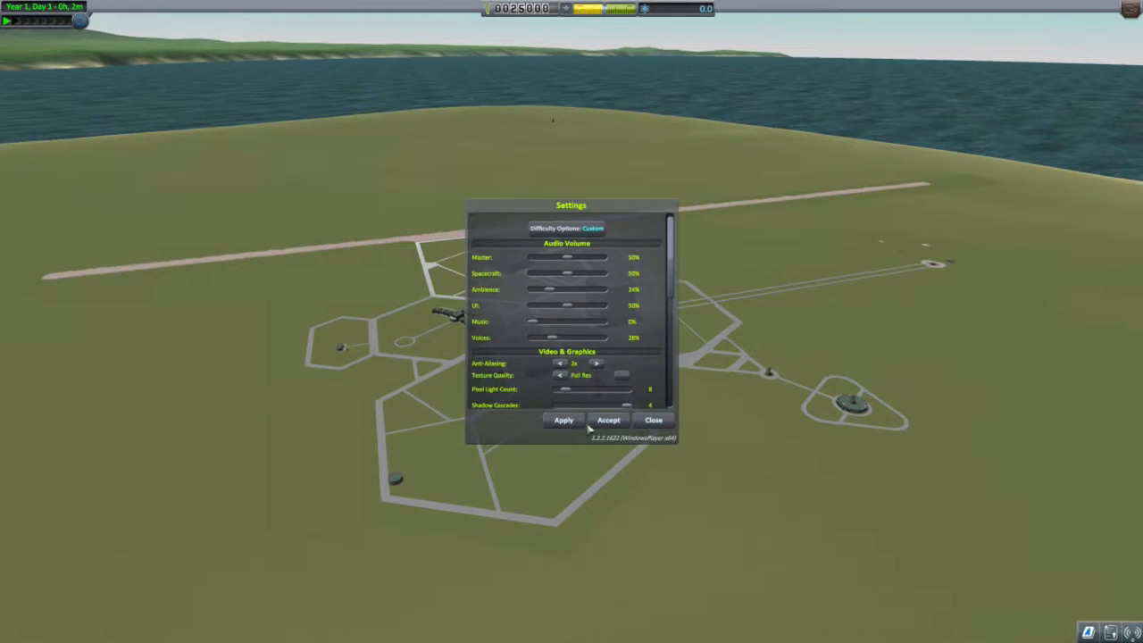
pyautogui.click(654, 419)
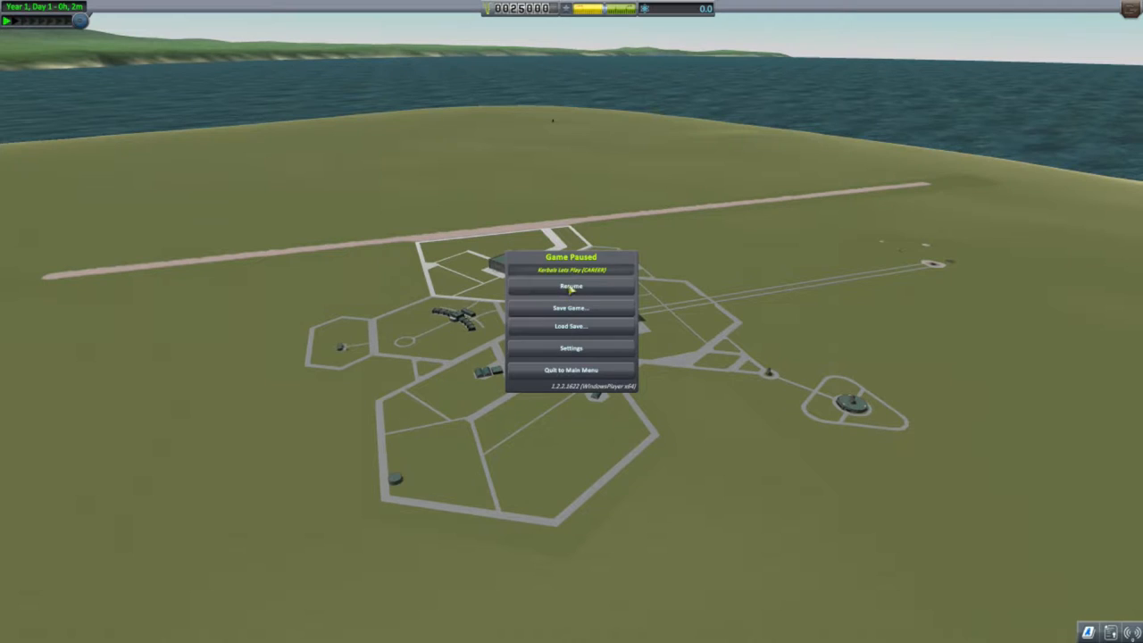
pyautogui.click(571, 286)
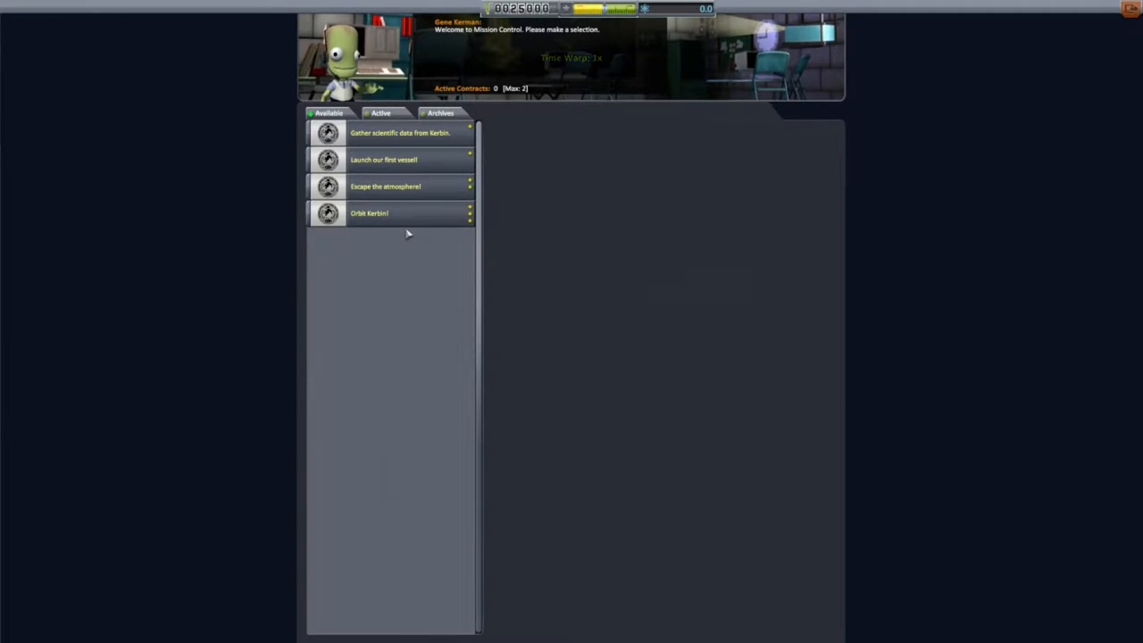
# Browse the Orbit Kerbin and Escape the atmosphere contracts, then accept Launch our first vessel
pyautogui.click(368, 213)
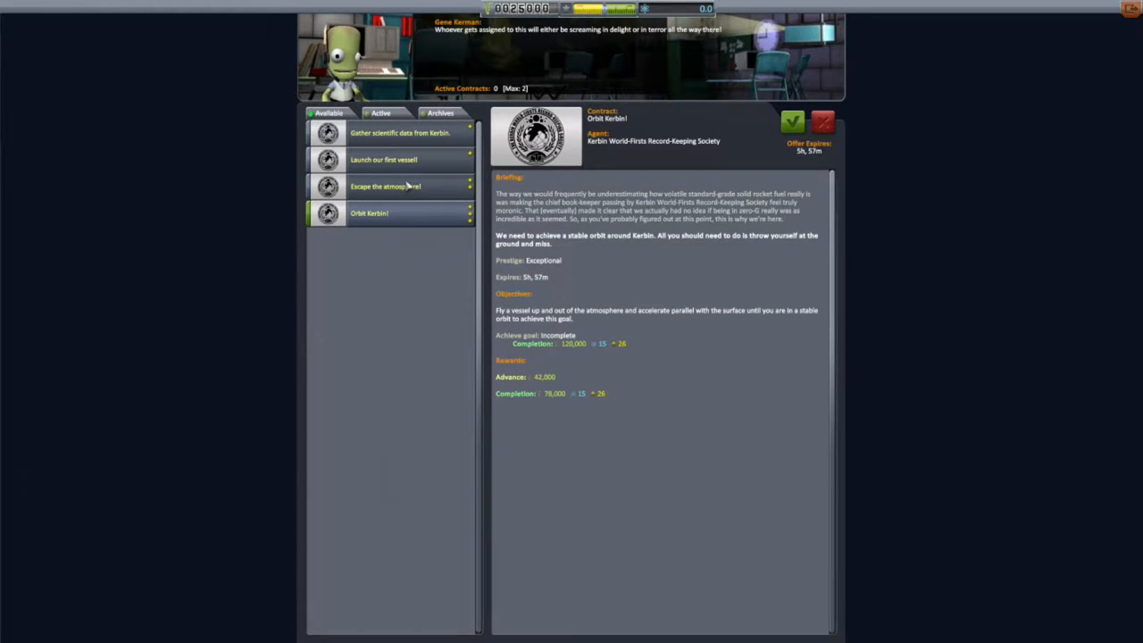
pyautogui.click(386, 185)
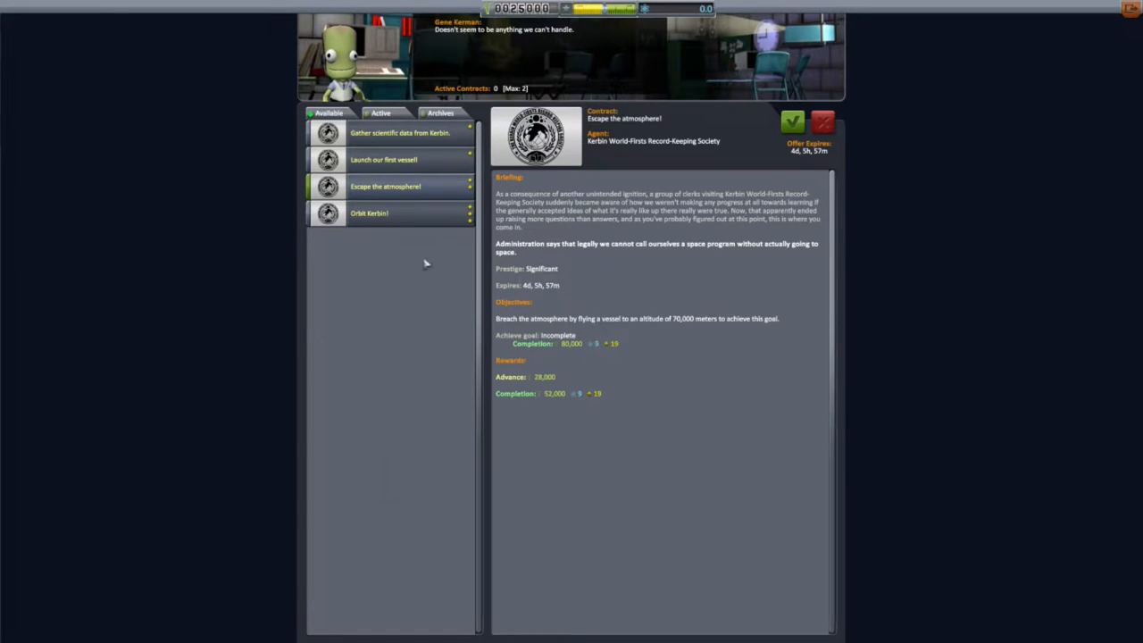
pyautogui.click(382, 159)
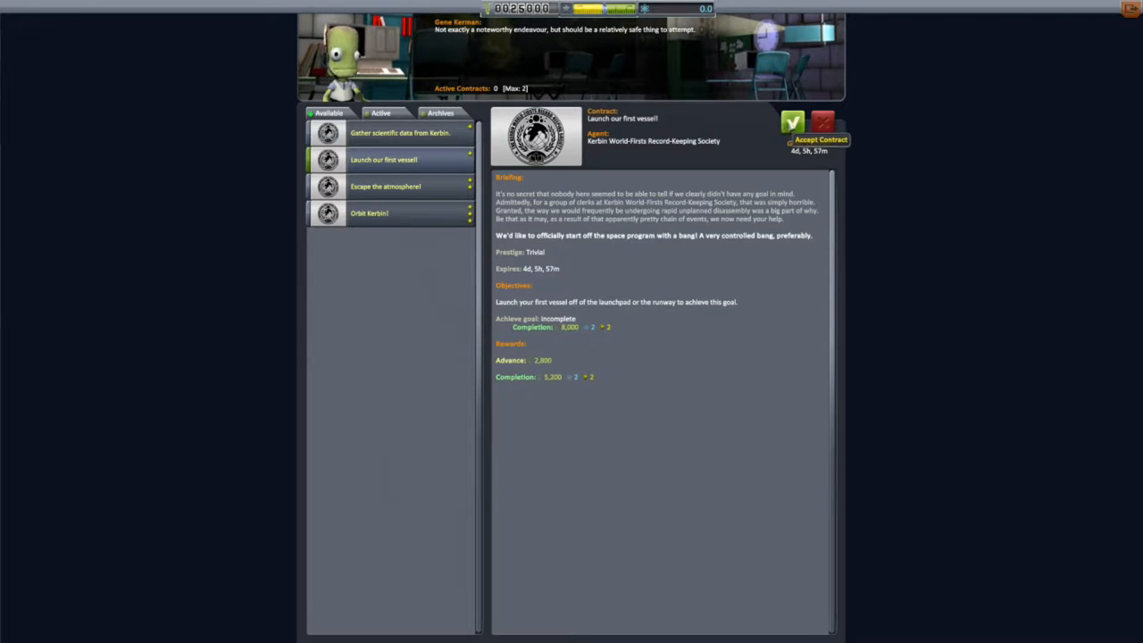
pyautogui.click(793, 121)
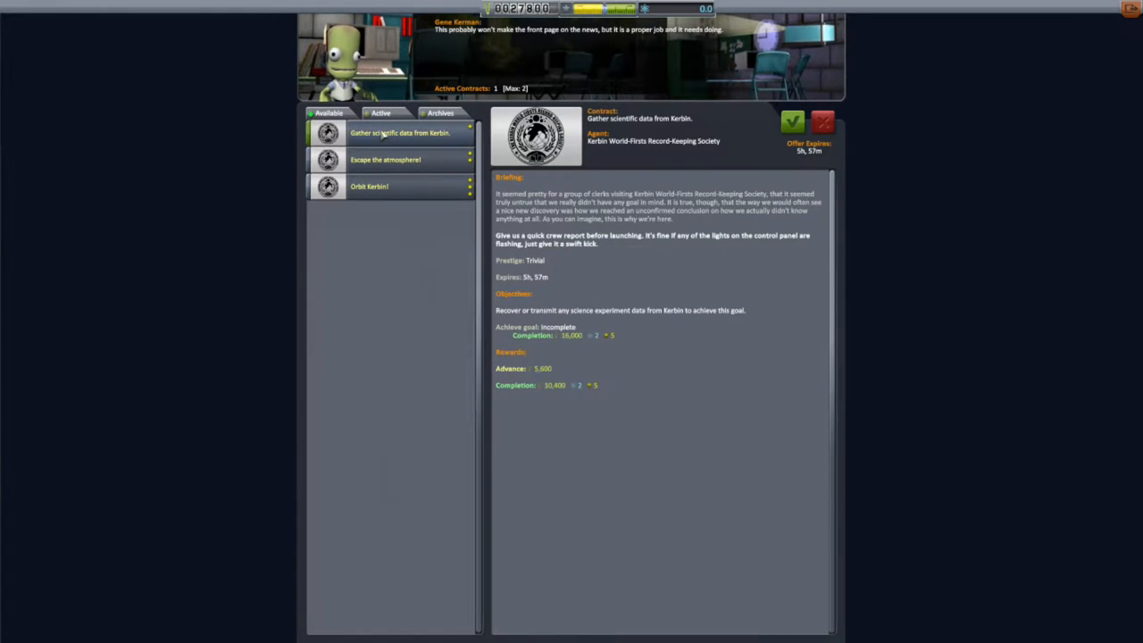
pyautogui.moveTo(715, 314)
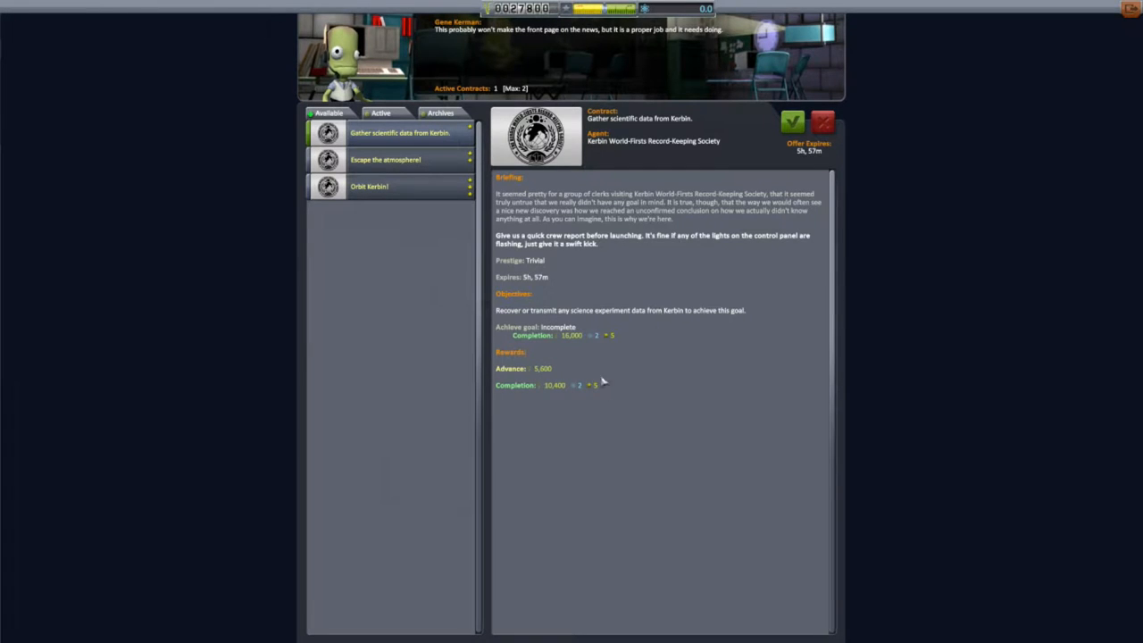
pyautogui.moveTo(793, 122)
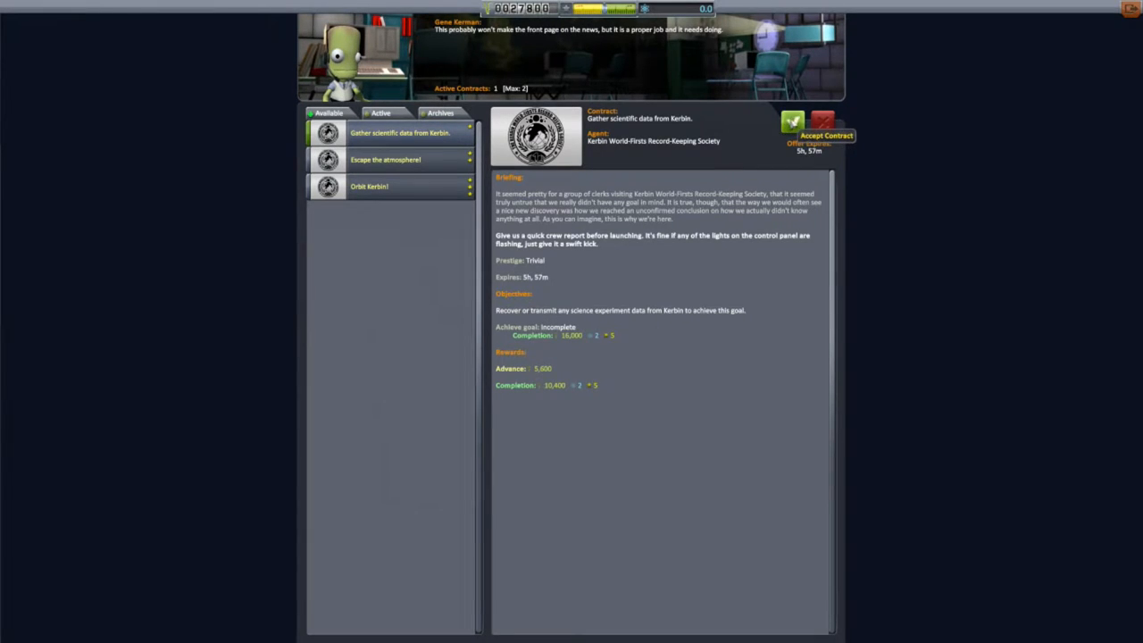
# Accept the Gather scientific data from Kerbin contract and leave Mission Control
pyautogui.click(793, 121)
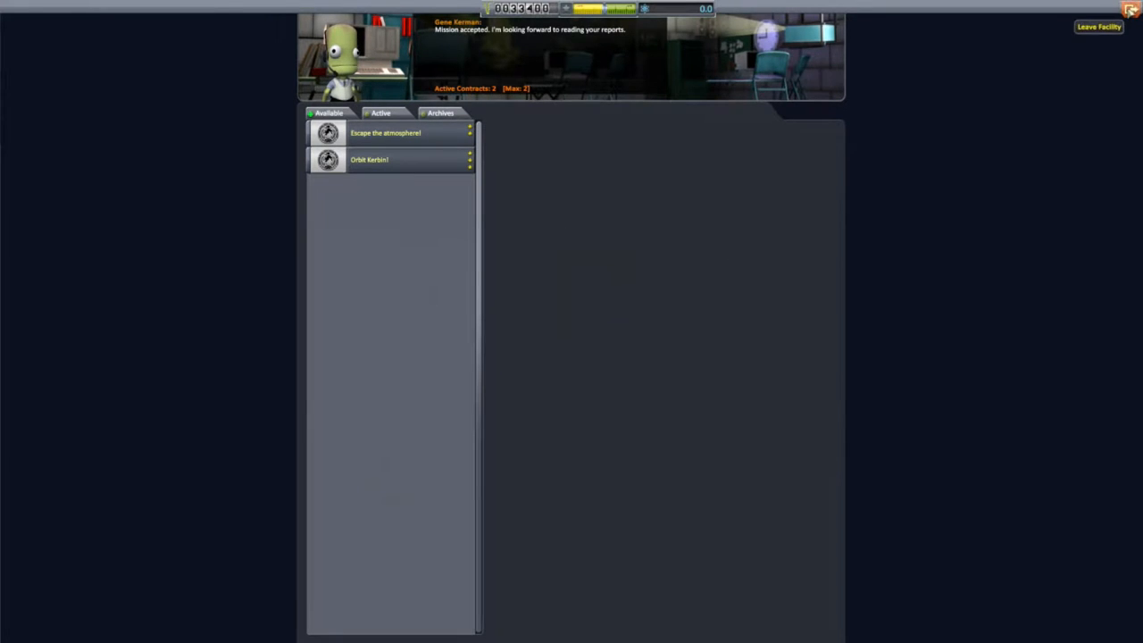
pyautogui.click(1098, 27)
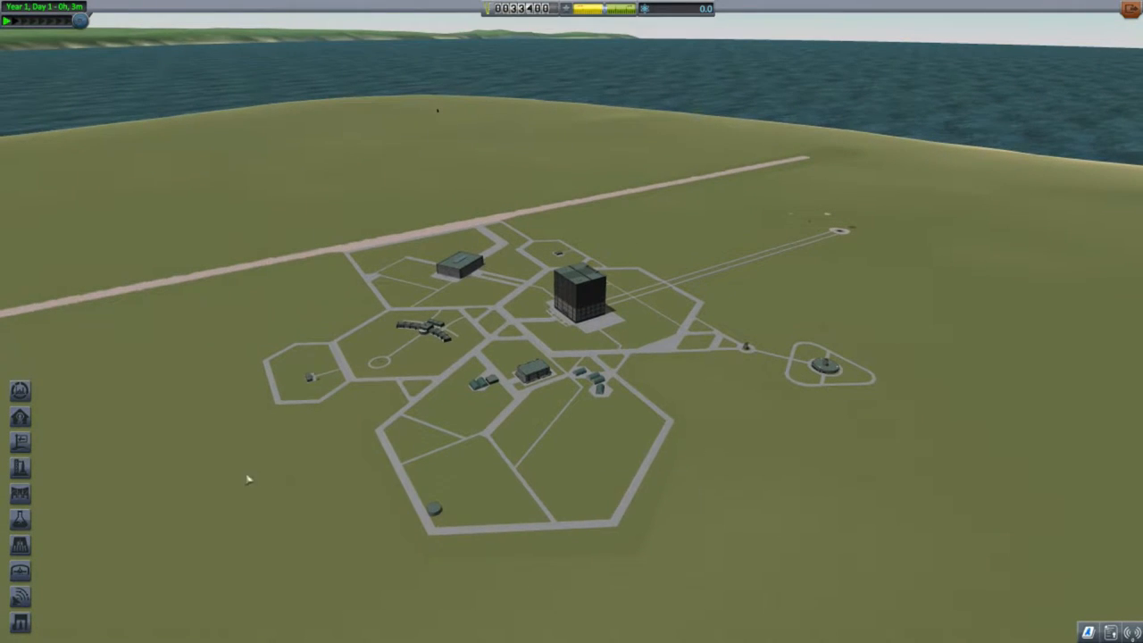
pyautogui.moveTo(578, 301)
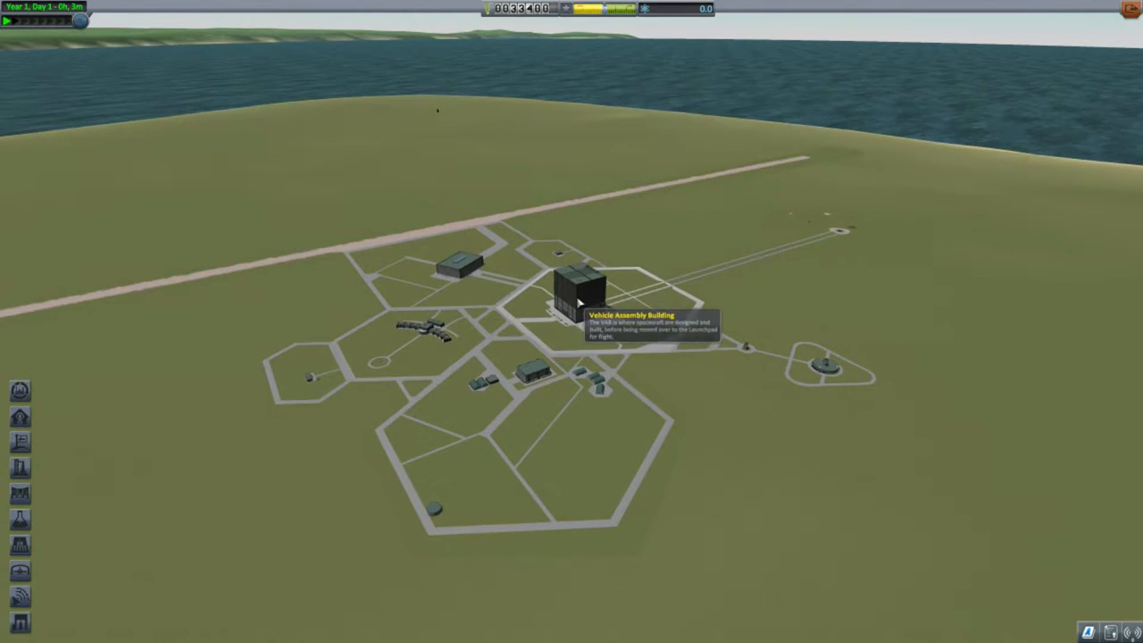
# Enter the Vehicle Assembly Building from the Kerbal Space Center view
pyautogui.click(575, 285)
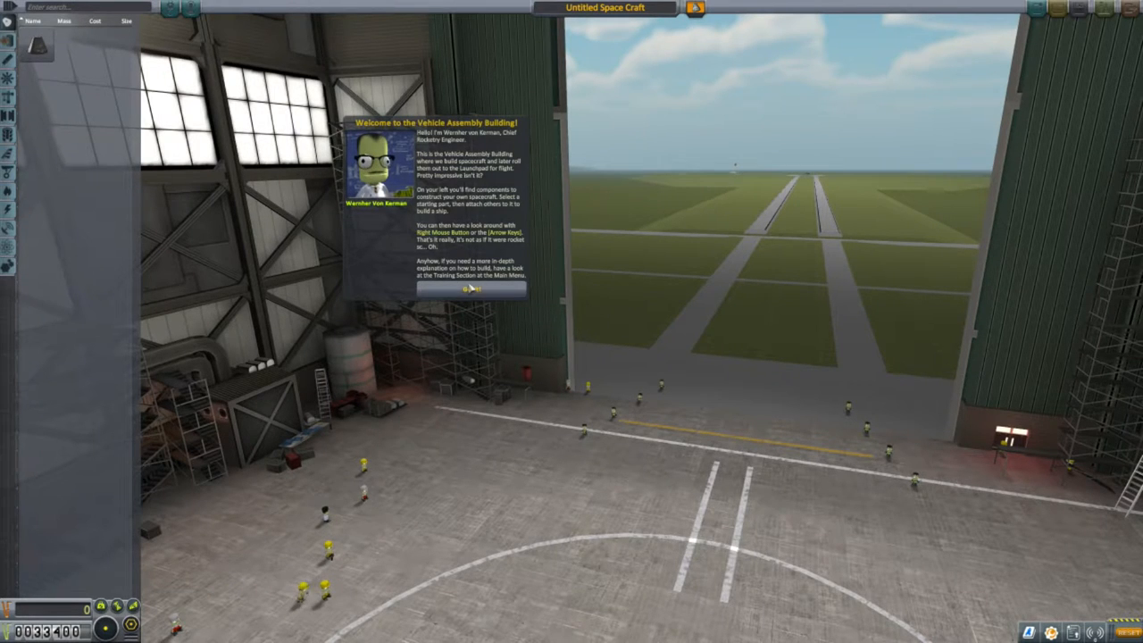
# Dismiss Wernher von Kerman's welcome message in the Vehicle Assembly Building
pyautogui.click(468, 289)
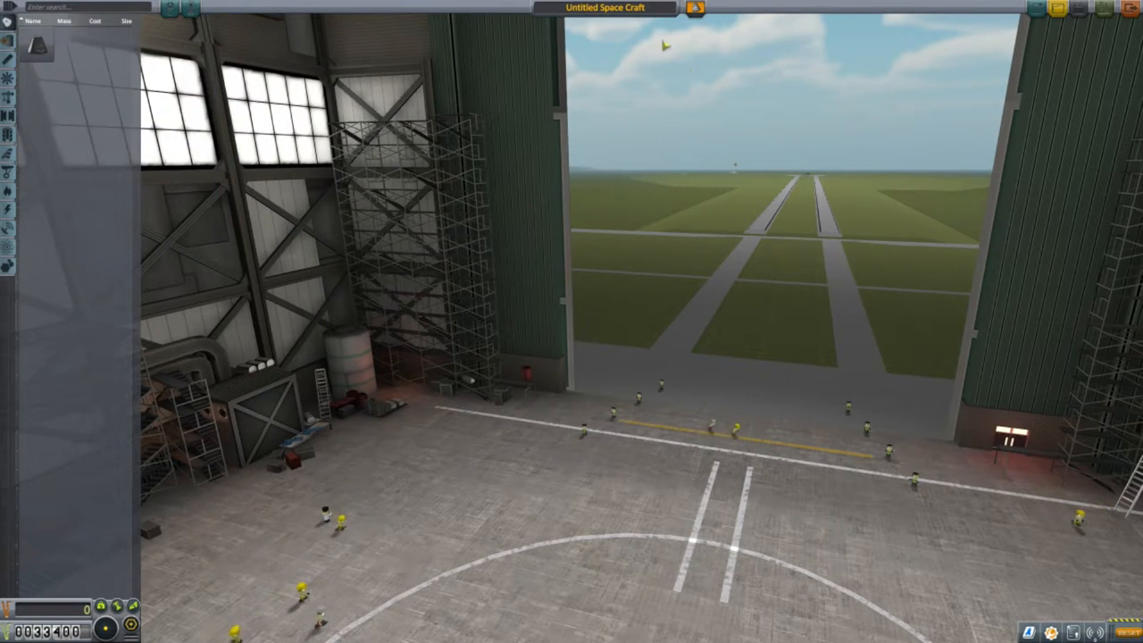
pyautogui.moveTo(100, 109)
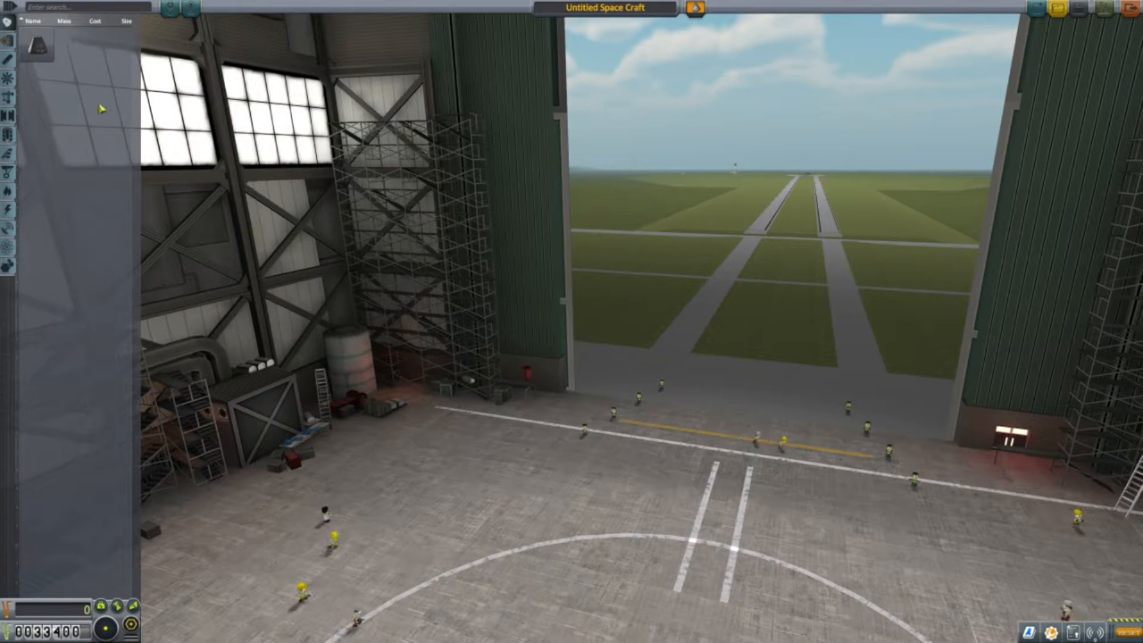
pyautogui.moveTo(34, 47)
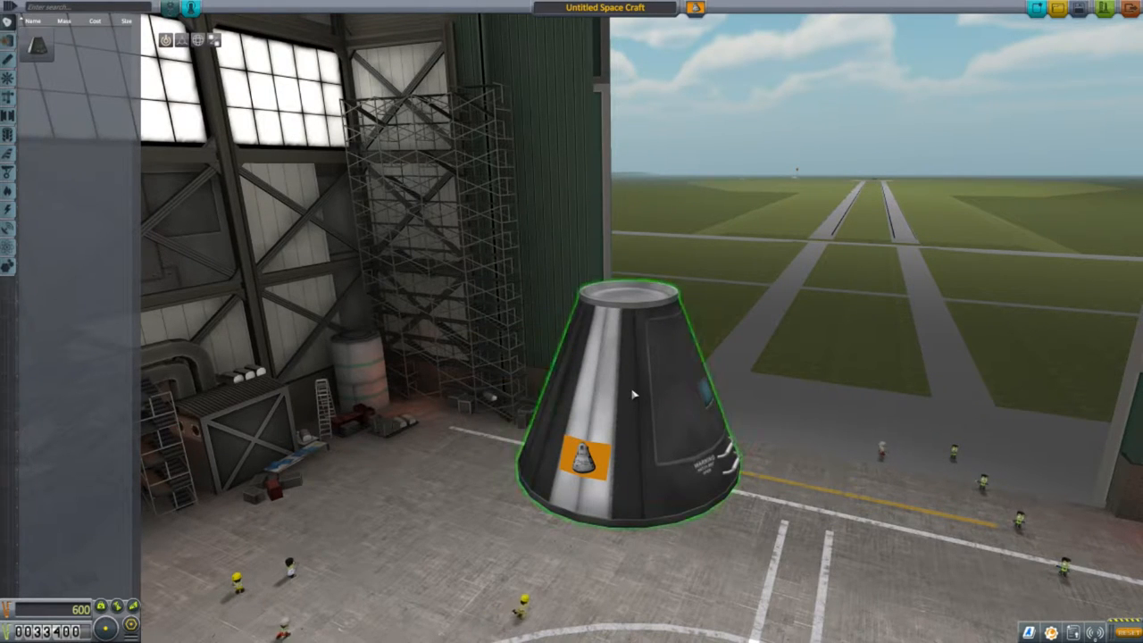
# Show the part options of the placed Mk1 Command Pod
pyautogui.rightClick(634, 395)
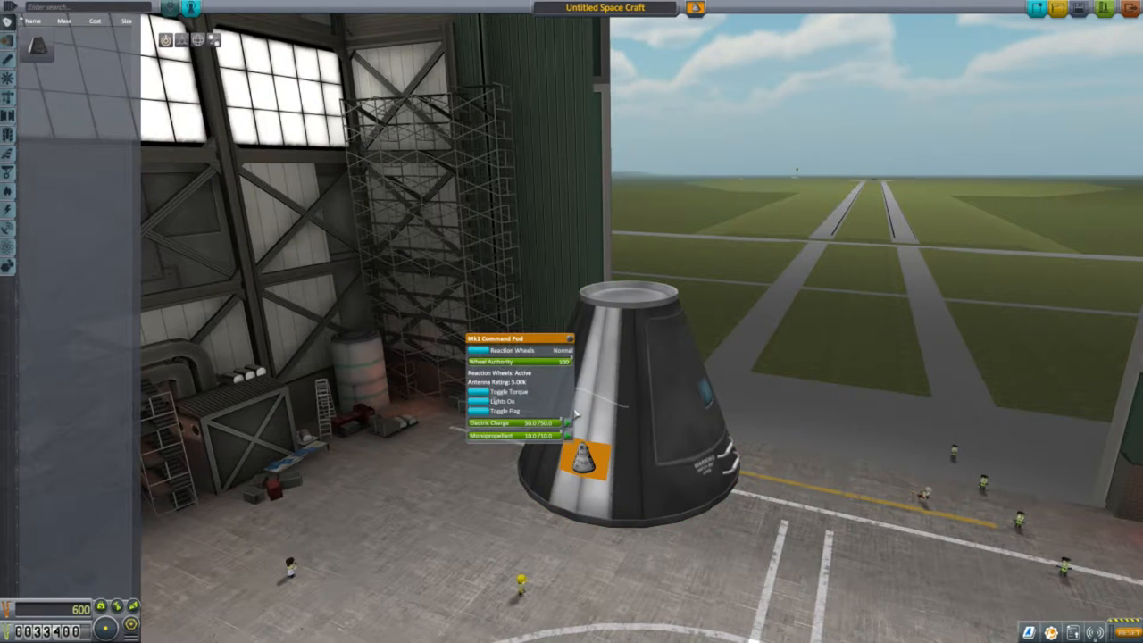
pyautogui.moveTo(410, 489)
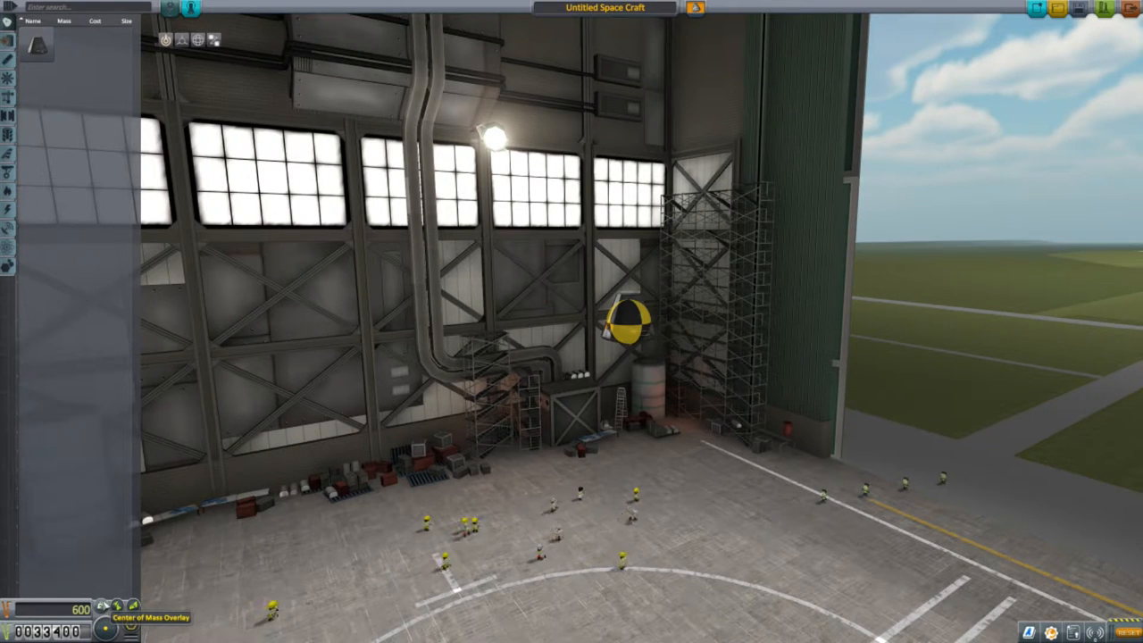
# Toggle the center of mass overlay for the single Mk1 command pod
pyautogui.click(118, 604)
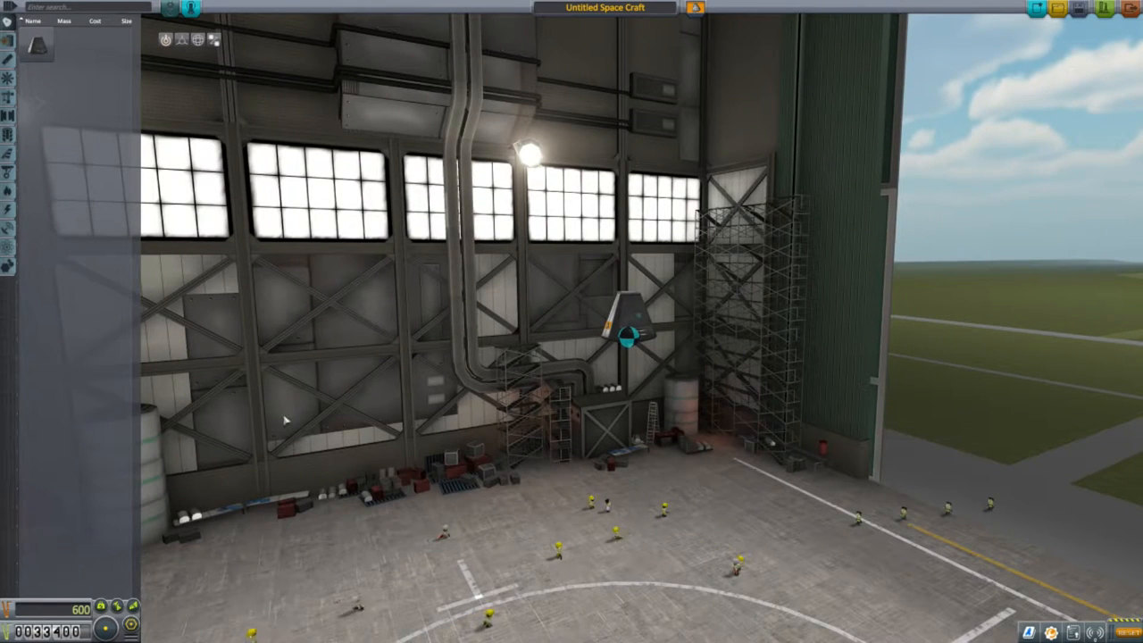
pyautogui.moveTo(14, 45)
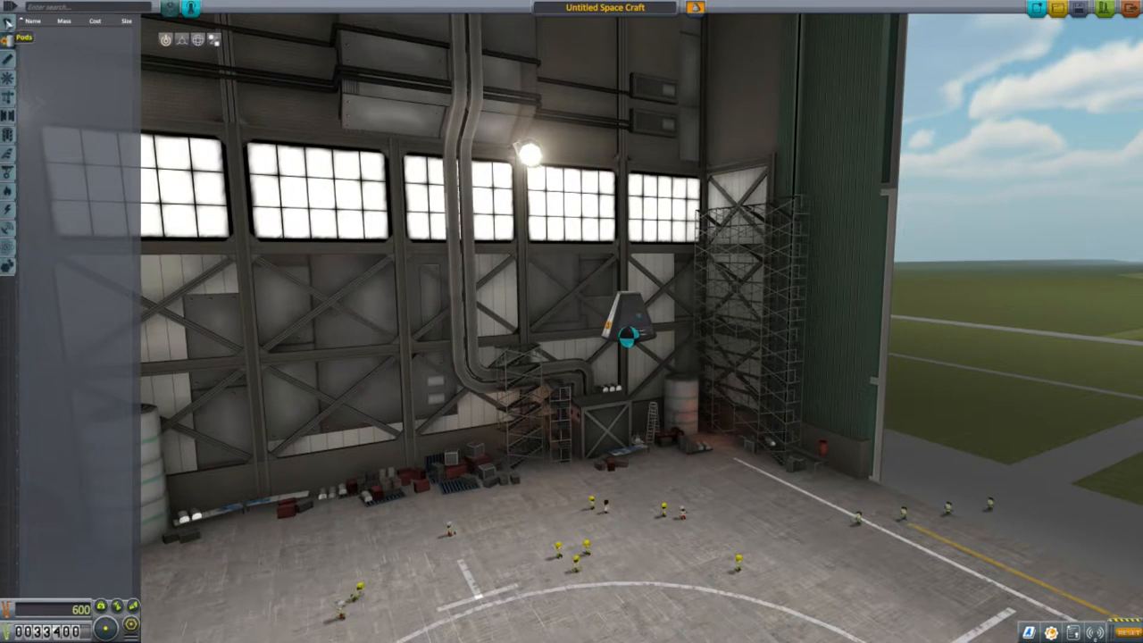
pyautogui.moveTo(36, 43)
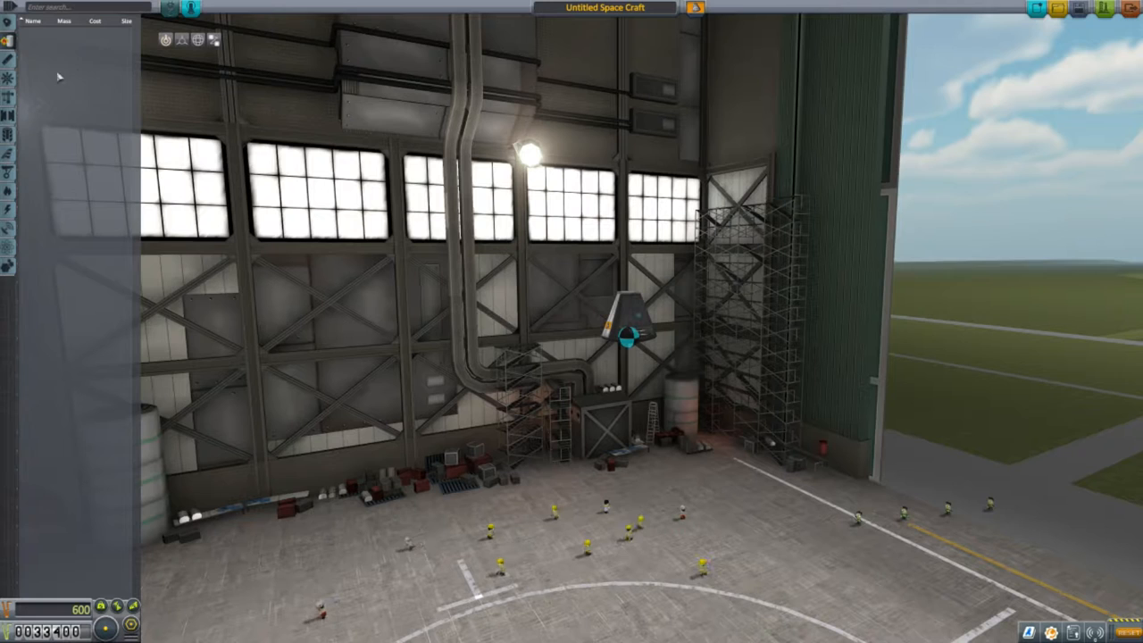
pyautogui.moveTo(34, 45)
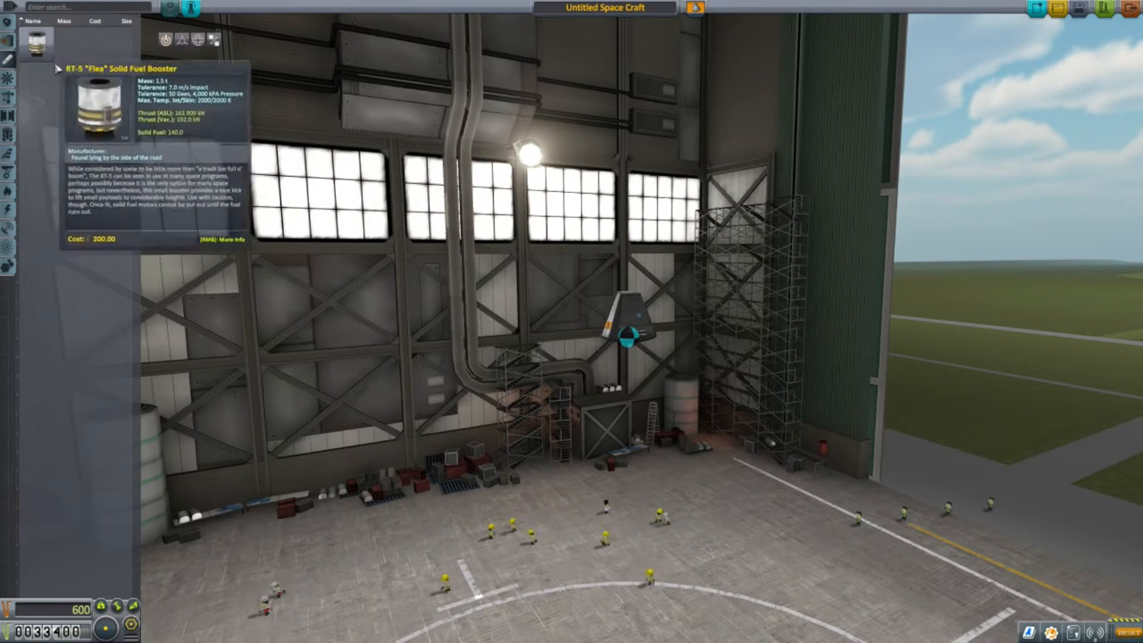
pyautogui.moveTo(68, 50)
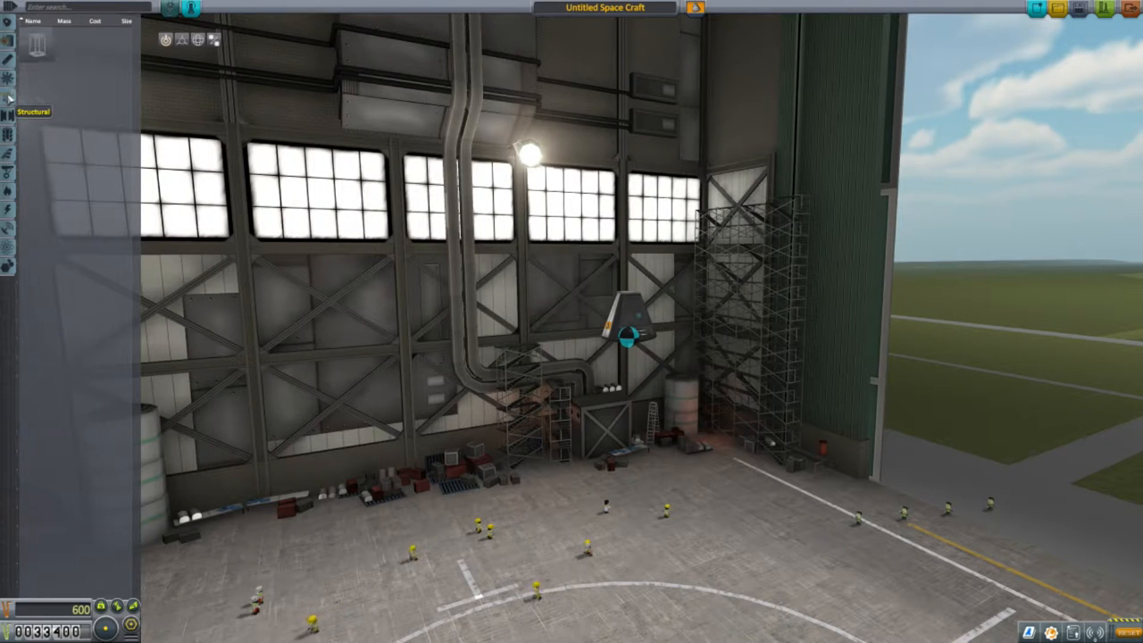
pyautogui.moveTo(38, 42)
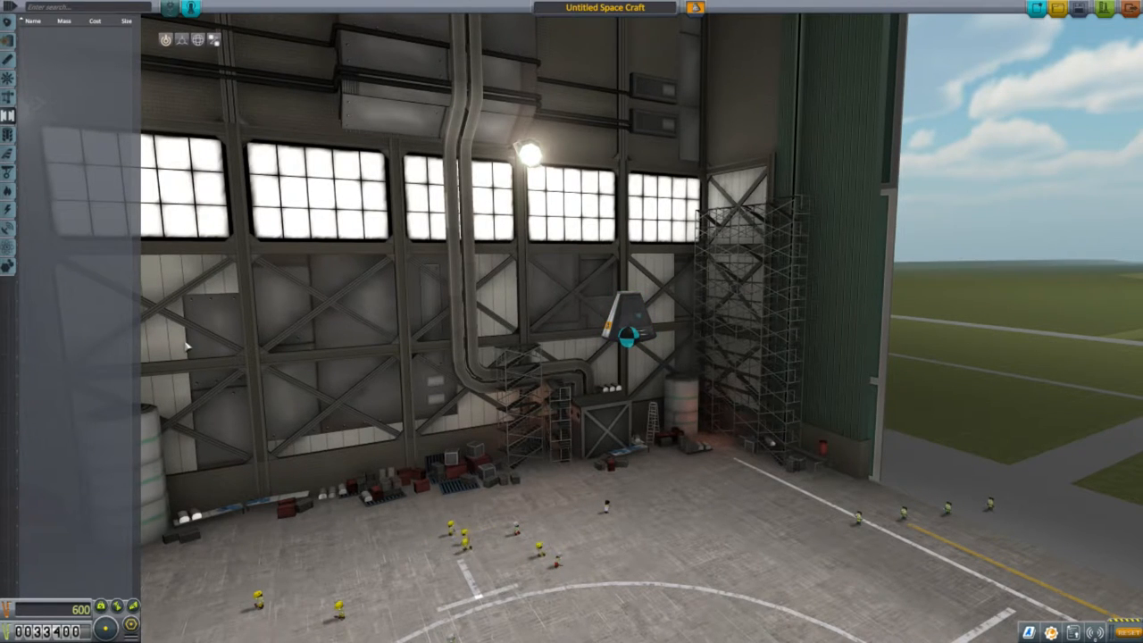
pyautogui.moveTo(7, 139)
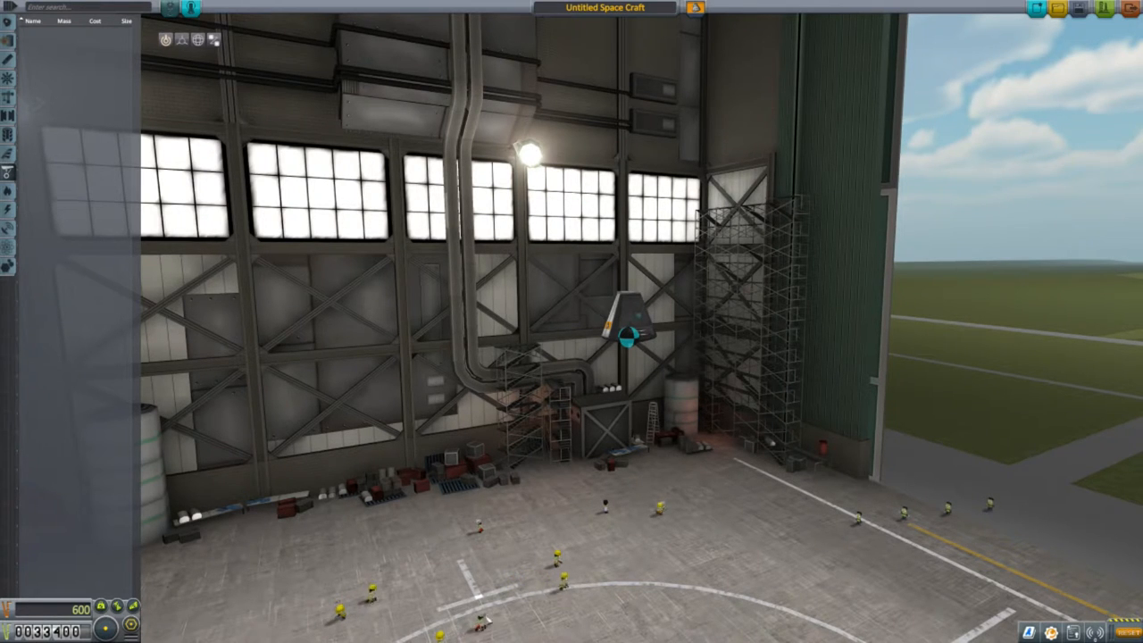
pyautogui.moveTo(75, 289)
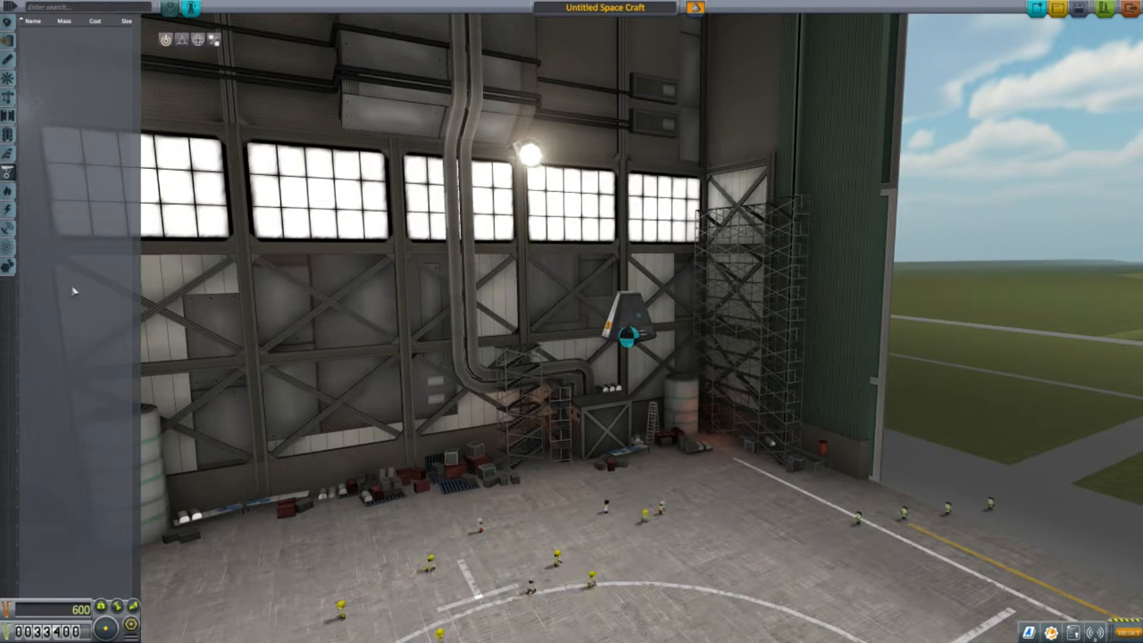
pyautogui.moveTo(7, 193)
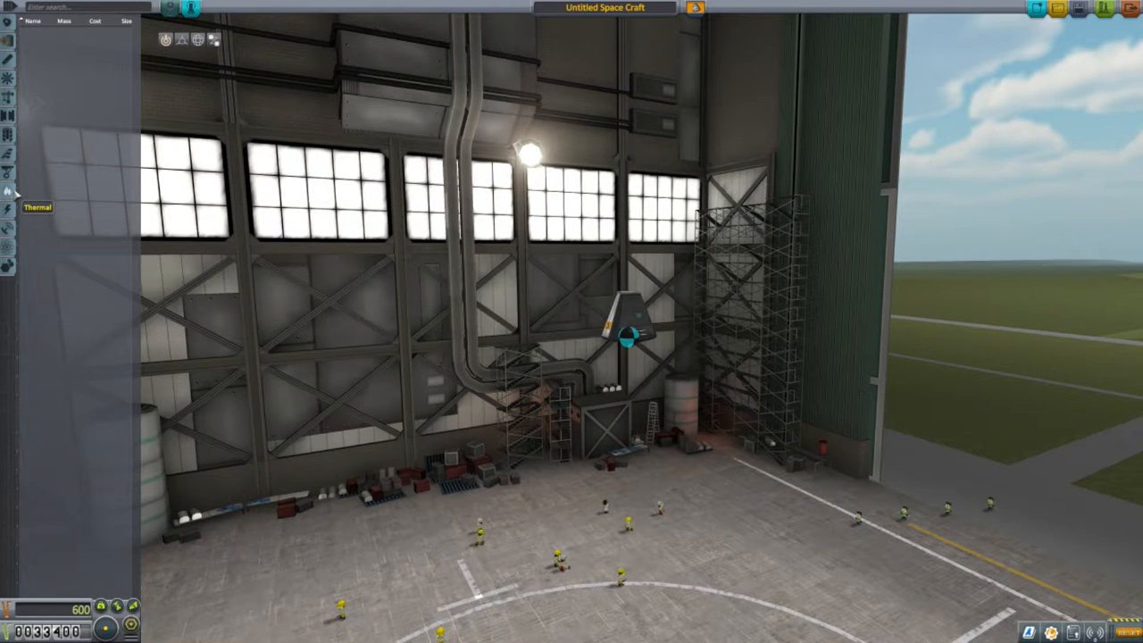
pyautogui.moveTo(100, 60)
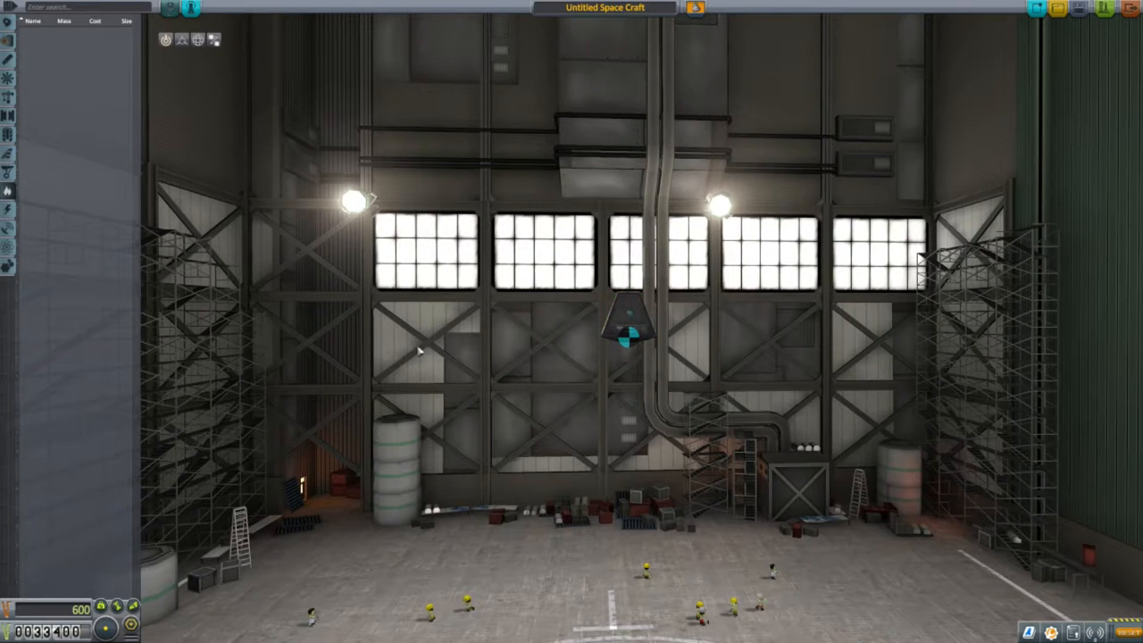
pyautogui.moveTo(678, 522)
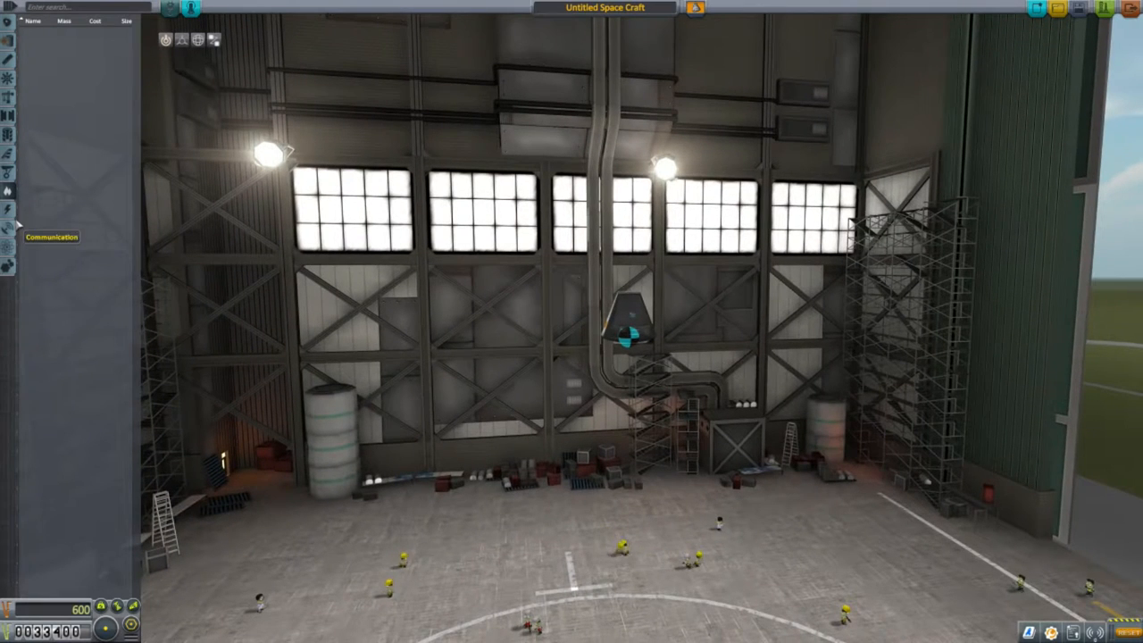
pyautogui.moveTo(7, 211)
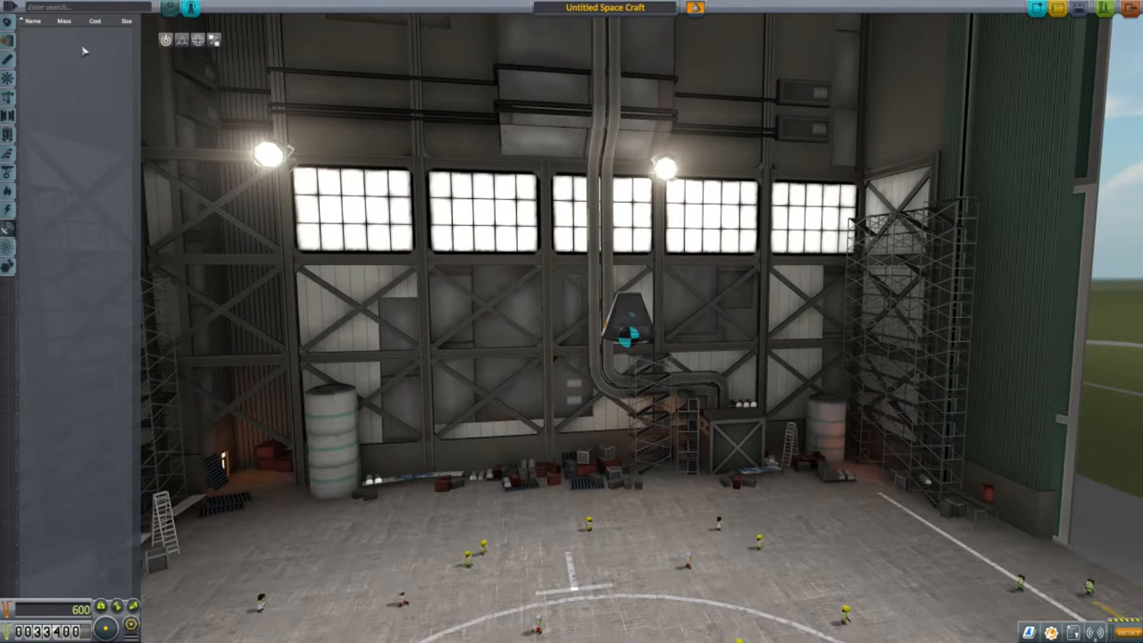
pyautogui.moveTo(75, 232)
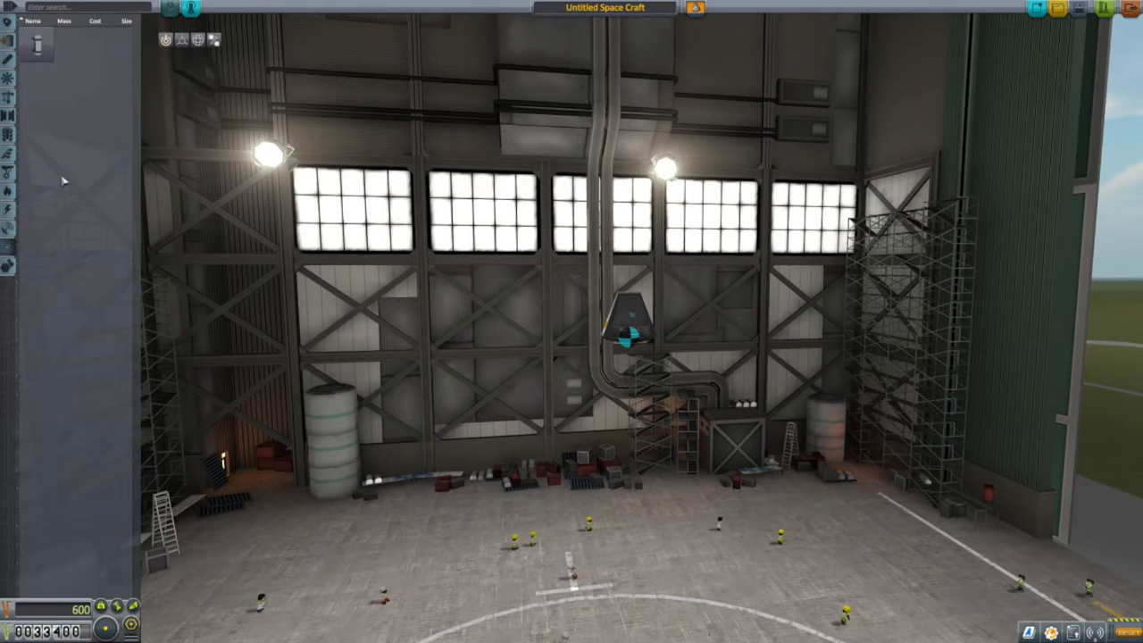
pyautogui.moveTo(72, 33)
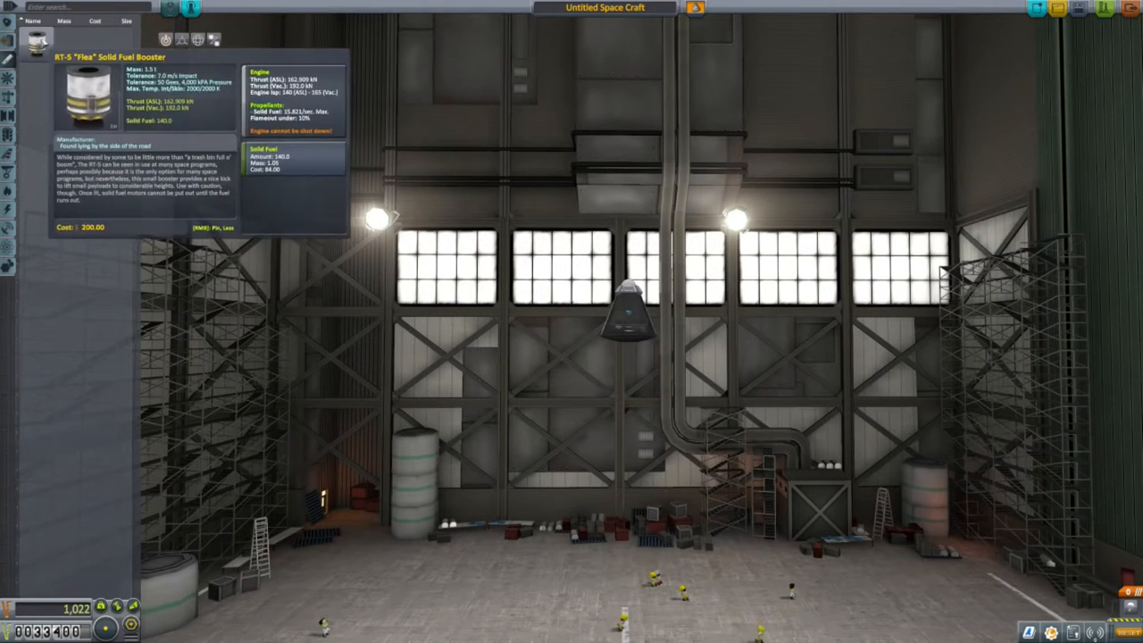
# Pick up the RT-5 Flea solid fuel booster to attach beneath the command pod
pyautogui.click(628, 366)
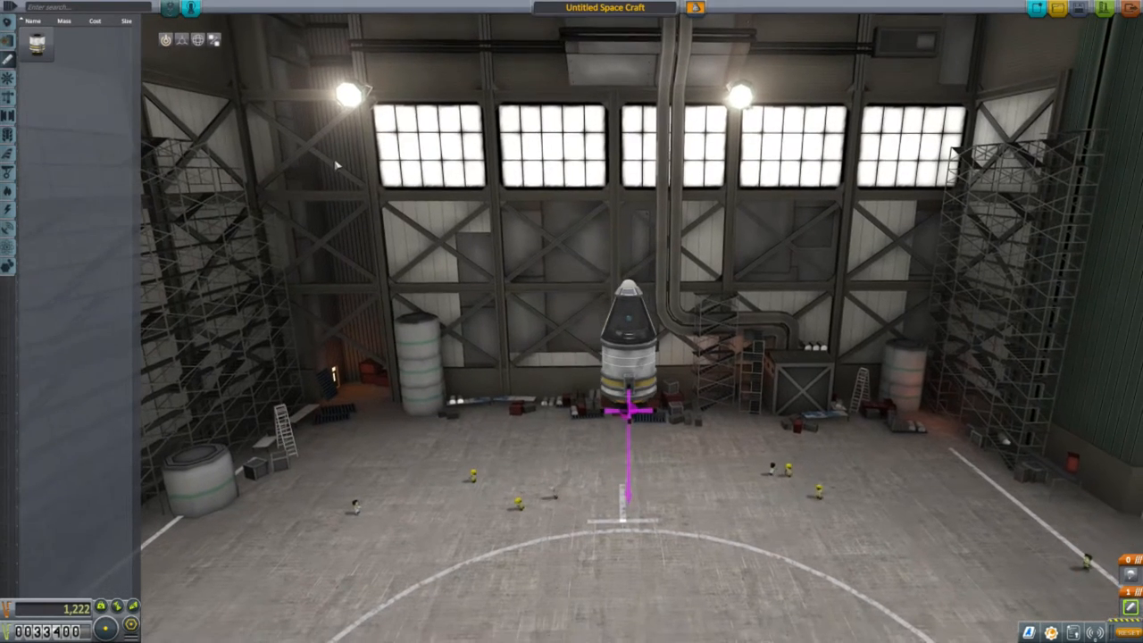
pyautogui.moveTo(188, 7)
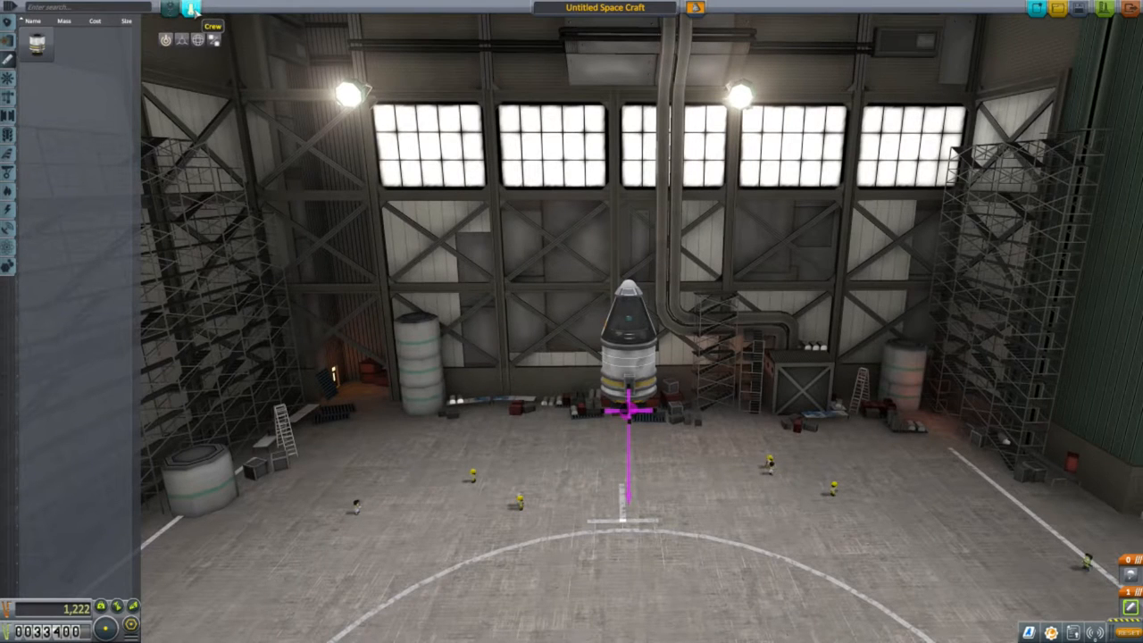
# Swap Jebediah Kerman out of the pod's seat for pilot Valentina Kerman
pyautogui.click(212, 26)
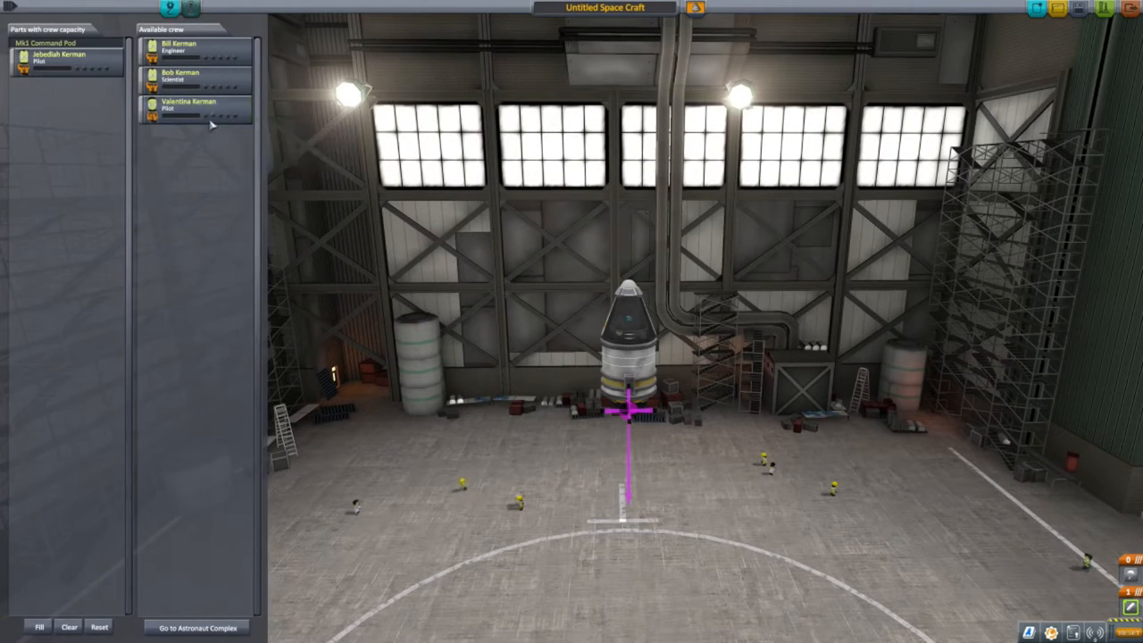
pyautogui.moveTo(59, 58)
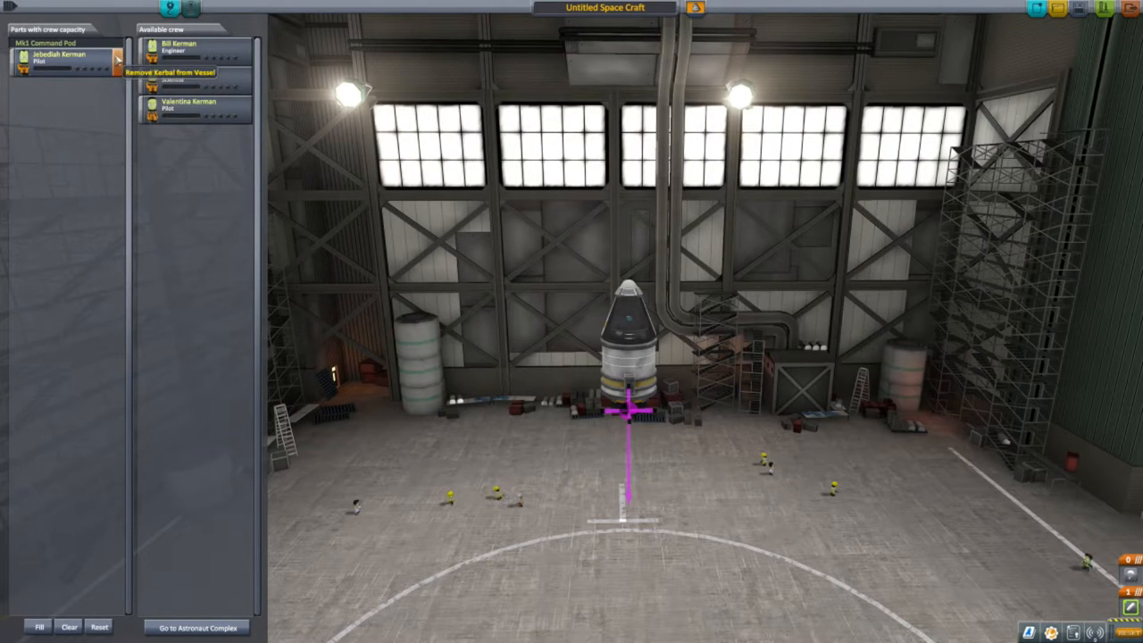
pyautogui.click(59, 57)
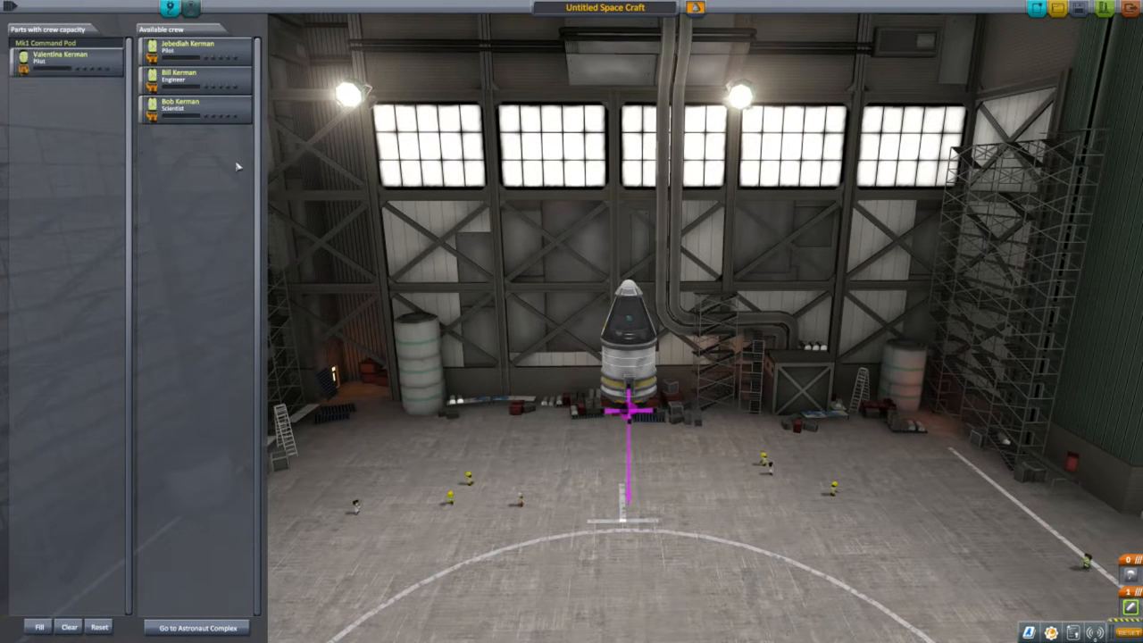
pyautogui.moveTo(218, 241)
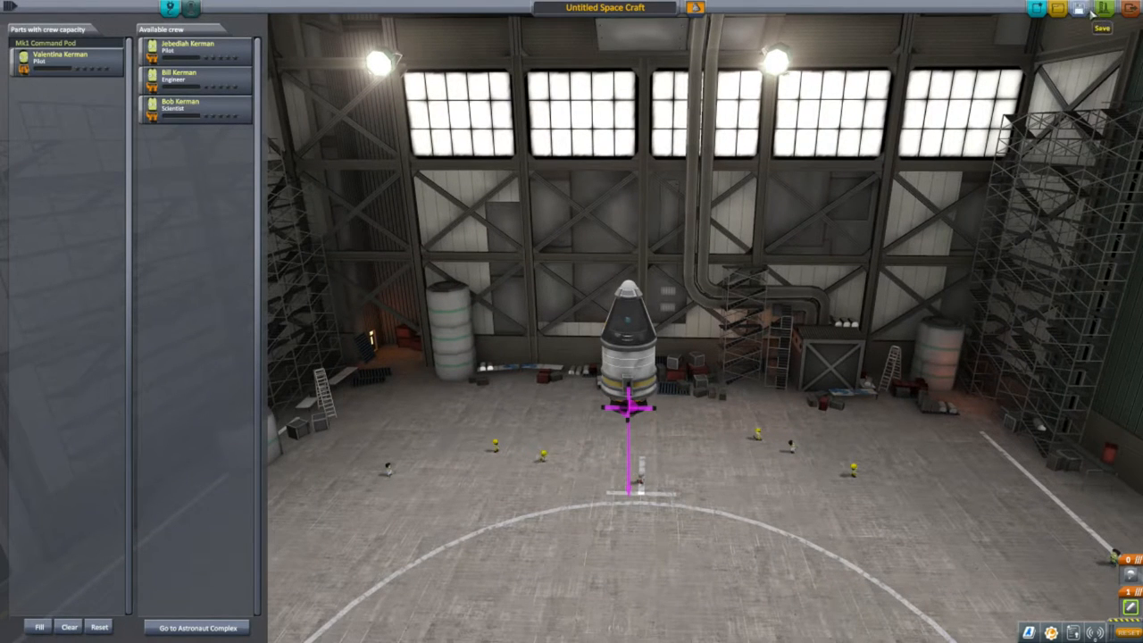
pyautogui.click(603, 7)
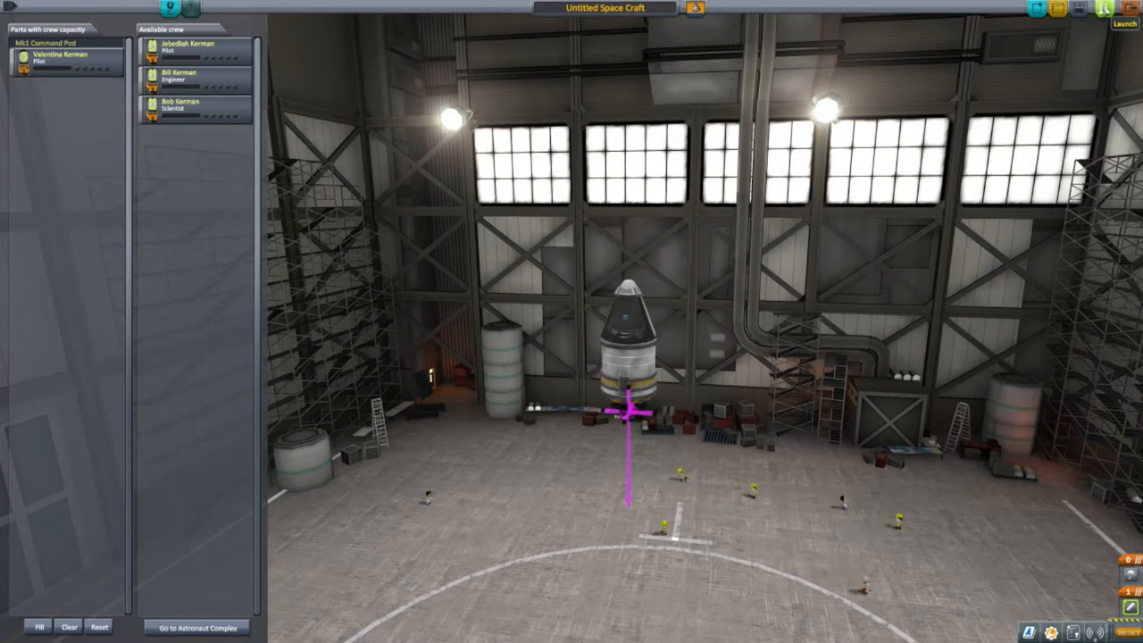
pyautogui.click(1123, 25)
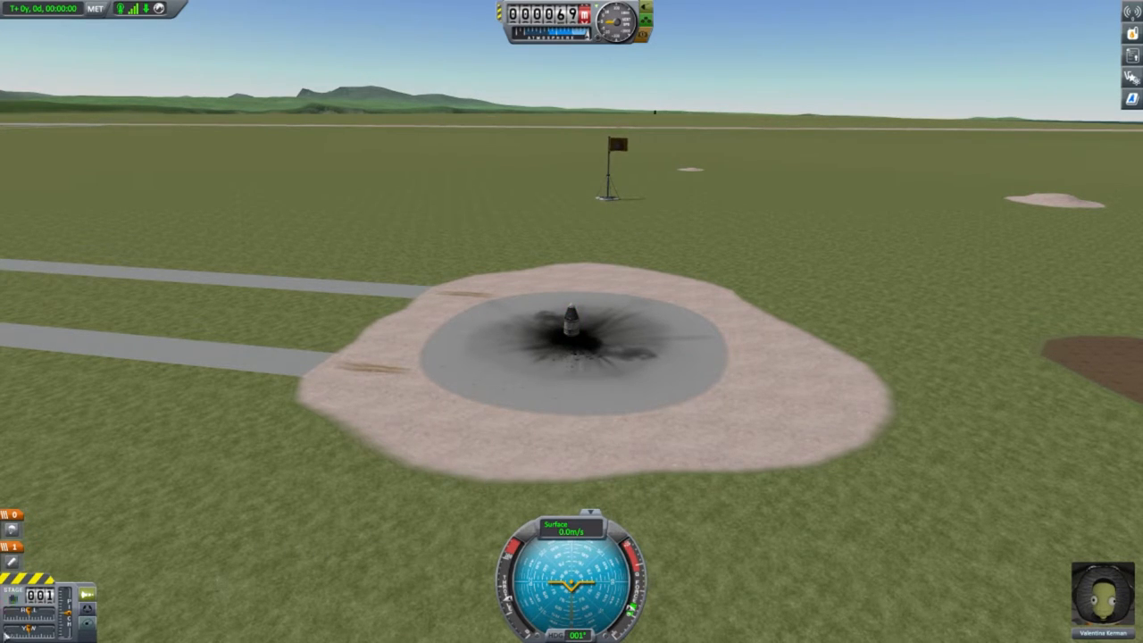
pyautogui.moveTo(207, 603)
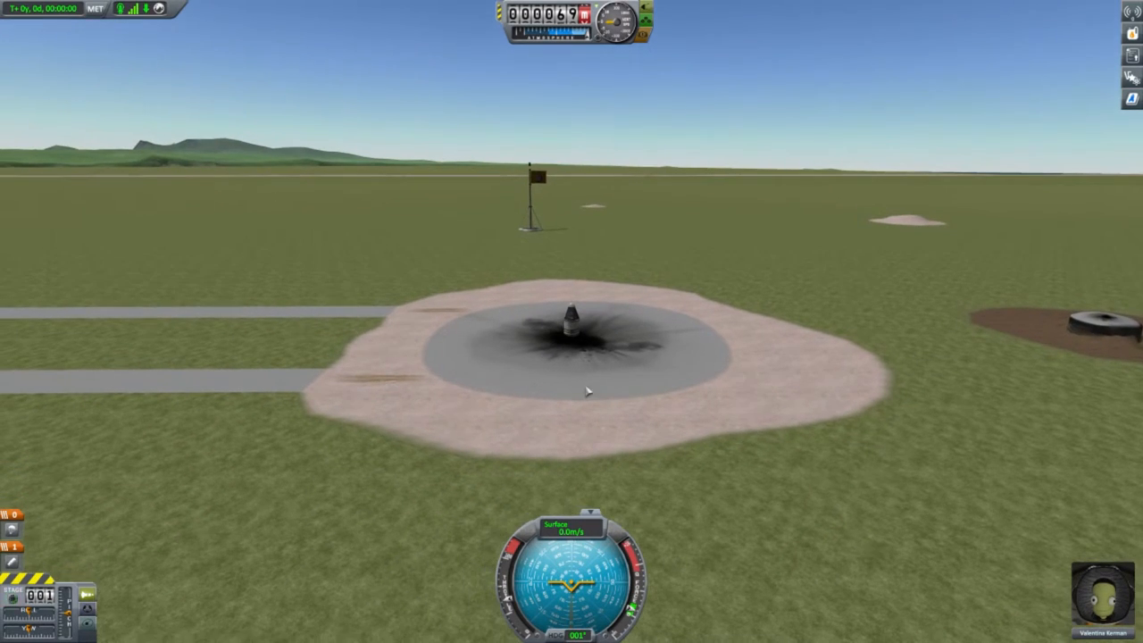
# Launch the rocket and show the parachute and command pod part details during ascent
pyautogui.press('space')
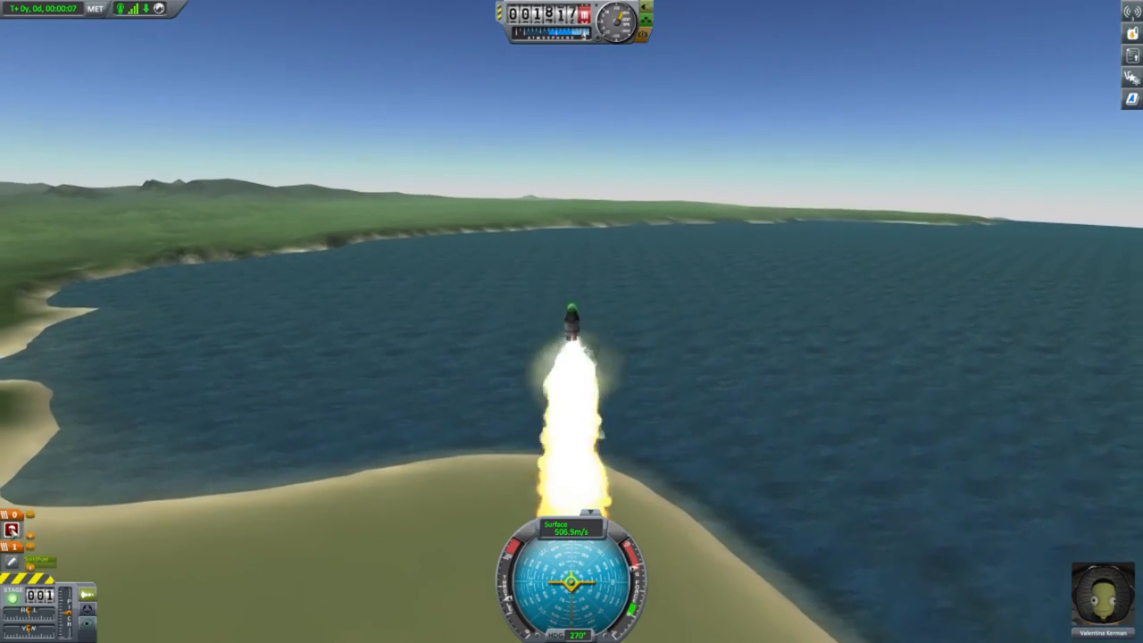
pyautogui.rightClick(571, 331)
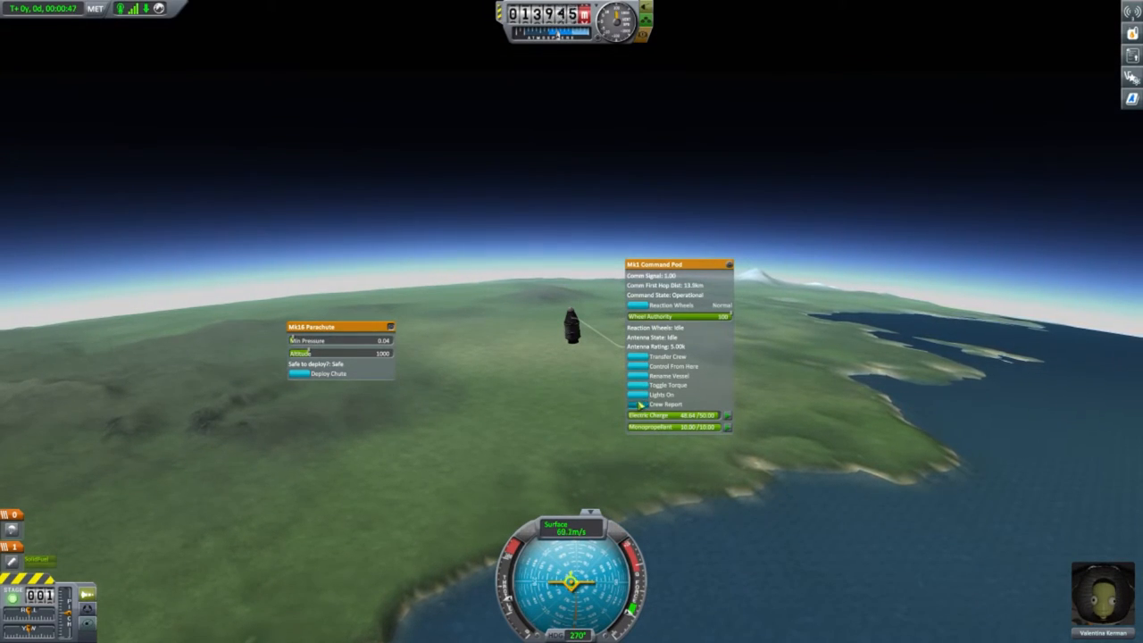
pyautogui.click(666, 403)
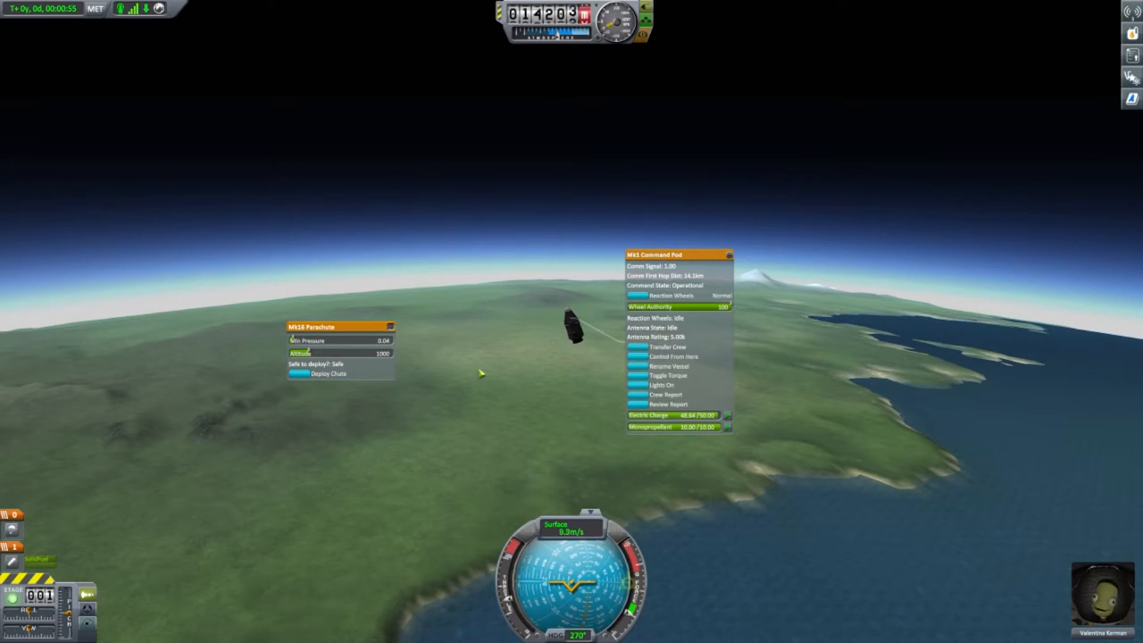
# Deploy the Mk16 parachute as the capsule falls away from the spent booster
pyautogui.click(328, 373)
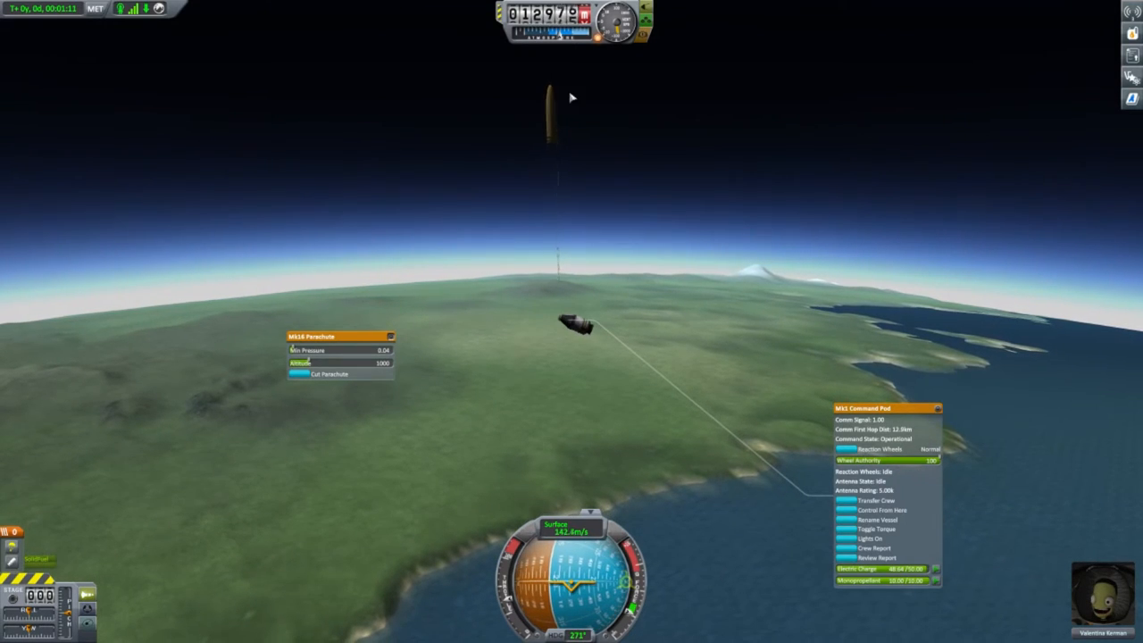
pyautogui.moveTo(557, 407)
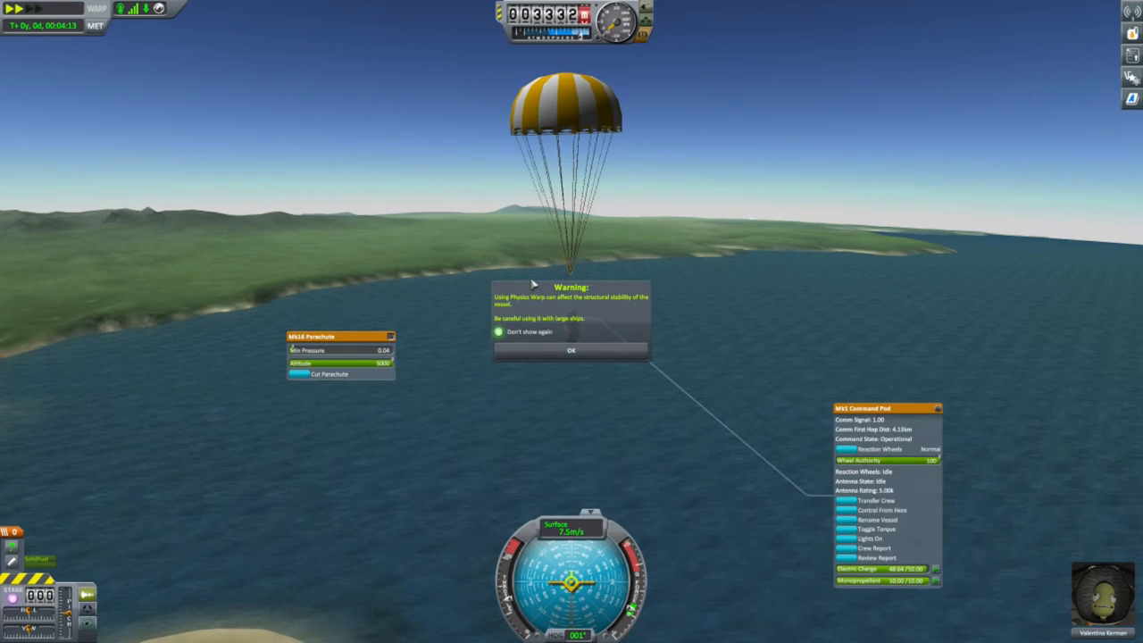
pyautogui.moveTo(107, 87)
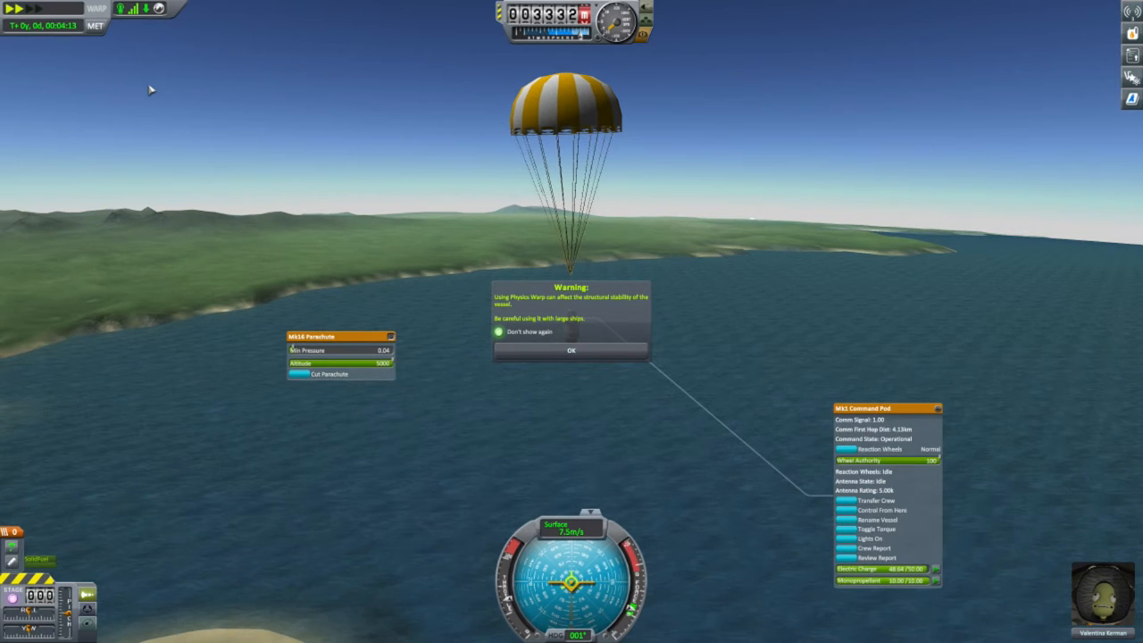
pyautogui.moveTo(361, 182)
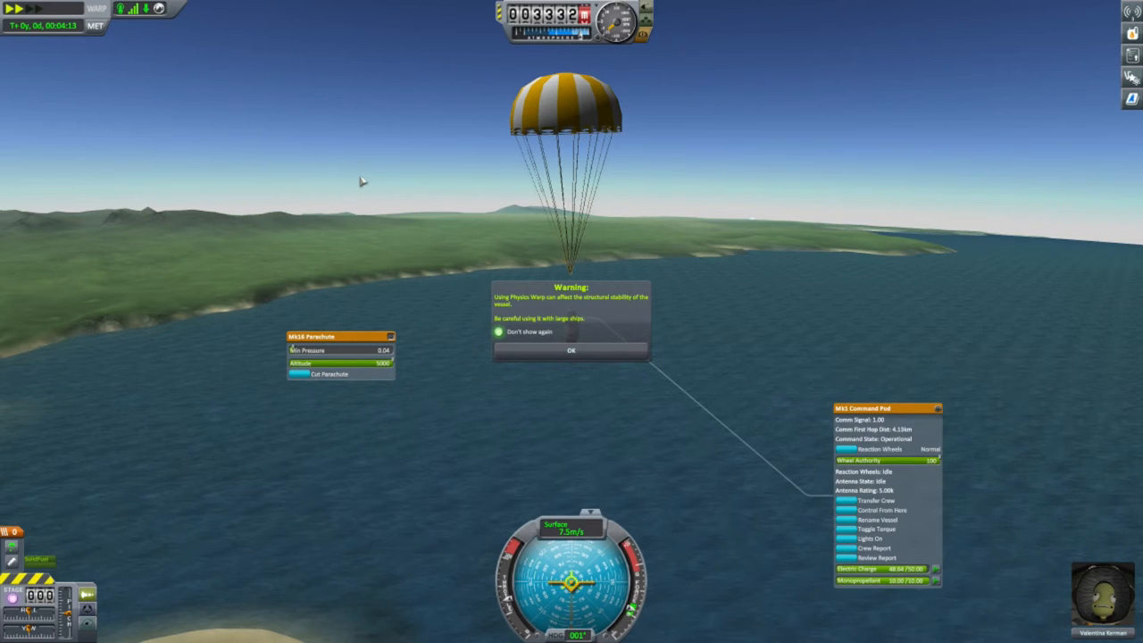
pyautogui.moveTo(375, 171)
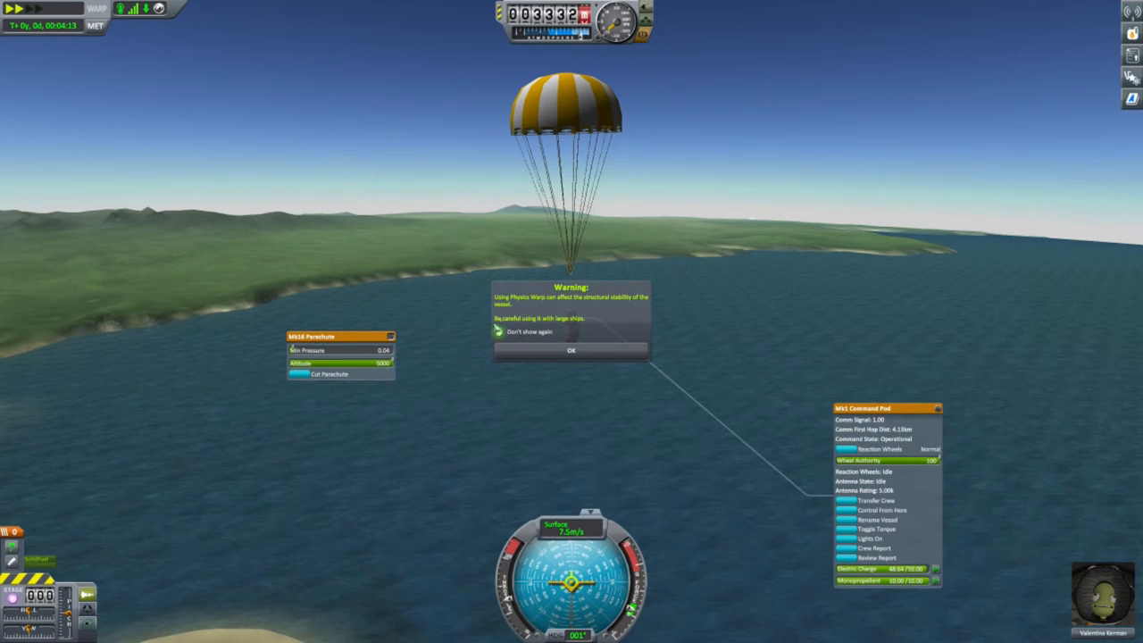
# Dismiss the time-acceleration warning and let the capsule descend to splashdown
pyautogui.click(572, 348)
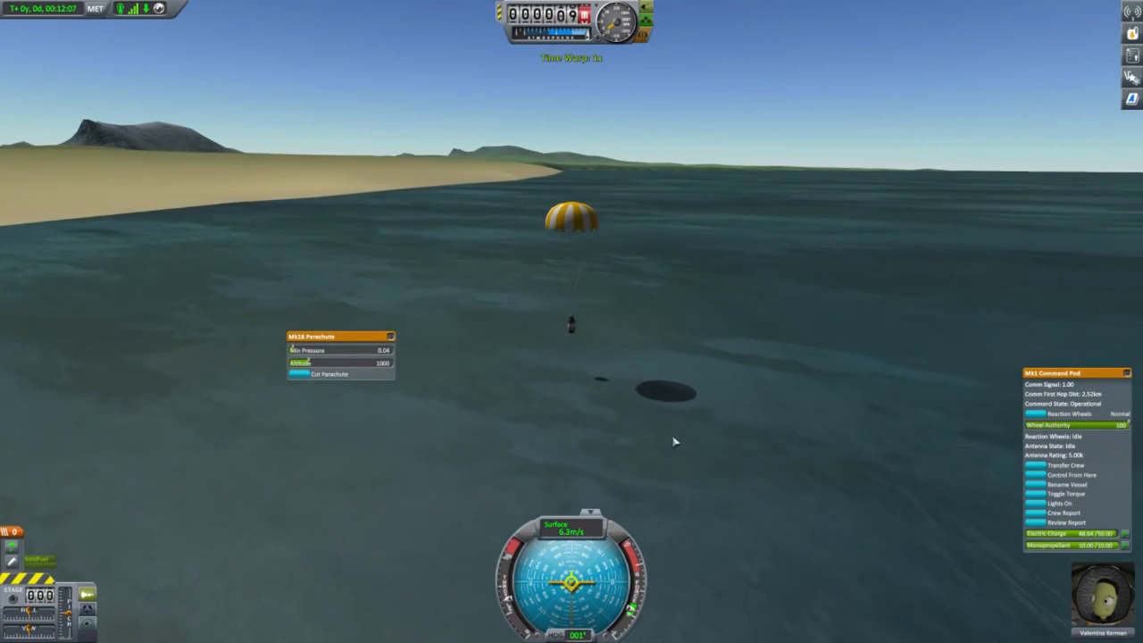
# Cut the parachute from the floating capsule and recover the vessel
pyautogui.click(330, 375)
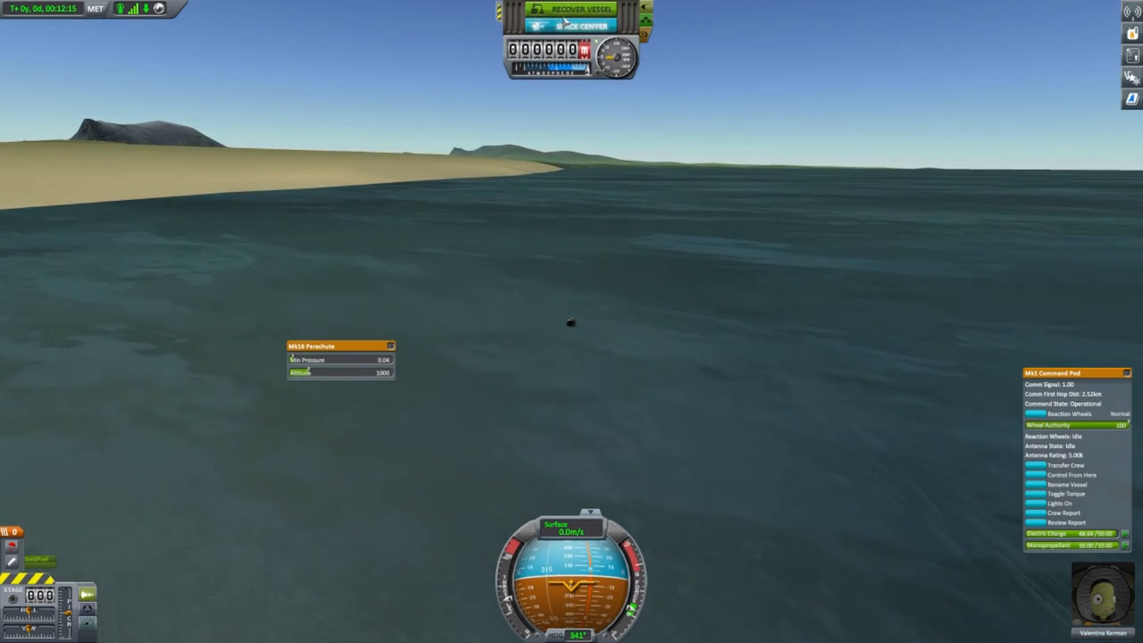
pyautogui.click(575, 9)
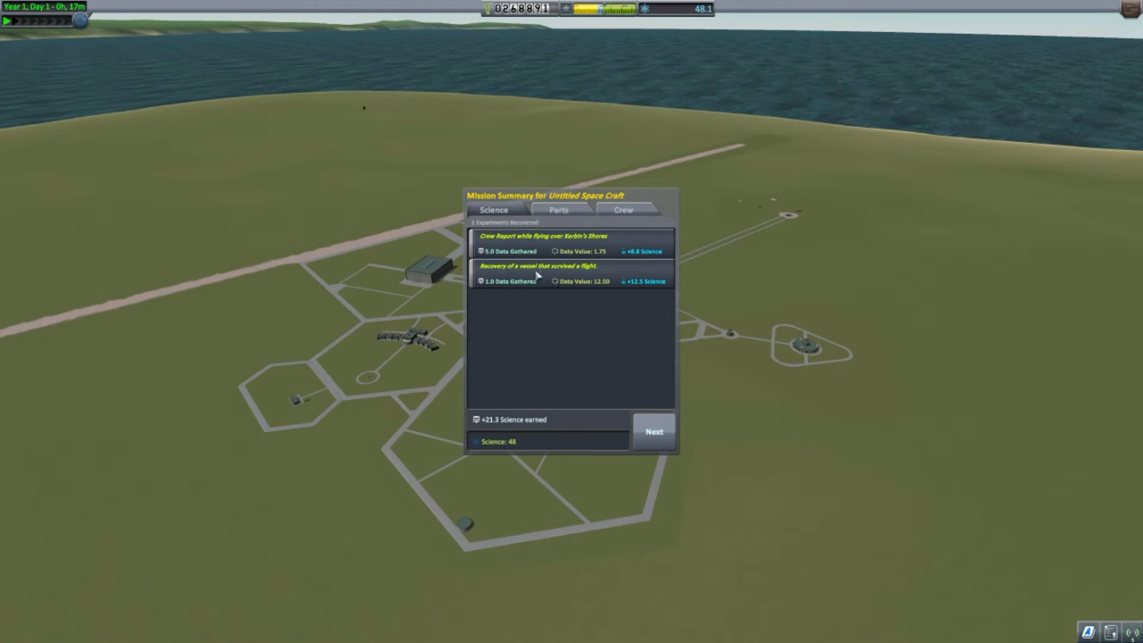
pyautogui.moveTo(589, 246)
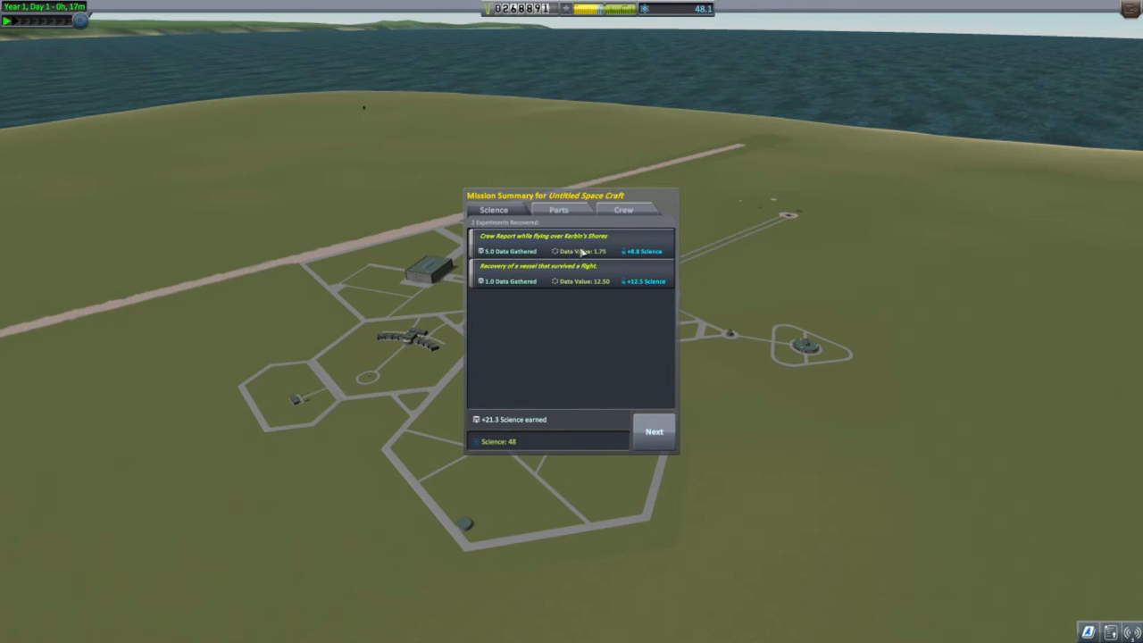
pyautogui.moveTo(643, 257)
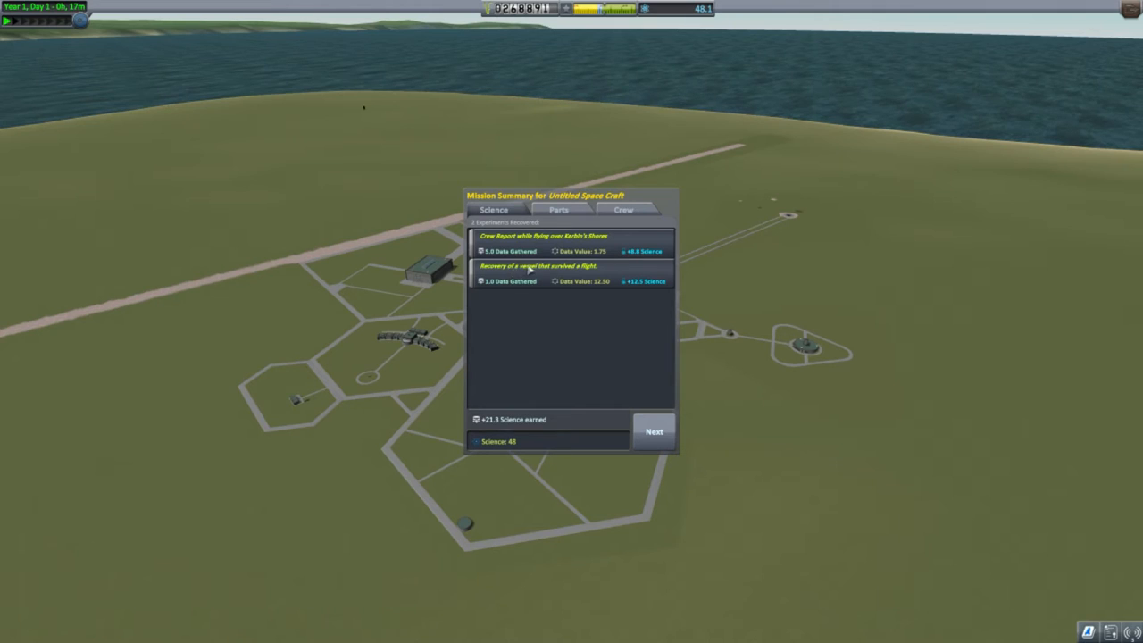
pyautogui.moveTo(496, 282)
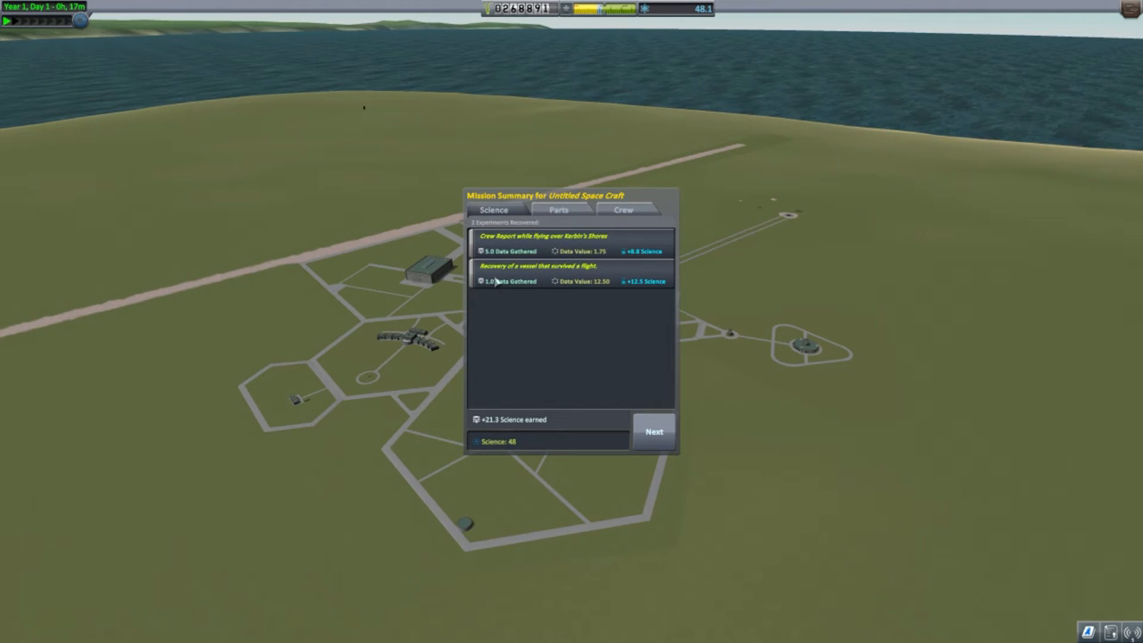
pyautogui.moveTo(598, 286)
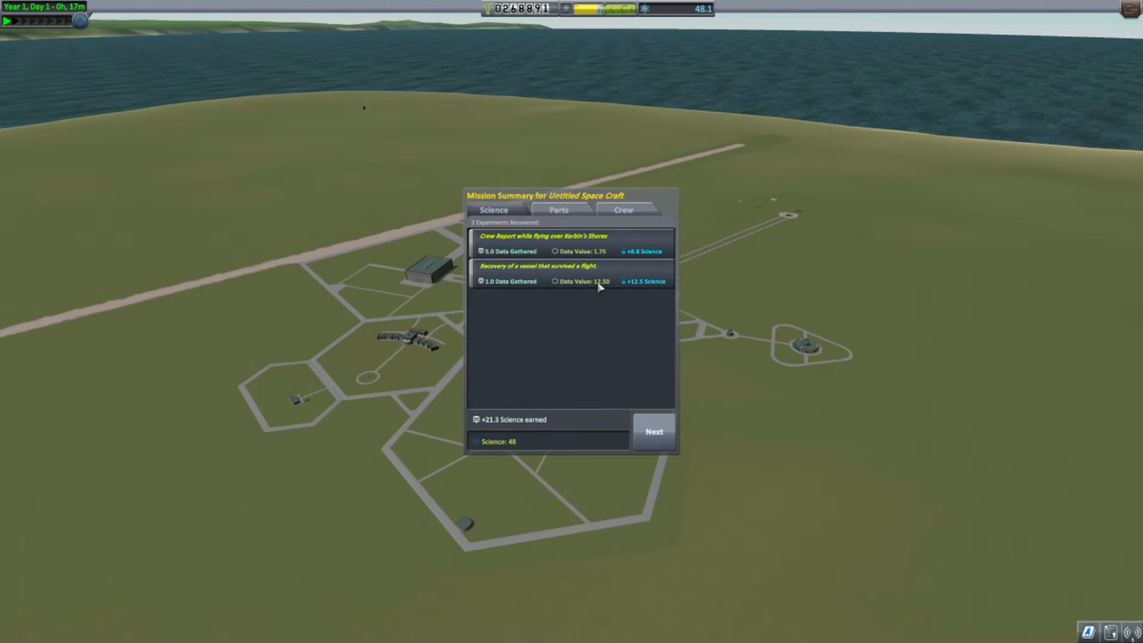
pyautogui.moveTo(652, 300)
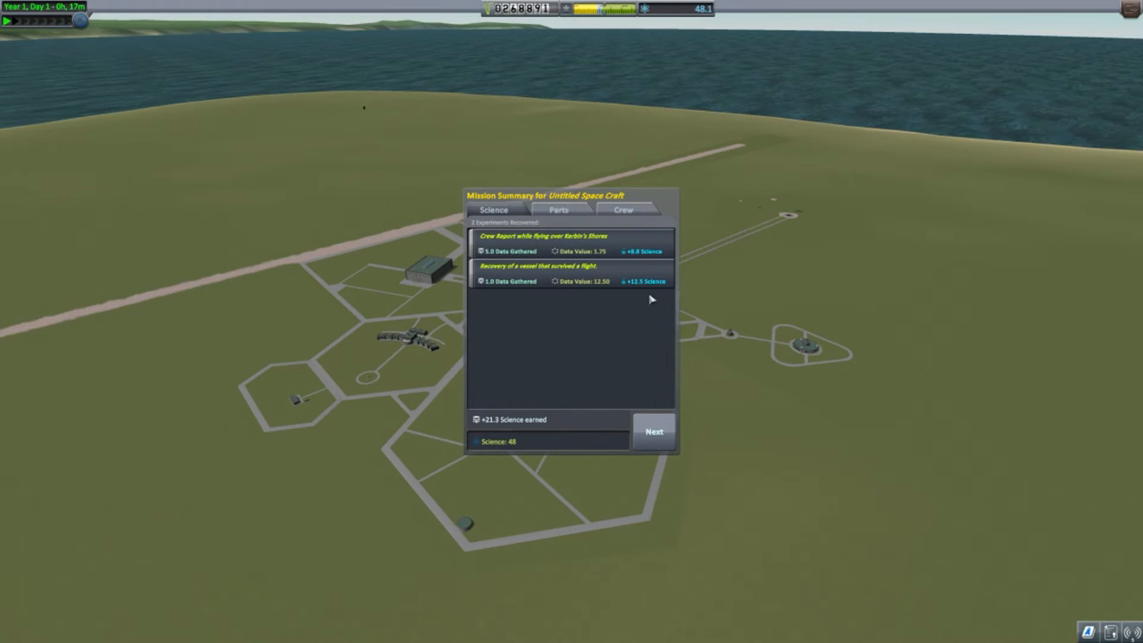
pyautogui.moveTo(521, 426)
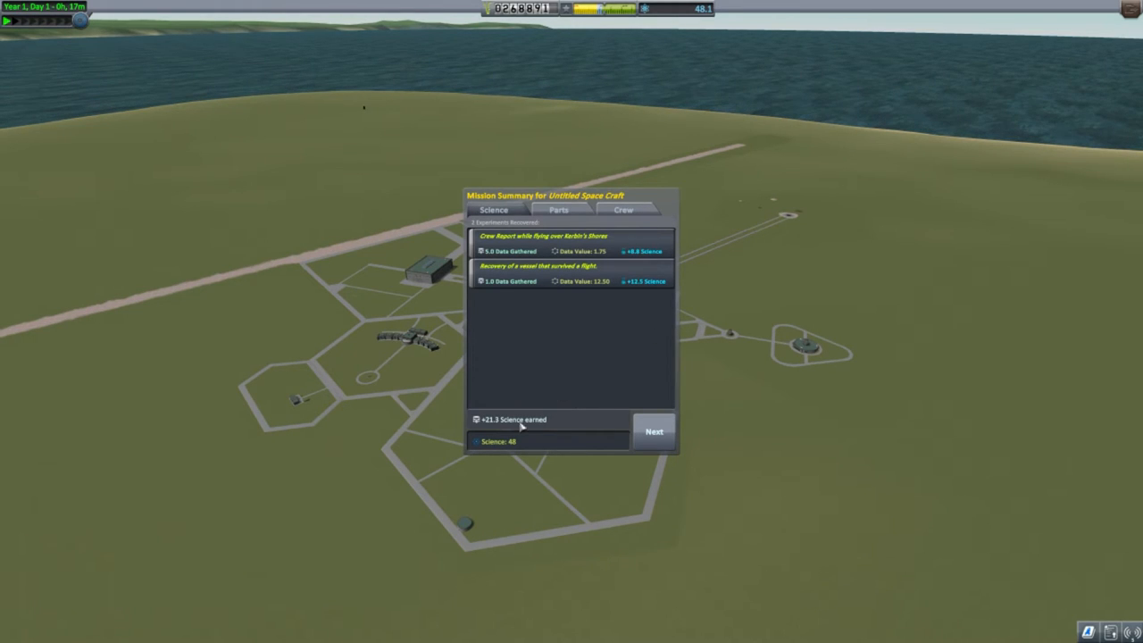
pyautogui.moveTo(560, 435)
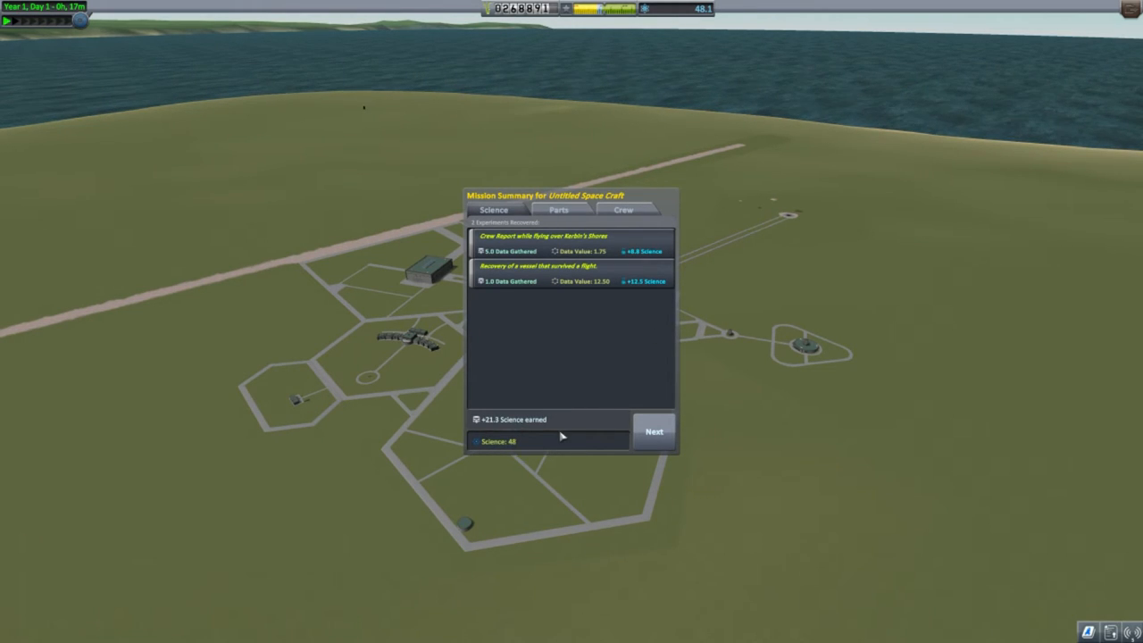
pyautogui.moveTo(521, 425)
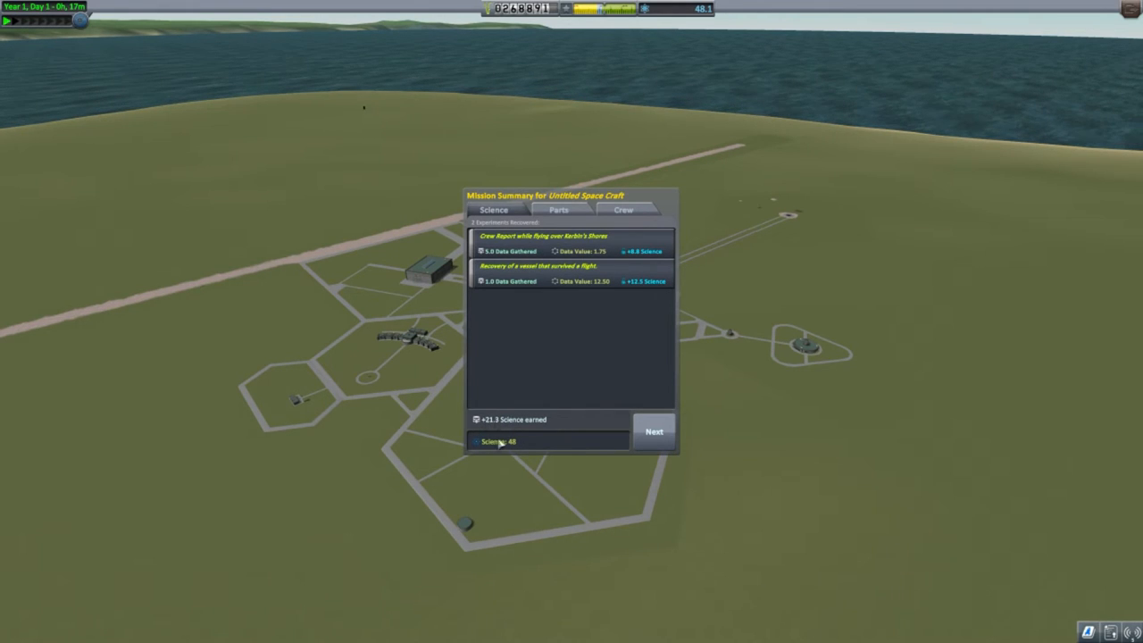
pyautogui.moveTo(518, 454)
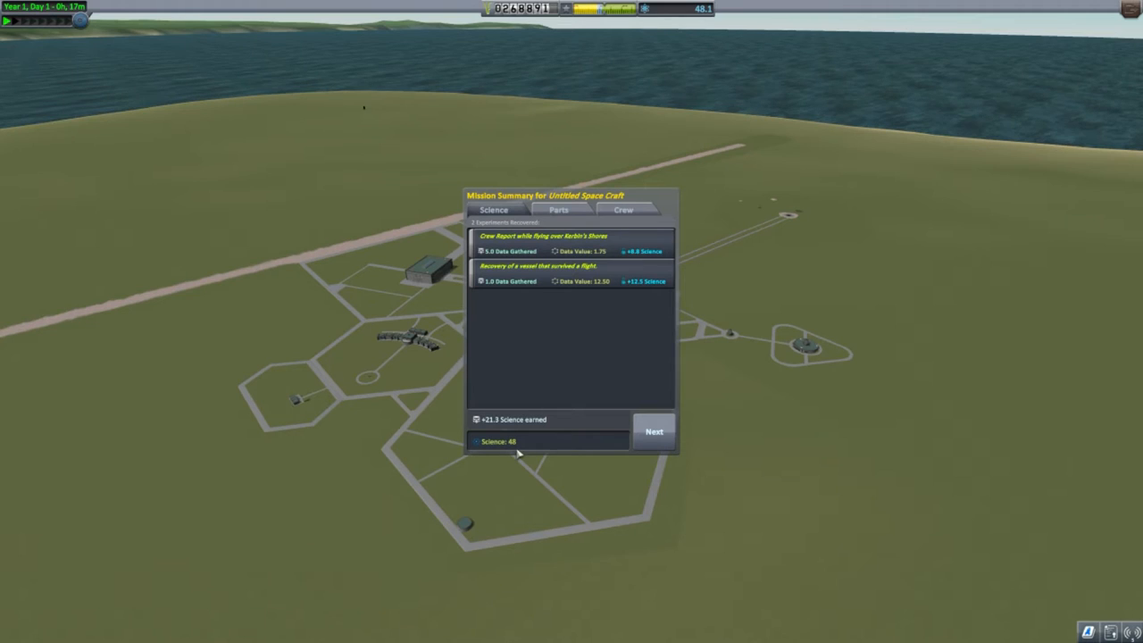
pyautogui.moveTo(544, 418)
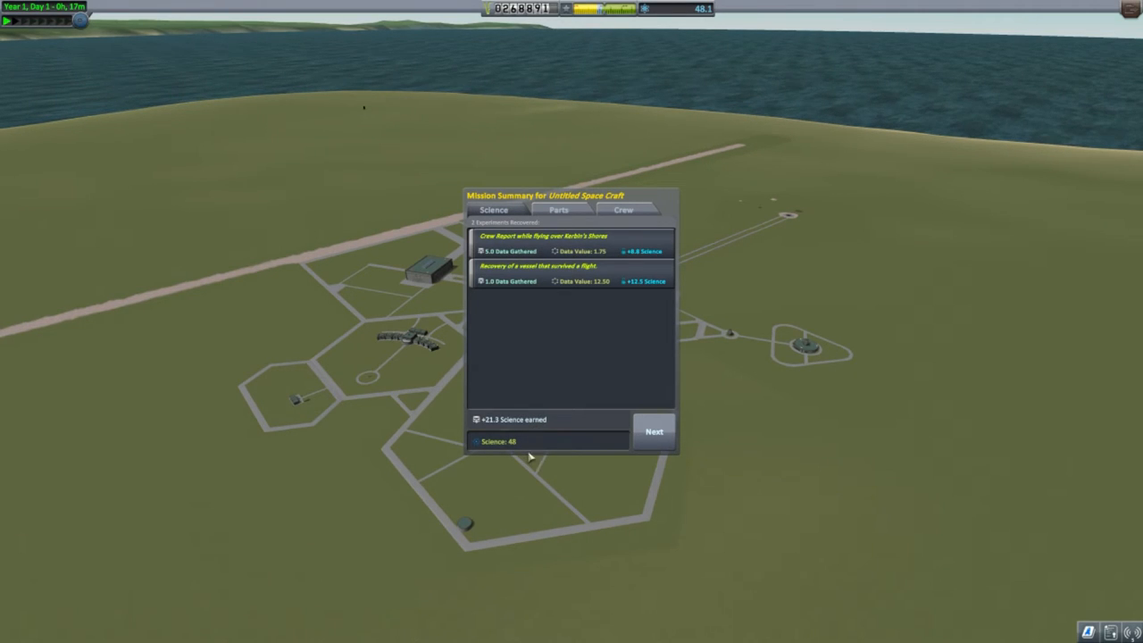
# View the mission summary's recovered parts and the 1,114 funds they returned
pyautogui.click(557, 211)
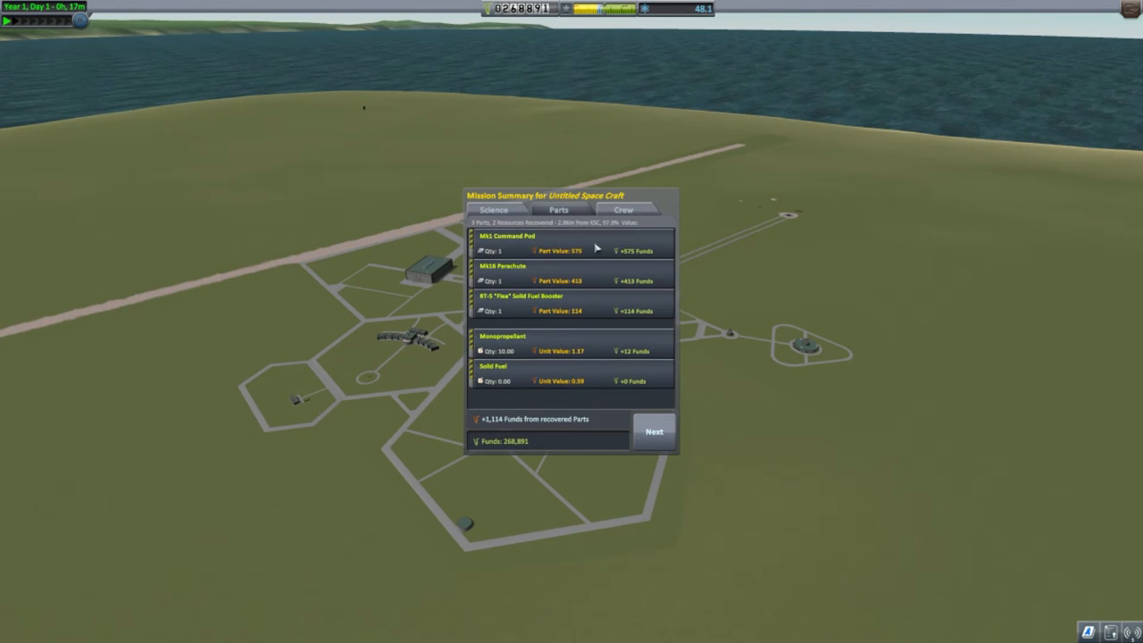
pyautogui.moveTo(559, 307)
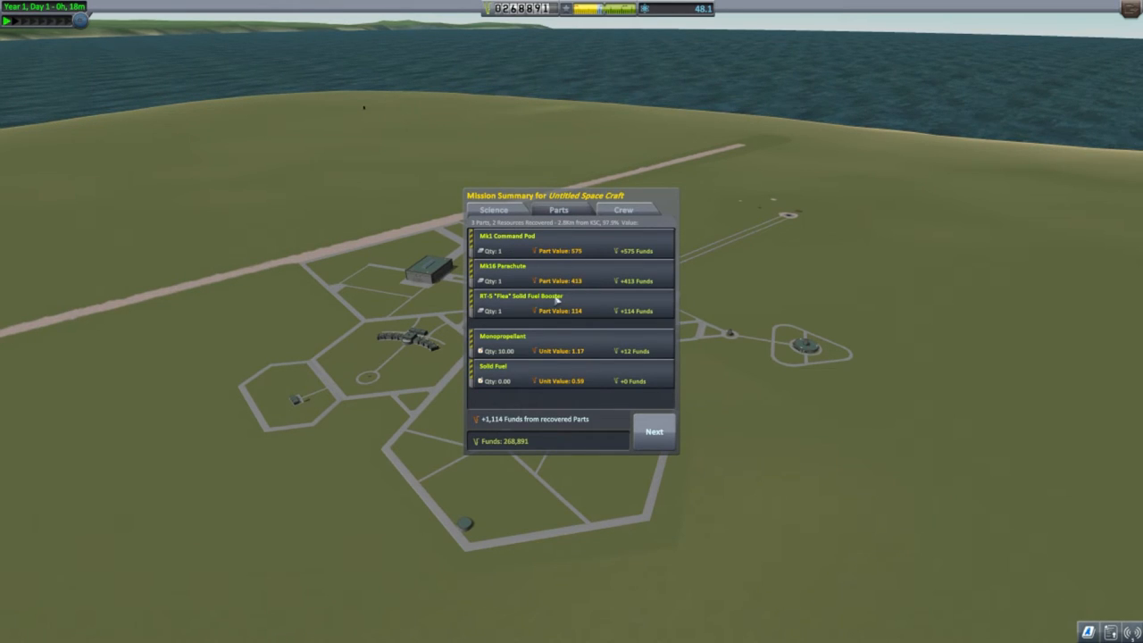
pyautogui.moveTo(550, 264)
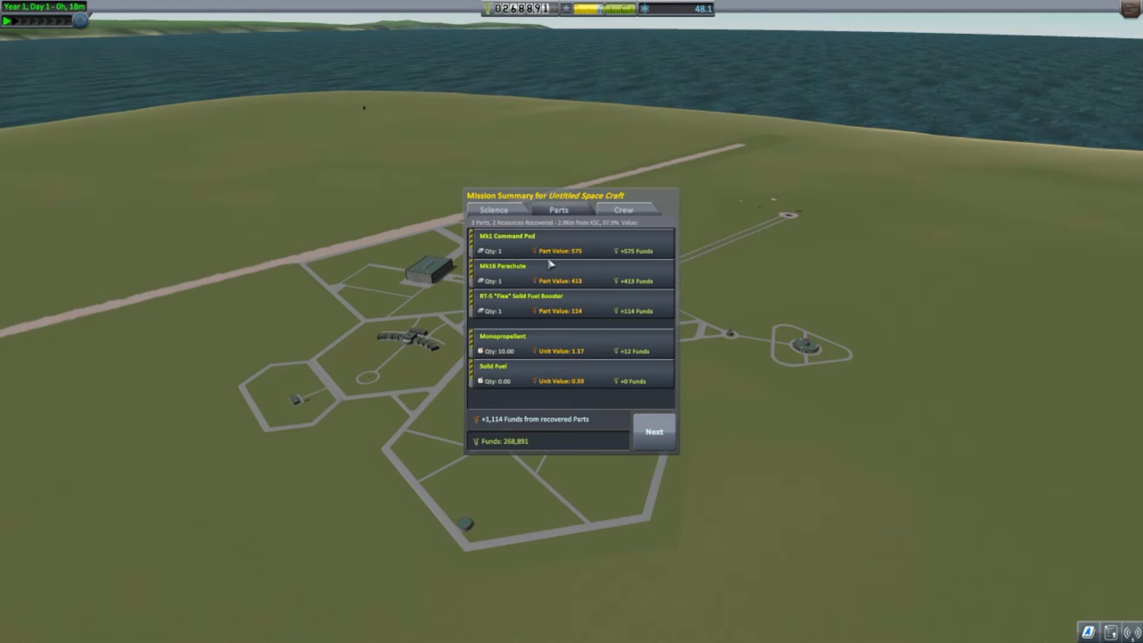
pyautogui.moveTo(578, 310)
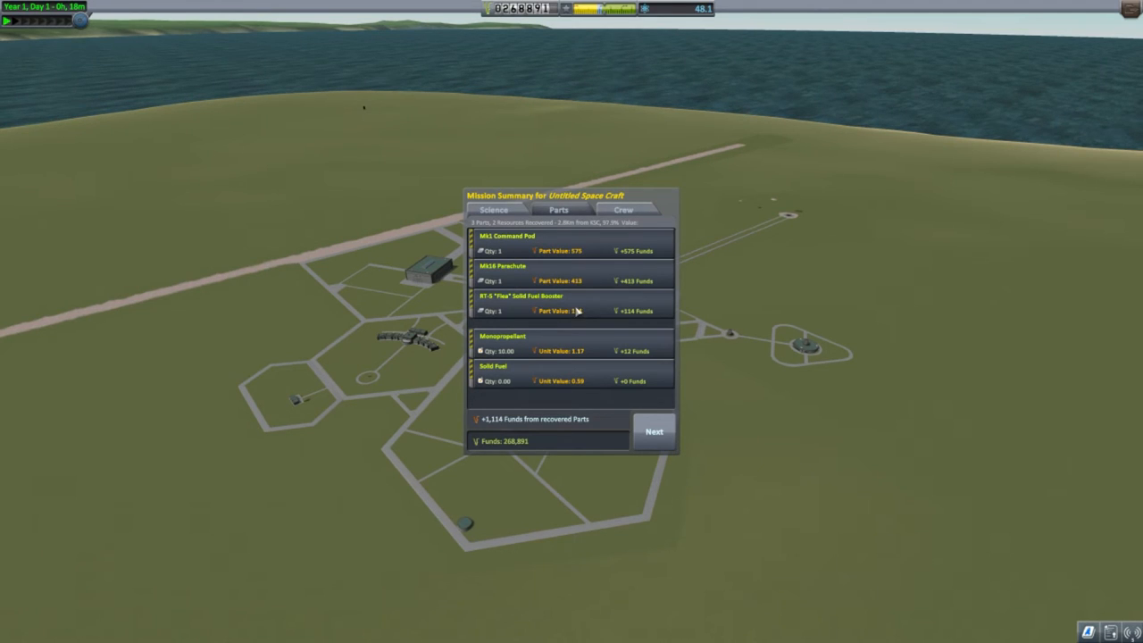
pyautogui.moveTo(583, 337)
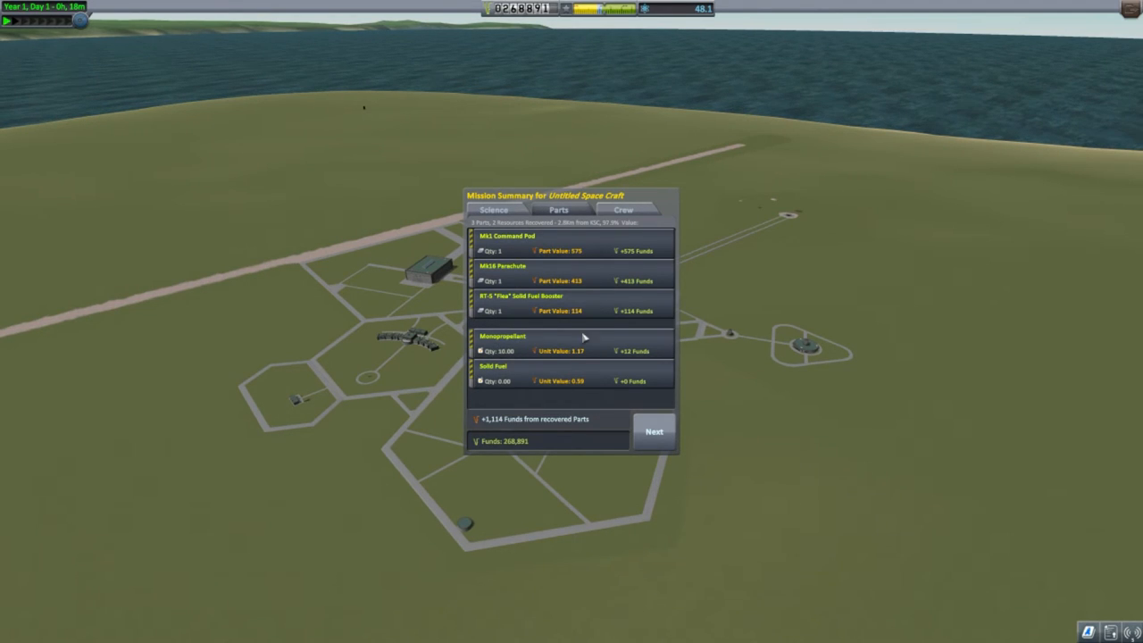
pyautogui.moveTo(582, 384)
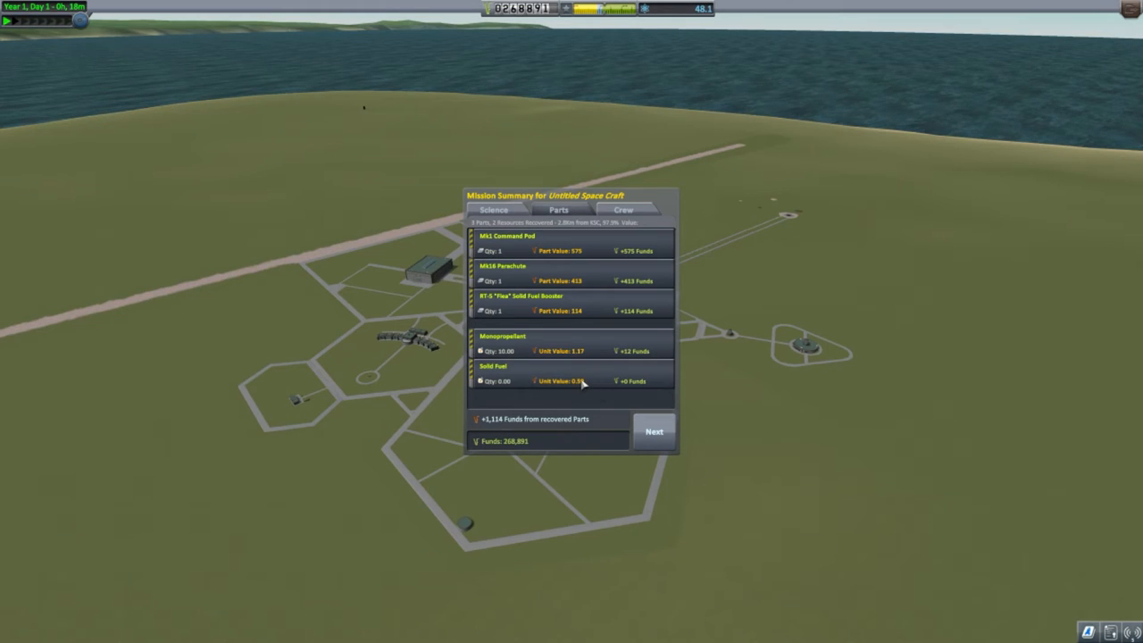
pyautogui.moveTo(593, 382)
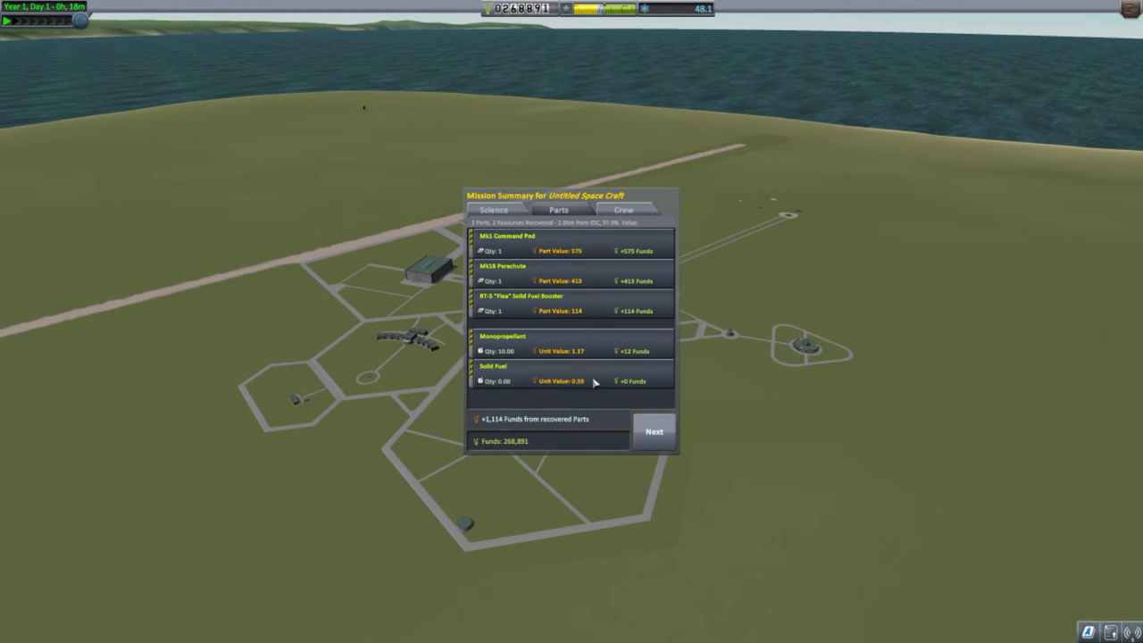
pyautogui.moveTo(521, 356)
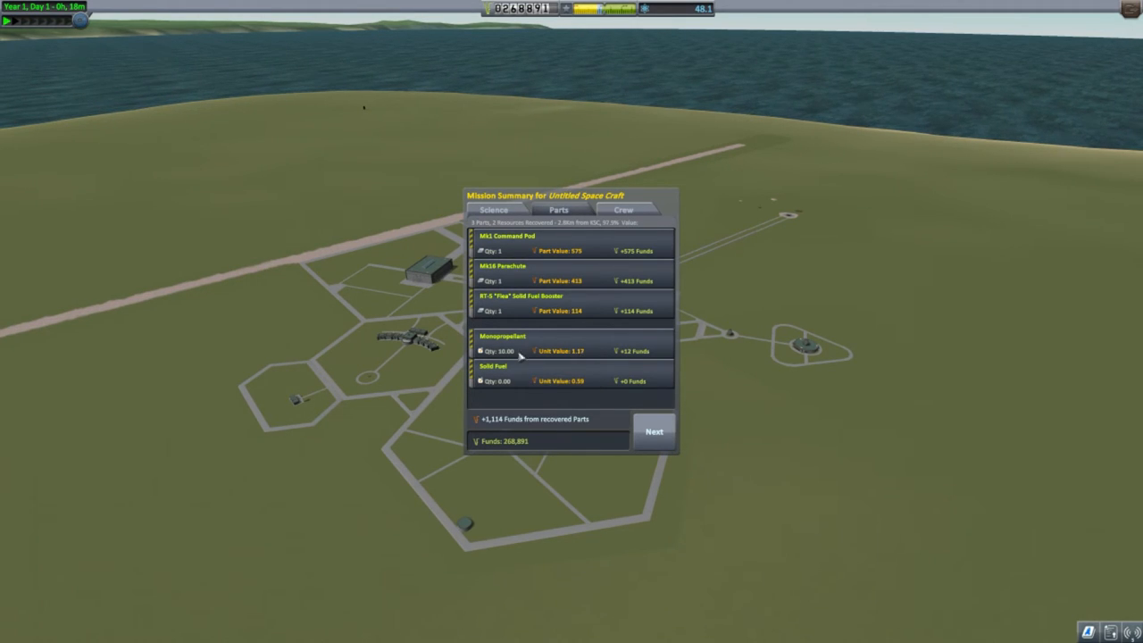
pyautogui.moveTo(536, 337)
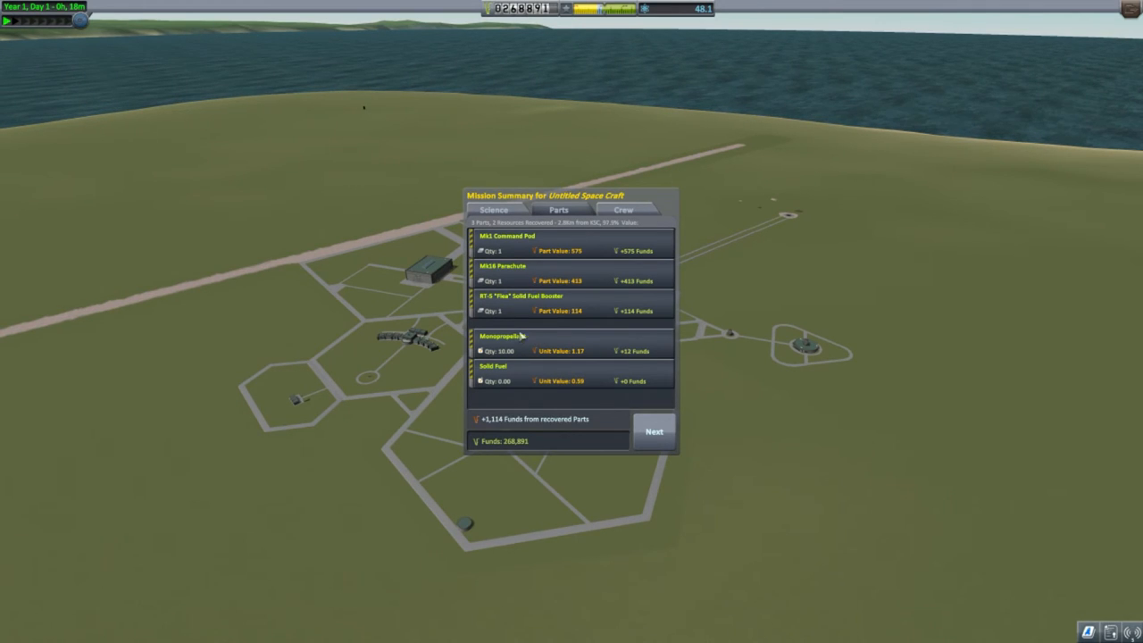
pyautogui.moveTo(573, 343)
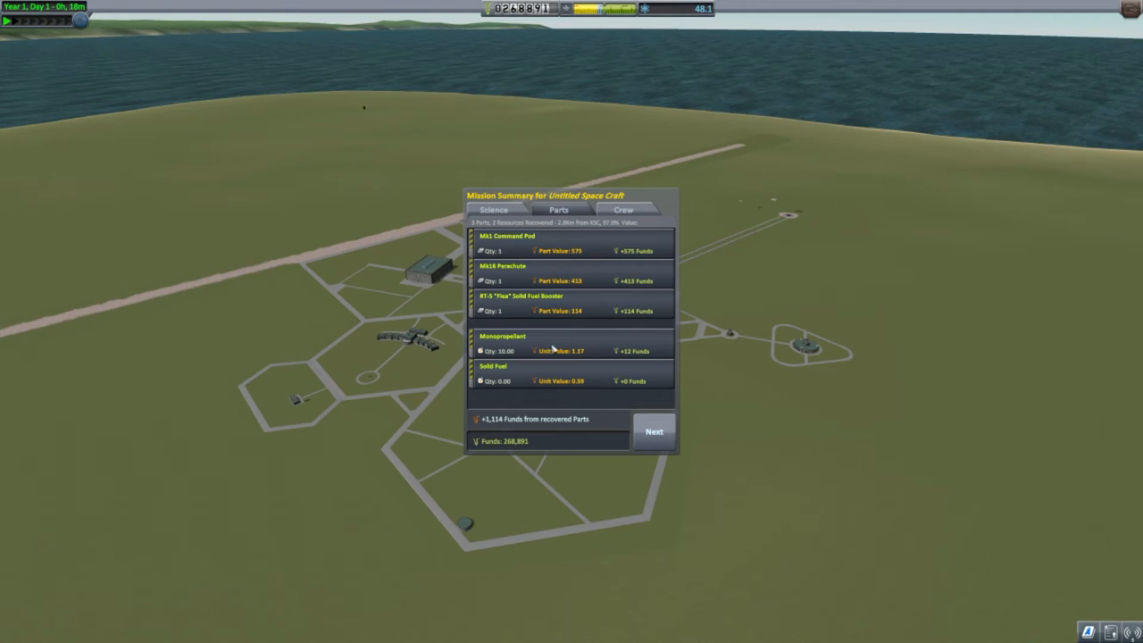
pyautogui.moveTo(598, 353)
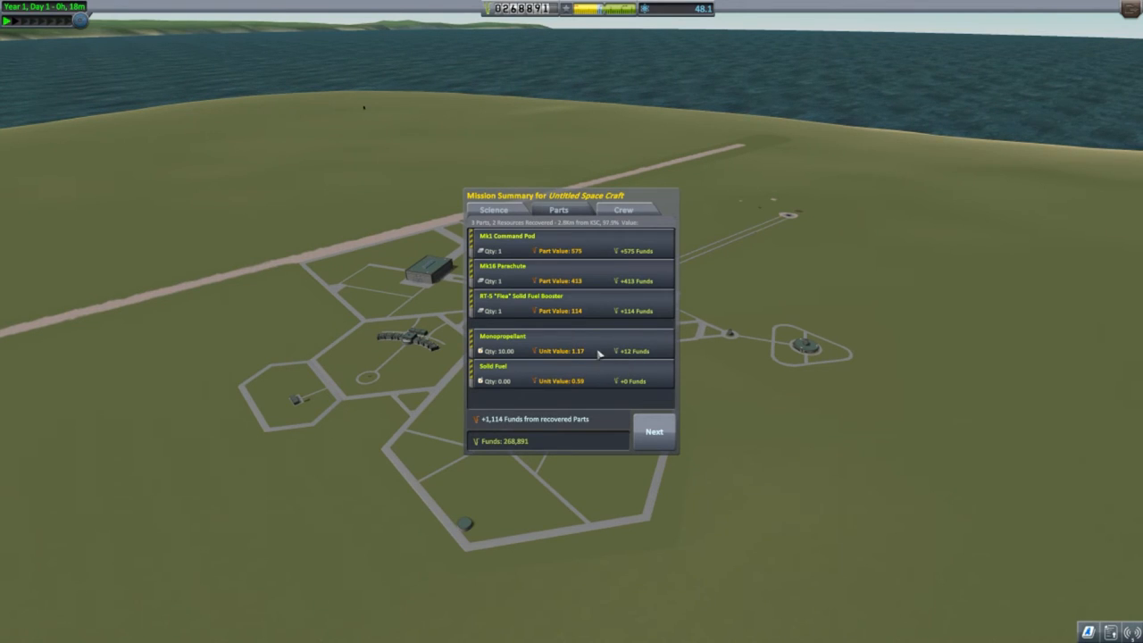
pyautogui.moveTo(498, 424)
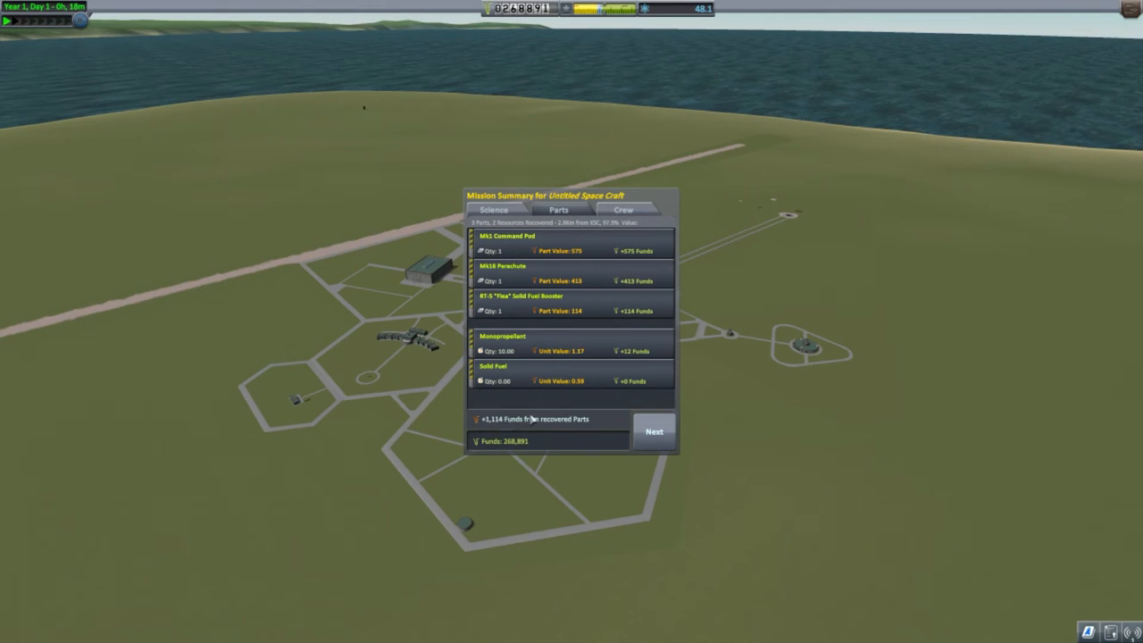
pyautogui.moveTo(511, 439)
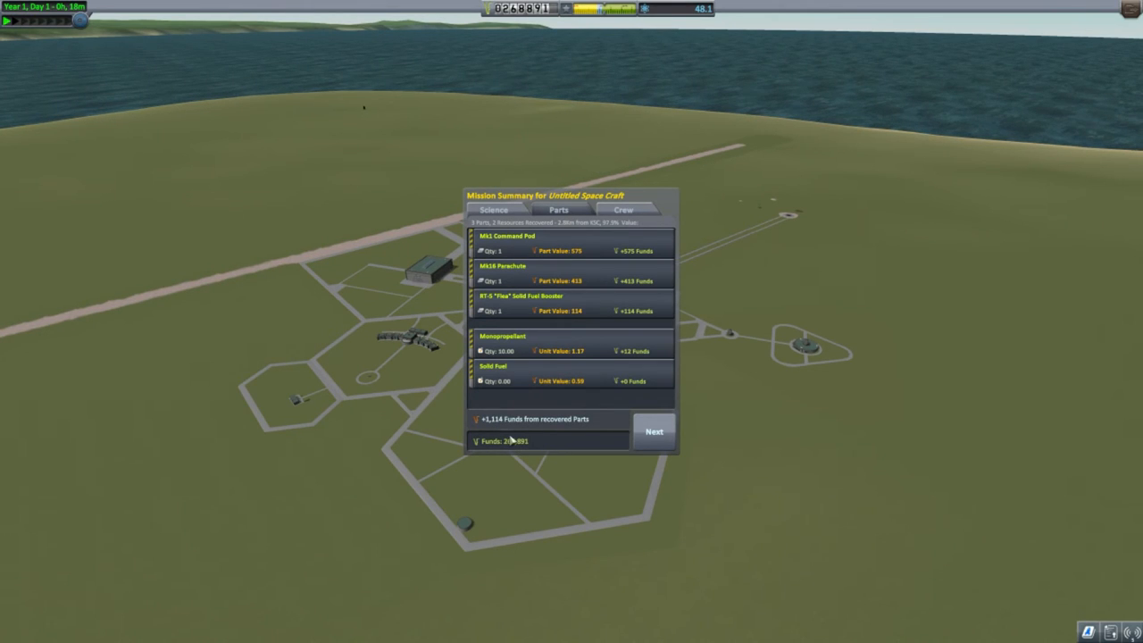
pyautogui.moveTo(536, 450)
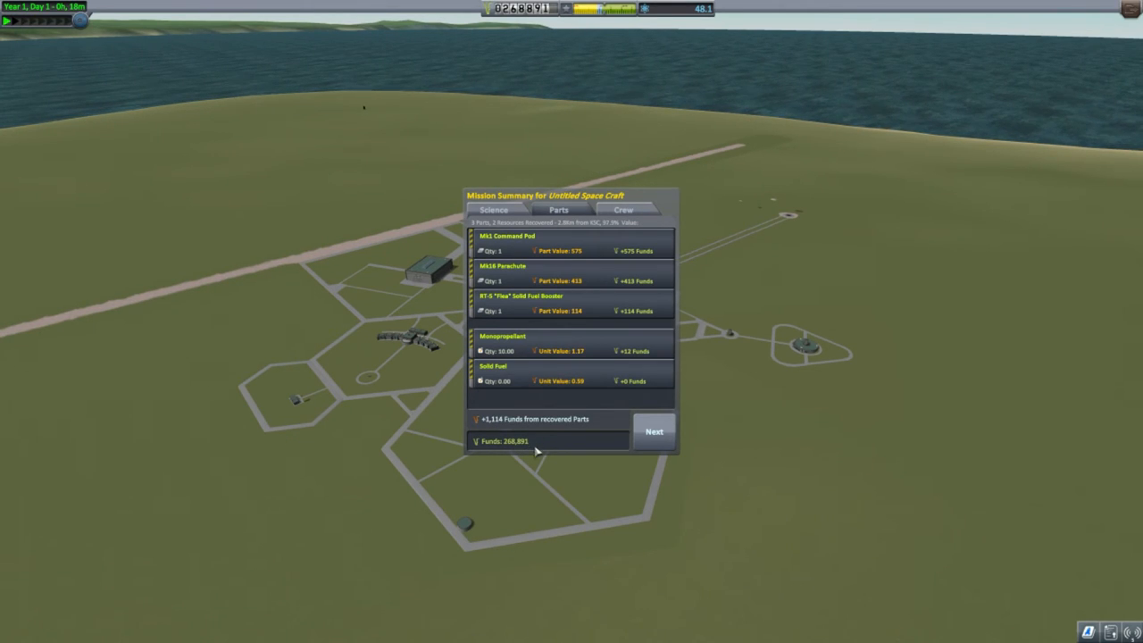
pyautogui.moveTo(550, 430)
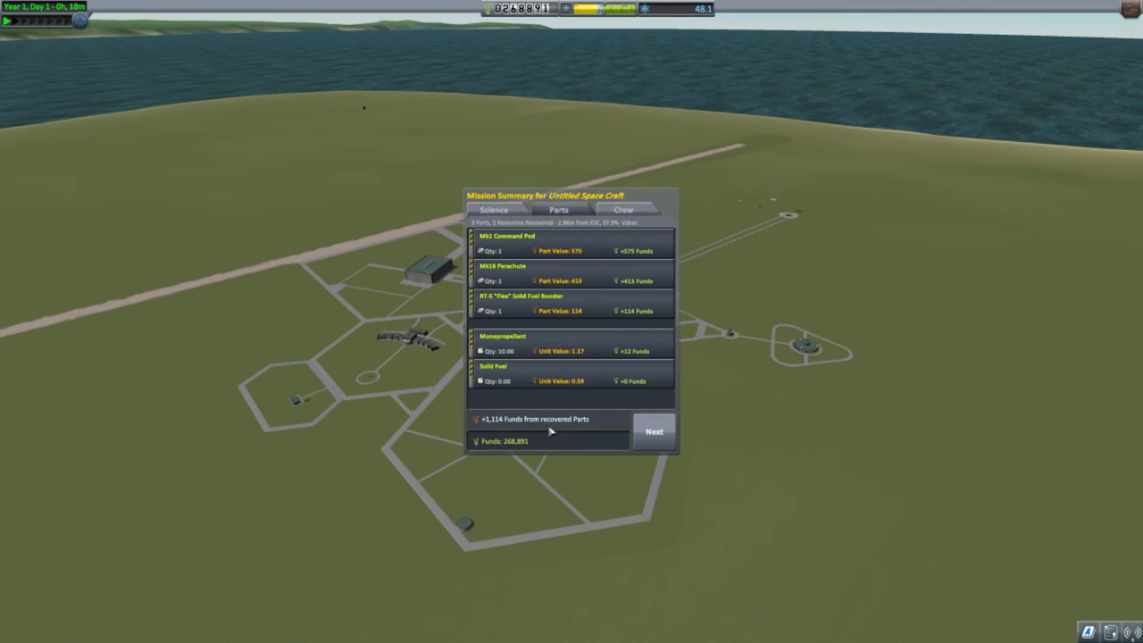
pyautogui.moveTo(654, 430)
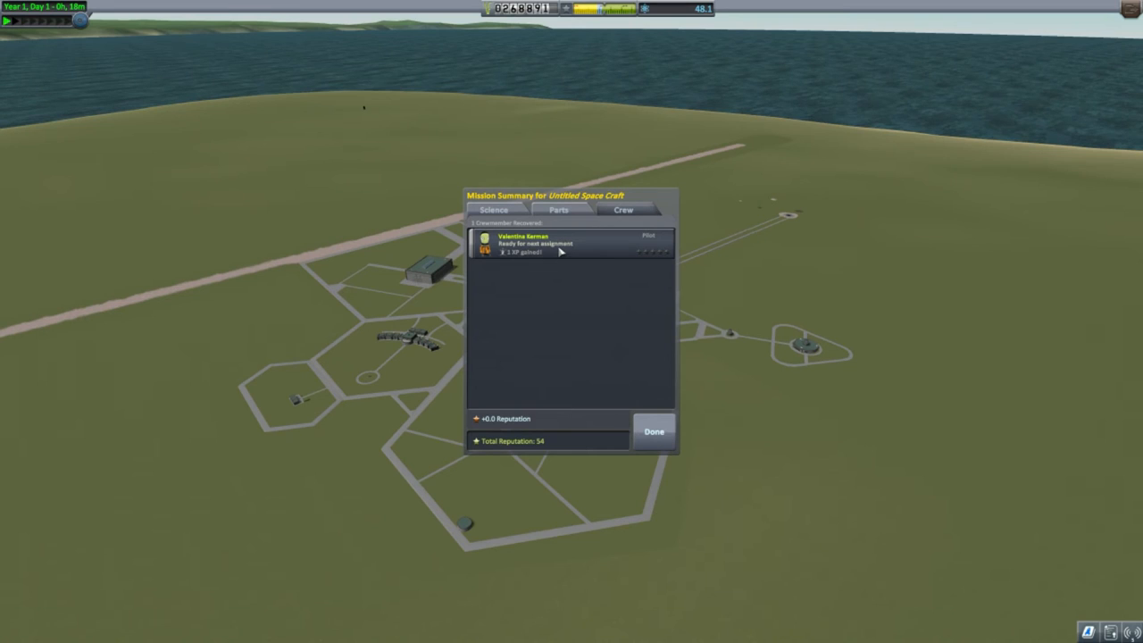
pyautogui.moveTo(514, 258)
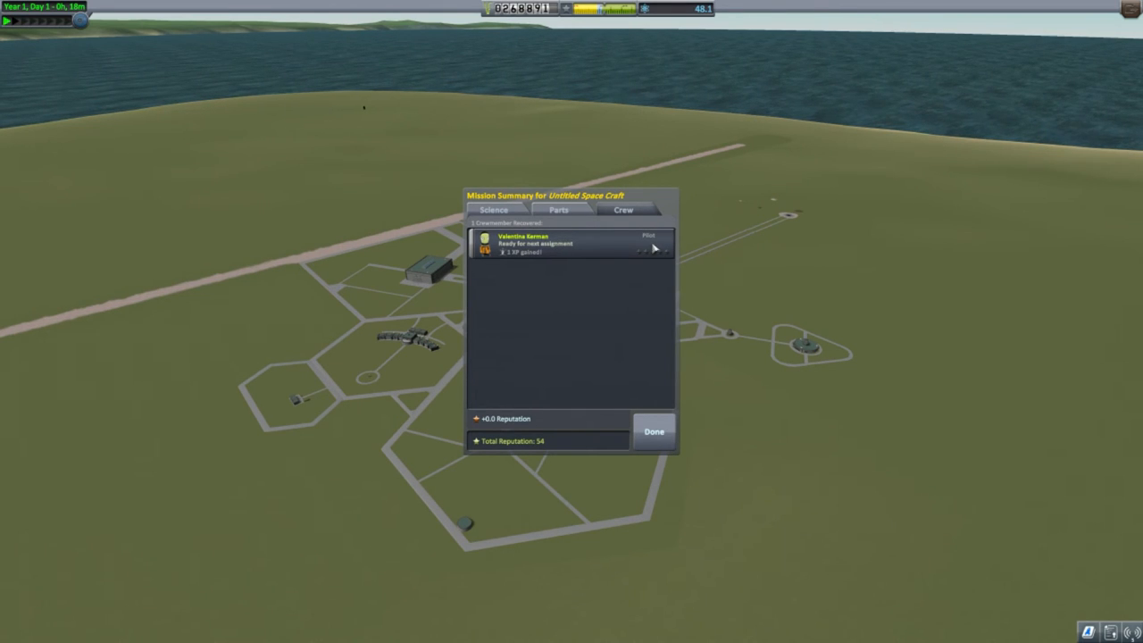
pyautogui.moveTo(507, 311)
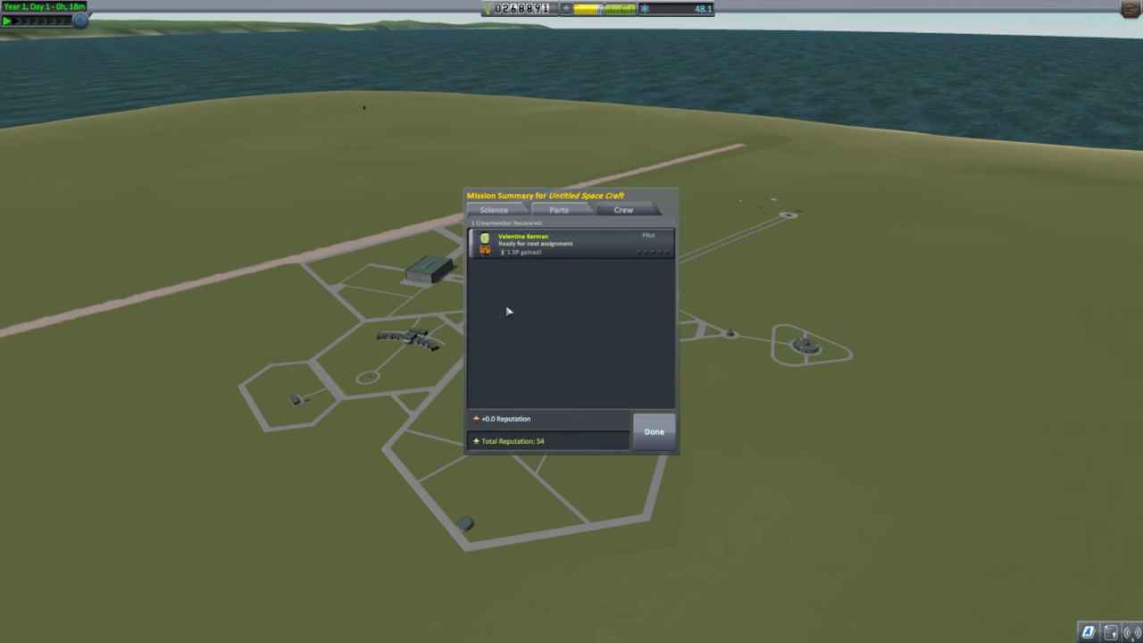
pyautogui.moveTo(578, 464)
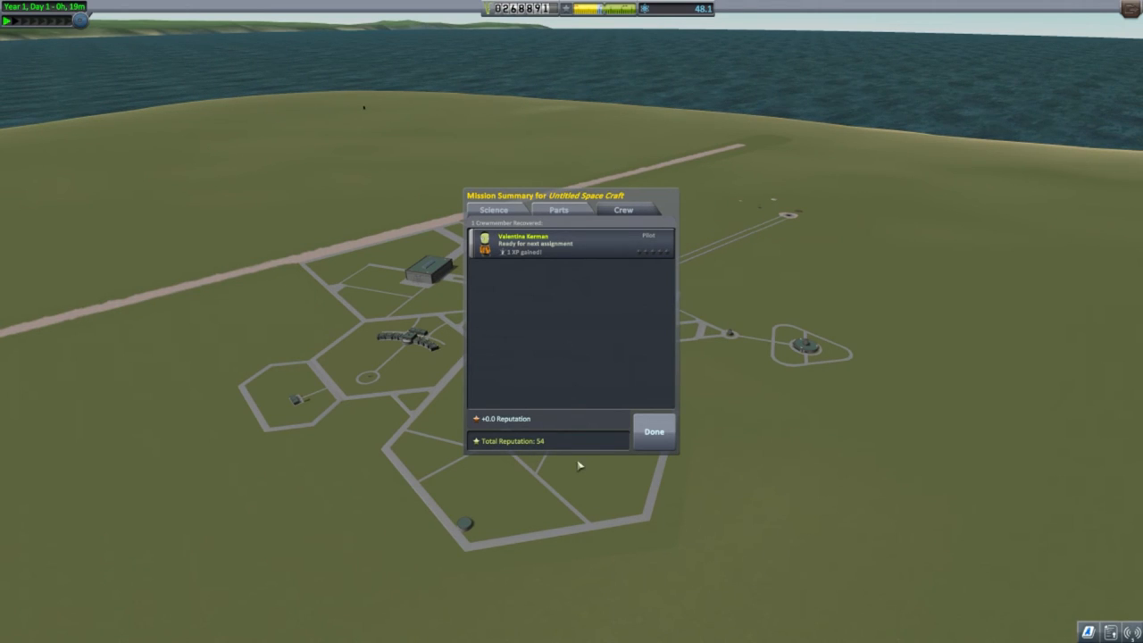
pyautogui.moveTo(544, 439)
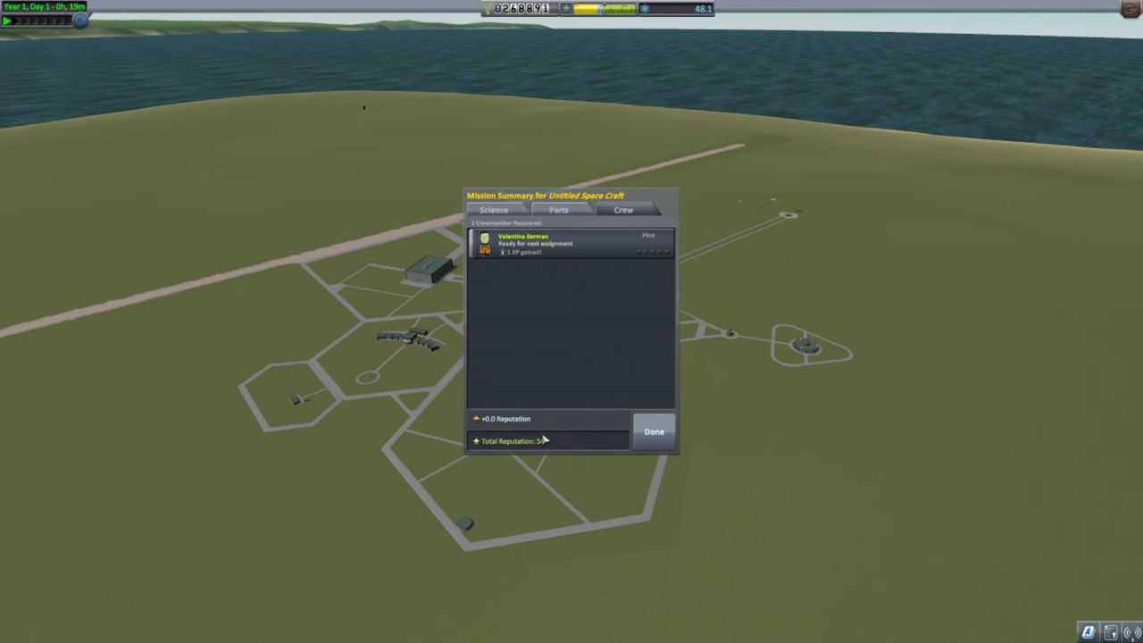
# Close the mission summary with Done after reviewing the crew
pyautogui.click(654, 430)
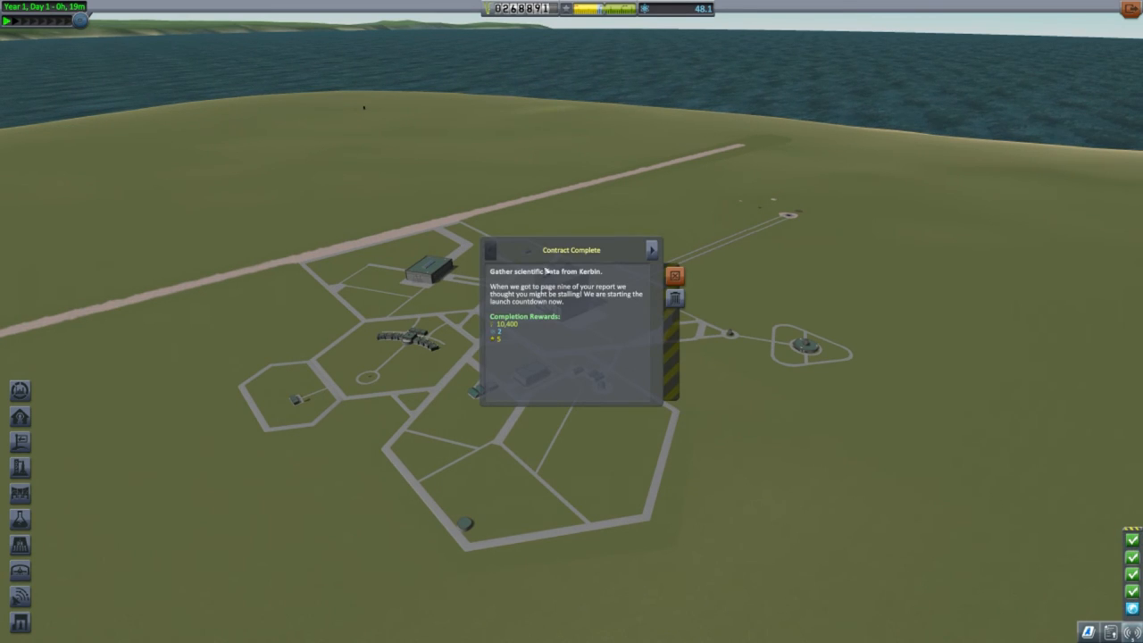
pyautogui.moveTo(511, 266)
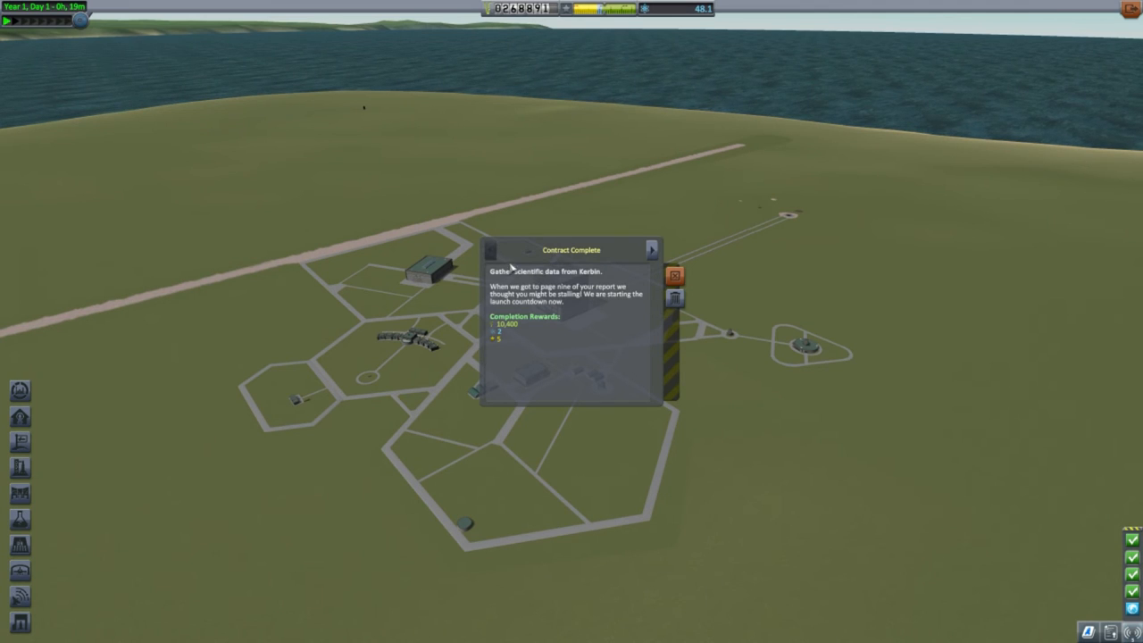
pyautogui.moveTo(547, 314)
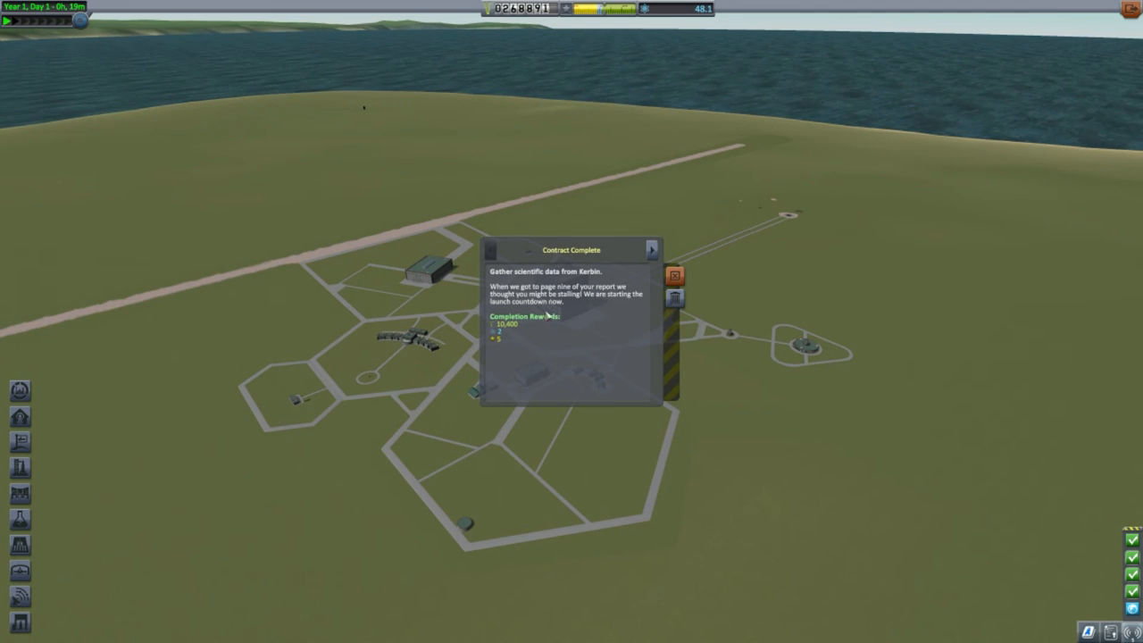
pyautogui.moveTo(525, 325)
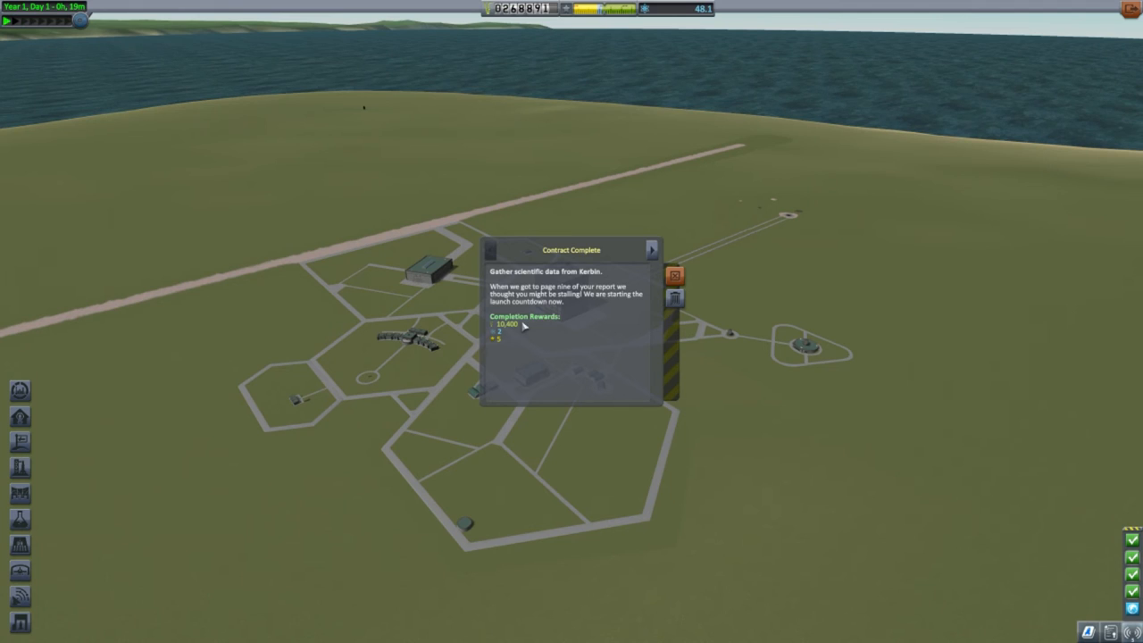
pyautogui.moveTo(500, 347)
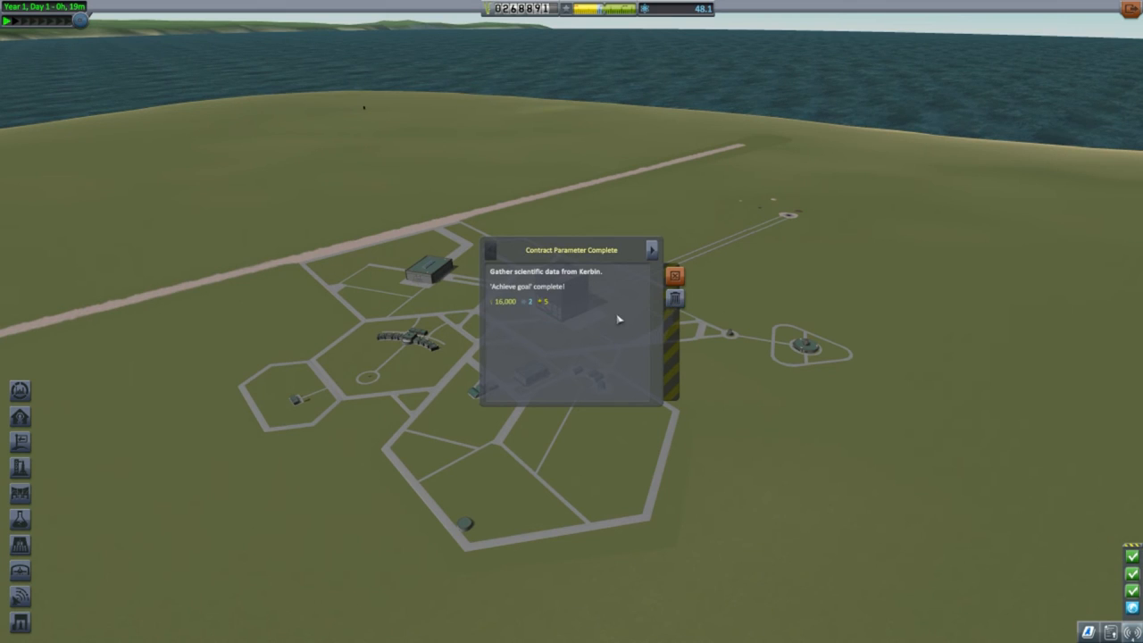
pyautogui.moveTo(527, 286)
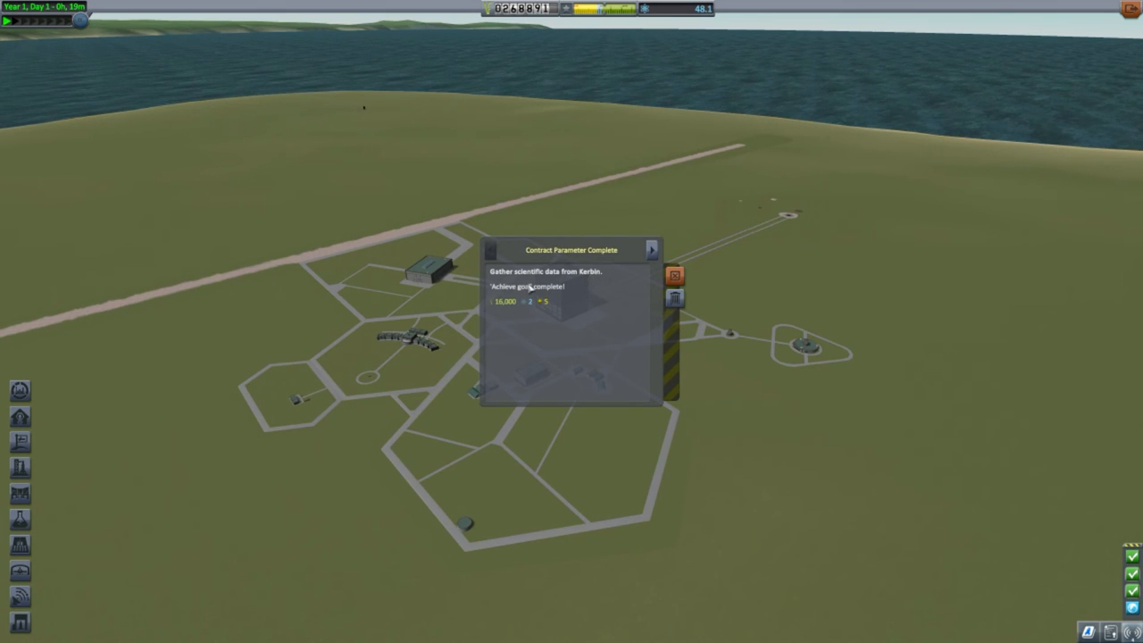
pyautogui.moveTo(509, 330)
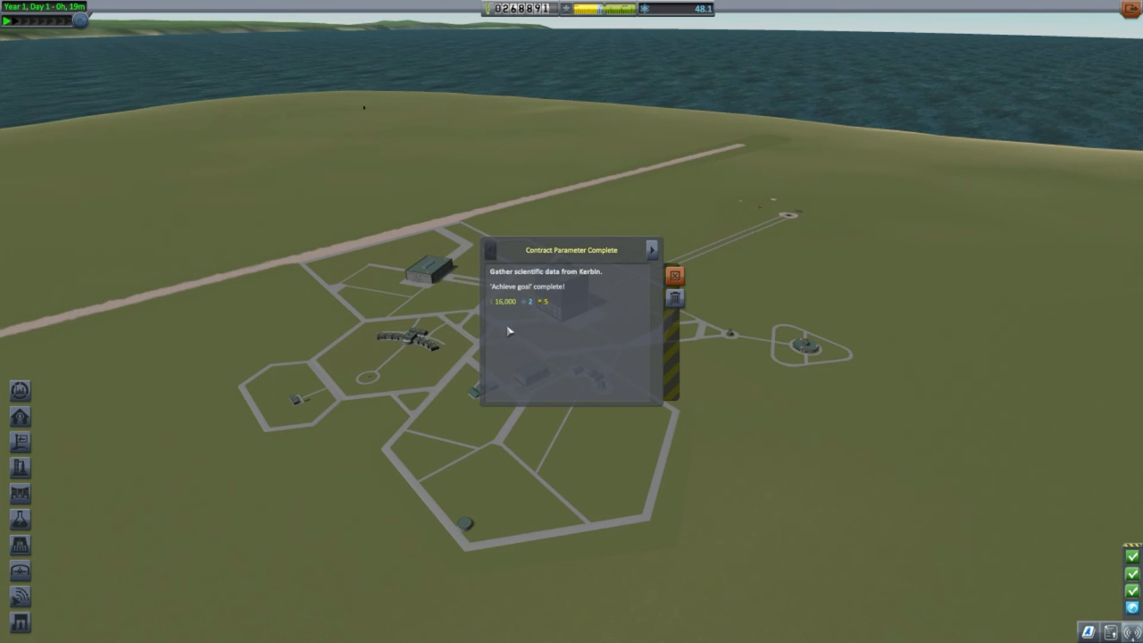
pyautogui.moveTo(607, 322)
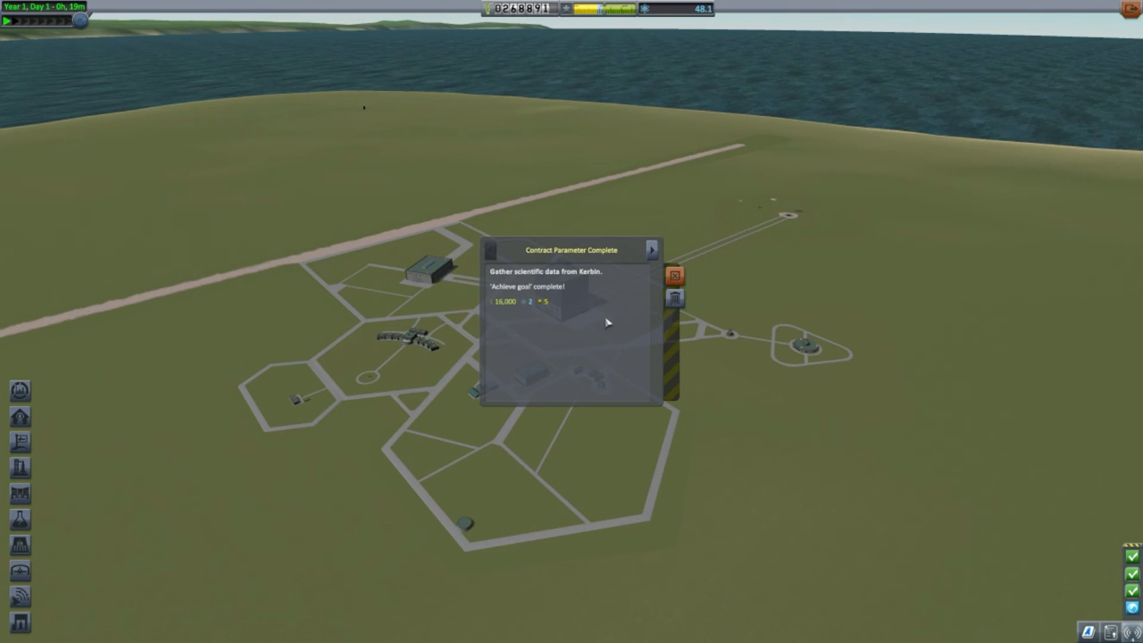
# Advance past the completed Kerbin science contract to the next contract message
pyautogui.click(652, 250)
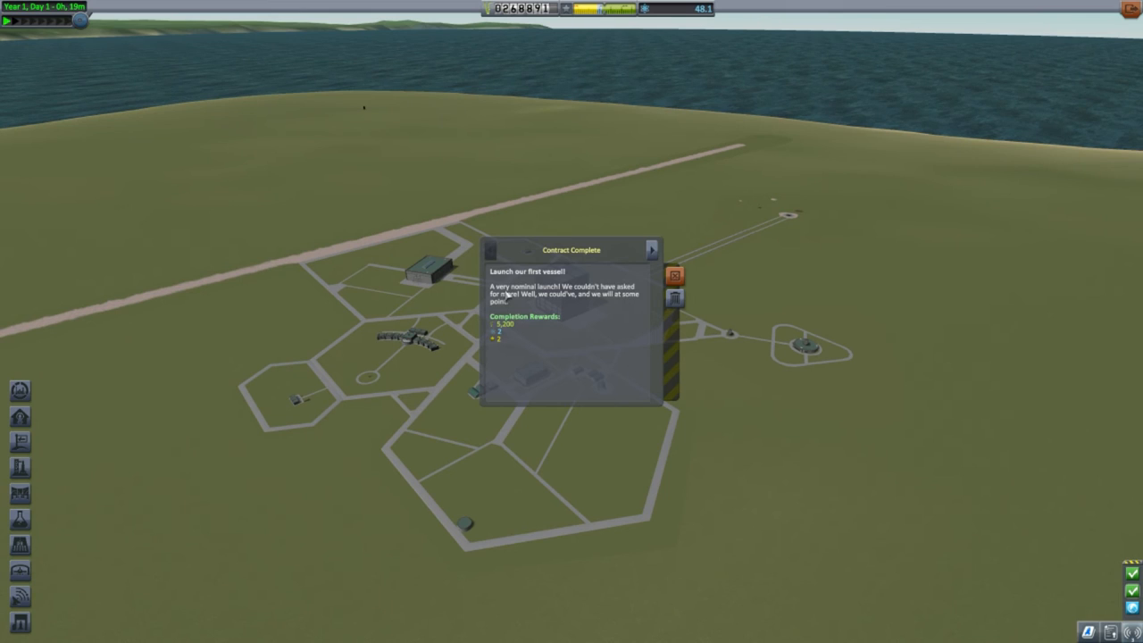
pyautogui.moveTo(550, 293)
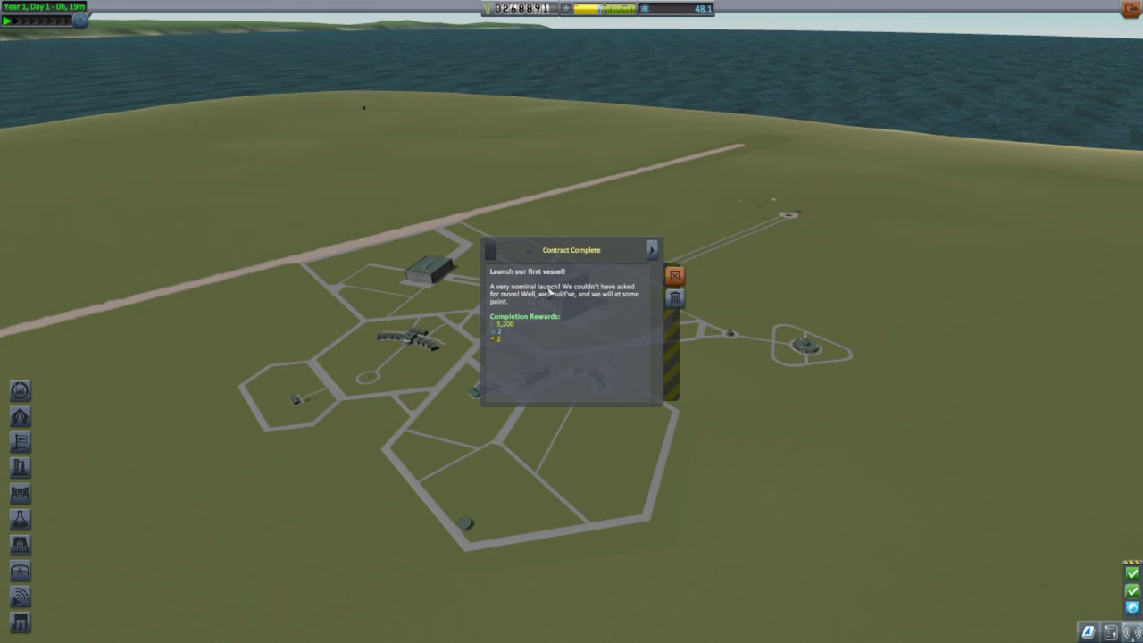
pyautogui.moveTo(507, 330)
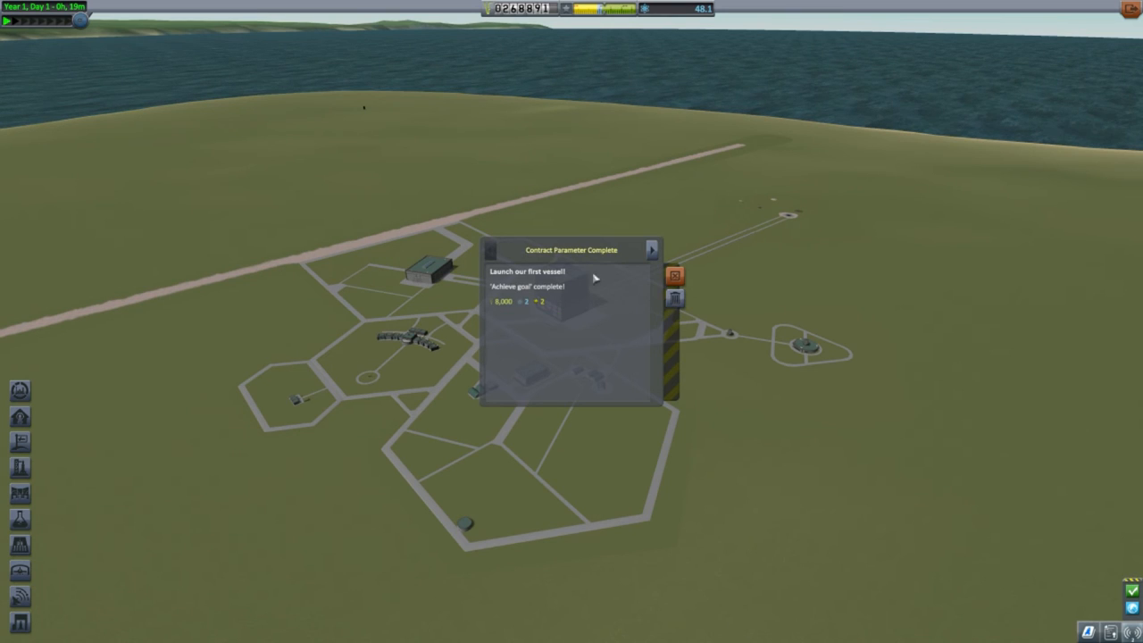
pyautogui.moveTo(557, 275)
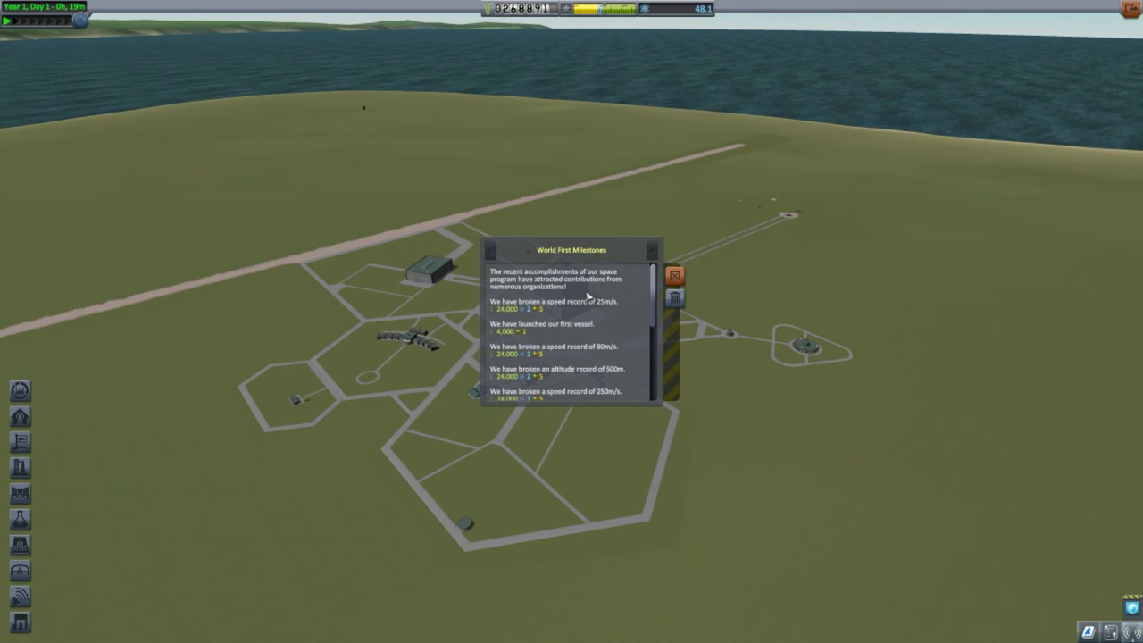
pyautogui.moveTo(568, 325)
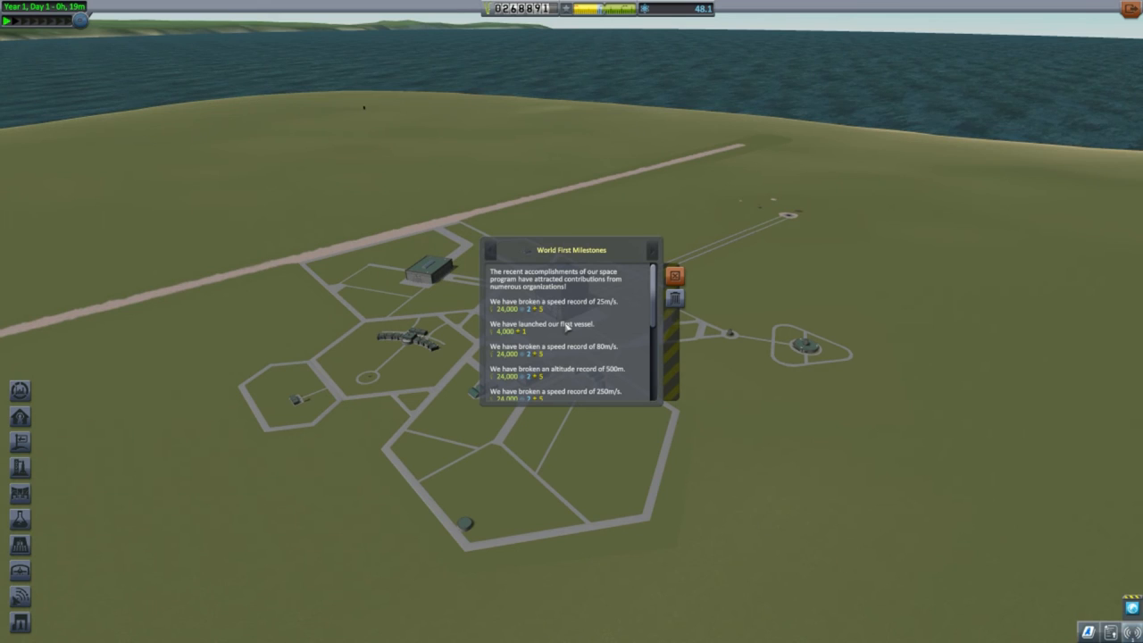
pyautogui.moveTo(579, 329)
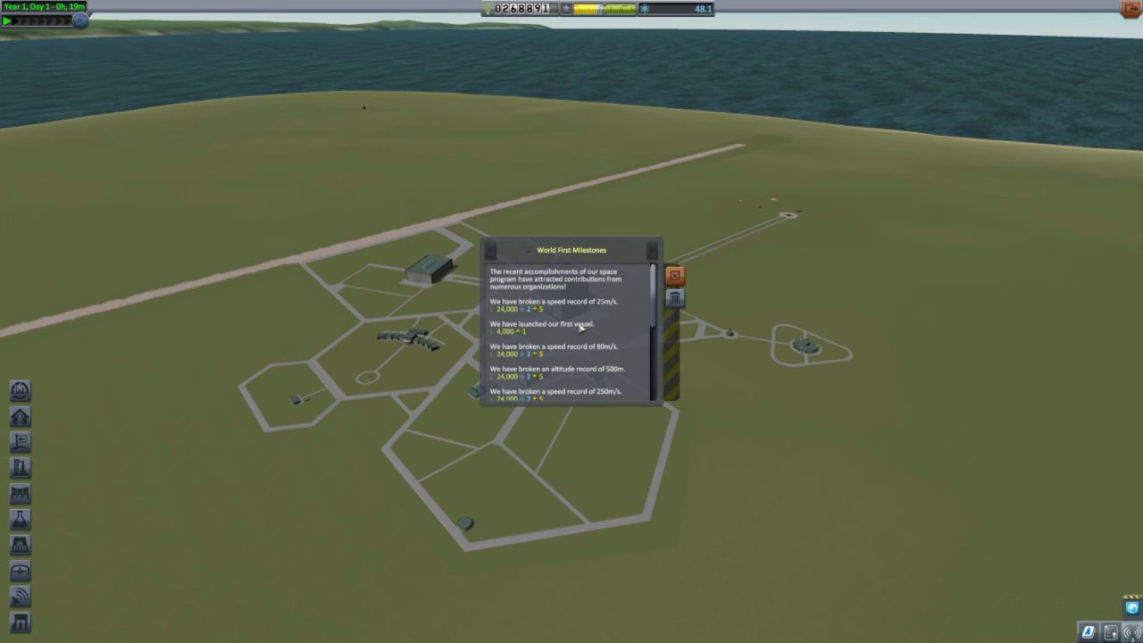
pyautogui.moveTo(616, 316)
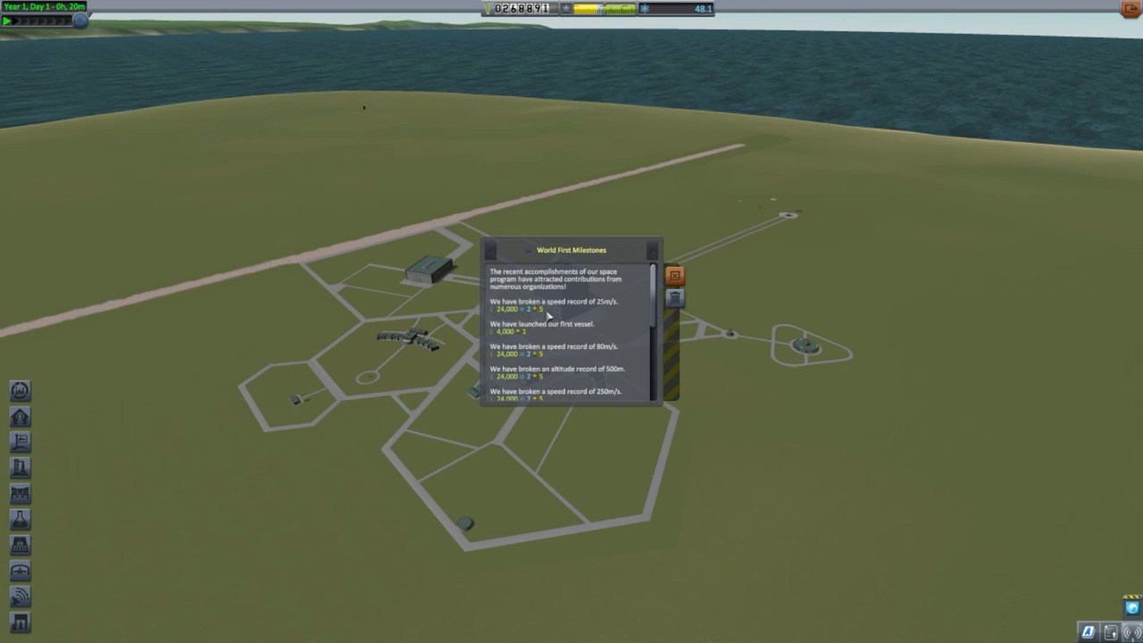
pyautogui.moveTo(588, 314)
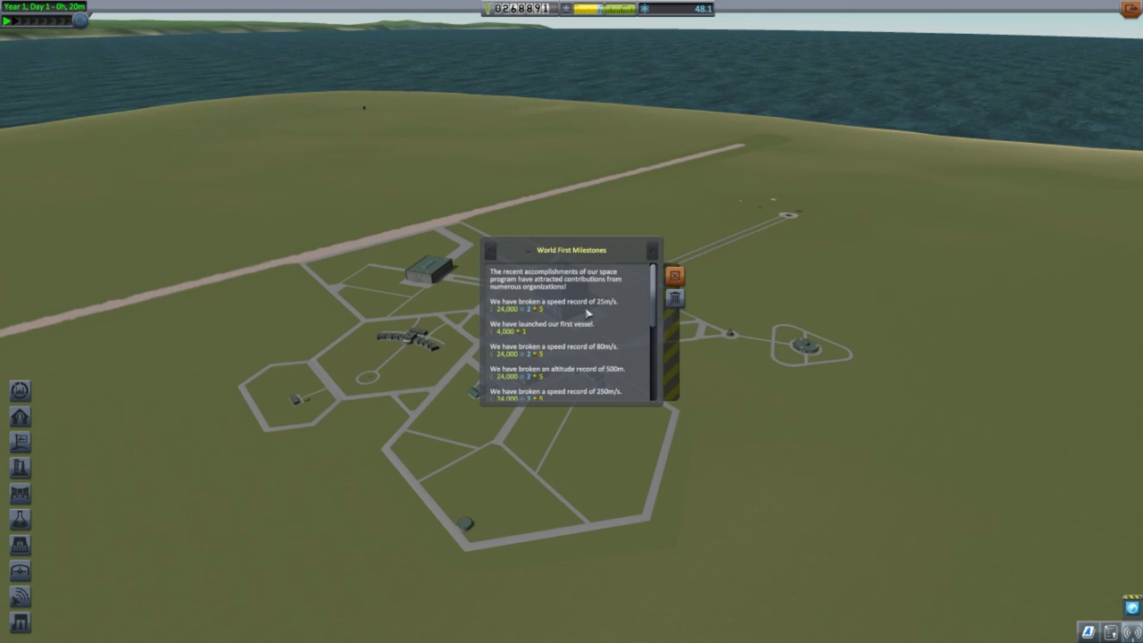
pyautogui.scroll(-3)
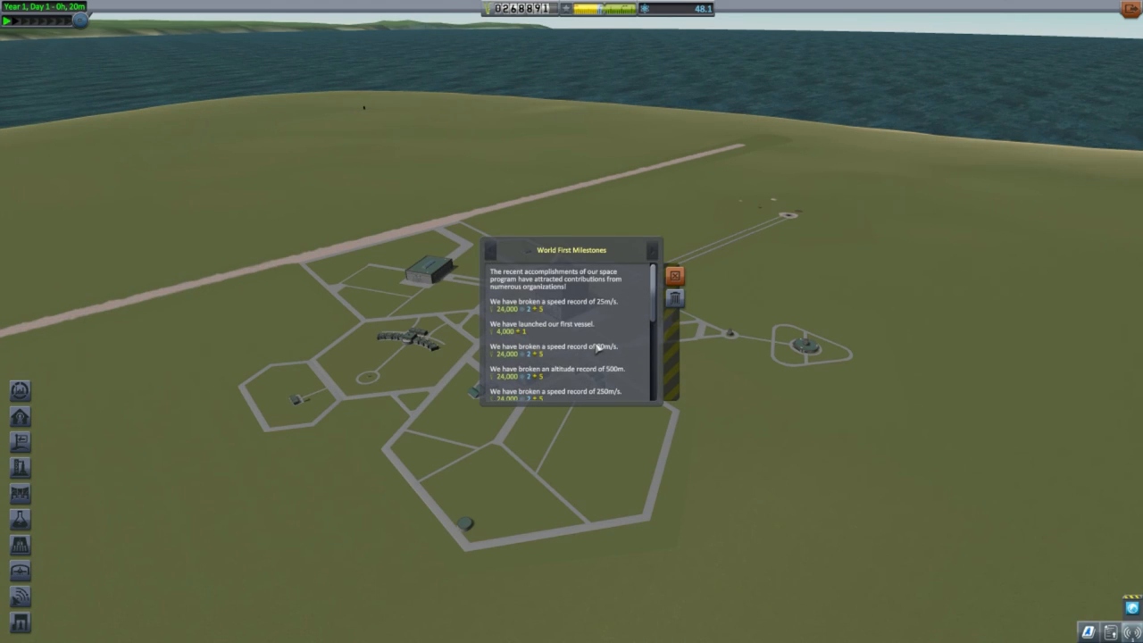
pyautogui.scroll(-3)
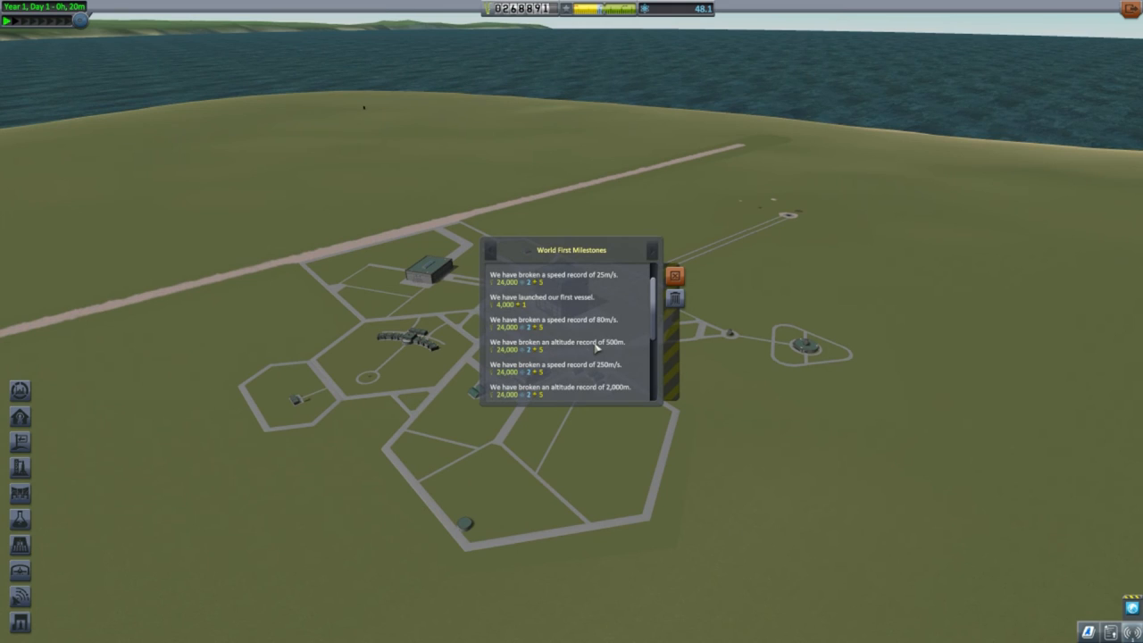
pyautogui.scroll(-3)
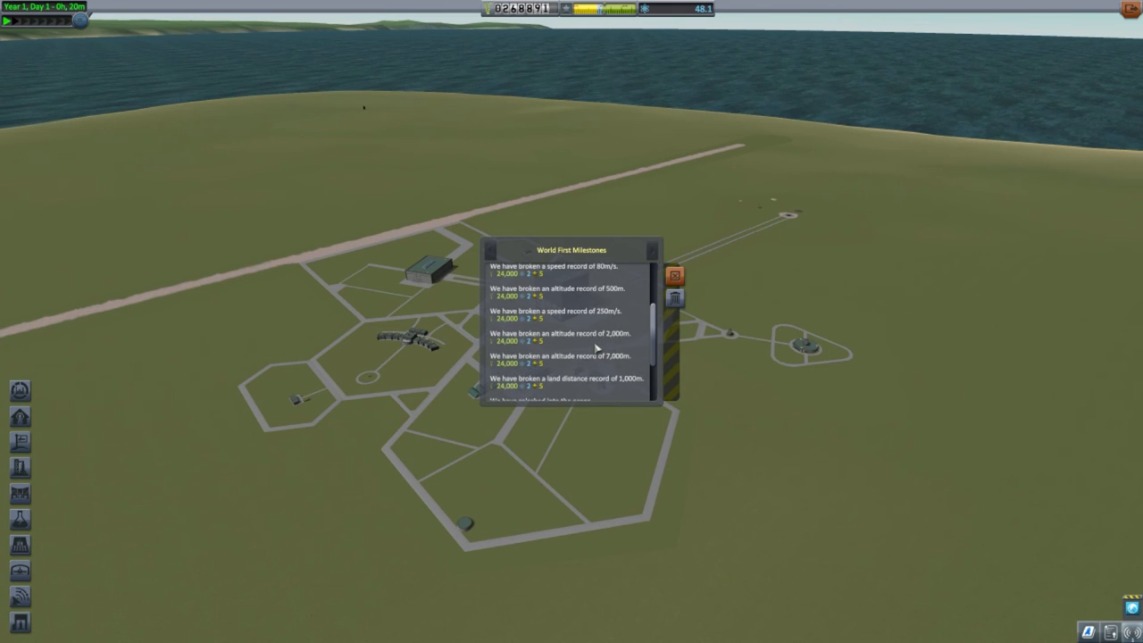
pyautogui.scroll(-3)
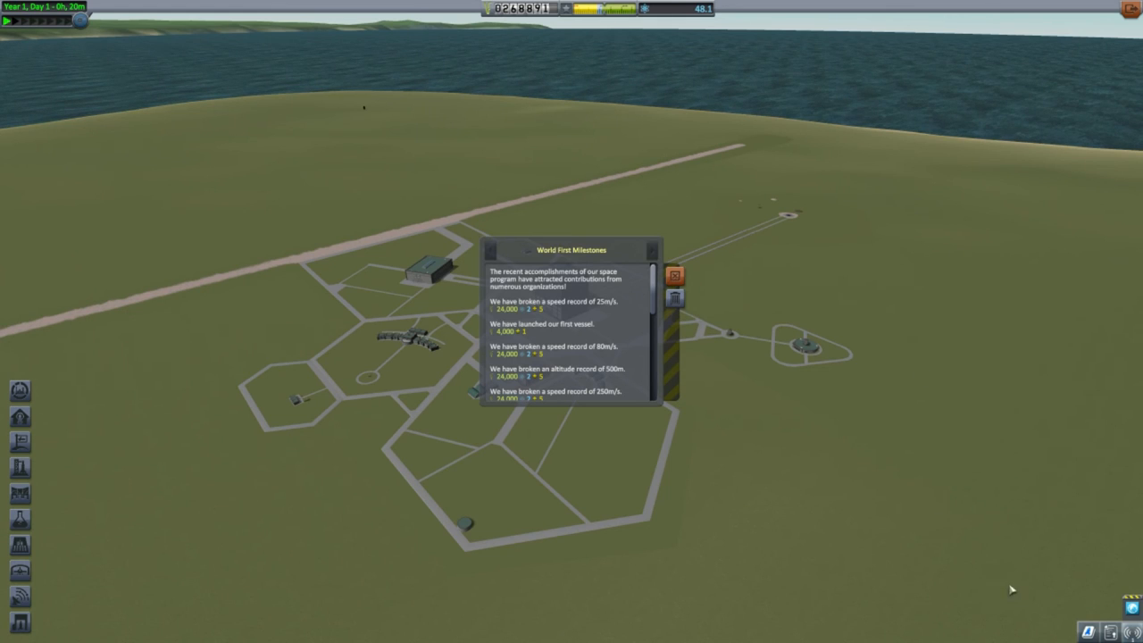
pyautogui.moveTo(643, 311)
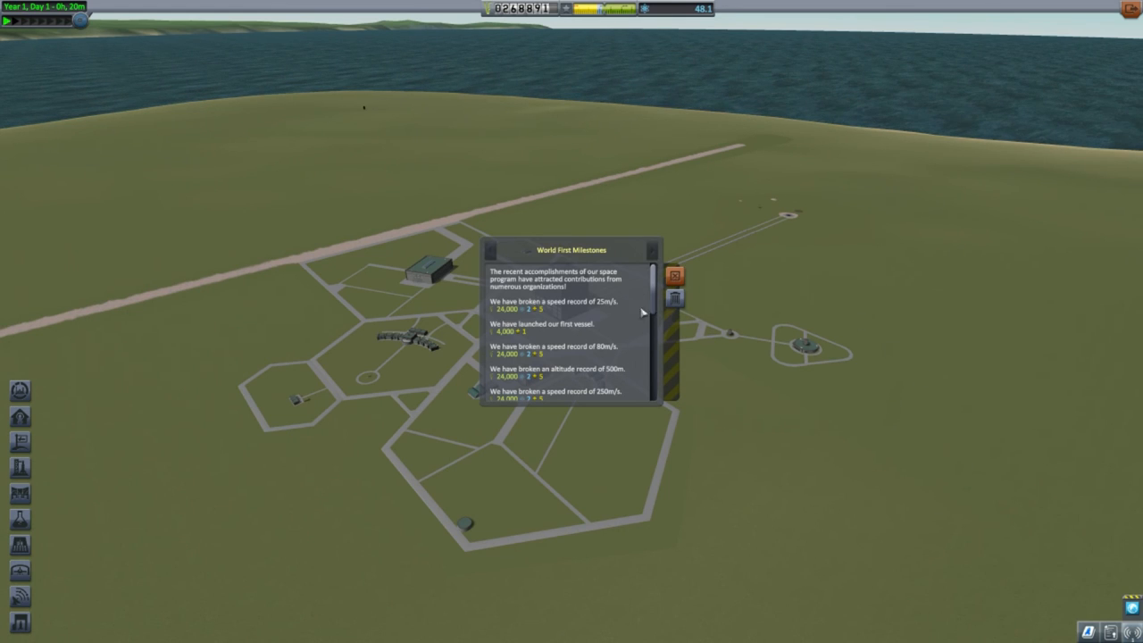
pyautogui.moveTo(628, 296)
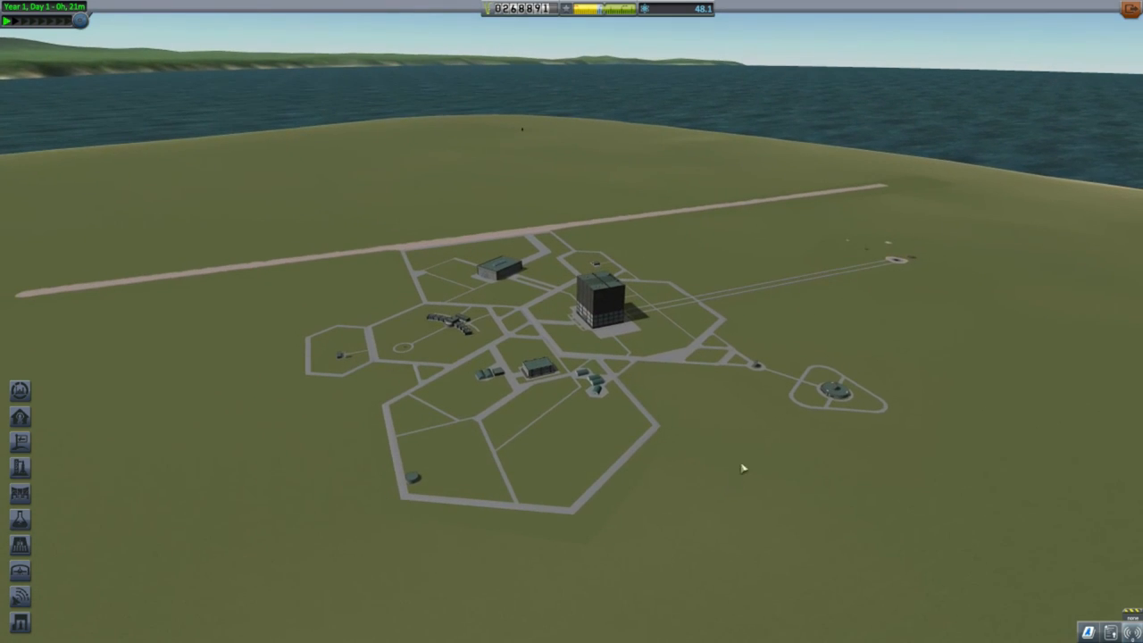
pyautogui.moveTo(871, 267)
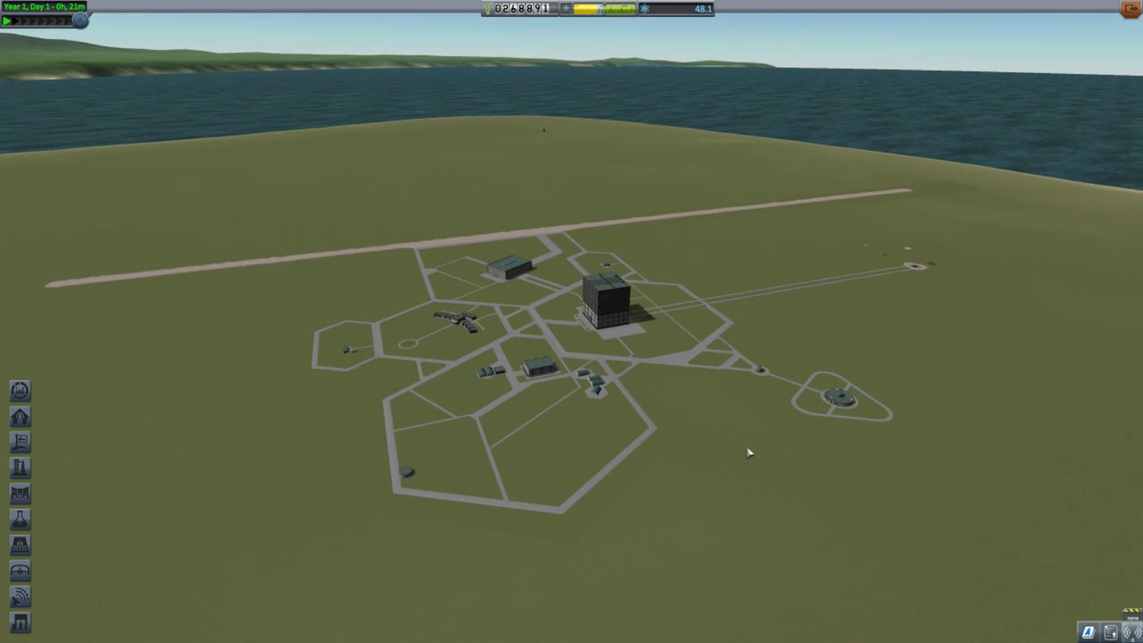
pyautogui.moveTo(754, 468)
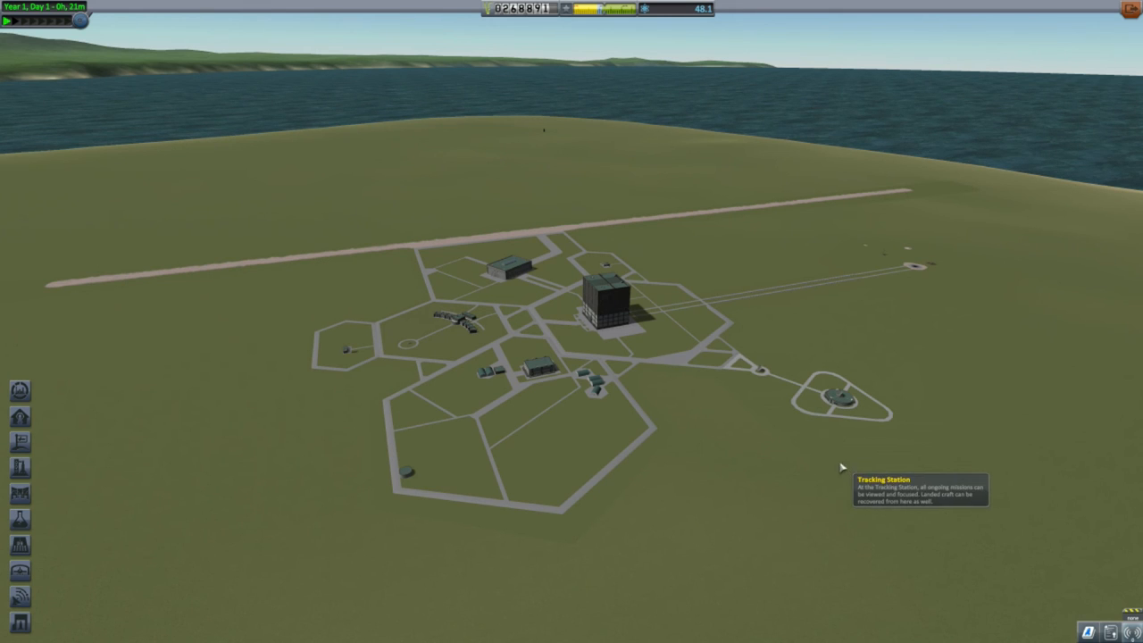
pyautogui.moveTo(766, 436)
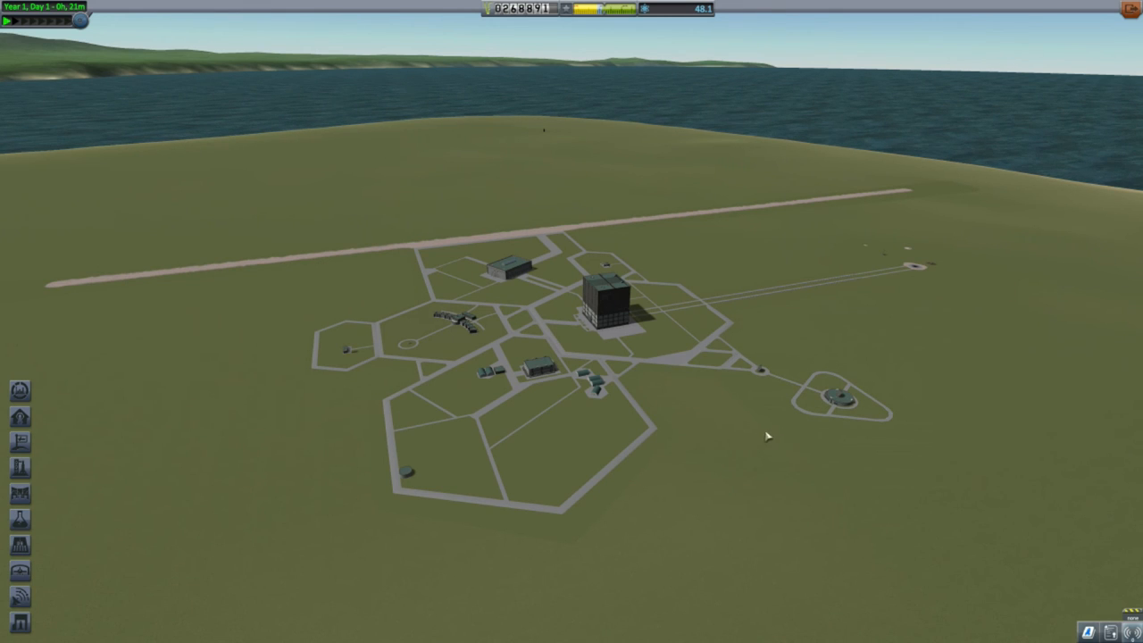